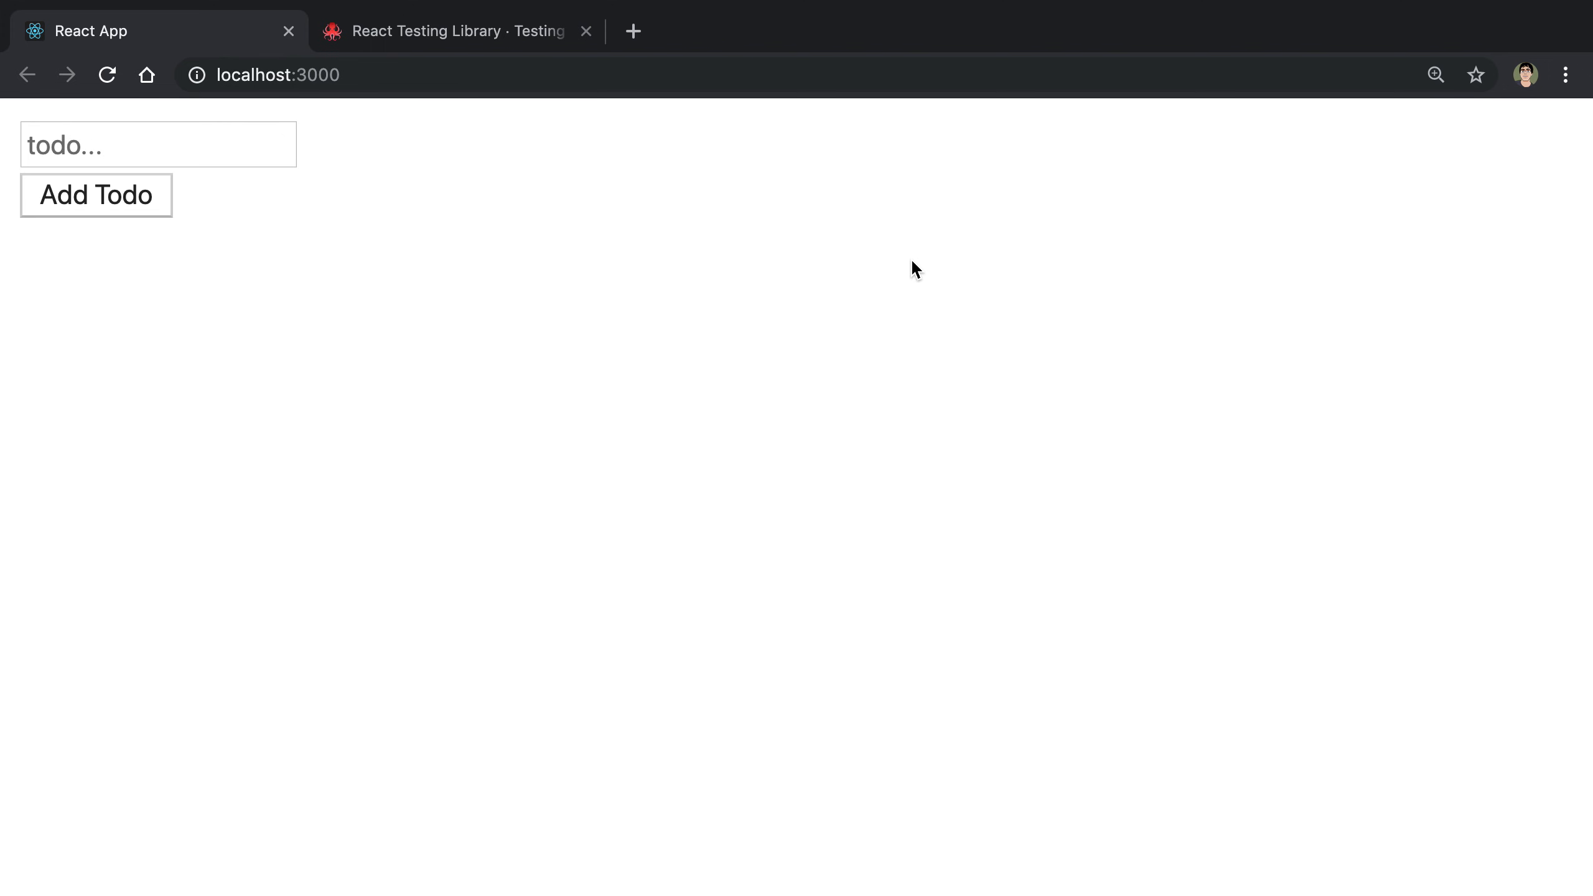
mouse_move(792, 305)
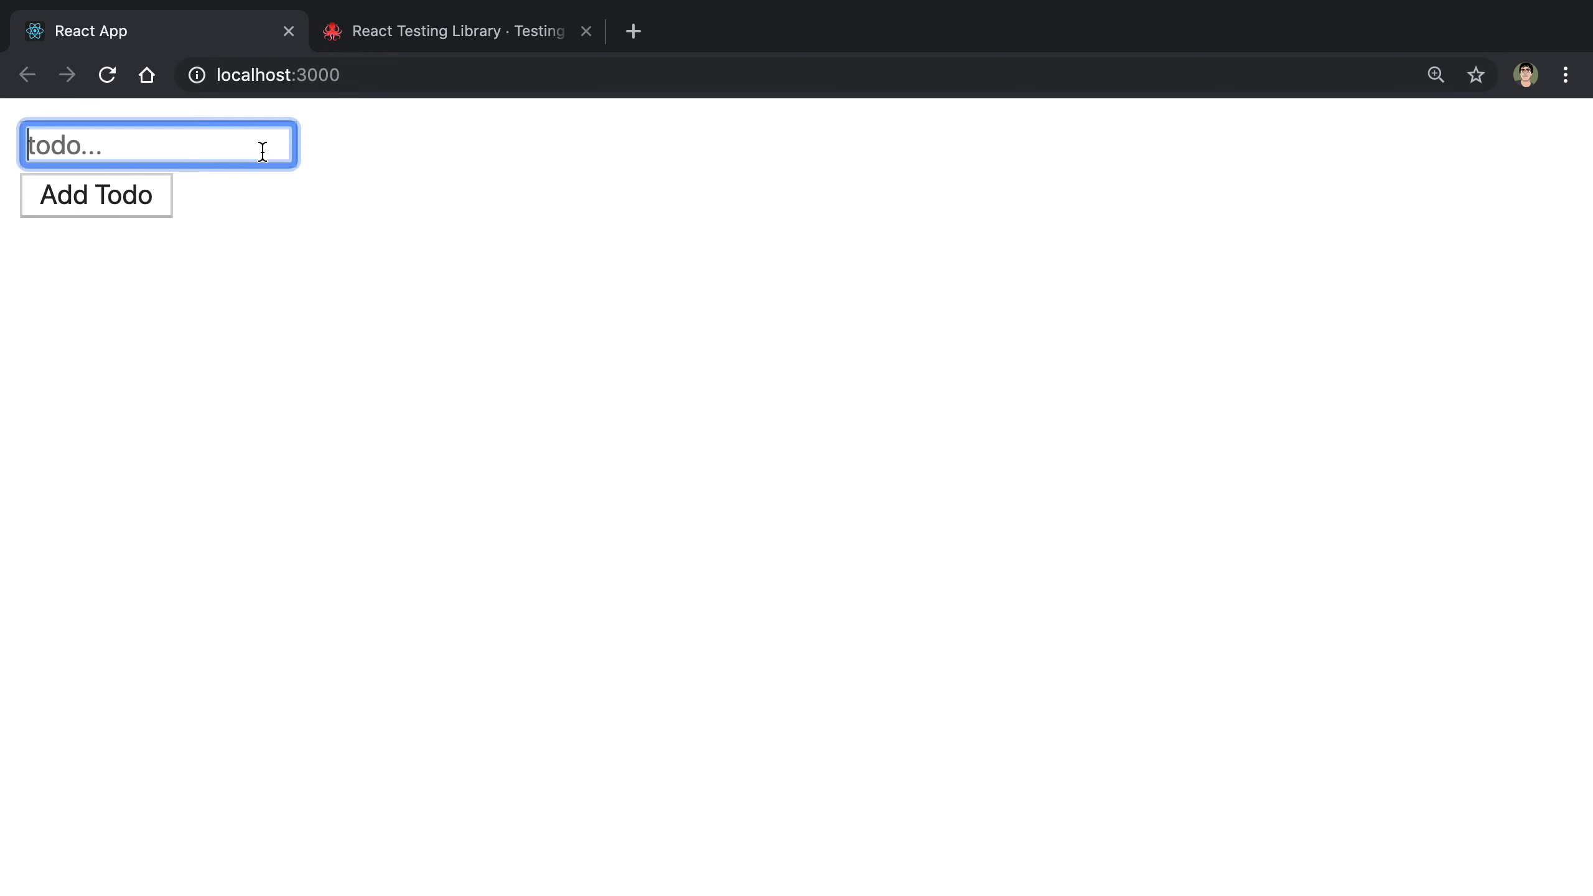
Submit the empty form to see 'required', then add the todo 'one' to the list
left_click(584, 213)
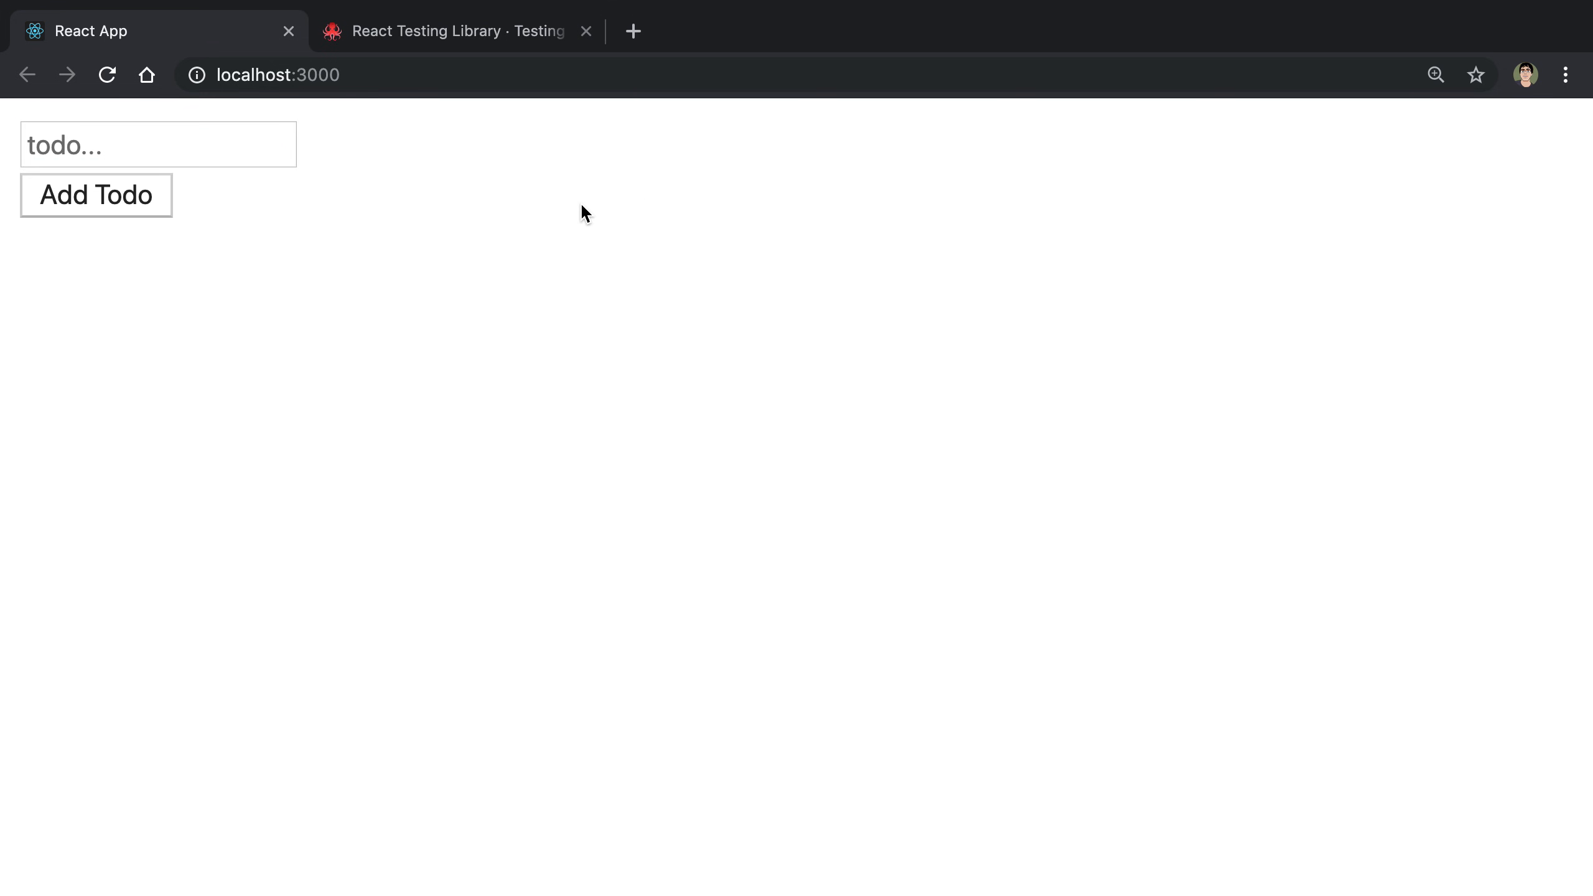
mouse_move(458, 185)
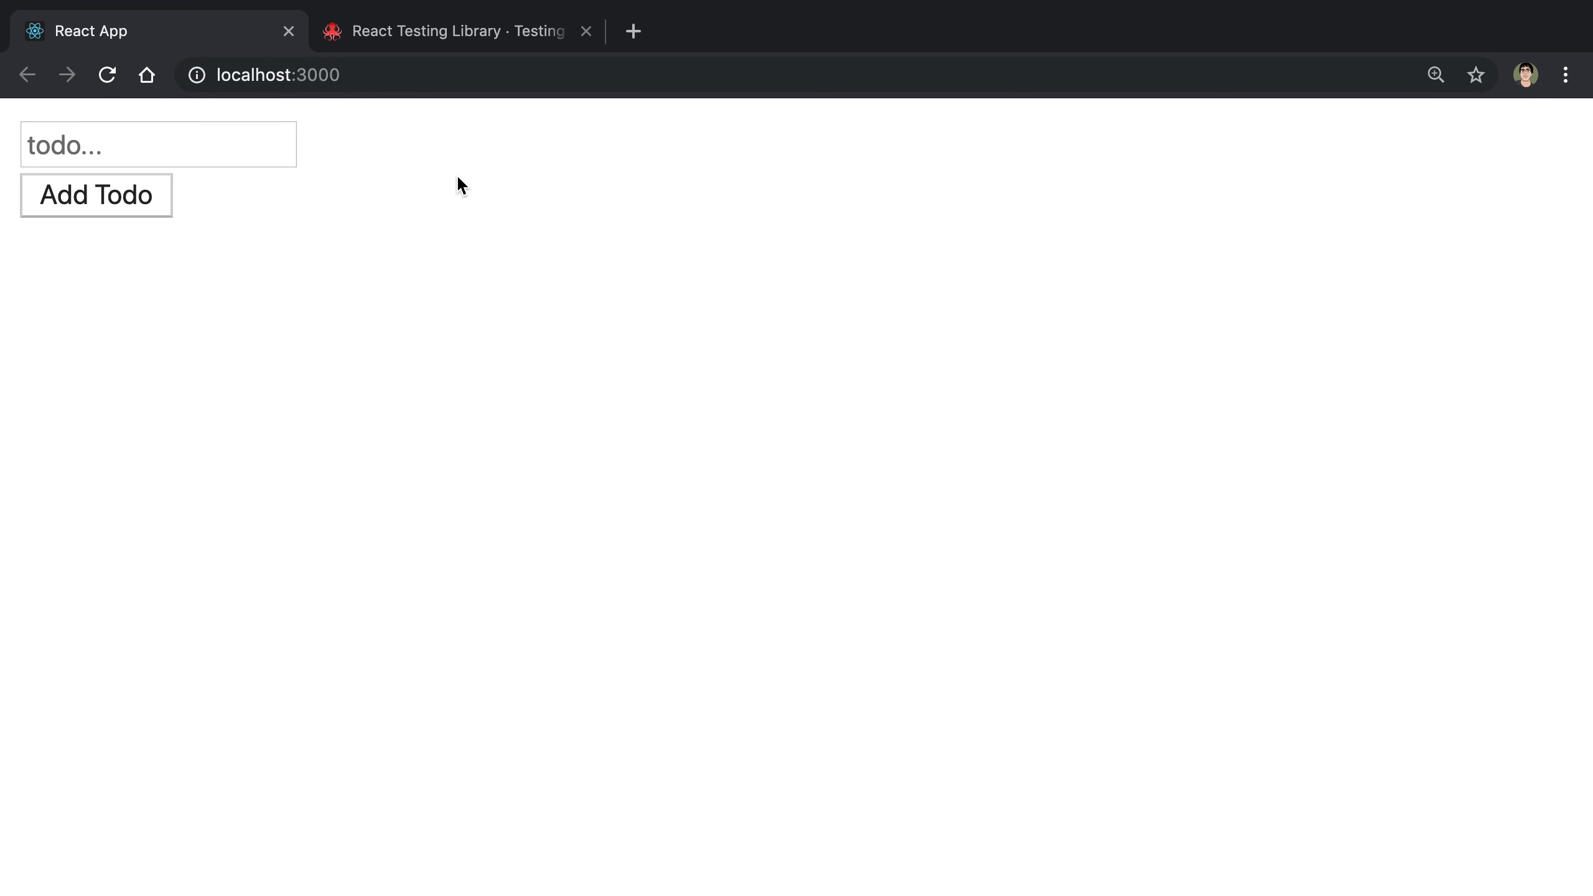
mouse_move(187, 228)
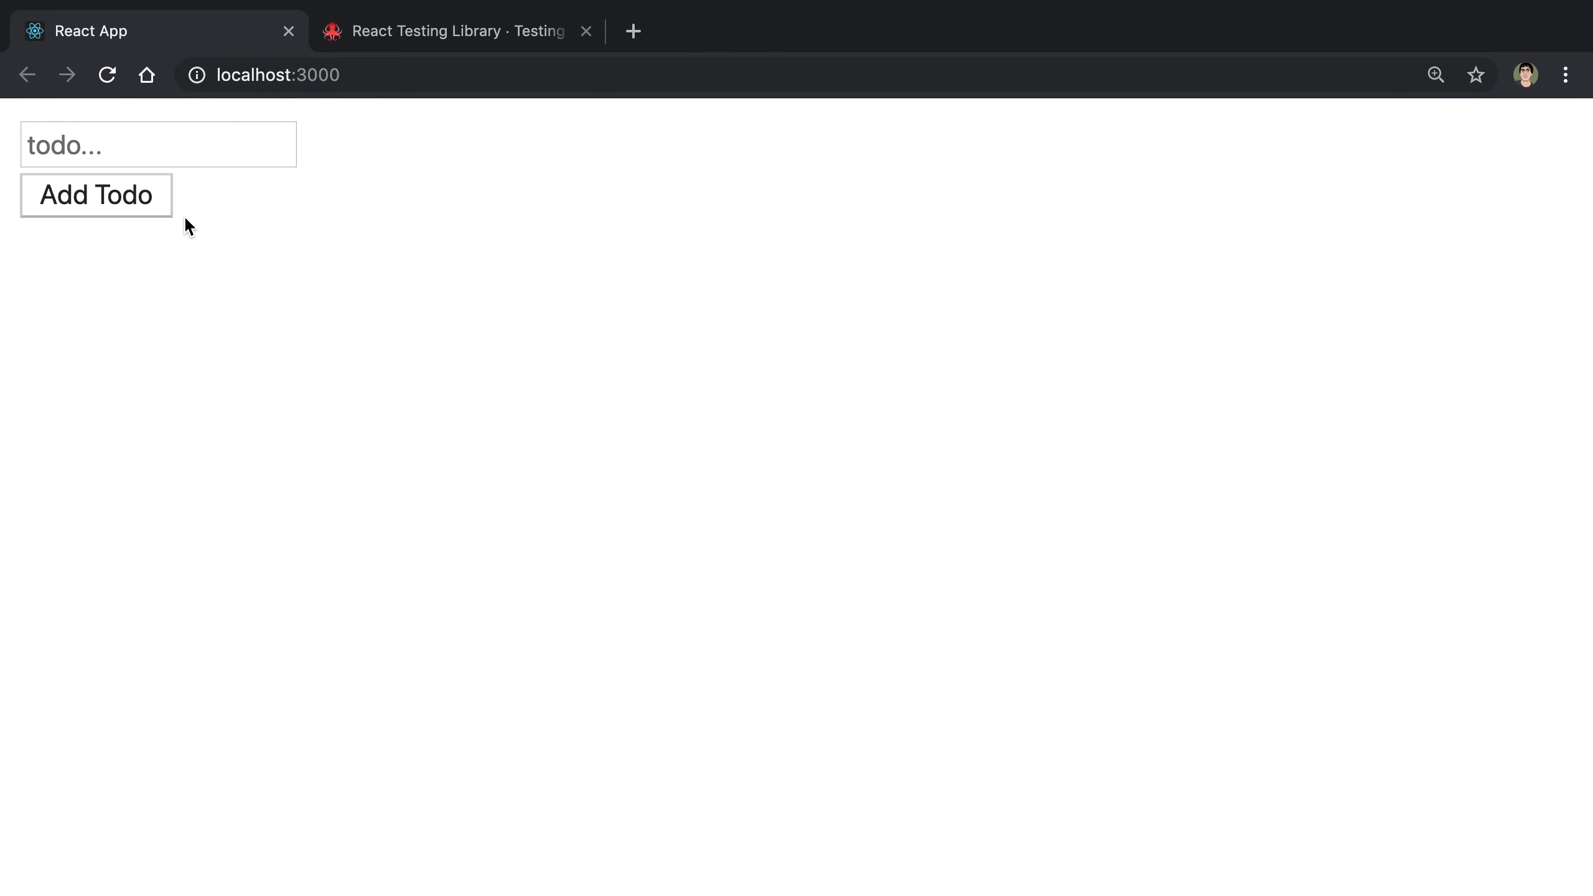
left_click(96, 194)
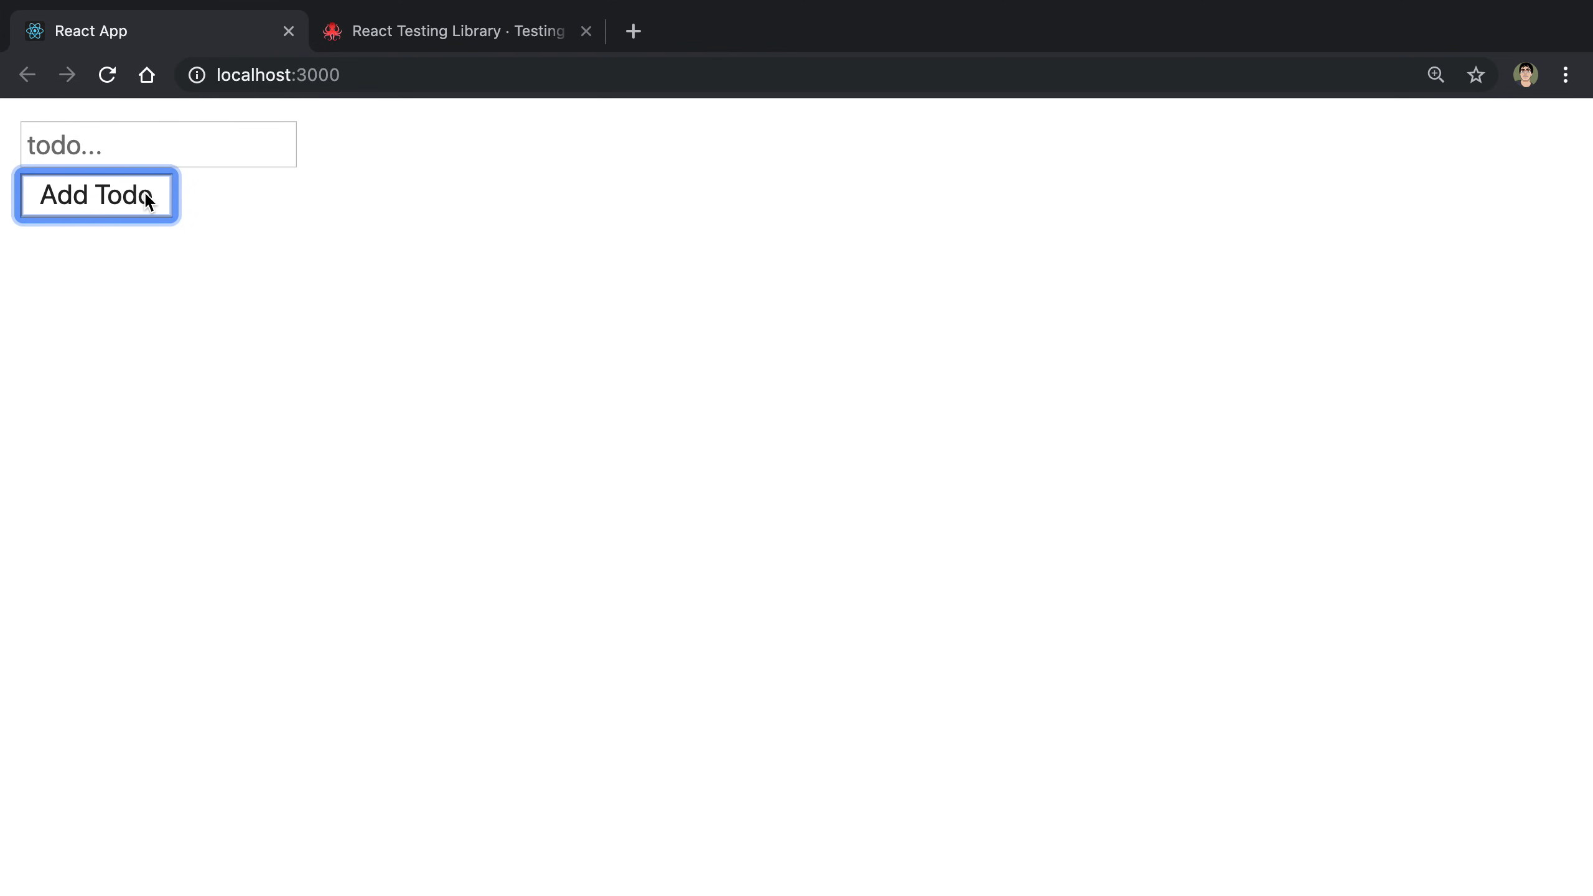
left_click(96, 194)
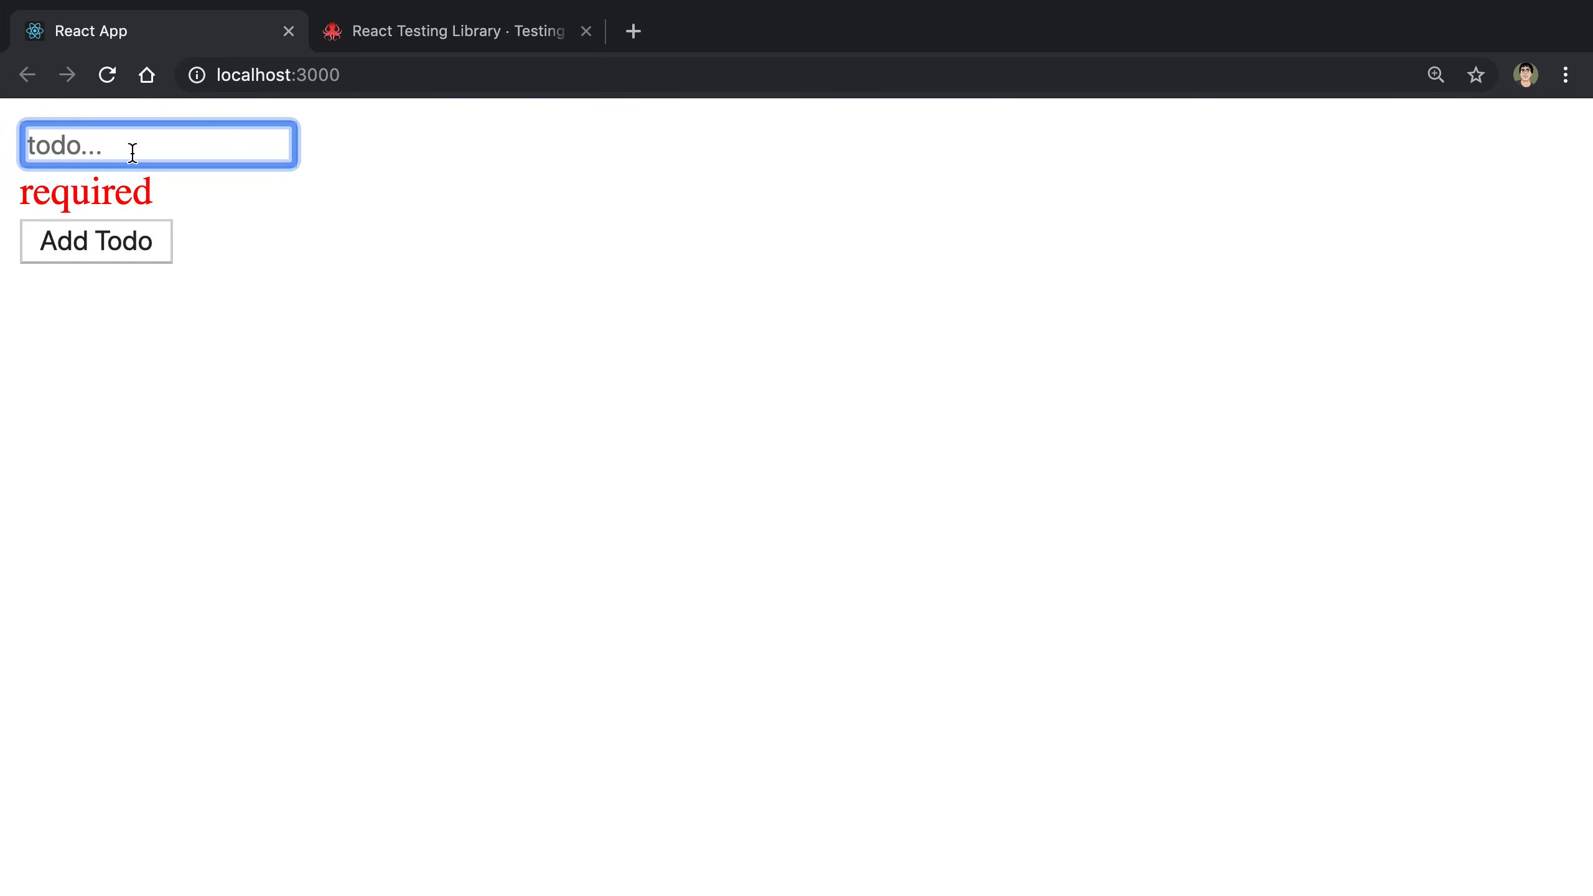
type("one")
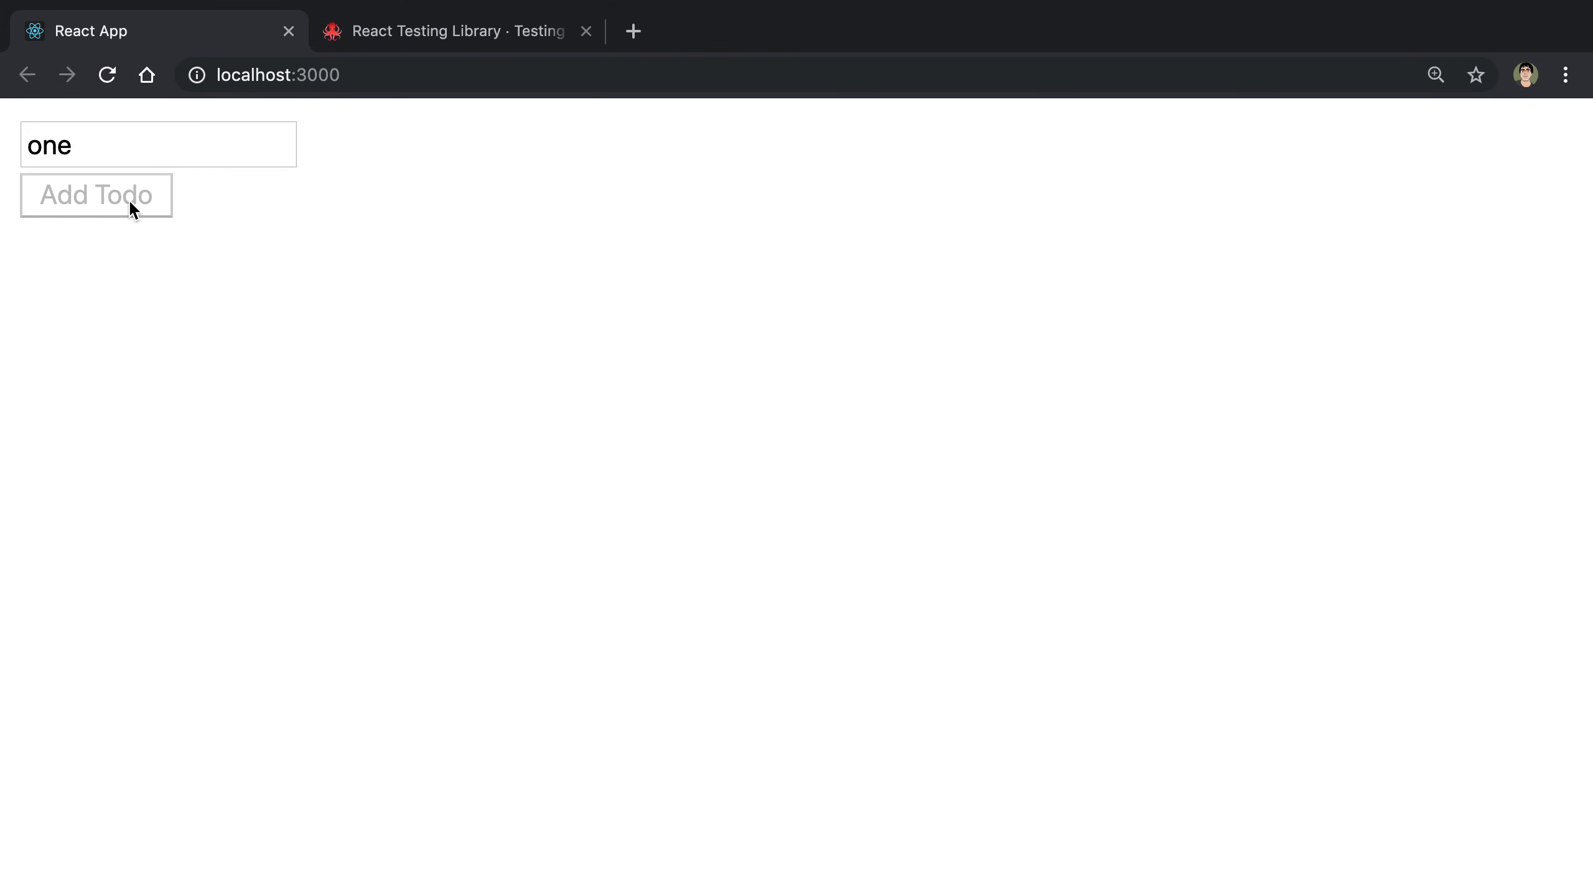
left_click(96, 195)
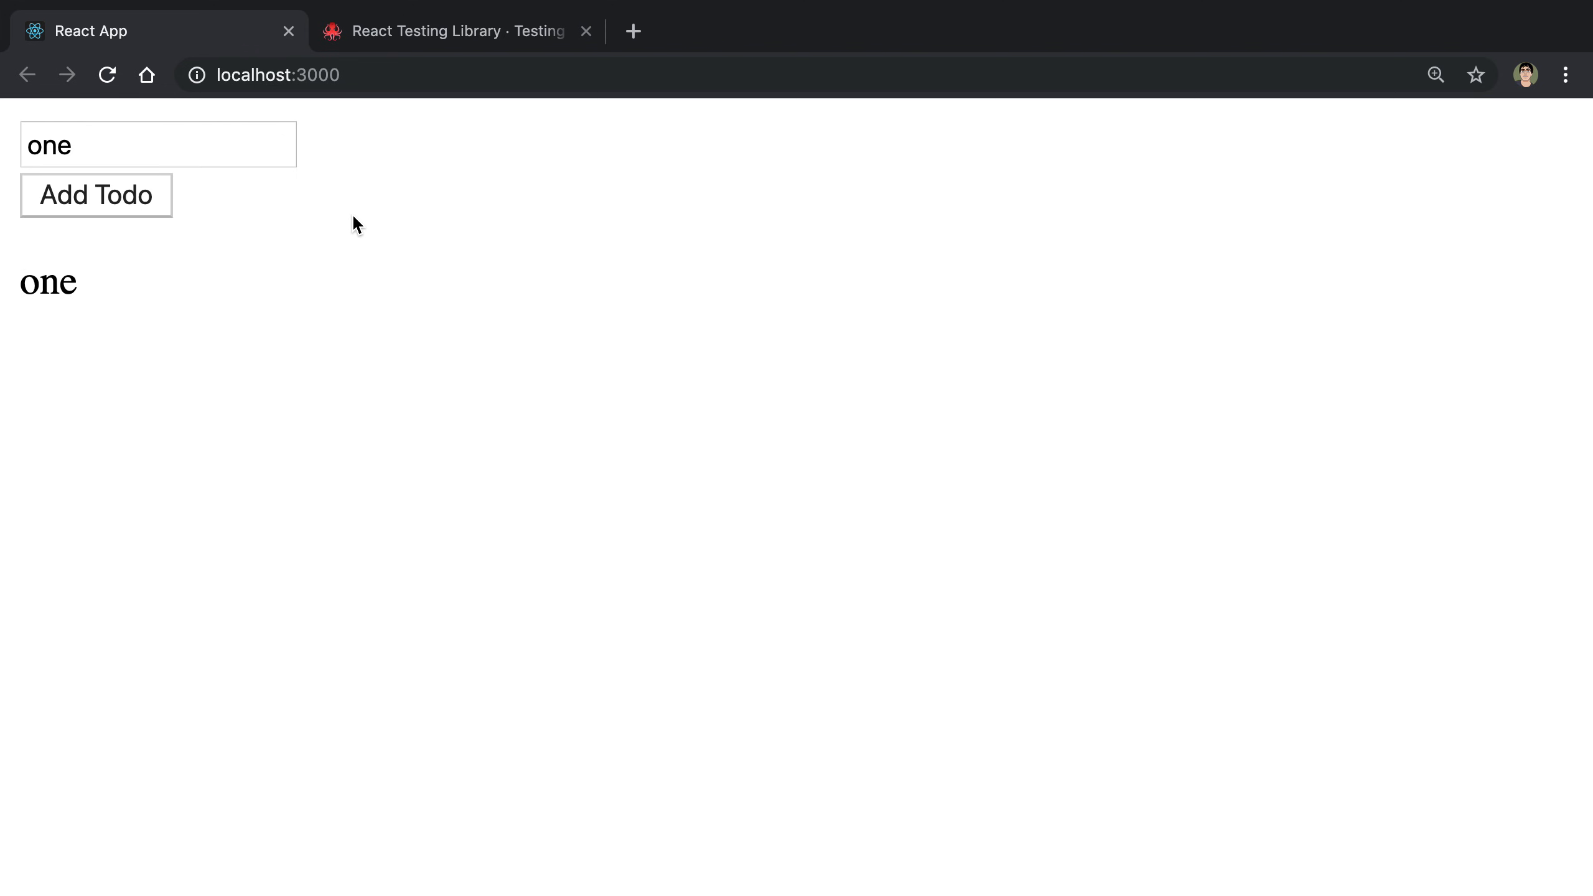
mouse_move(300, 246)
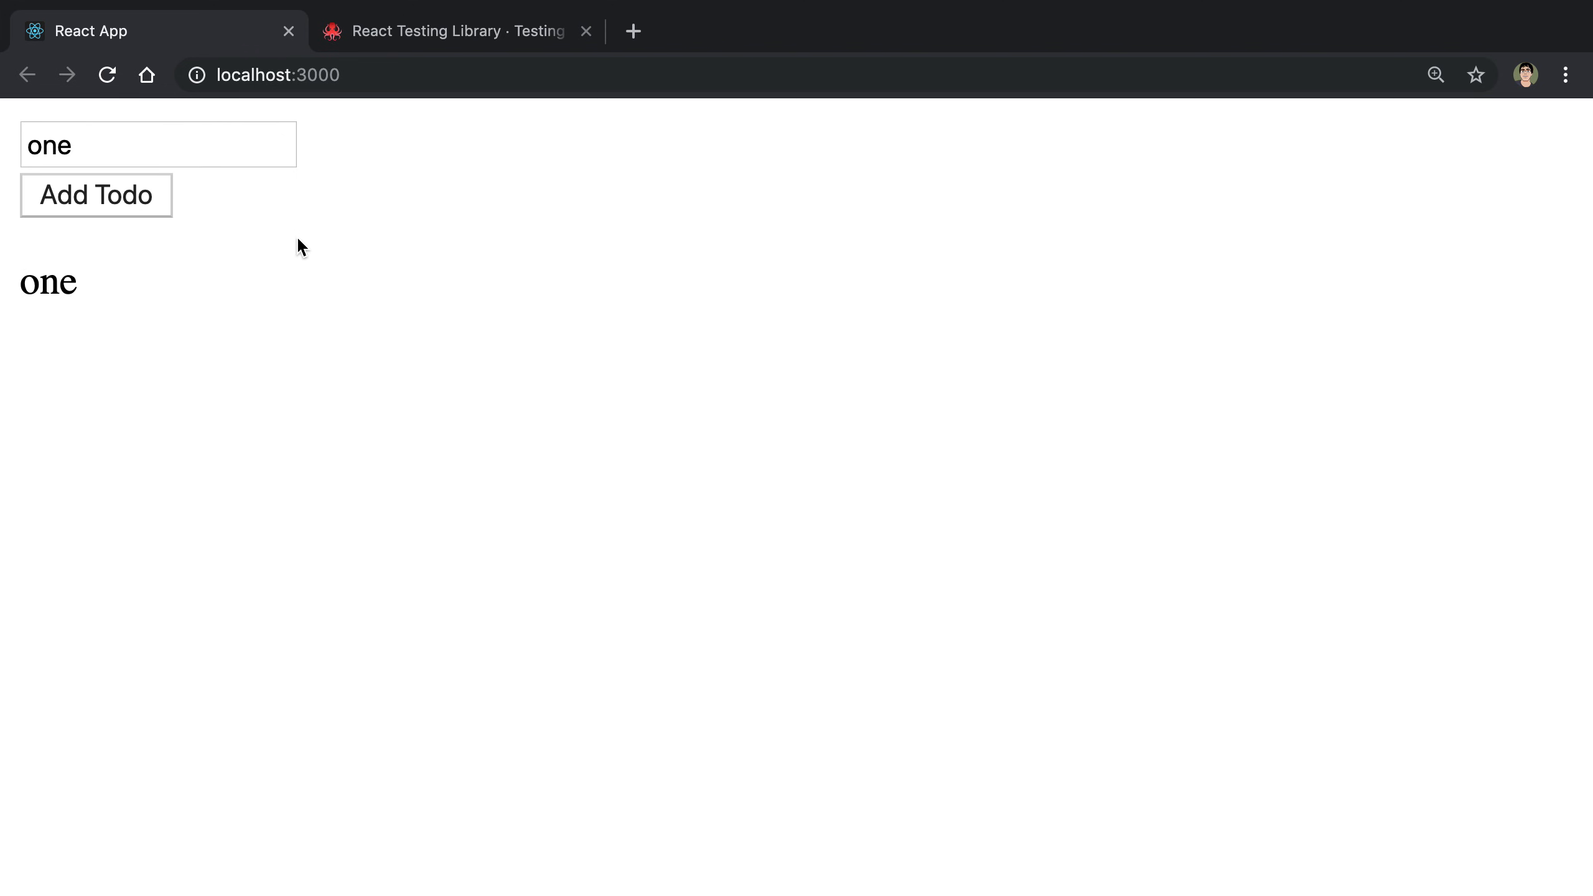
mouse_move(507, 225)
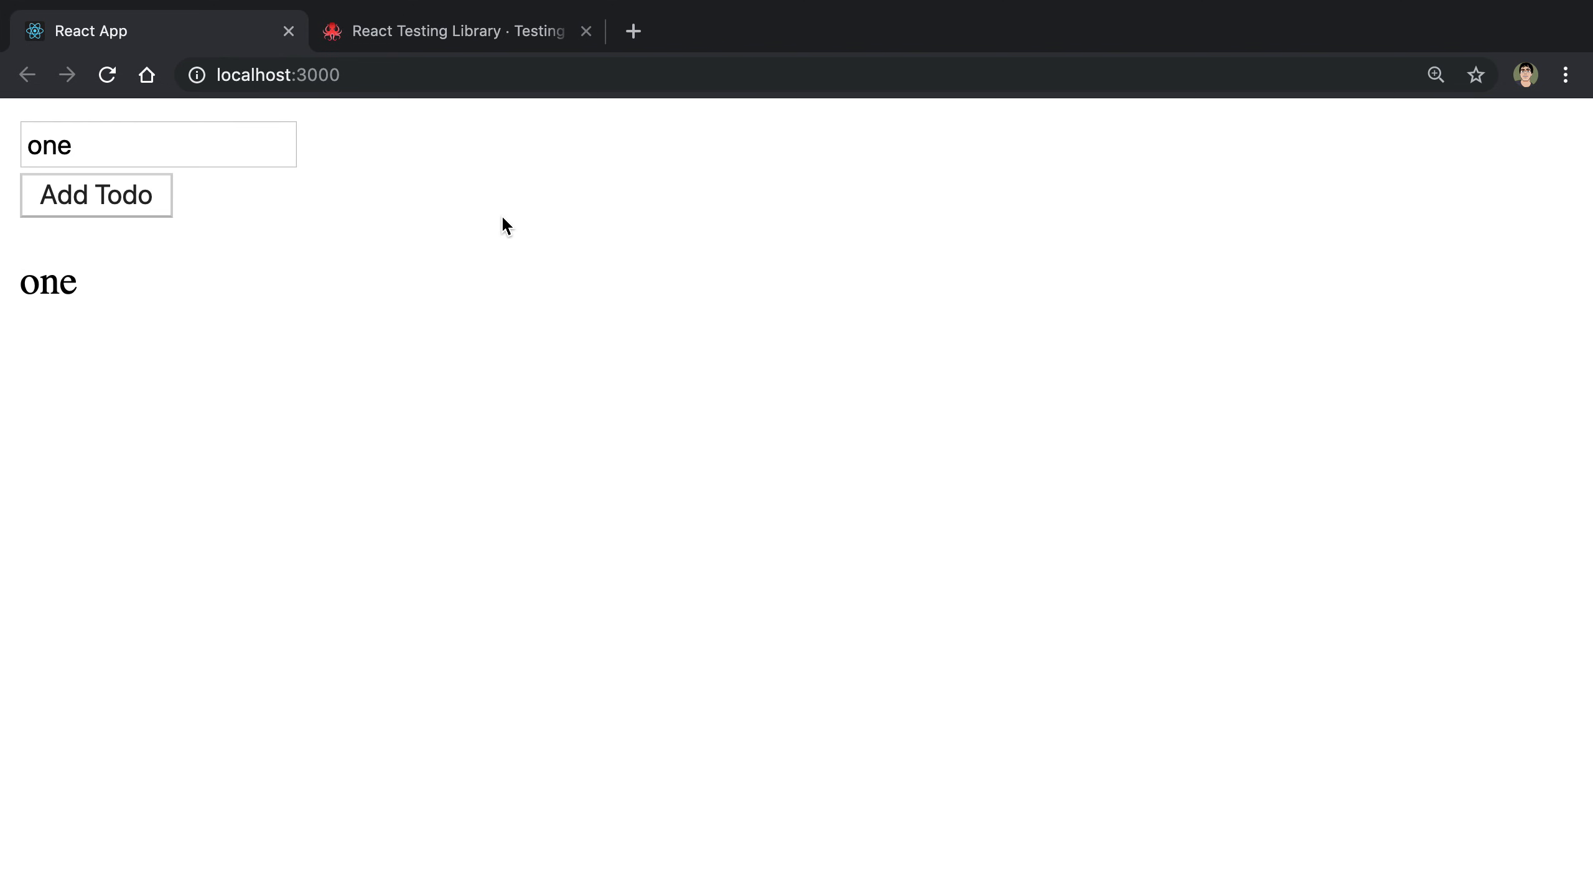
mouse_move(150, 152)
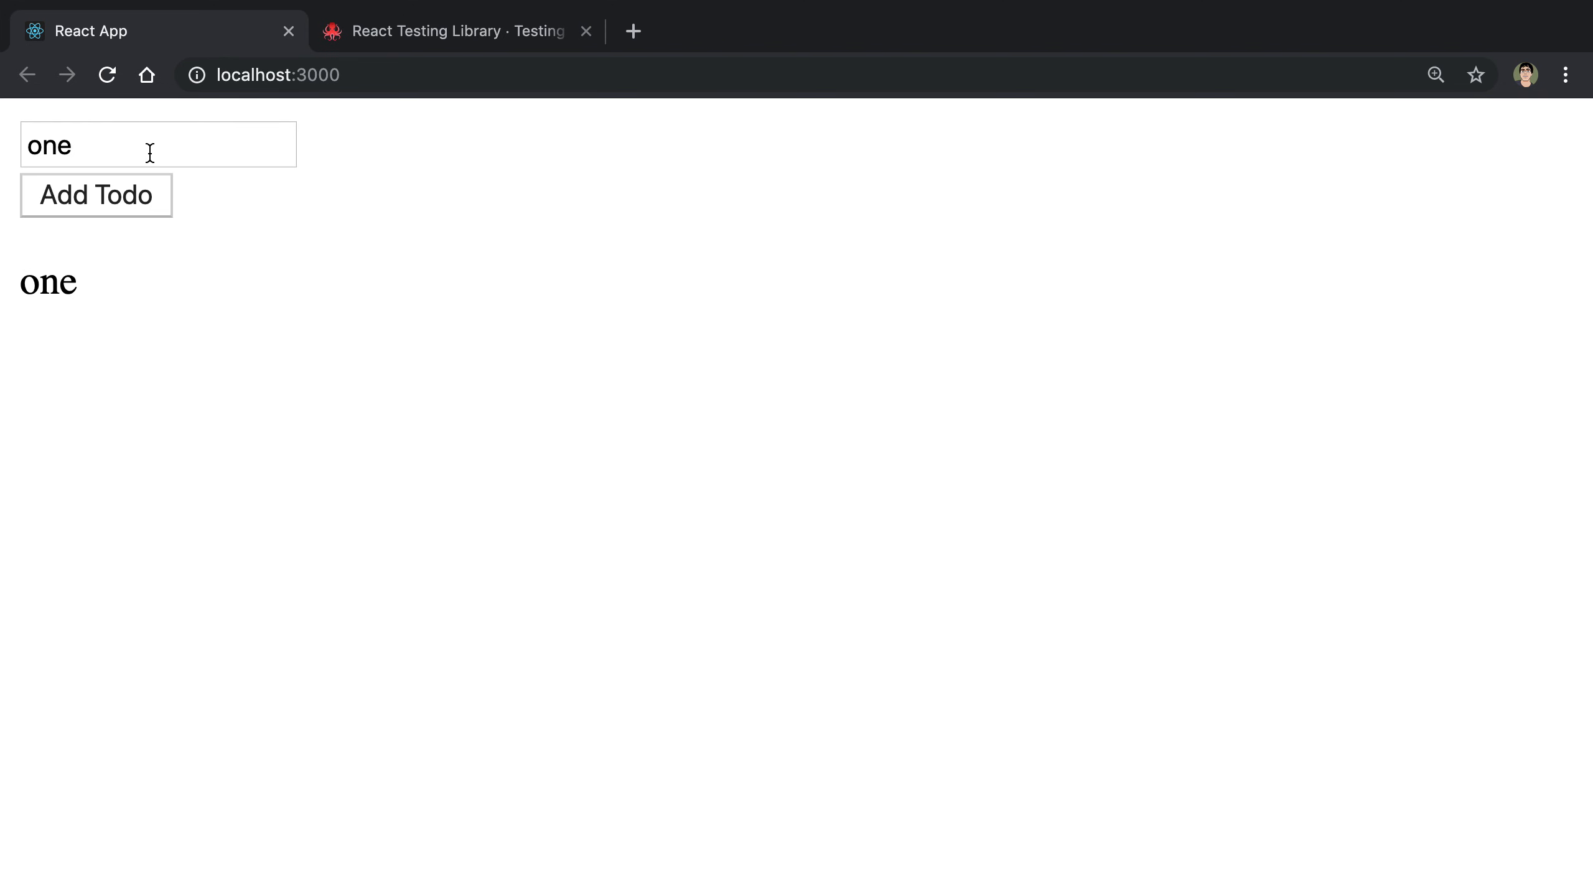
Return to the todo input and switch over to the Testing Library docs tab
left_click(158, 144)
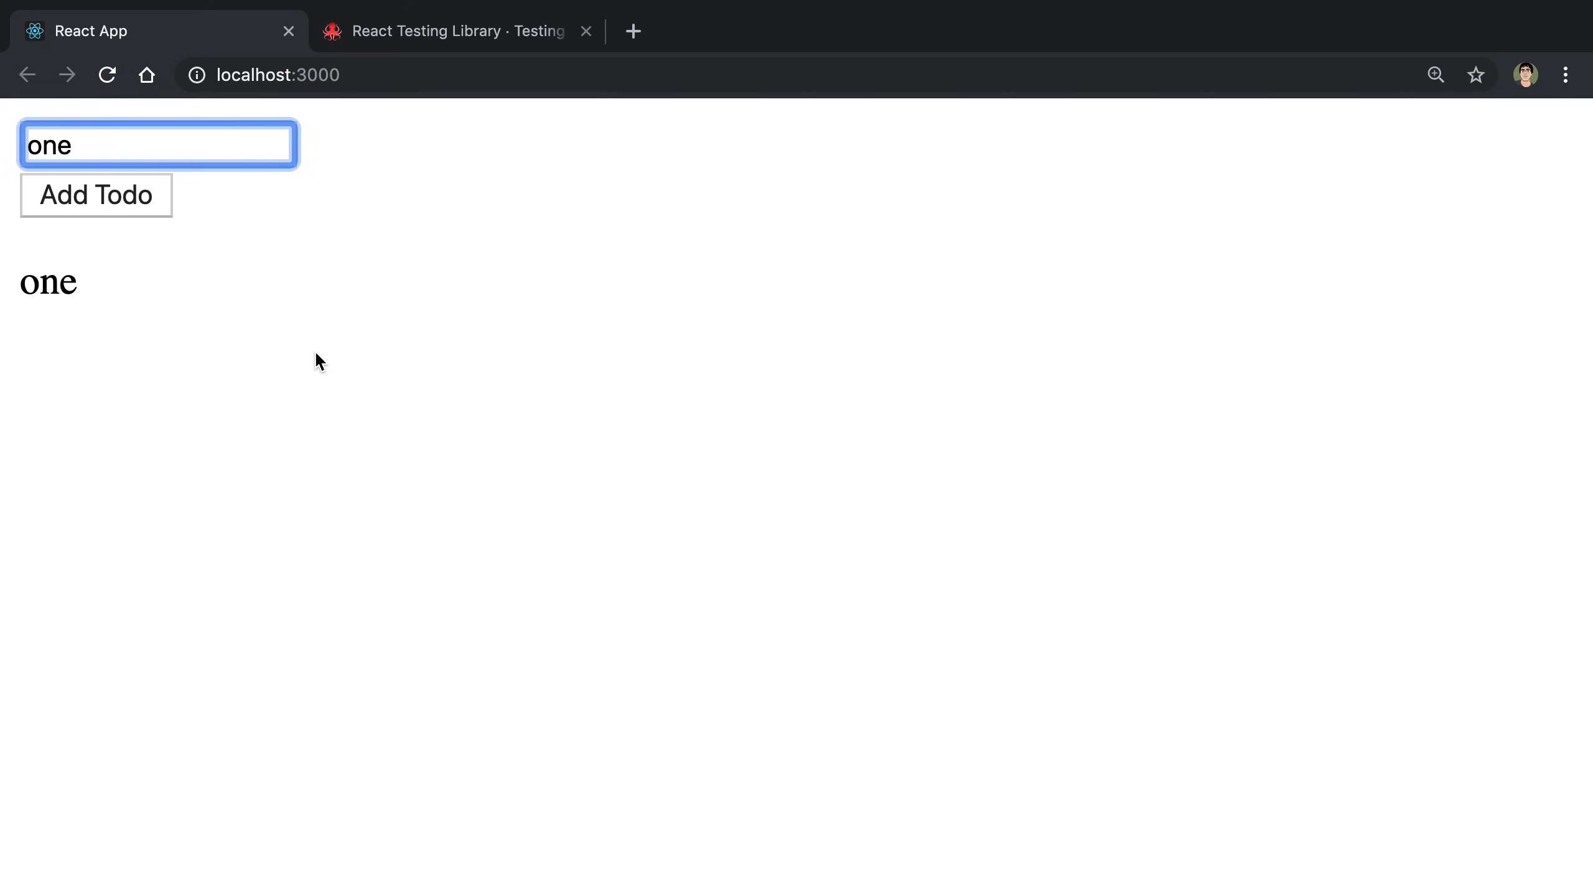
mouse_move(211, 211)
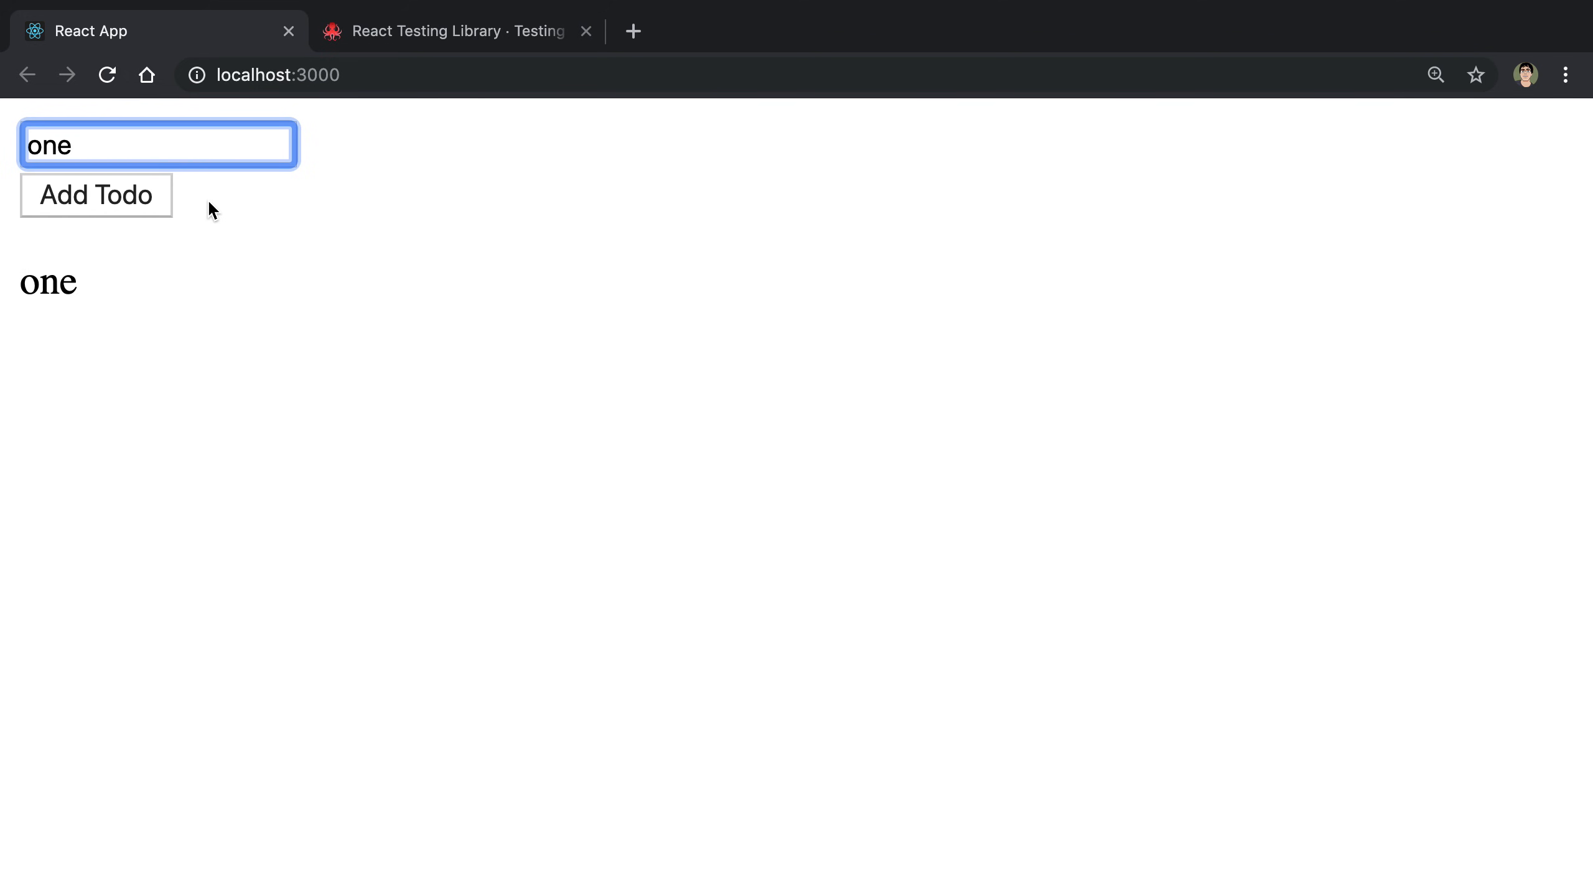
mouse_move(584, 274)
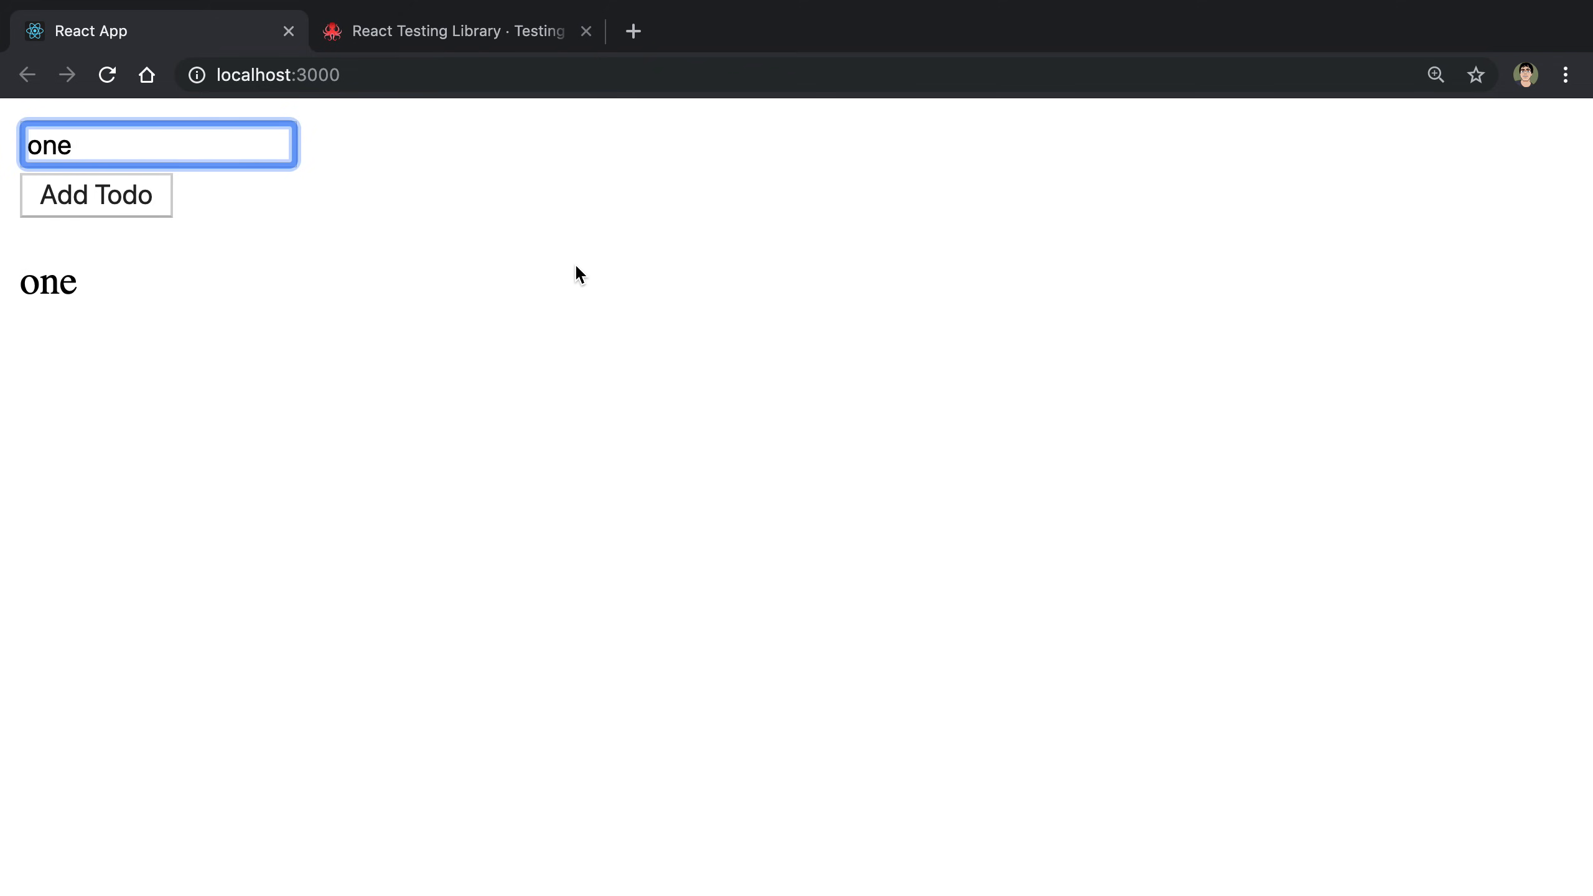
left_click(455, 30)
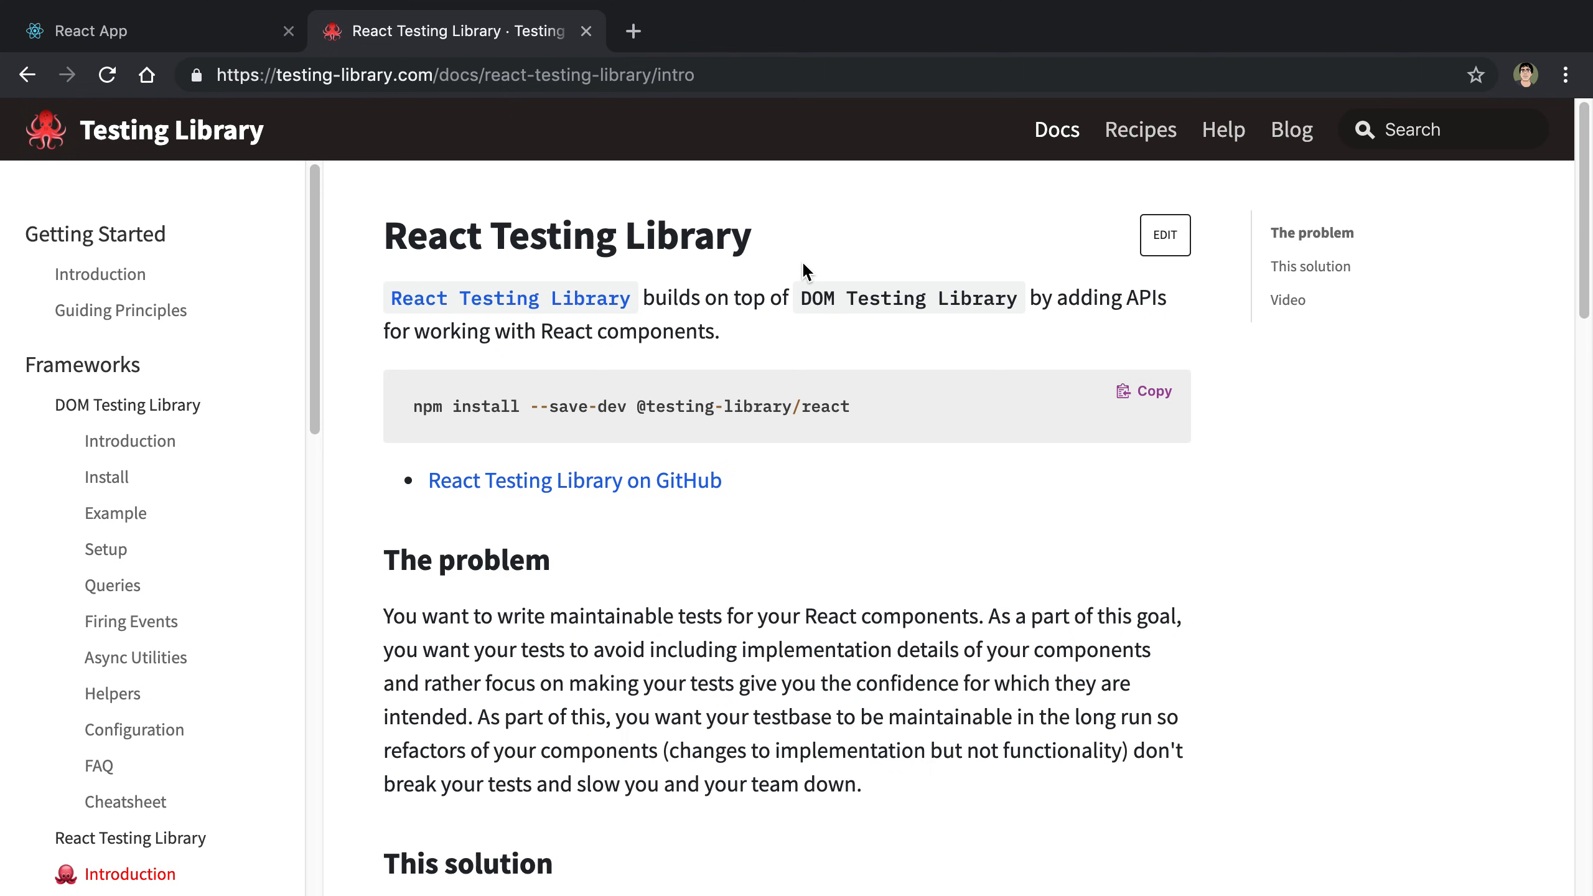
mouse_move(196, 59)
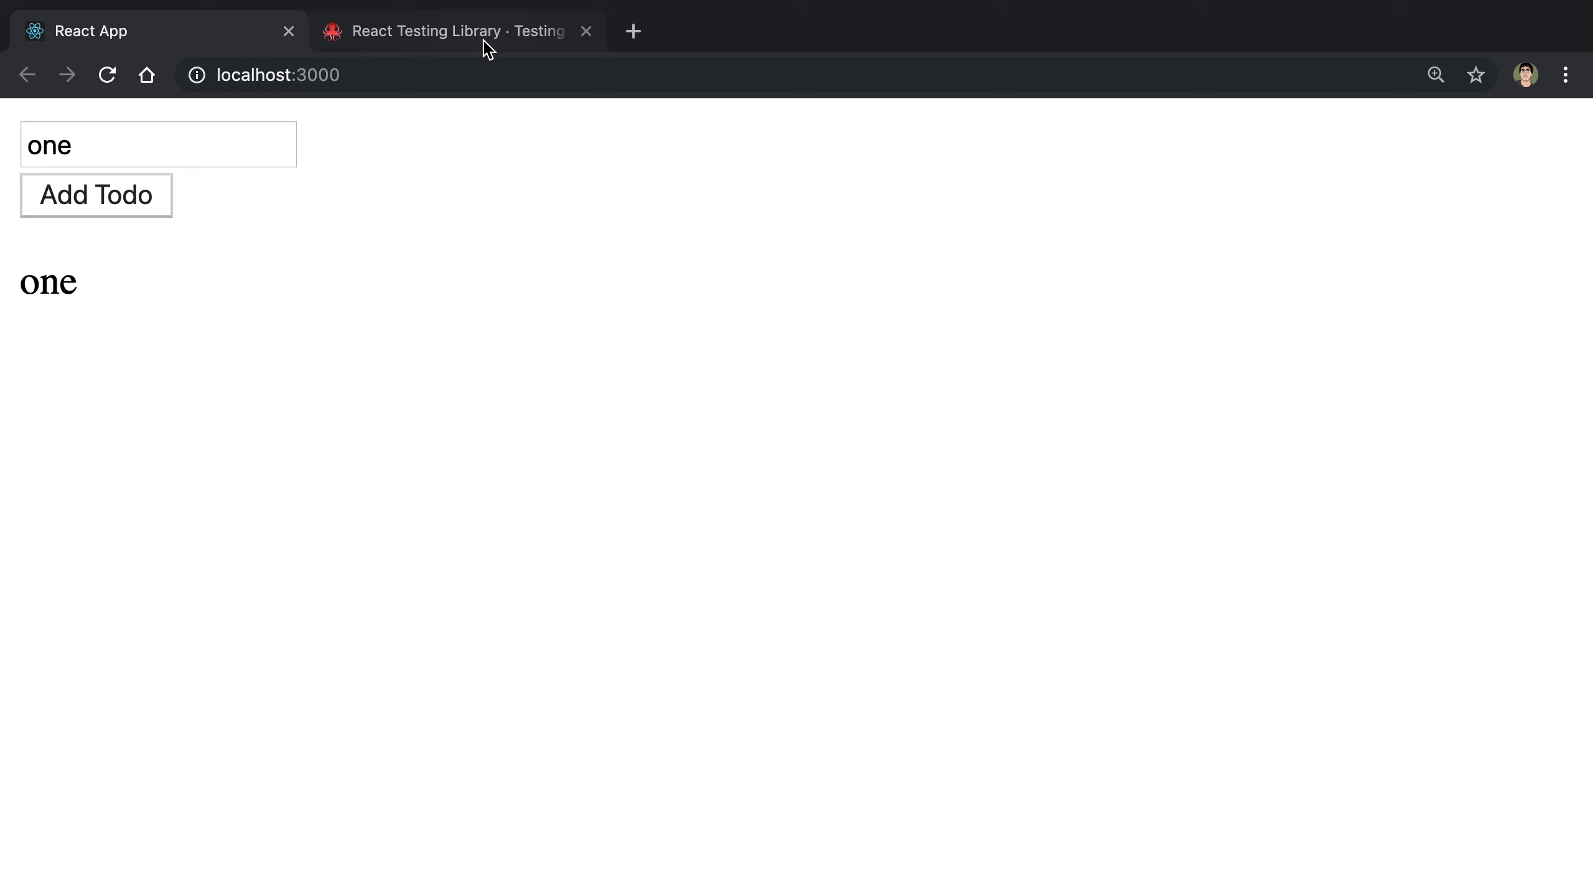
View the React Testing Library introduction, then bring up the empty App.test.tsx file
left_click(452, 30)
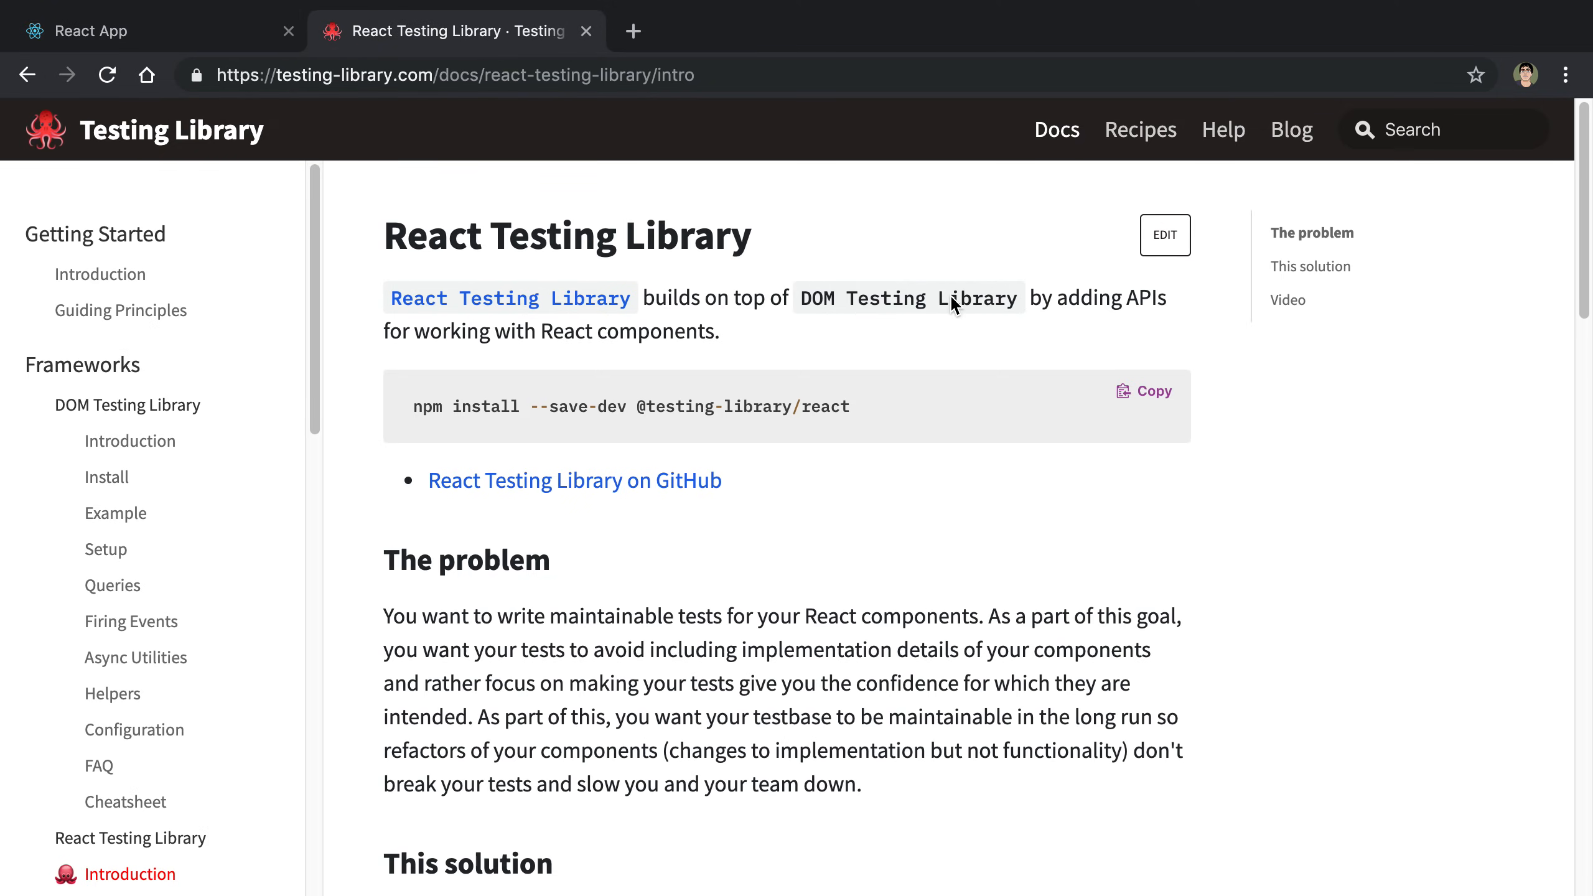
mouse_move(987, 391)
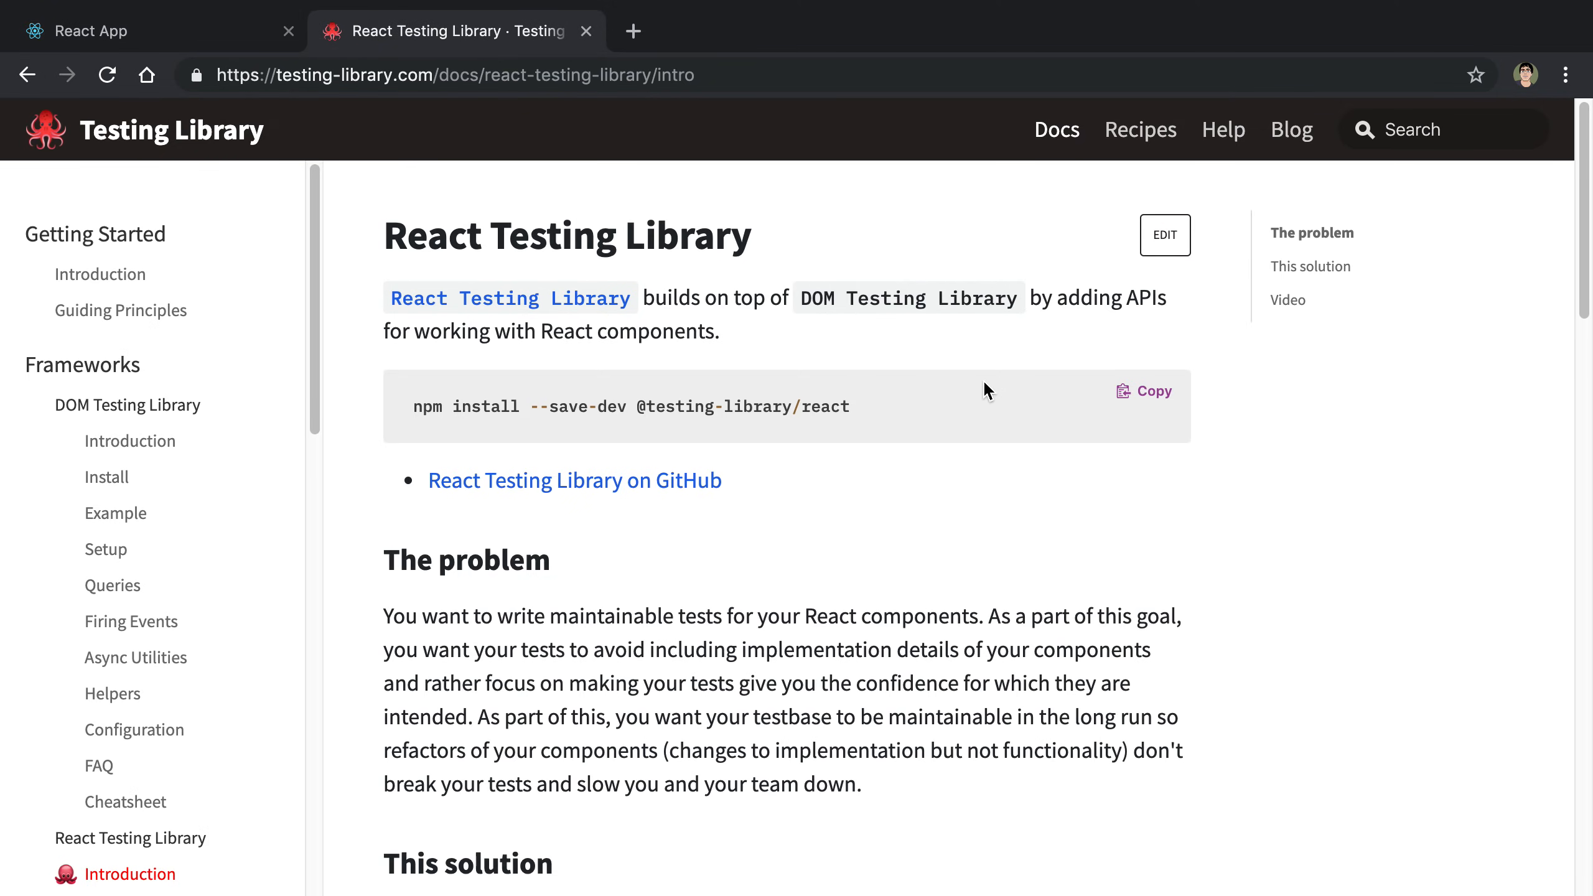
mouse_move(973, 394)
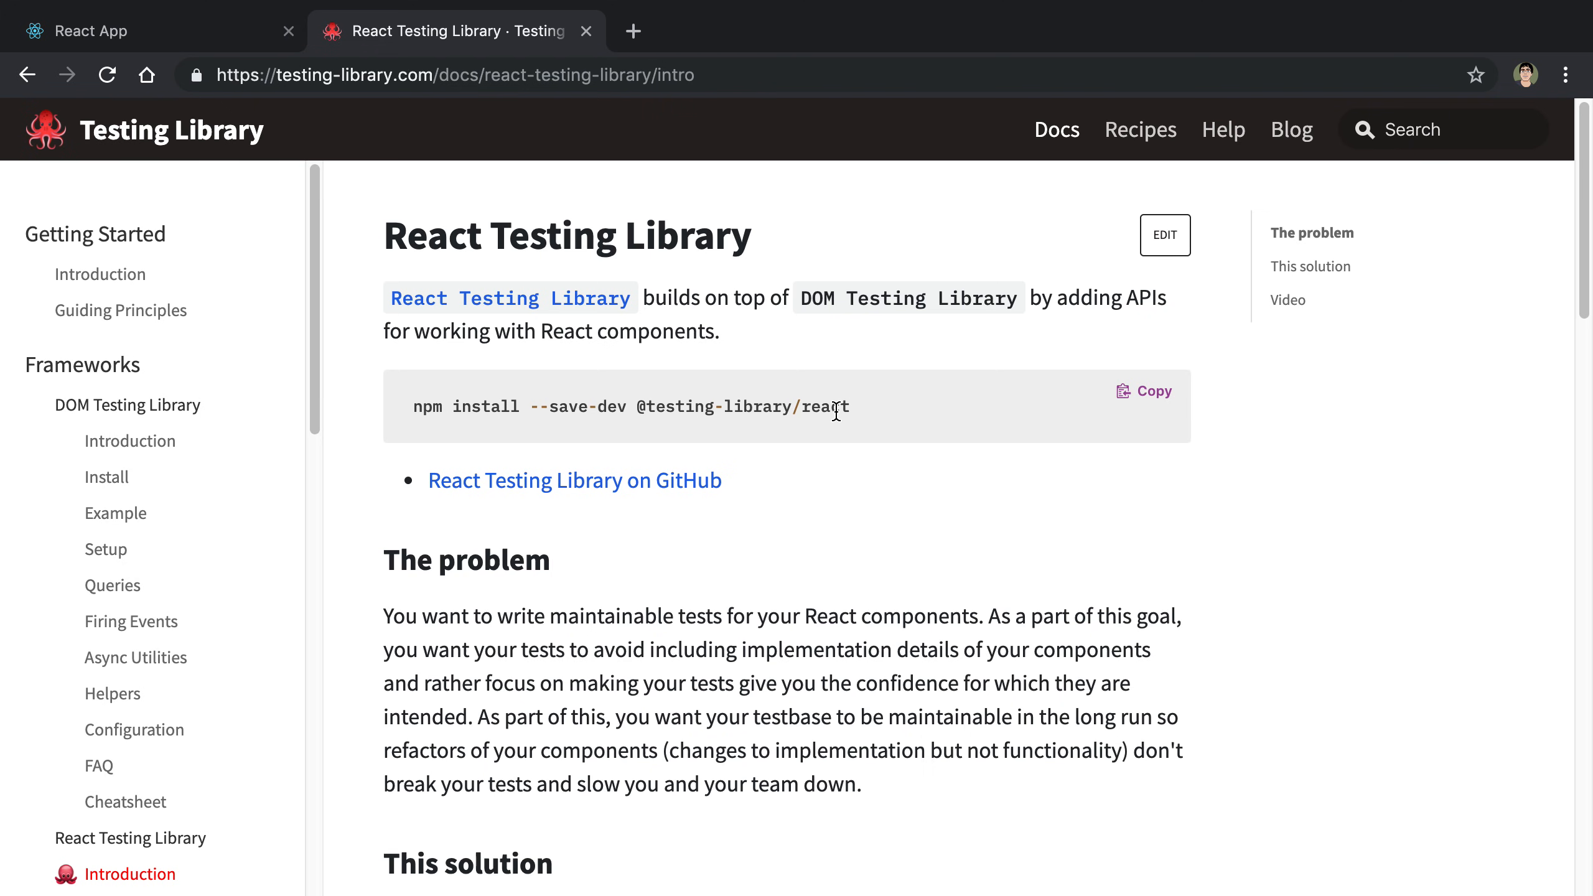
mouse_move(645, 404)
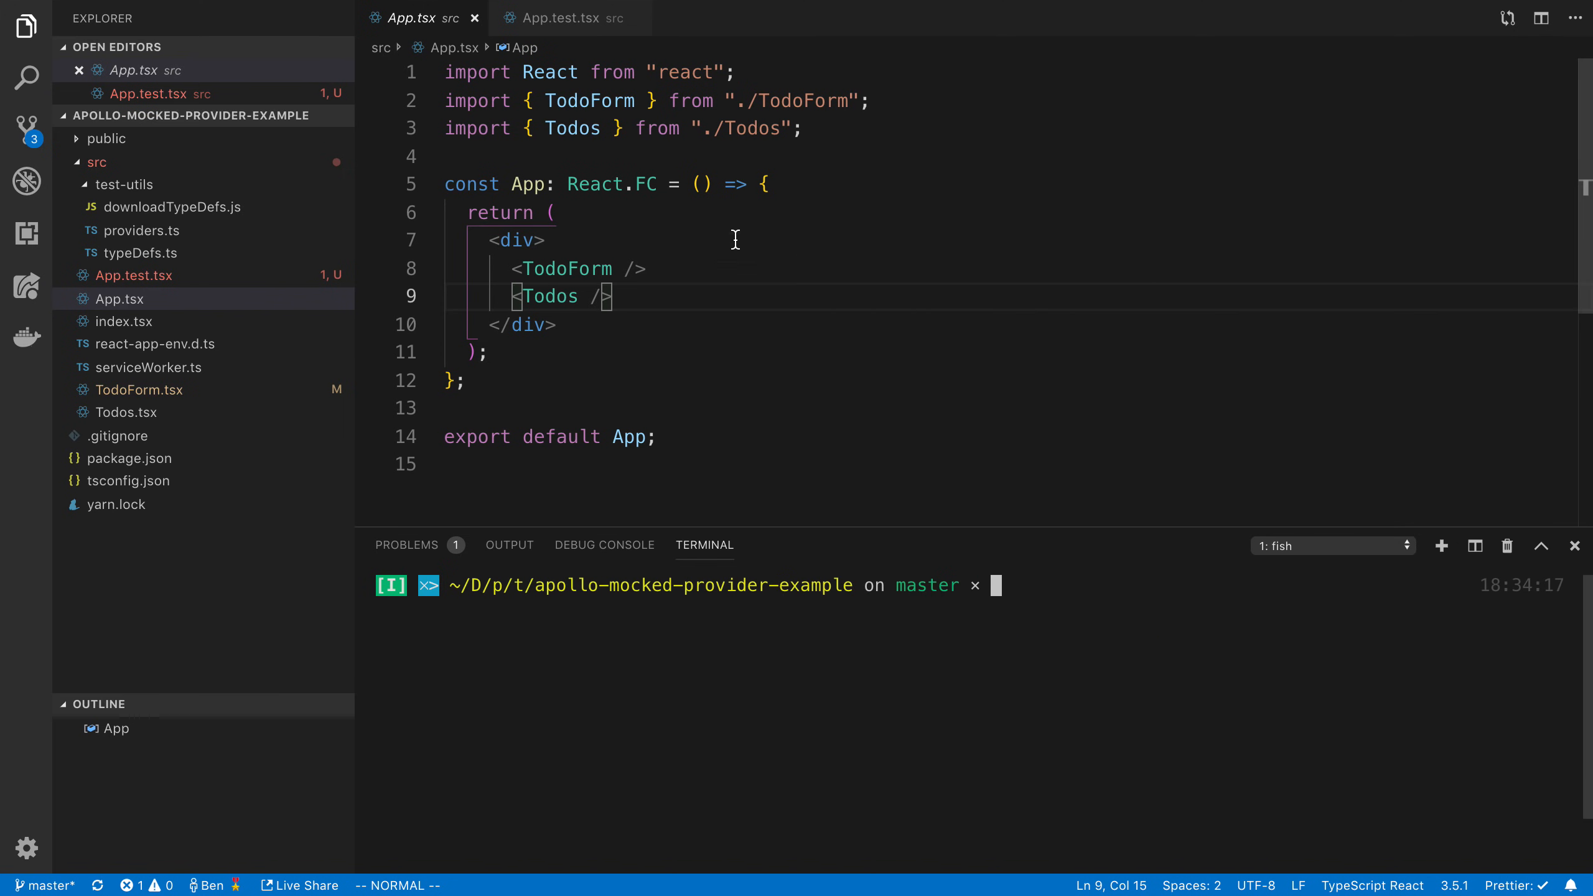
left_click(560, 17)
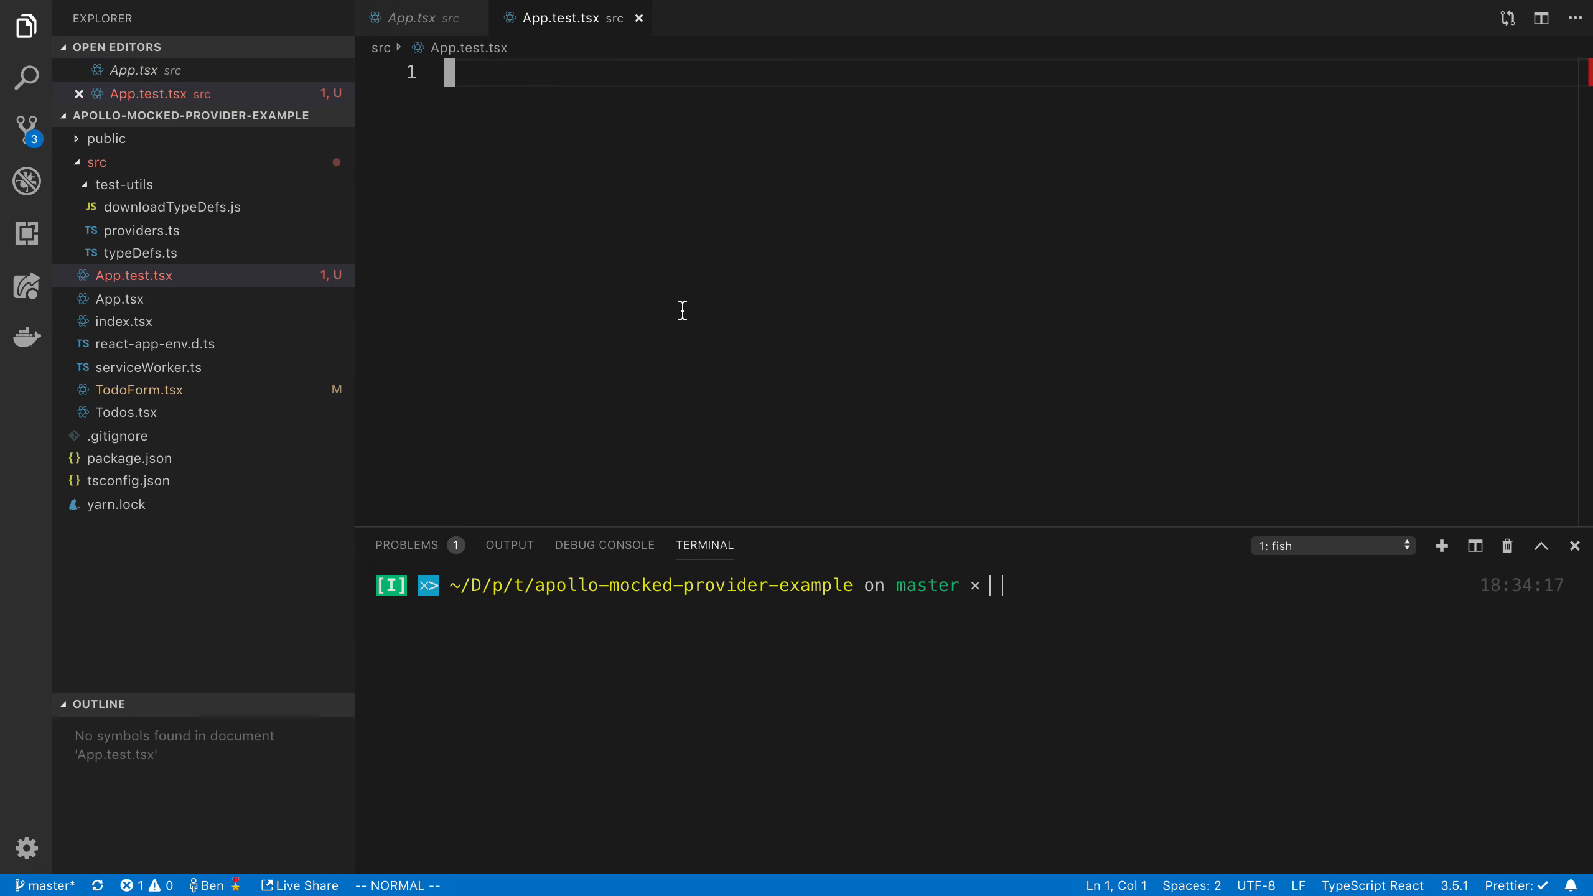
mouse_move(773, 254)
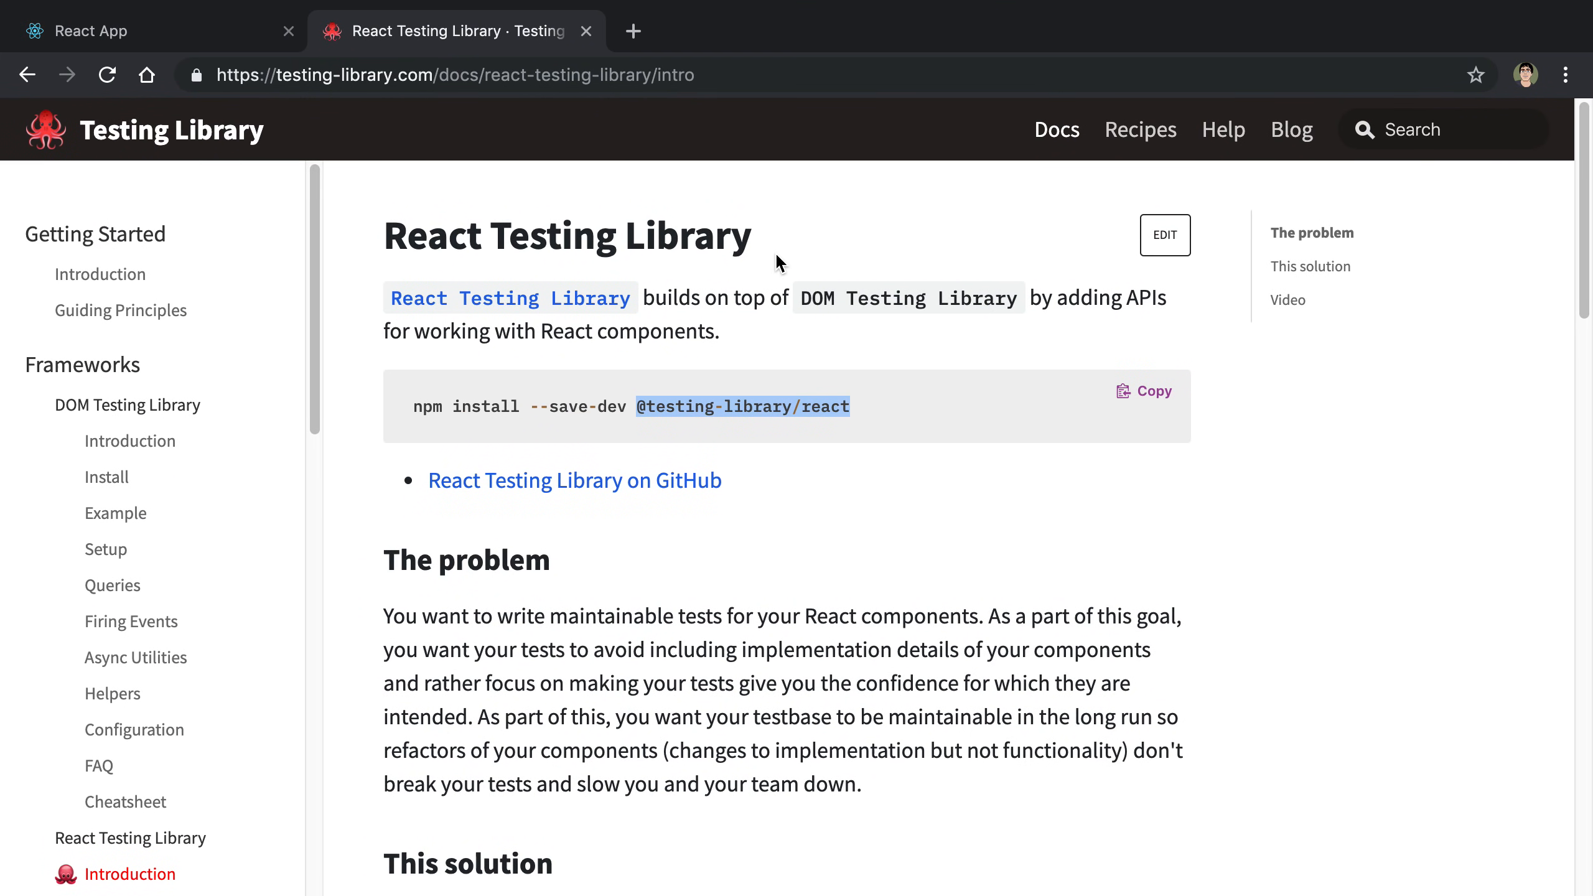
mouse_move(851, 523)
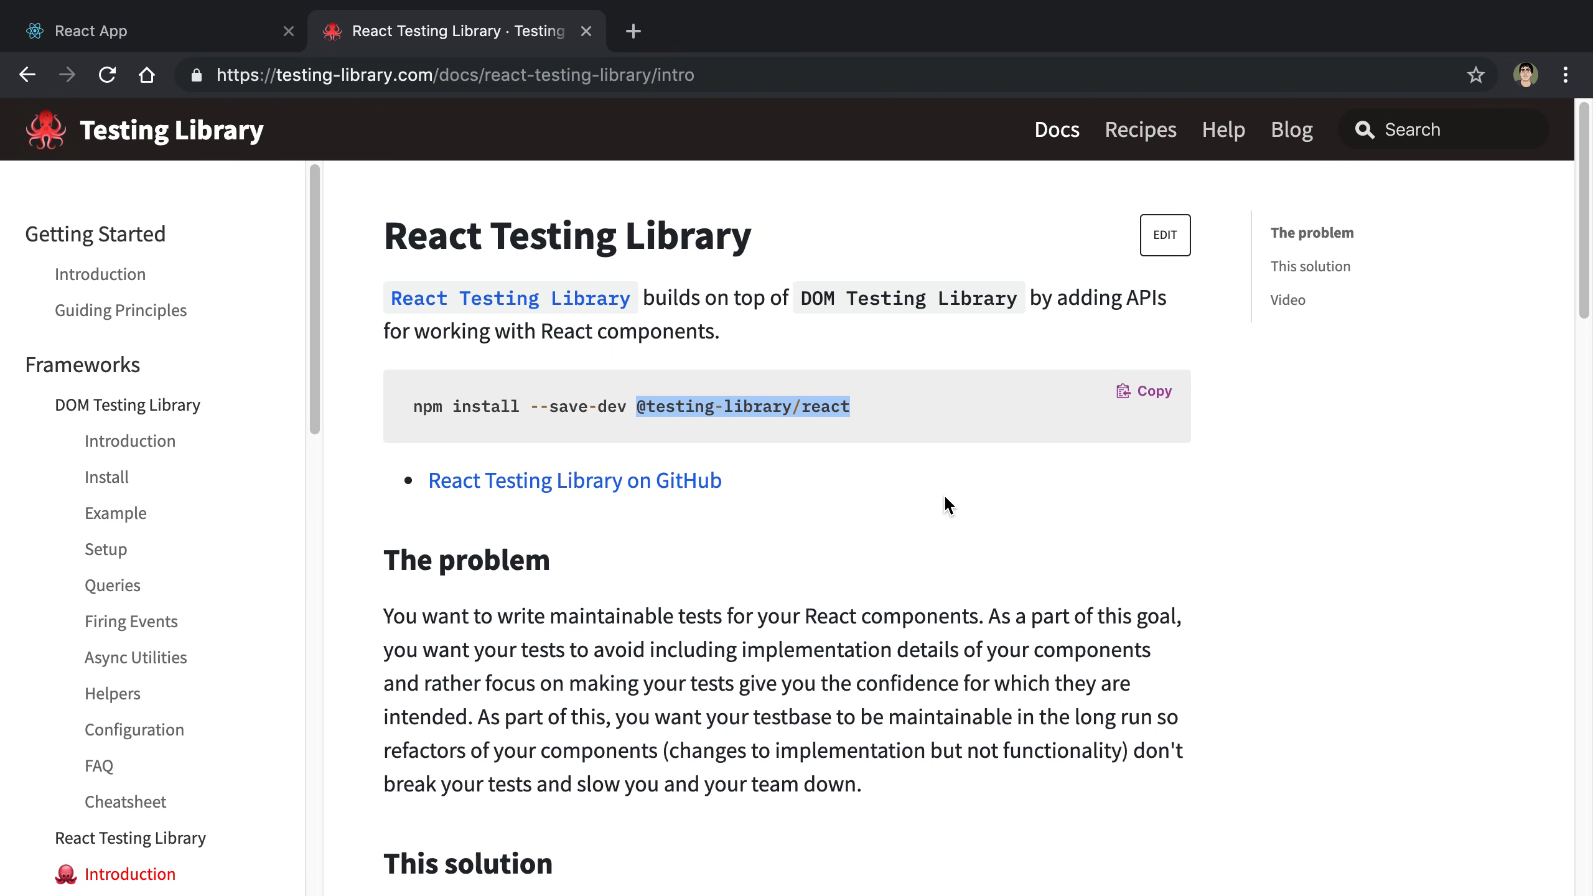
mouse_move(761, 554)
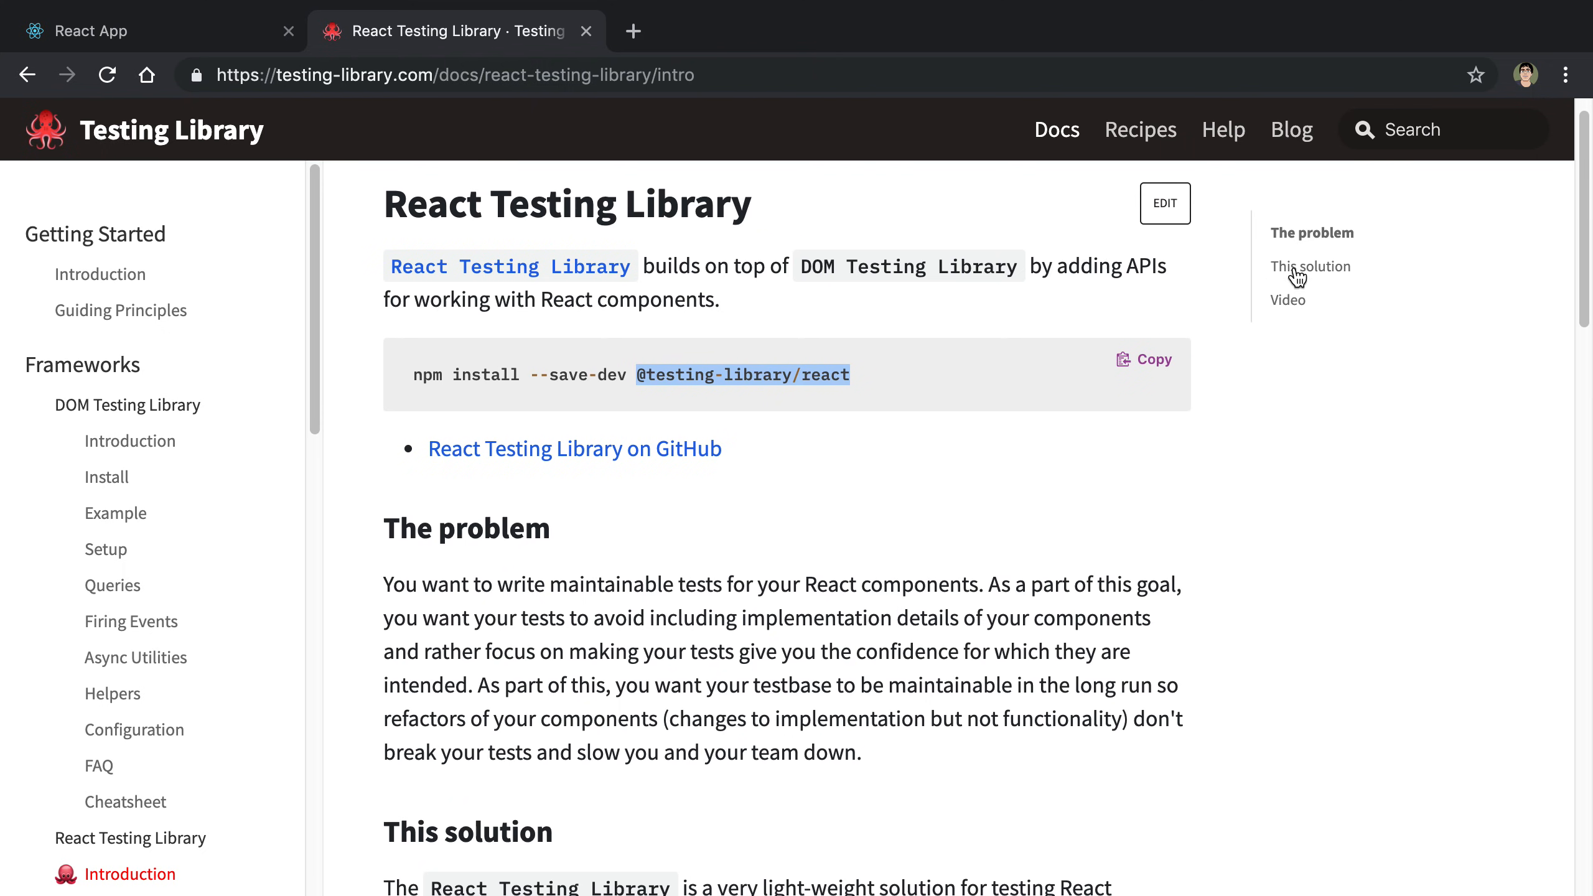
Bring up the React Testing Library Example page with the fetch greeting test code
scroll("down", 3)
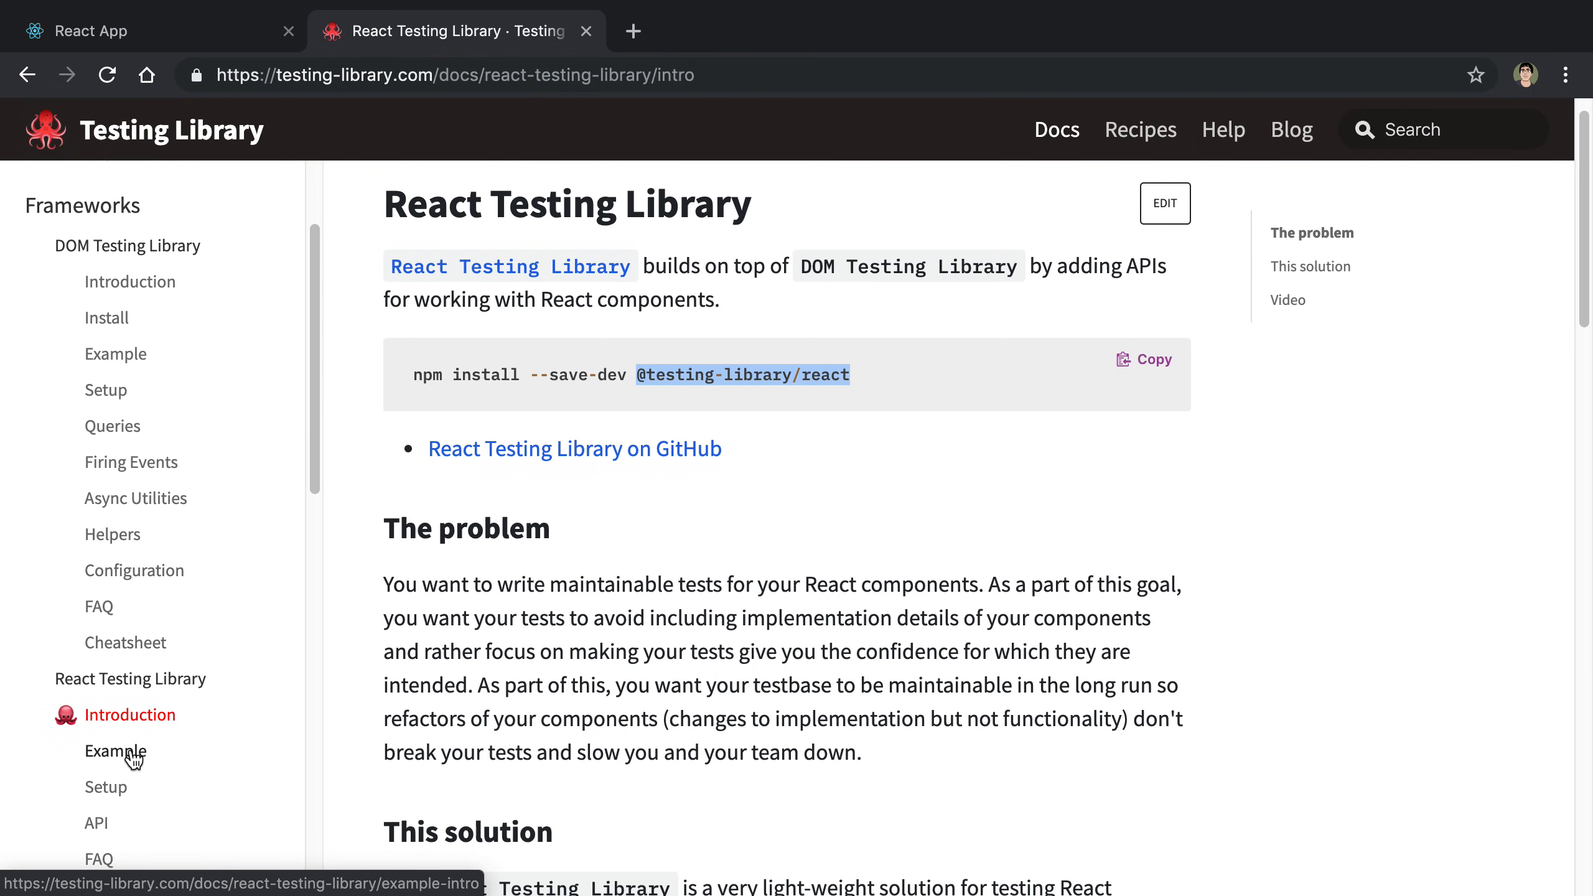
left_click(114, 750)
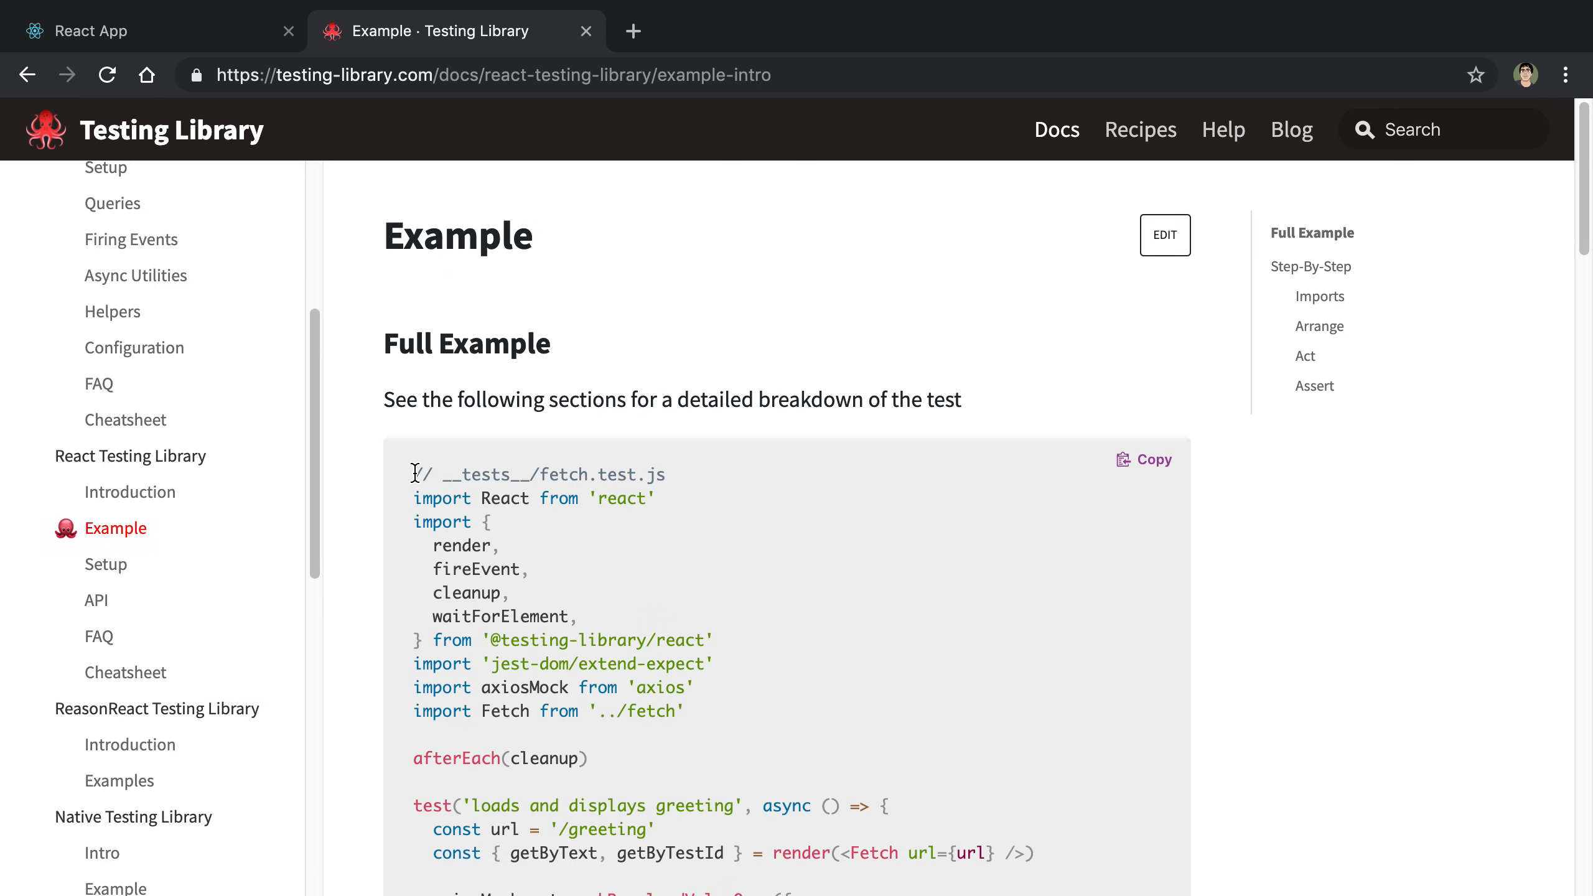
scroll("down", 3)
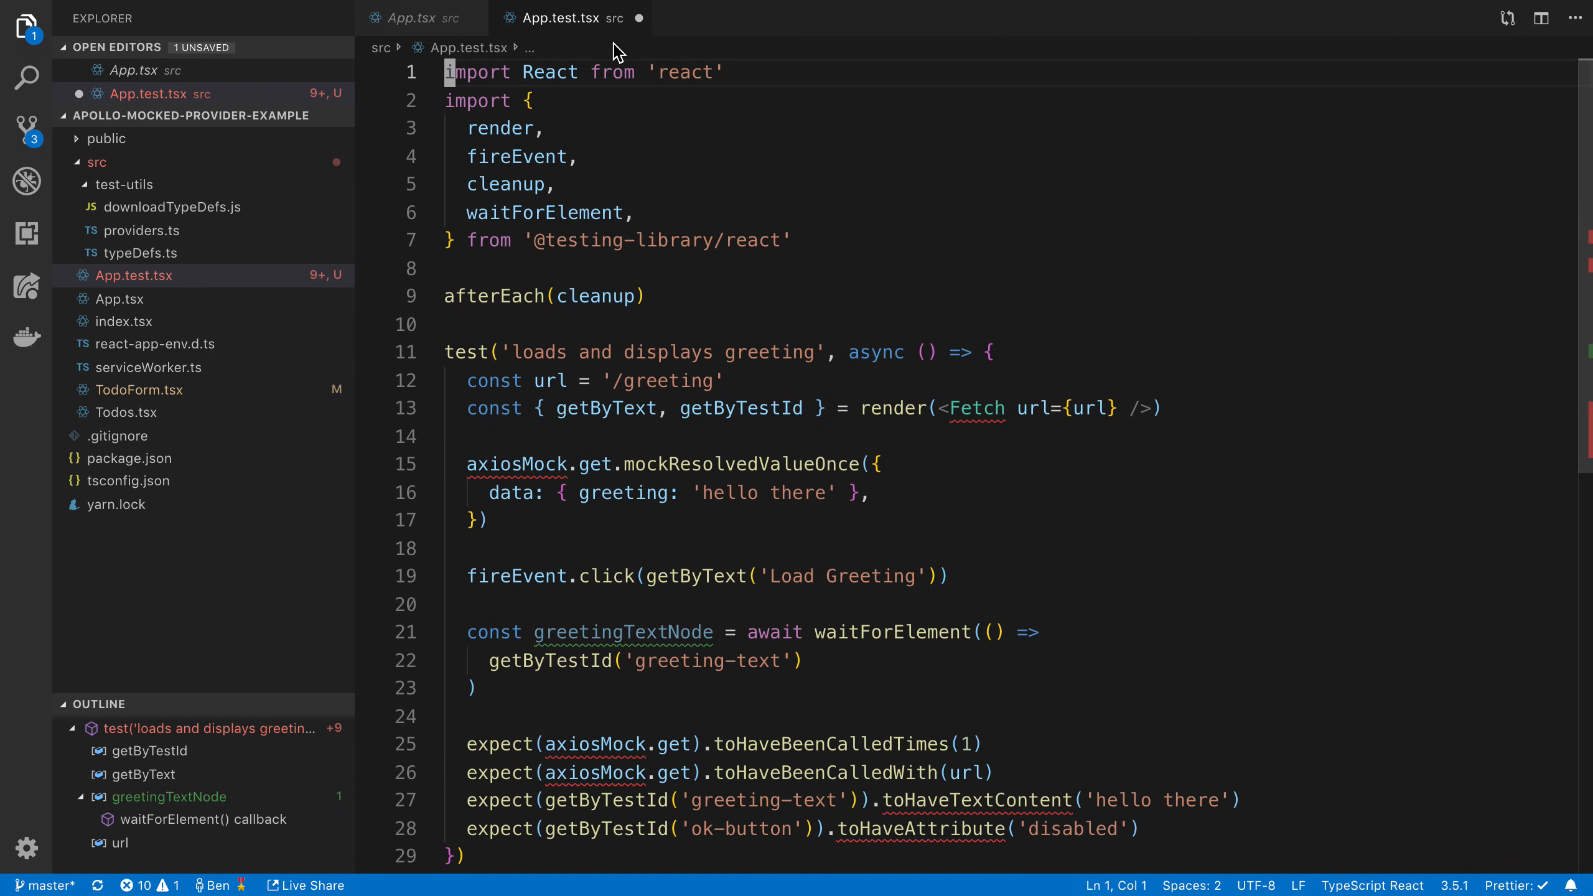
mouse_move(602, 34)
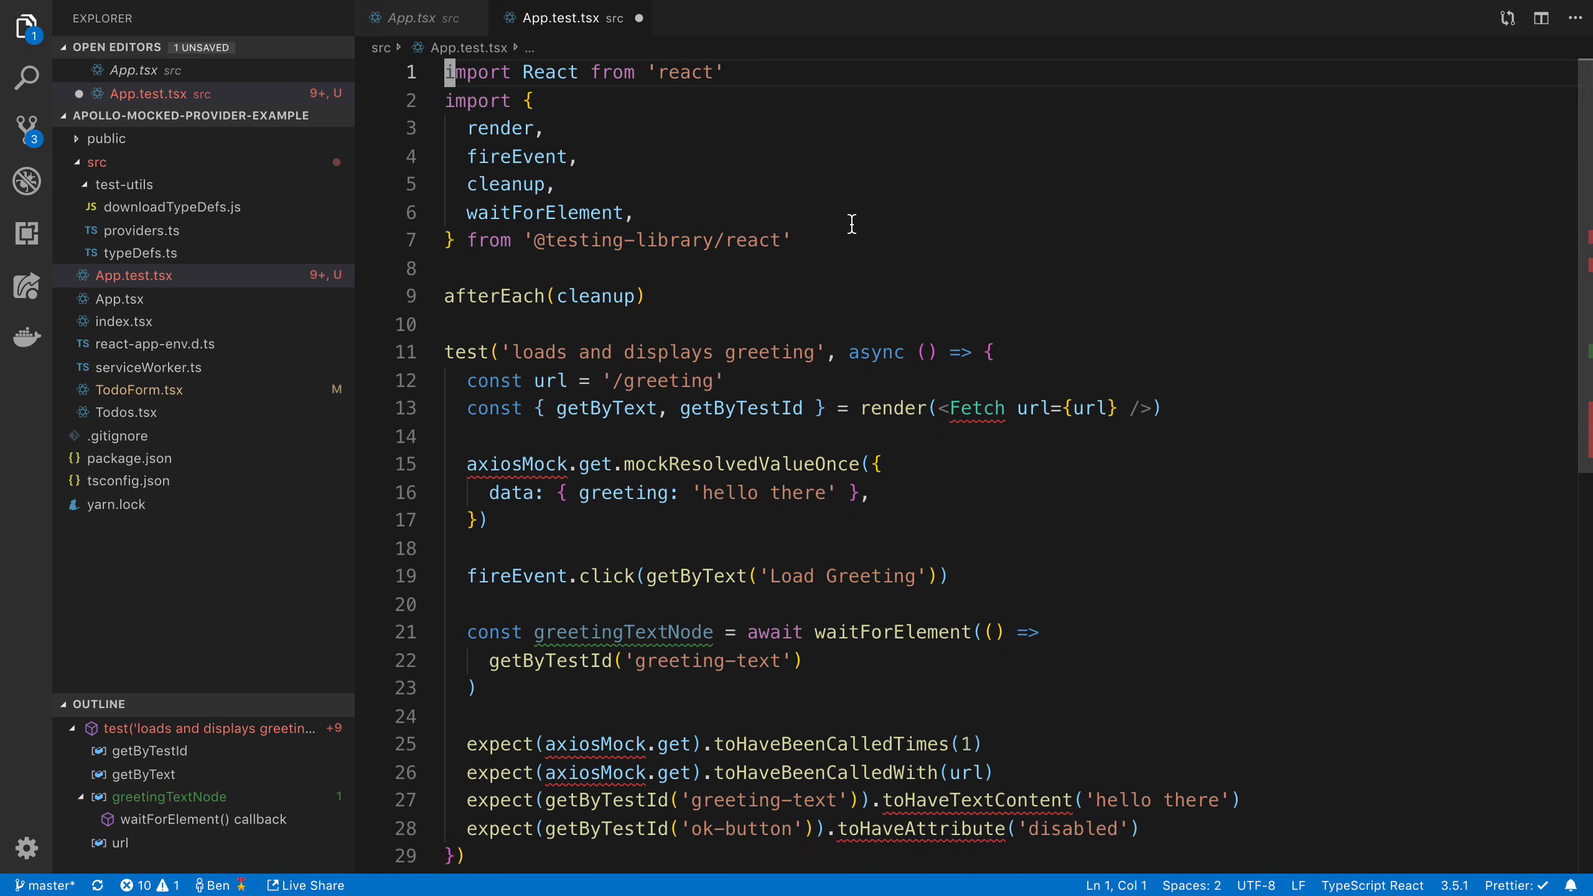
mouse_move(813, 260)
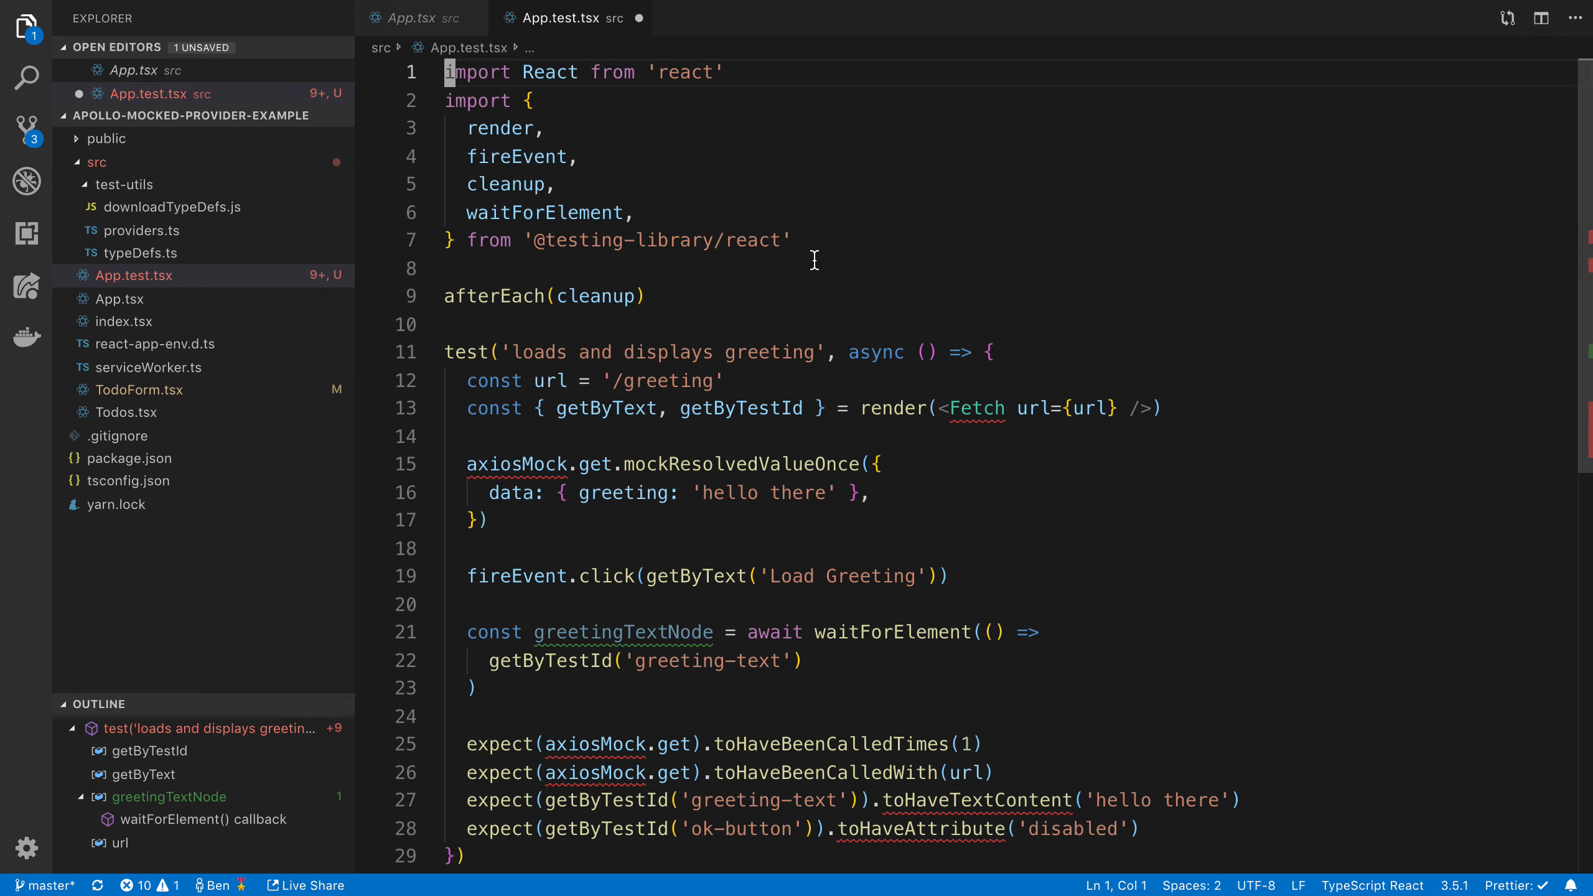
Start a new '__test__' folder inside src, then cancel creating it
right_click(132, 275)
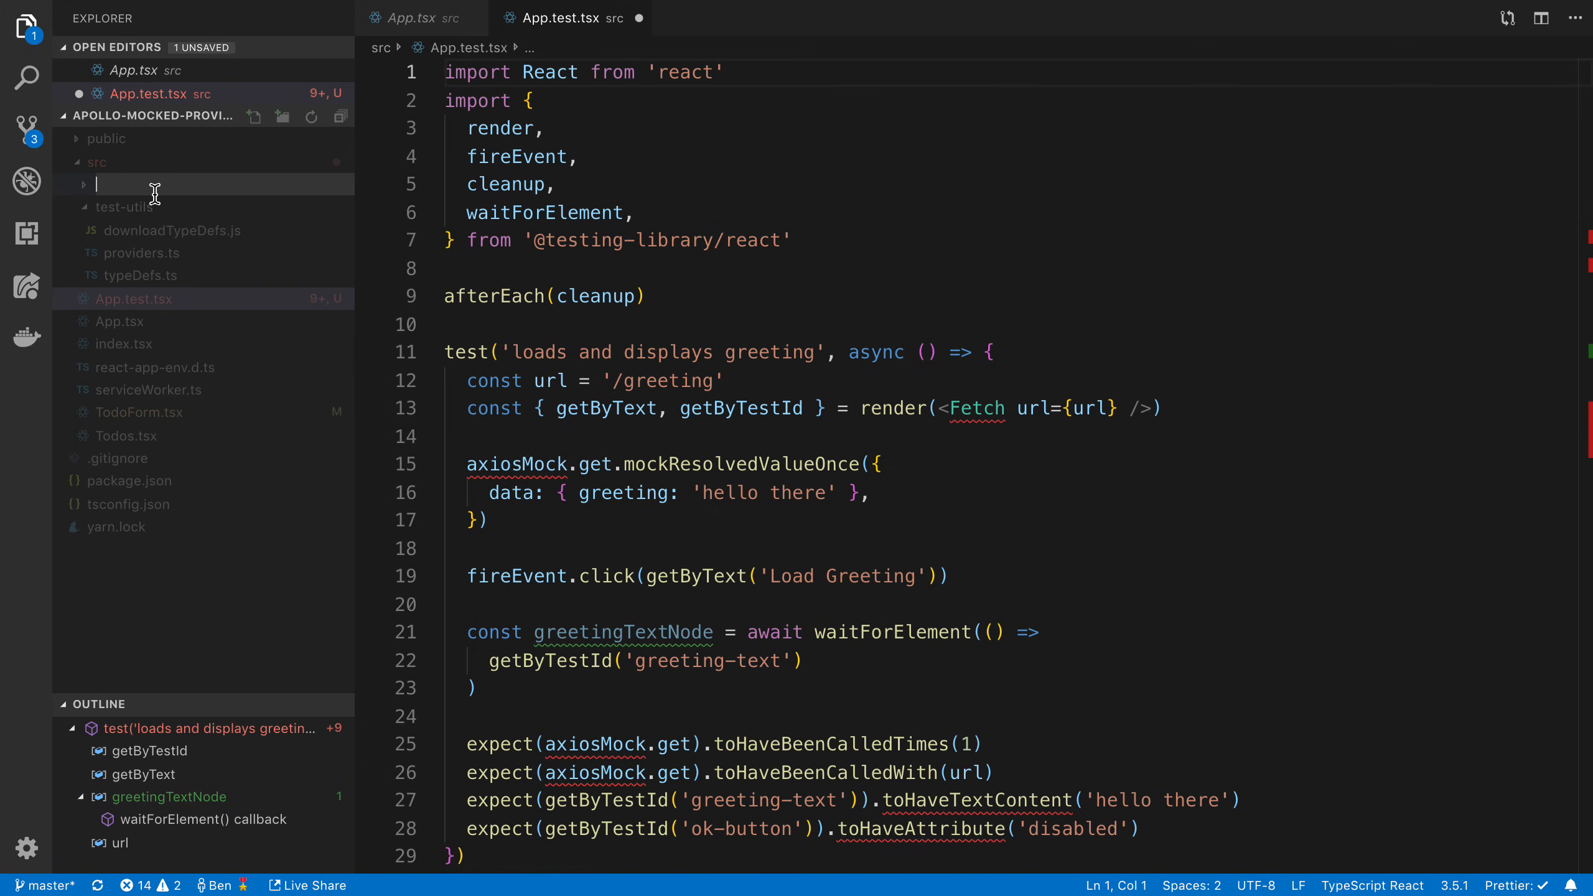
type("__test__")
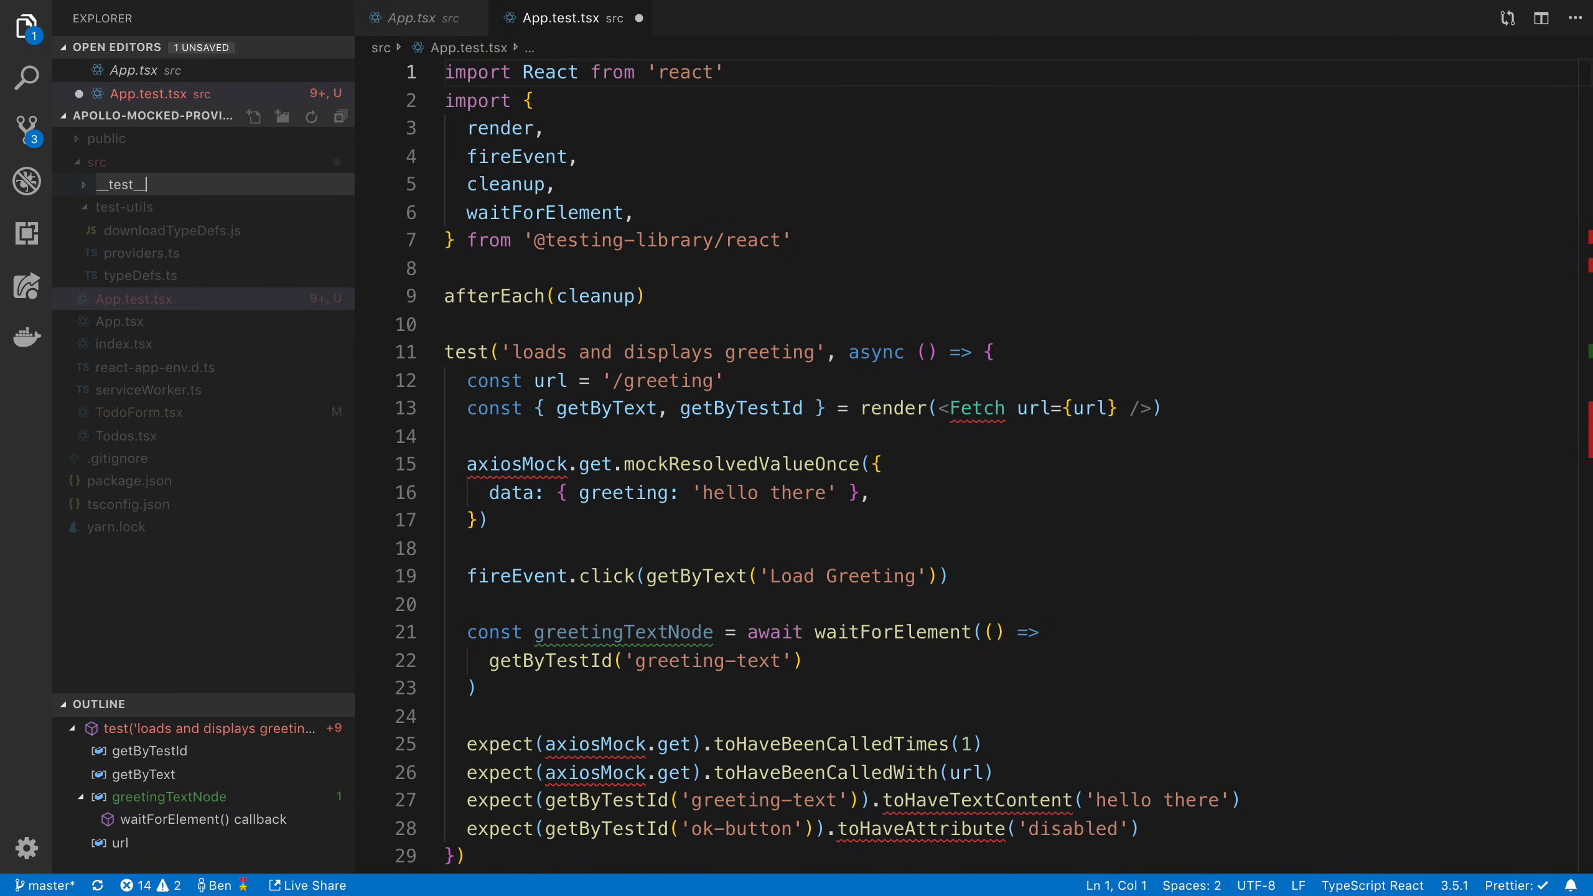
left_click(122, 184)
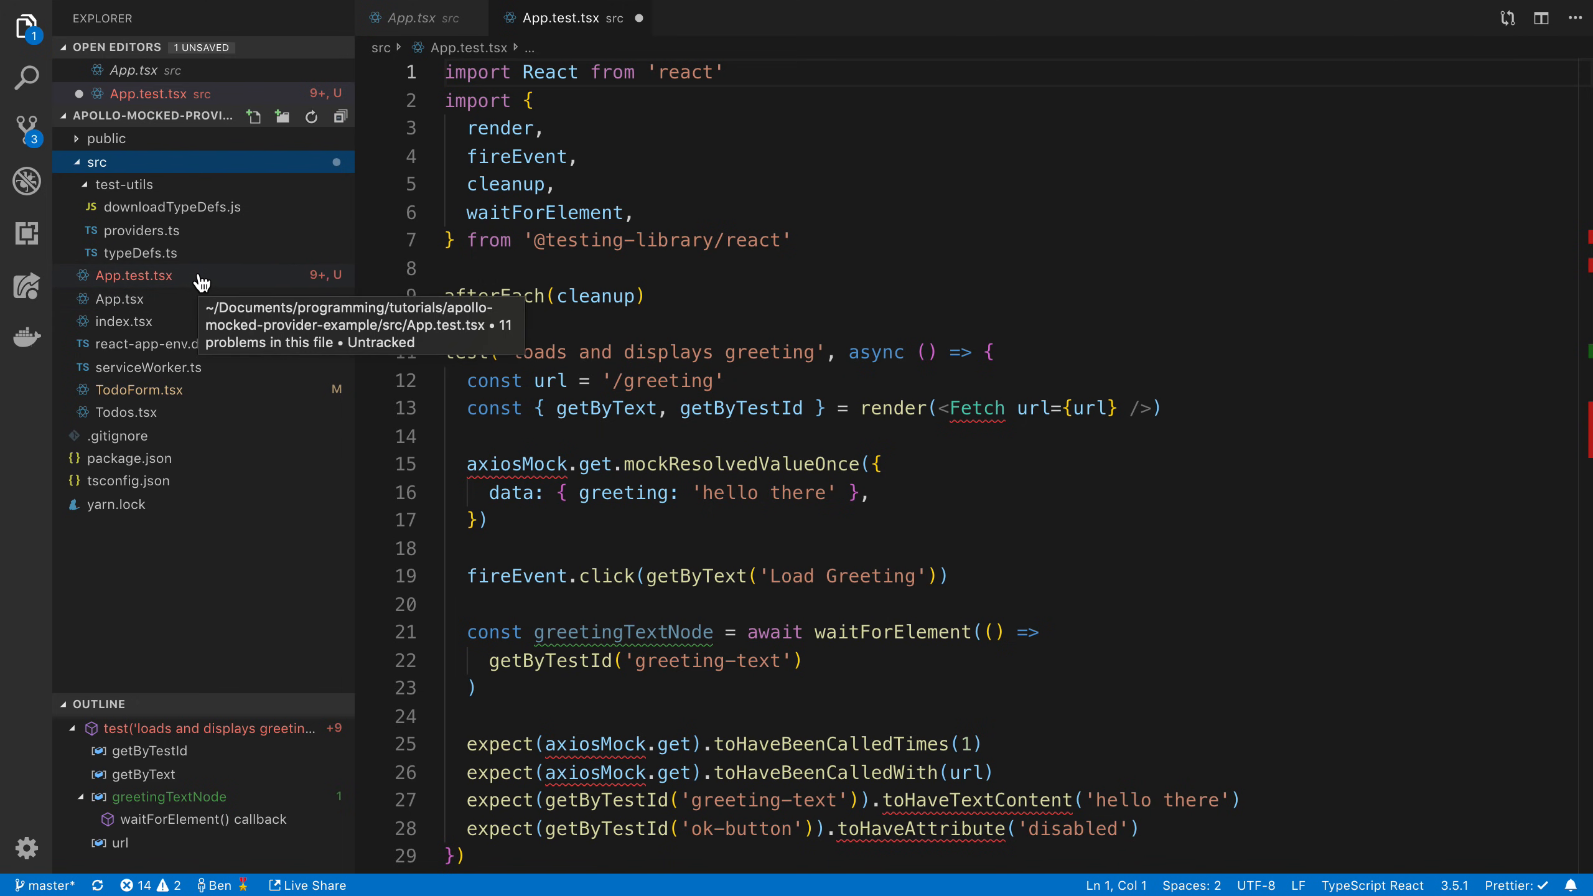
Inspect the App component in App.tsx, then return to App.test.tsx
left_click(130, 299)
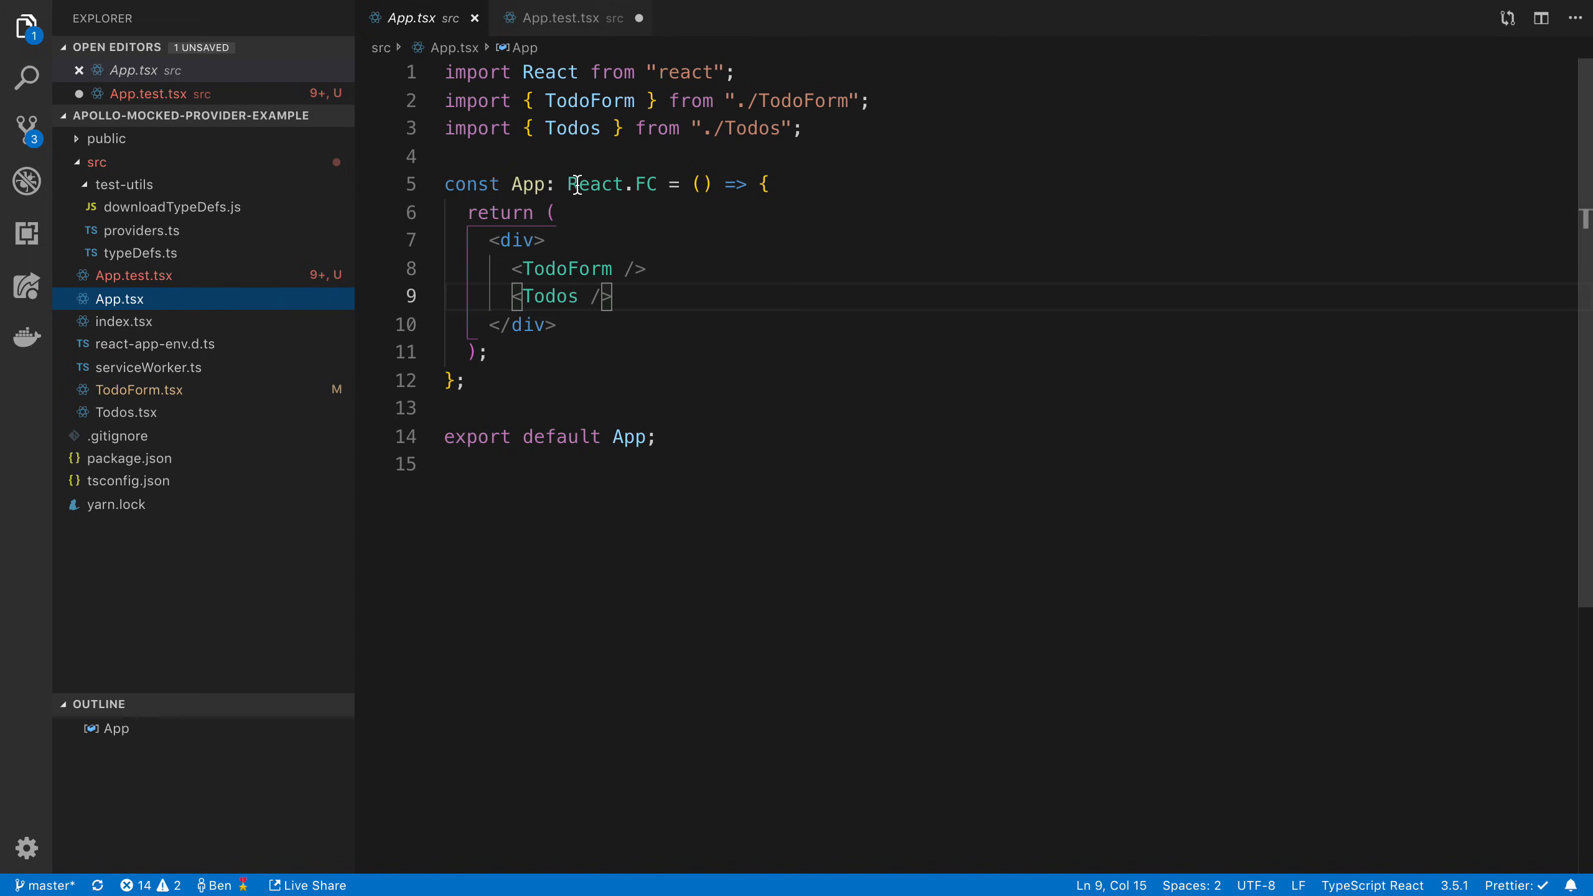
left_click(554, 17)
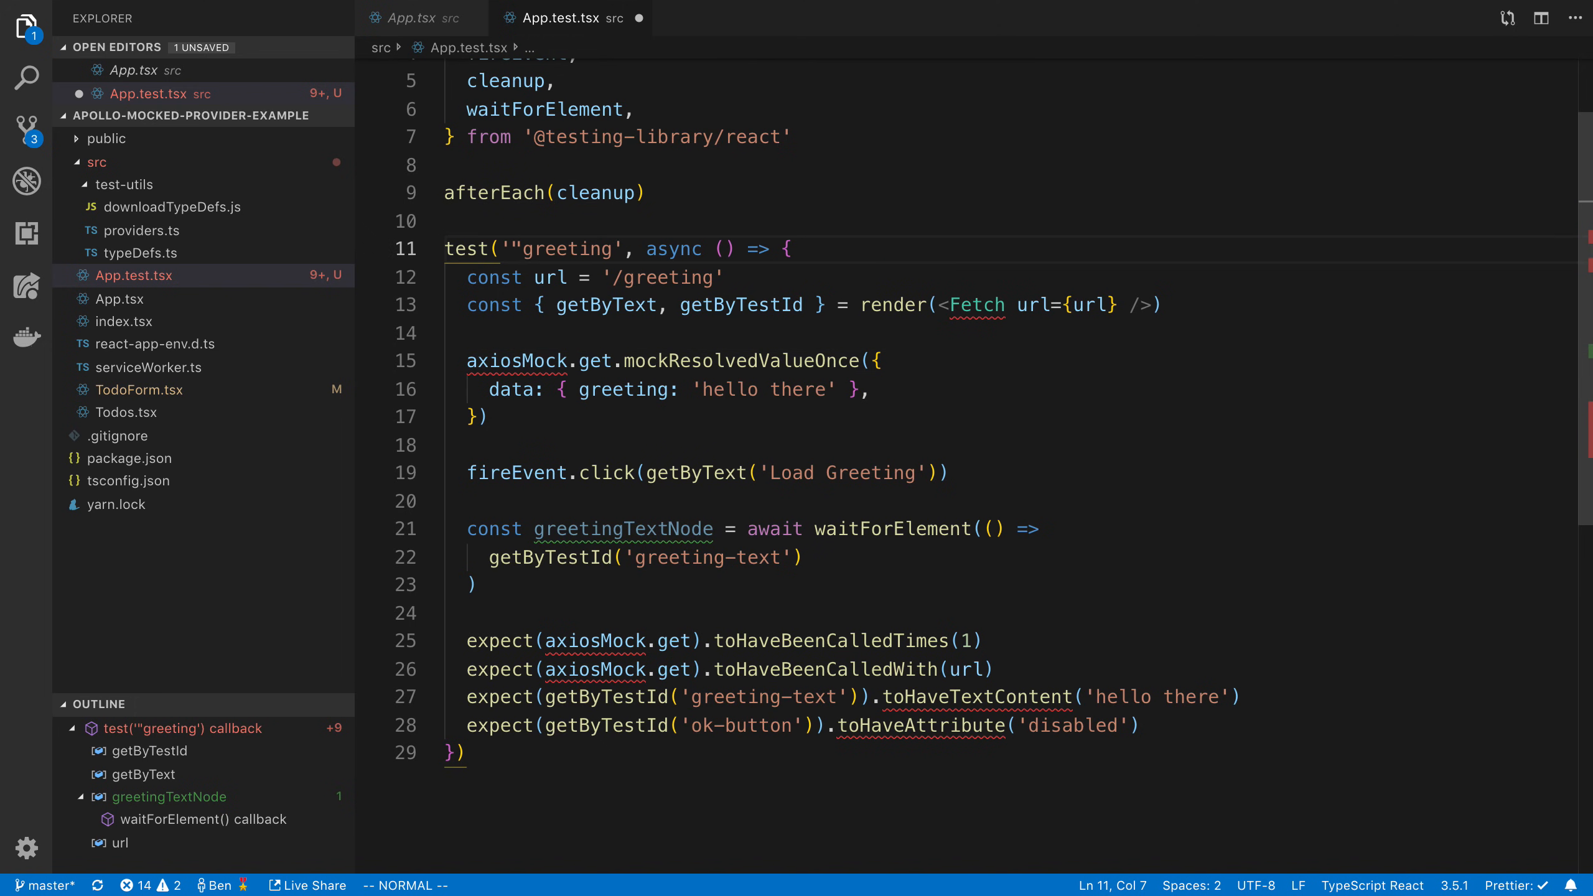
Retitle the pasted test to 'make sure I can submit a todo'
type("make sure t")
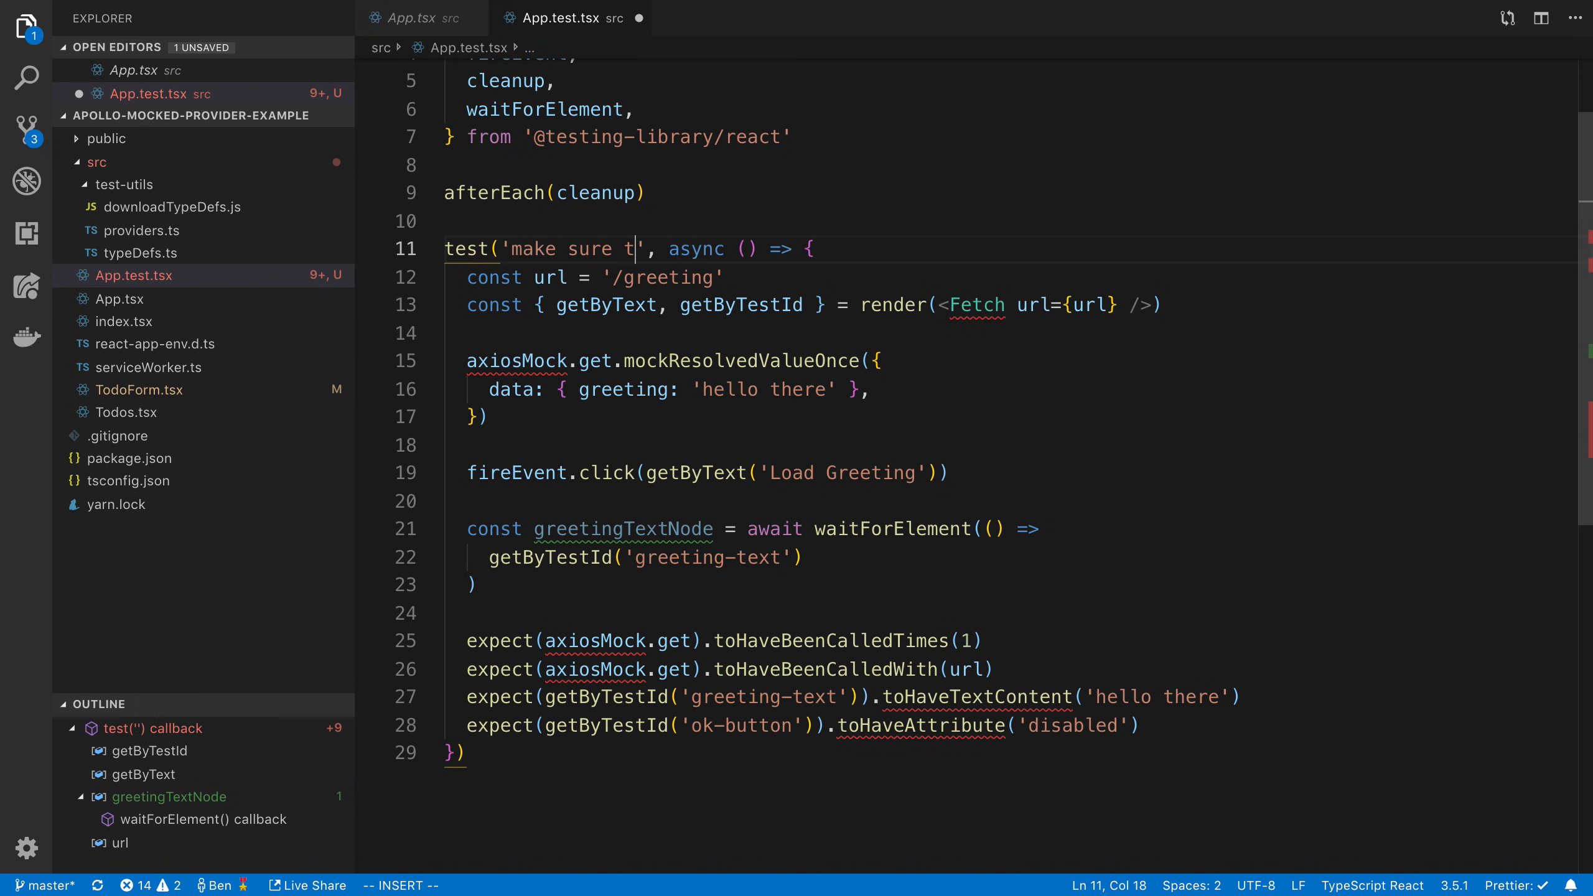
type("I can submit a to")
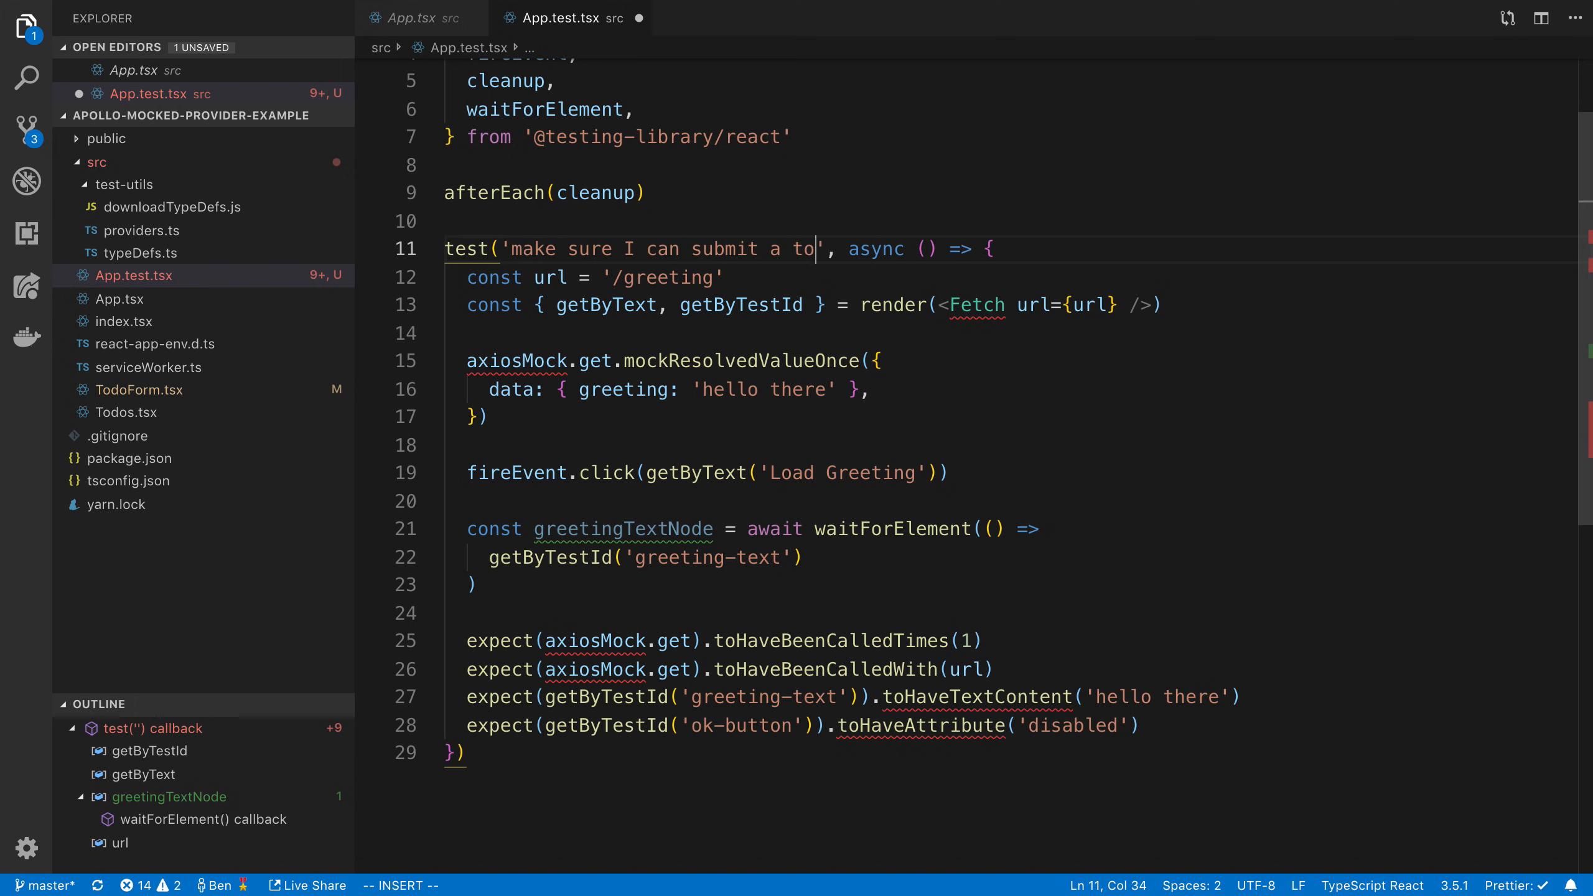
key("Escape")
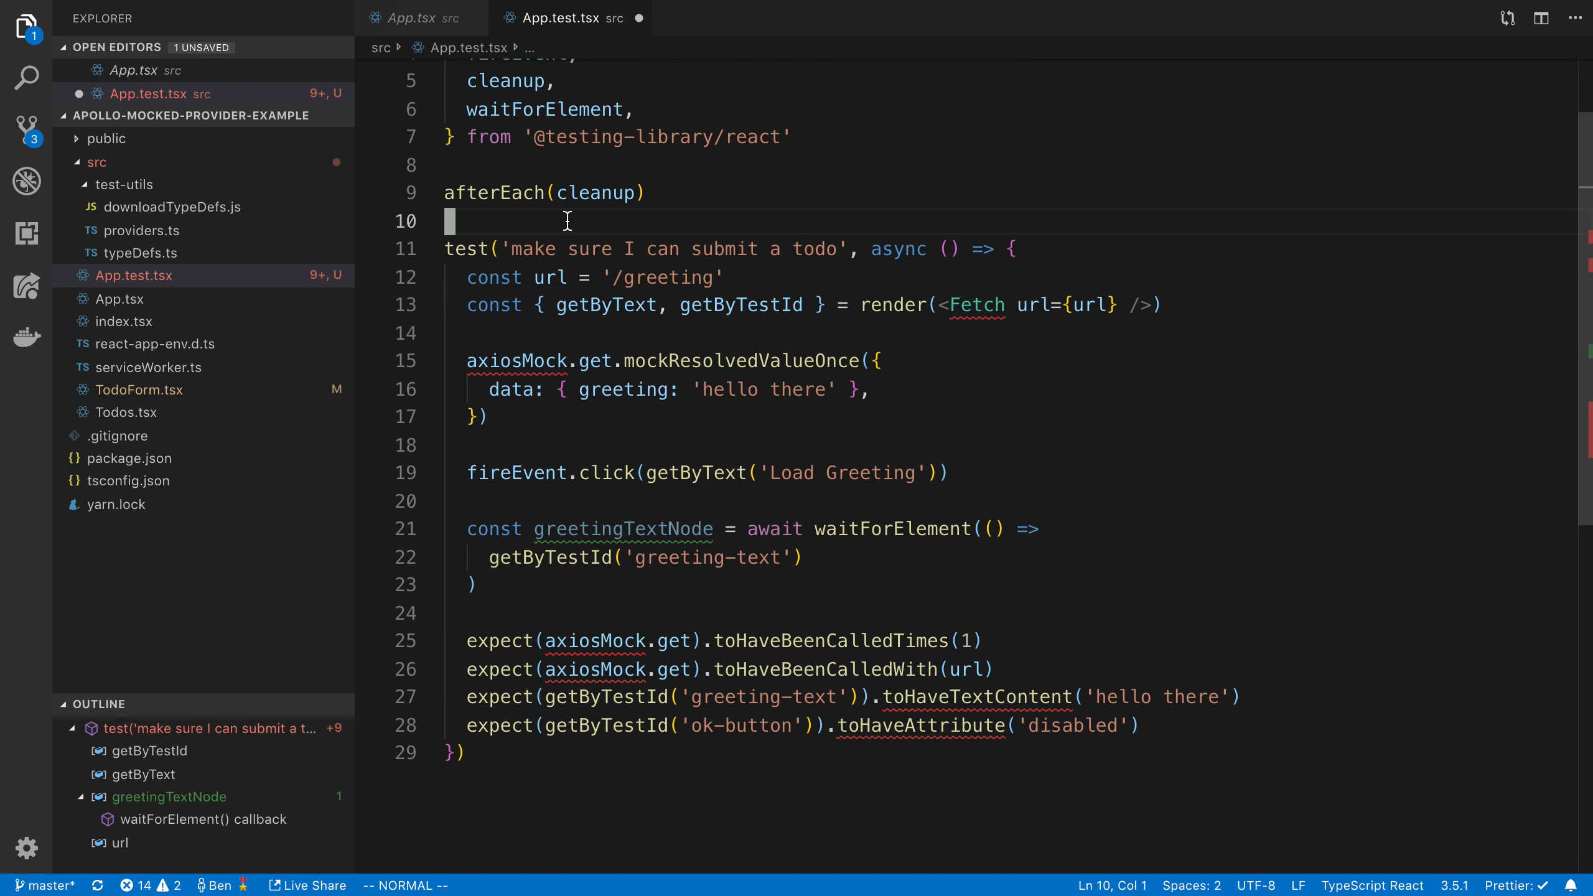
Draft a describe('App') block with a validation test stub, then undo it
type("describe(")
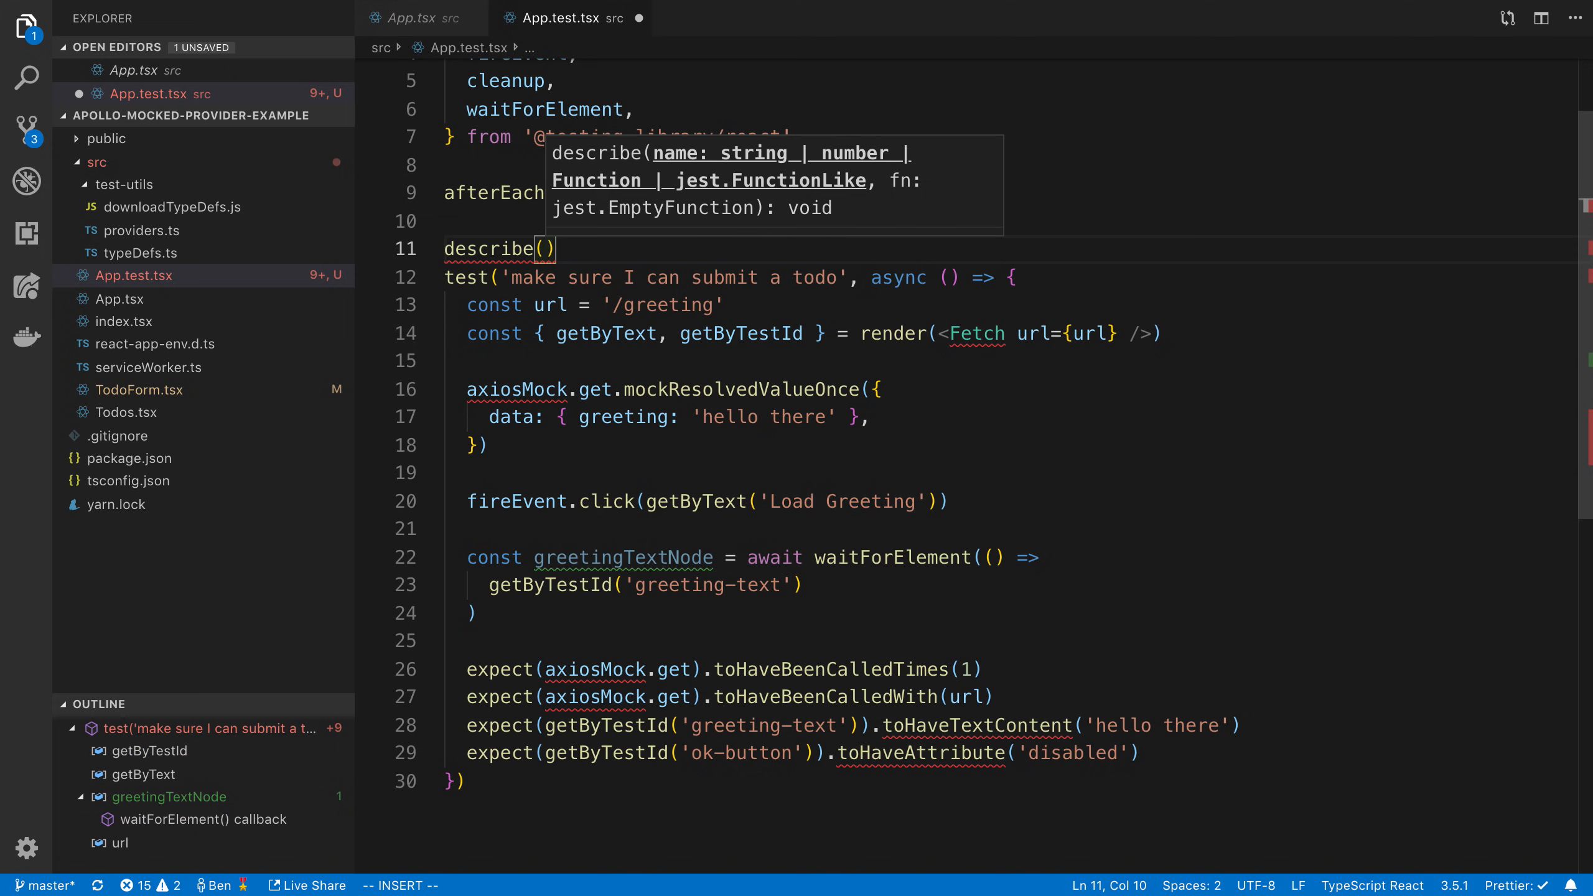
type("'")
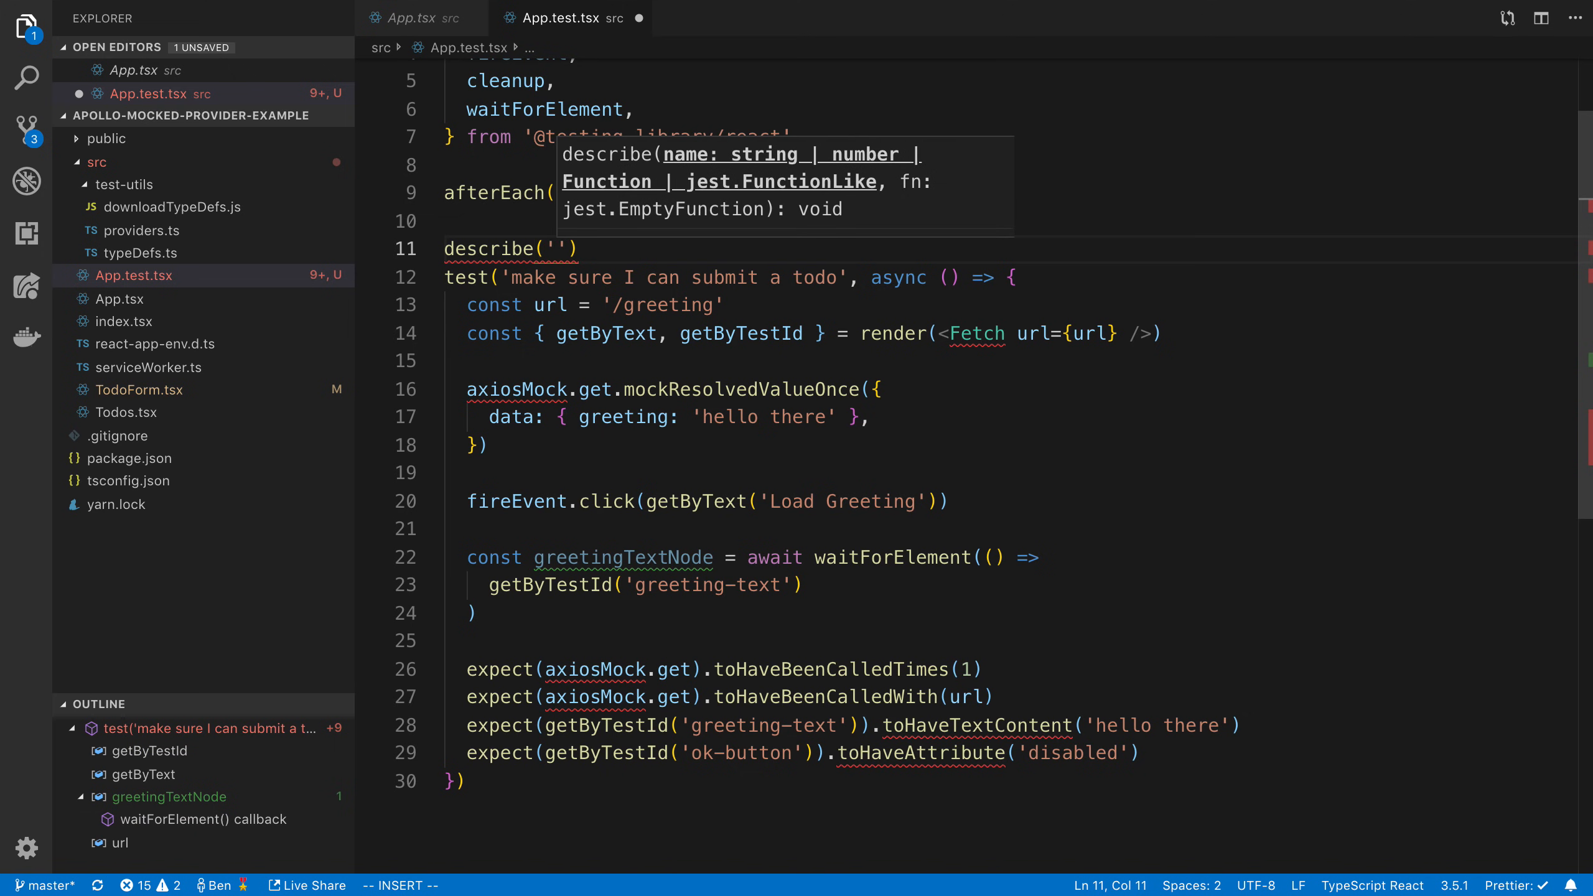
type("'App', () => {")
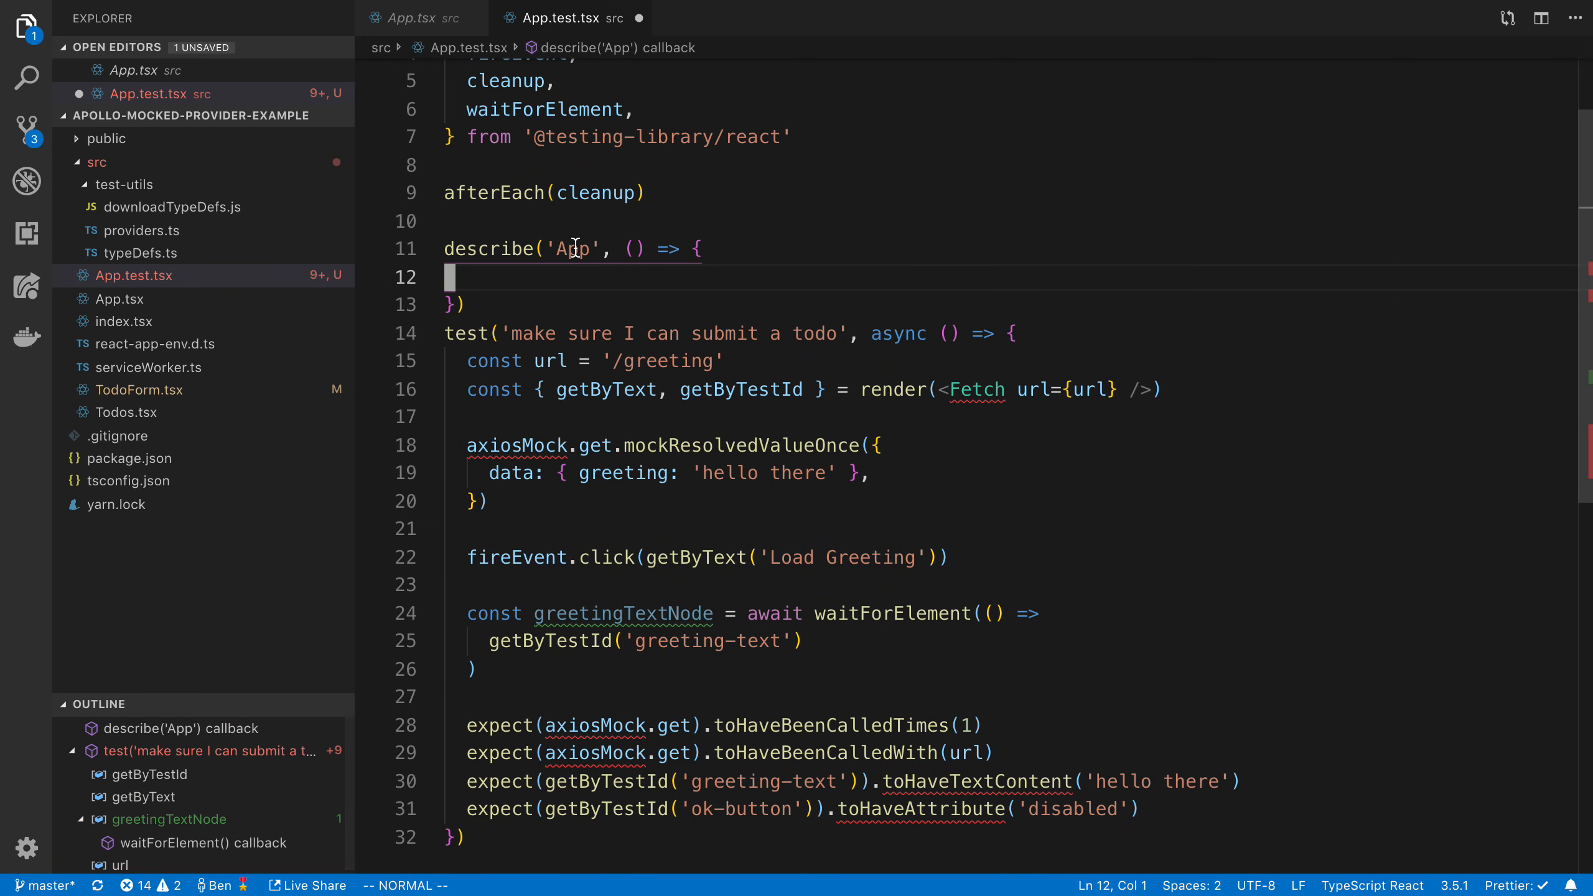
type("Todo")
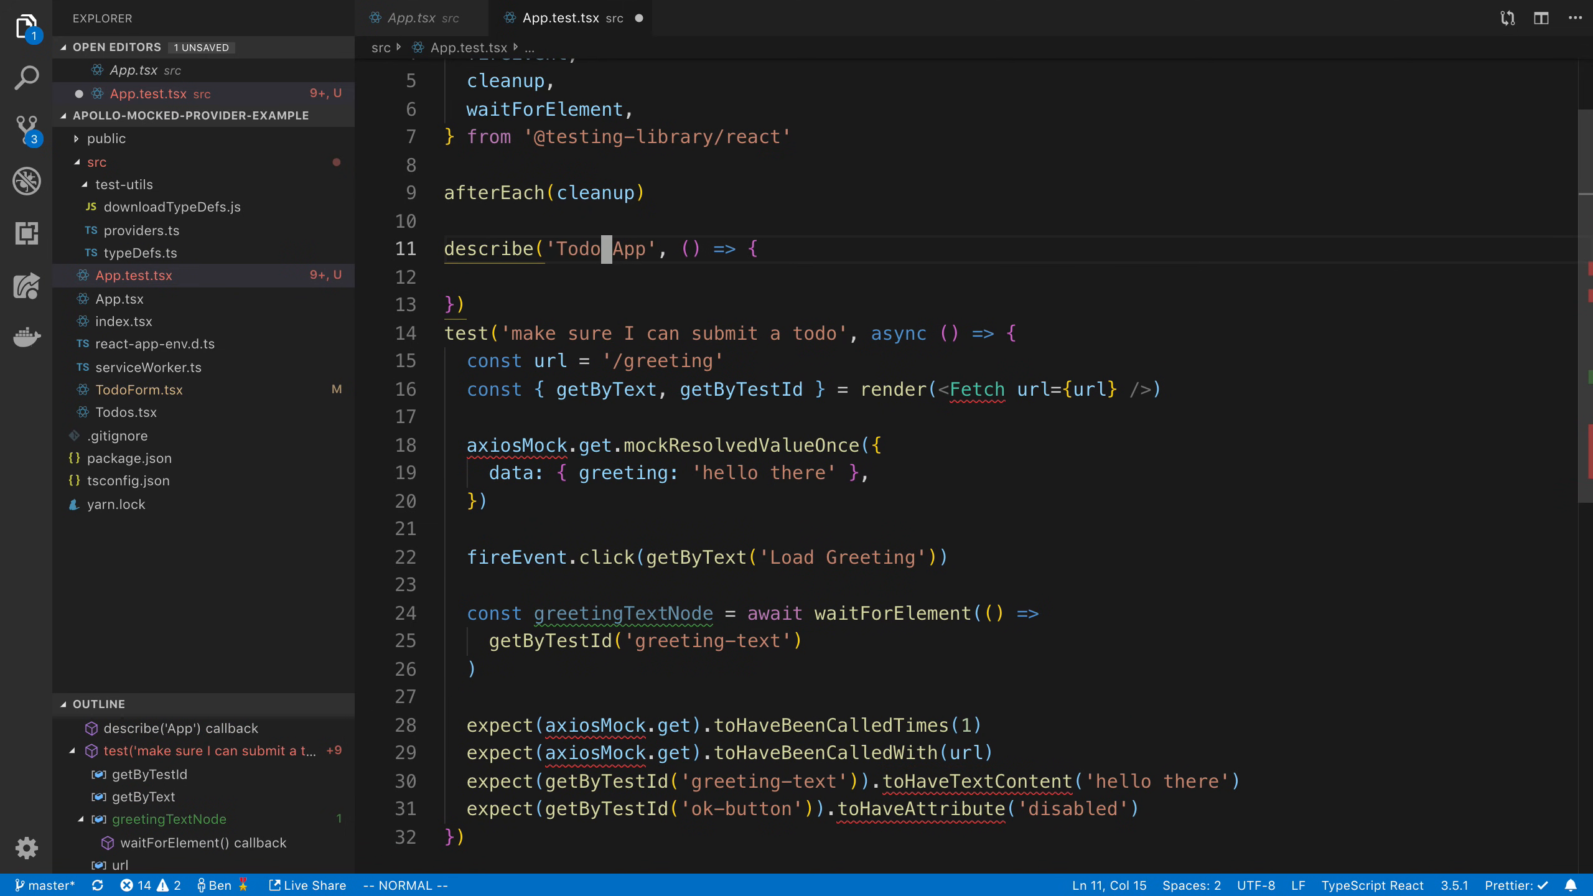
type("test('', ()")
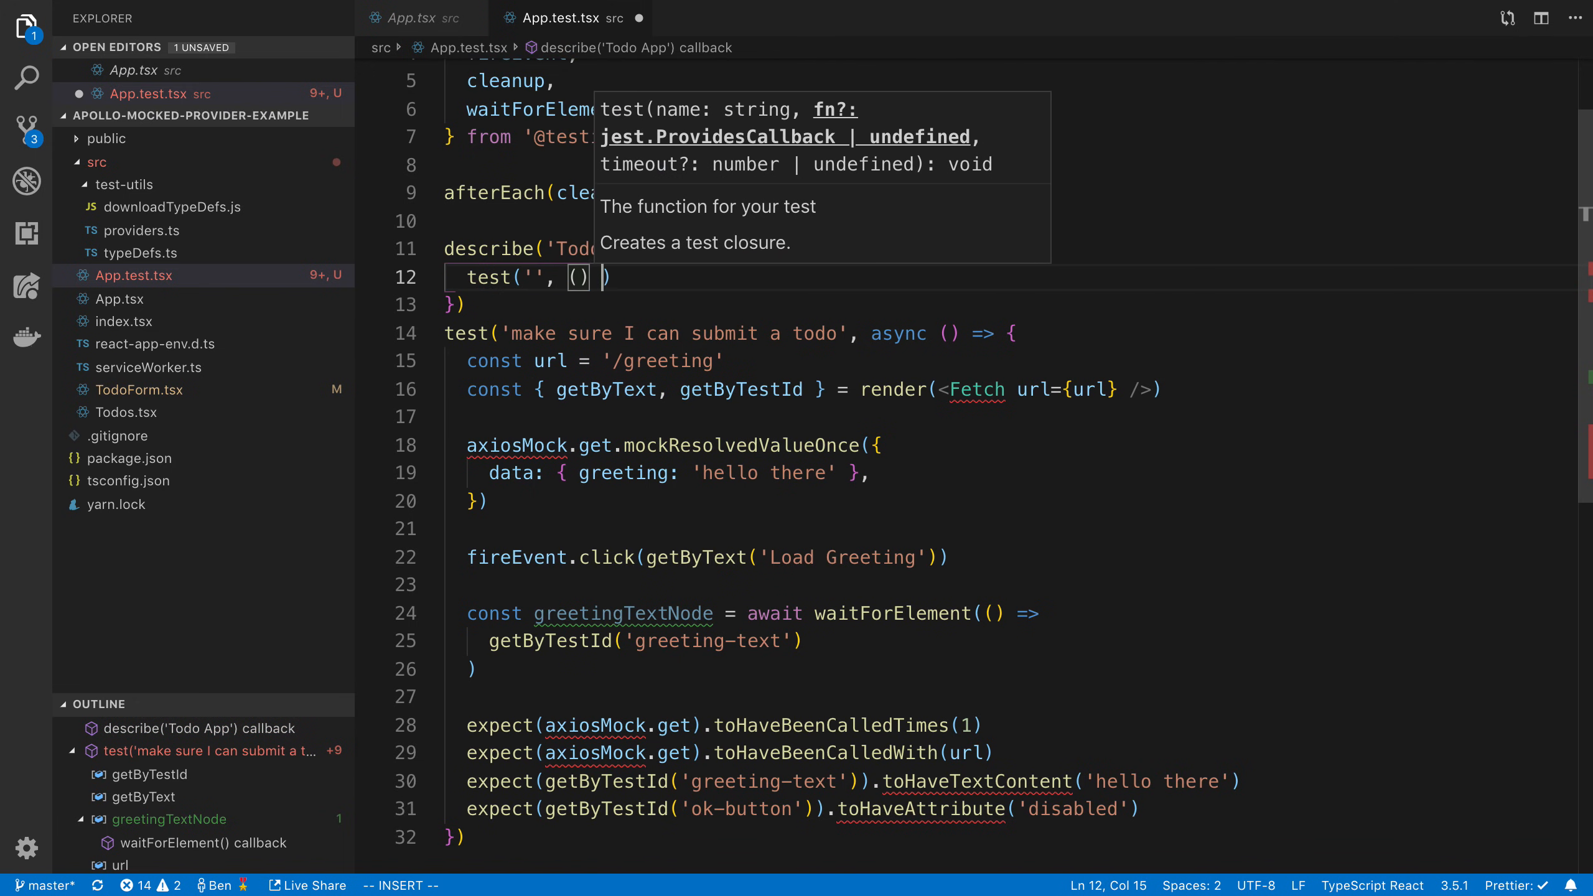
type("() => {}")
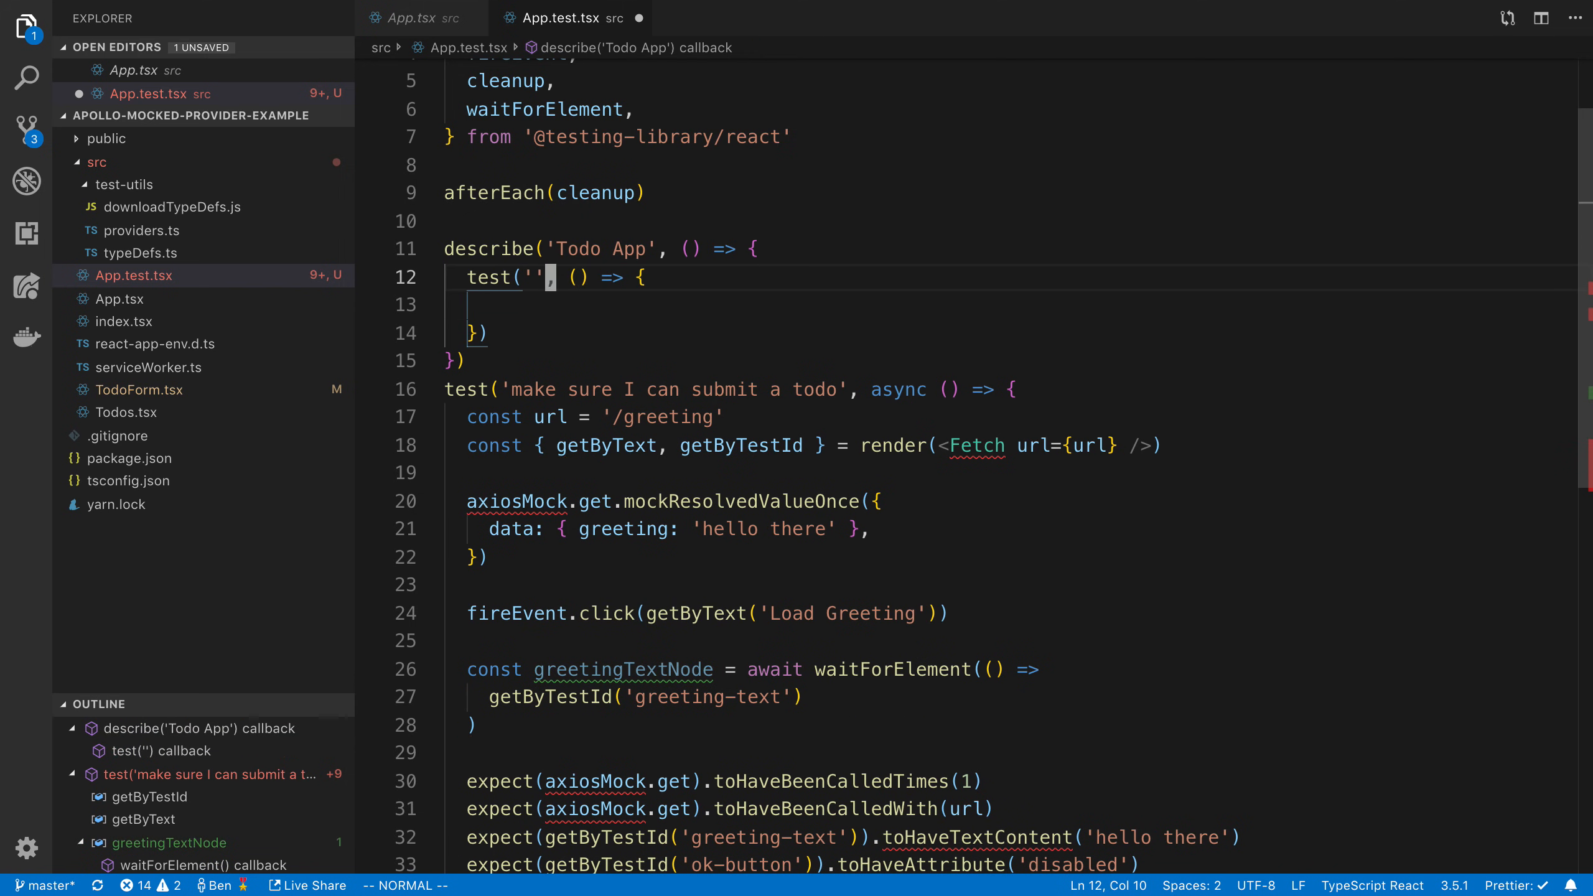
type("su")
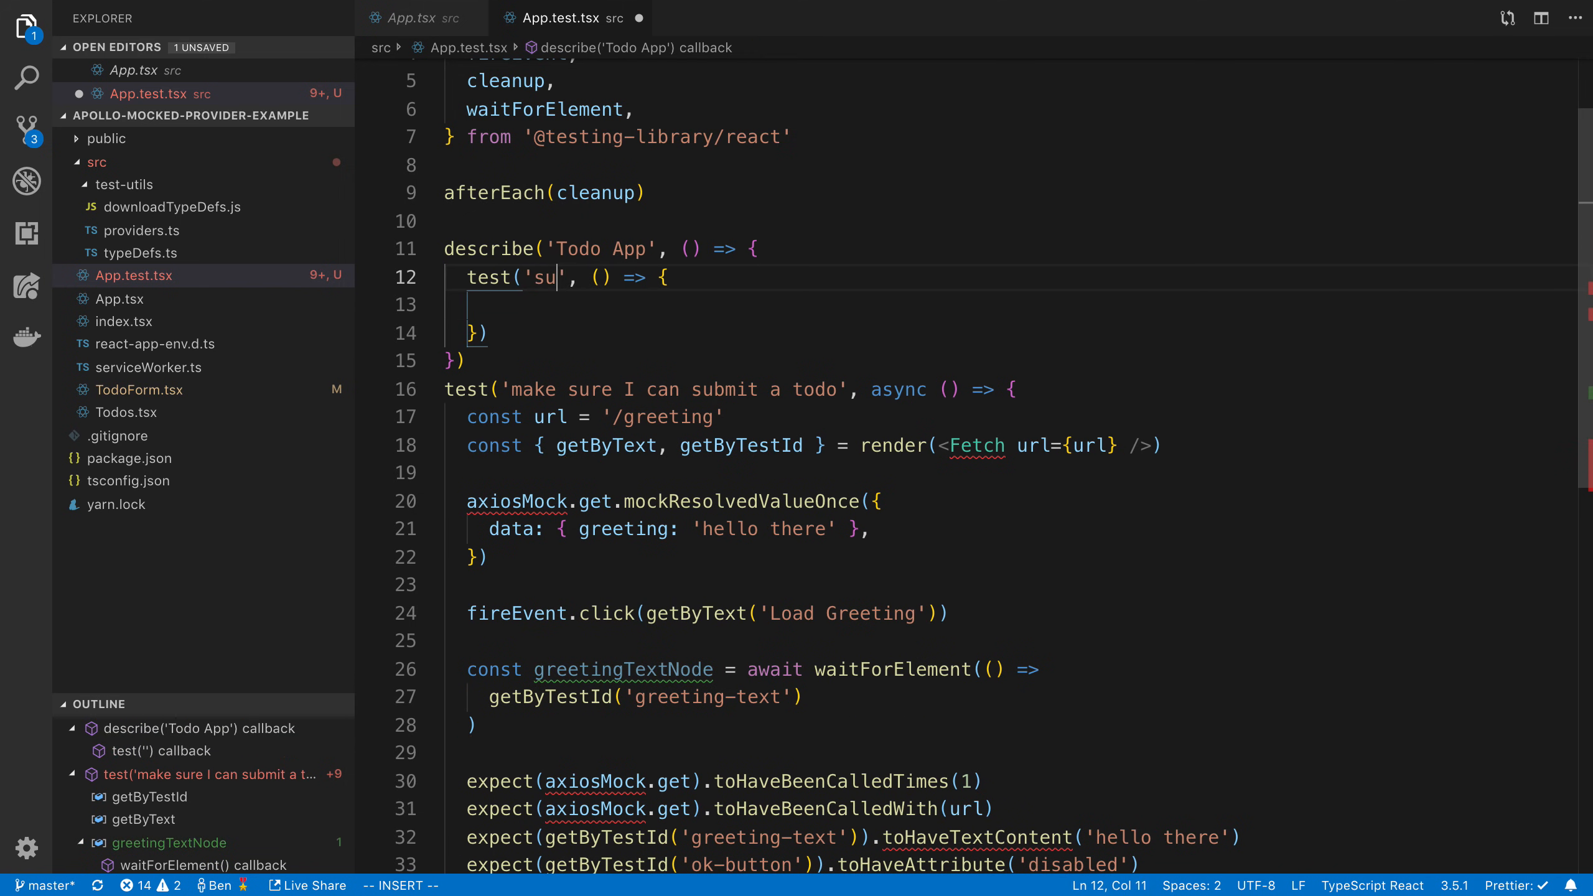
type("erify validation work")
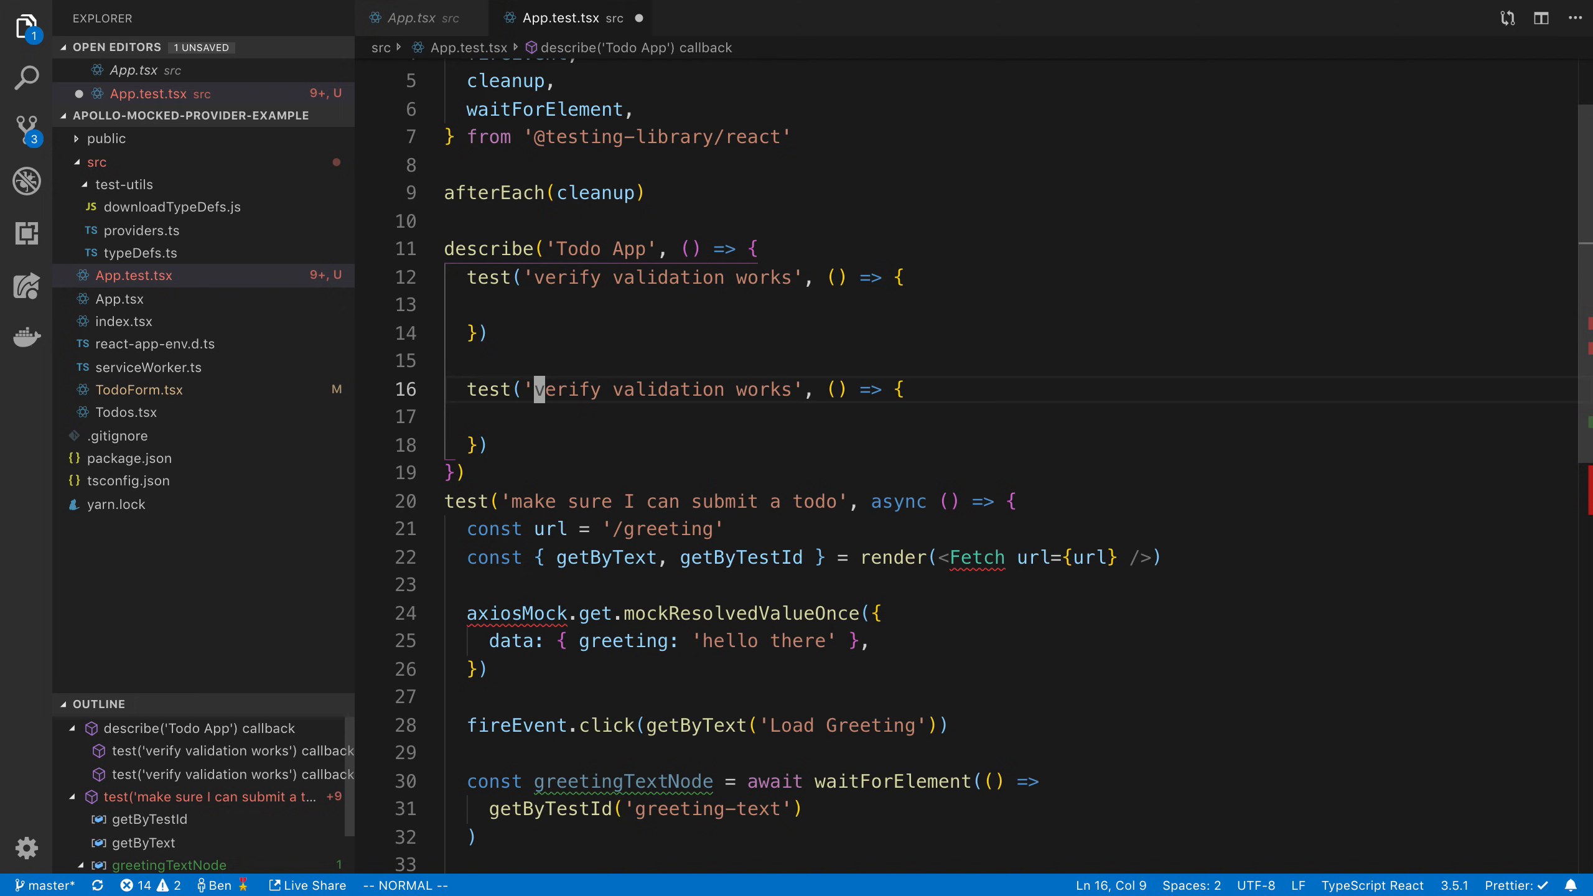
type("submit wo")
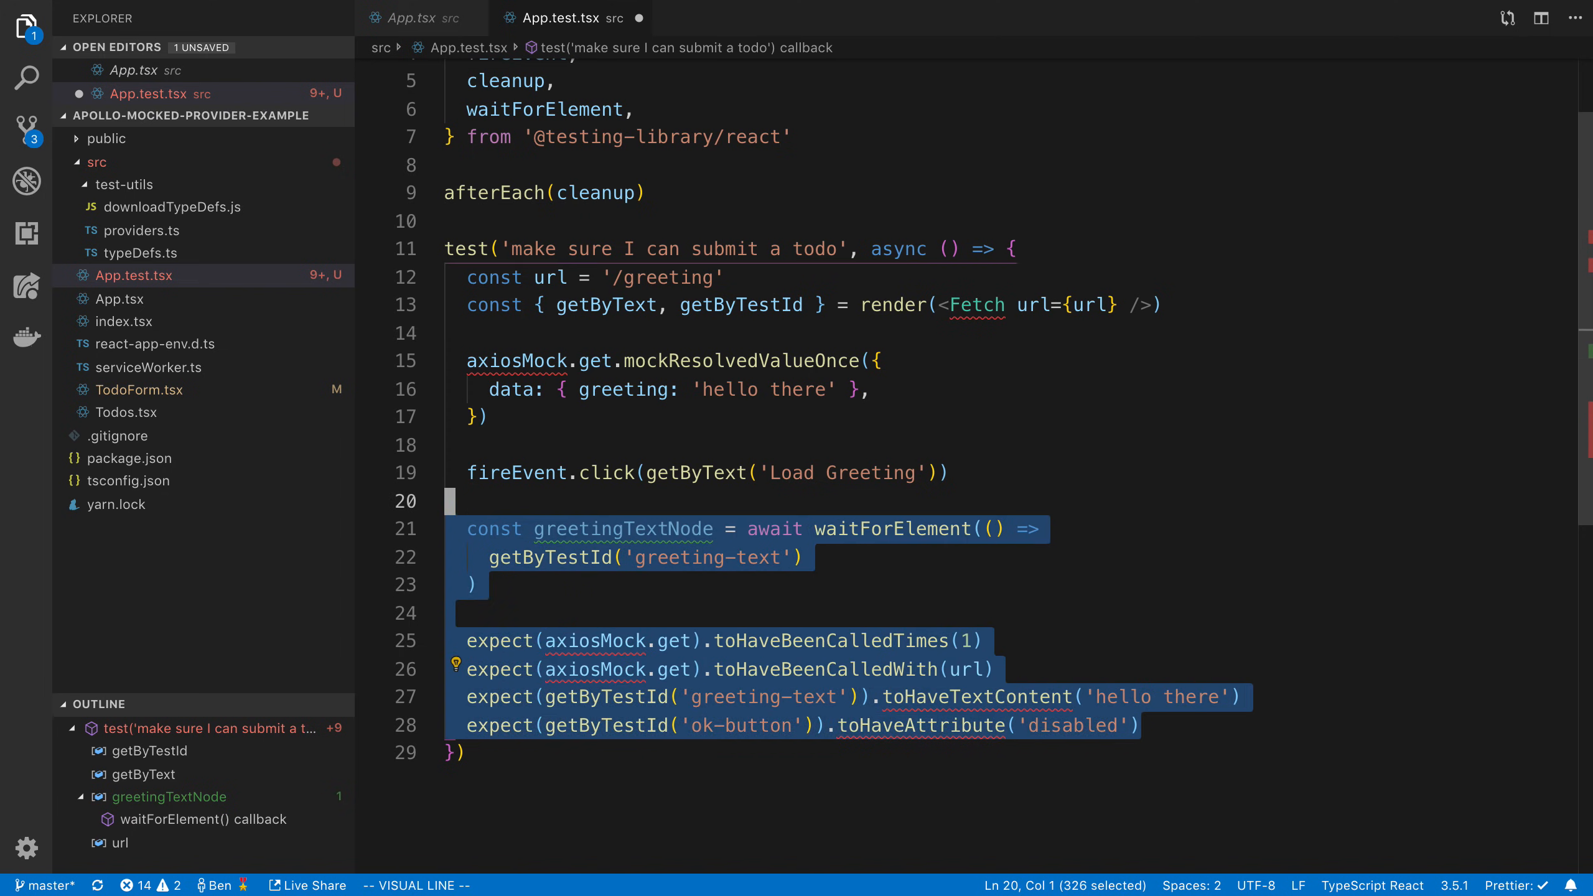
Delete the old greeting test body, point out afterEach(cleanup), leaving an empty render call
key("Delete")
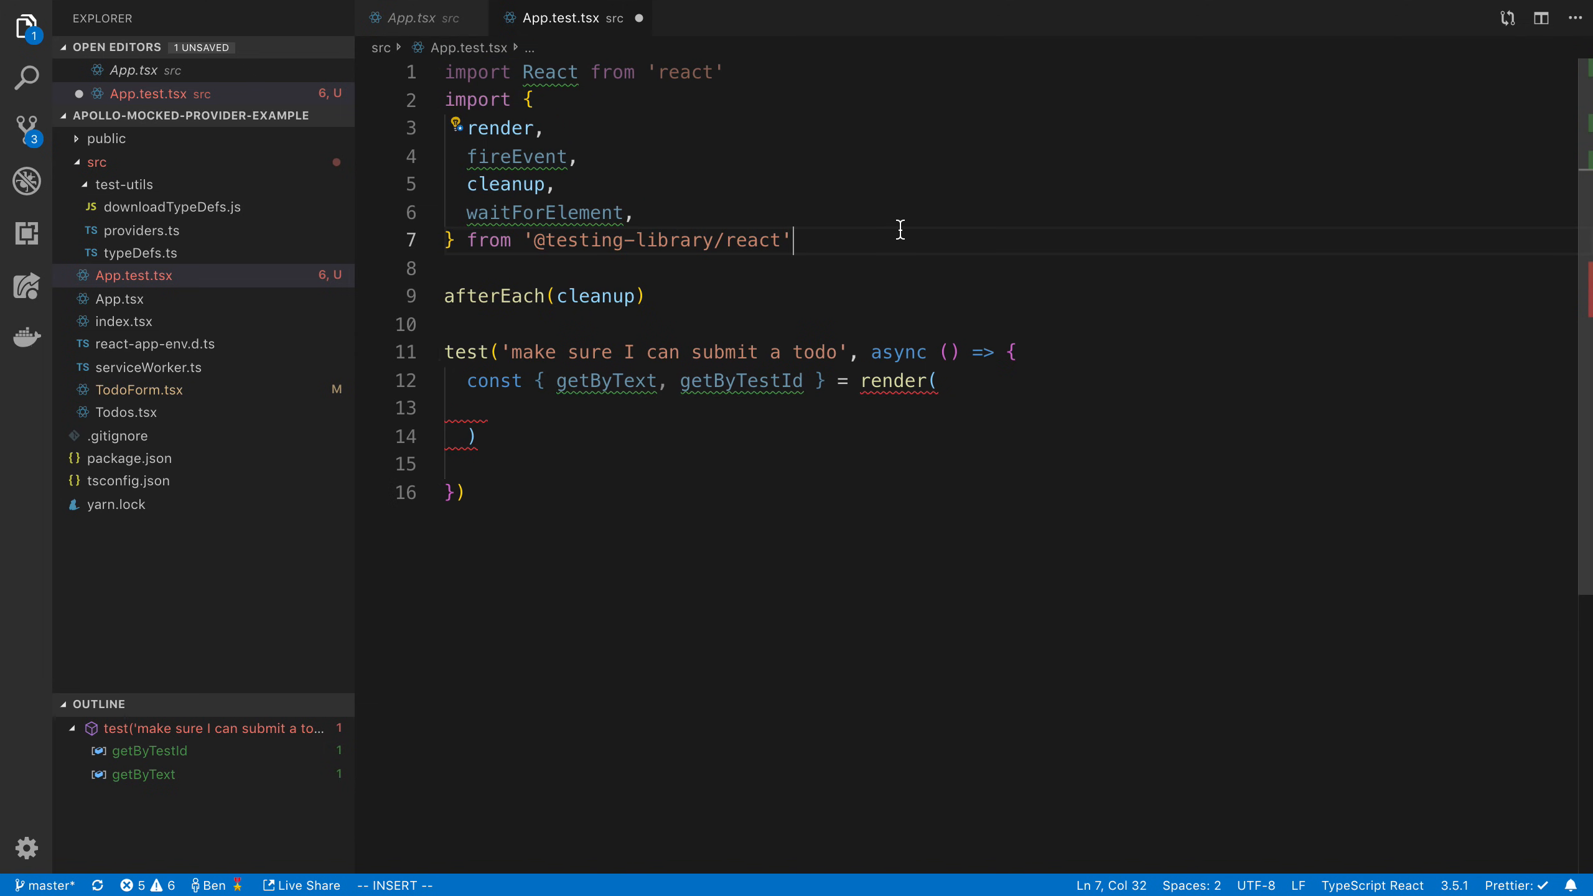
double_click(493, 297)
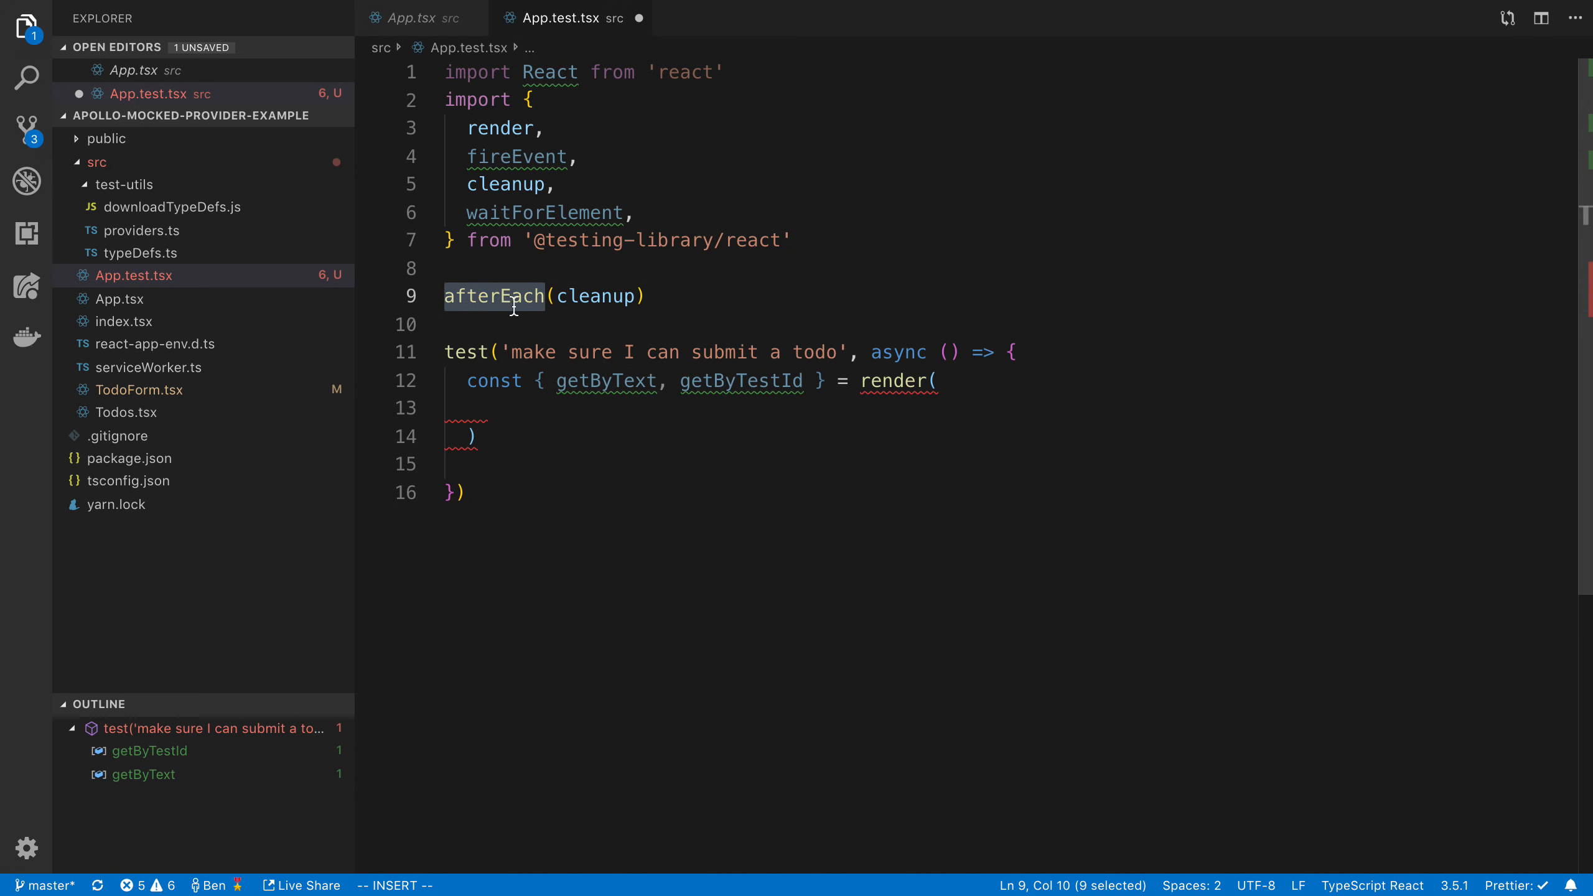
double_click(595, 296)
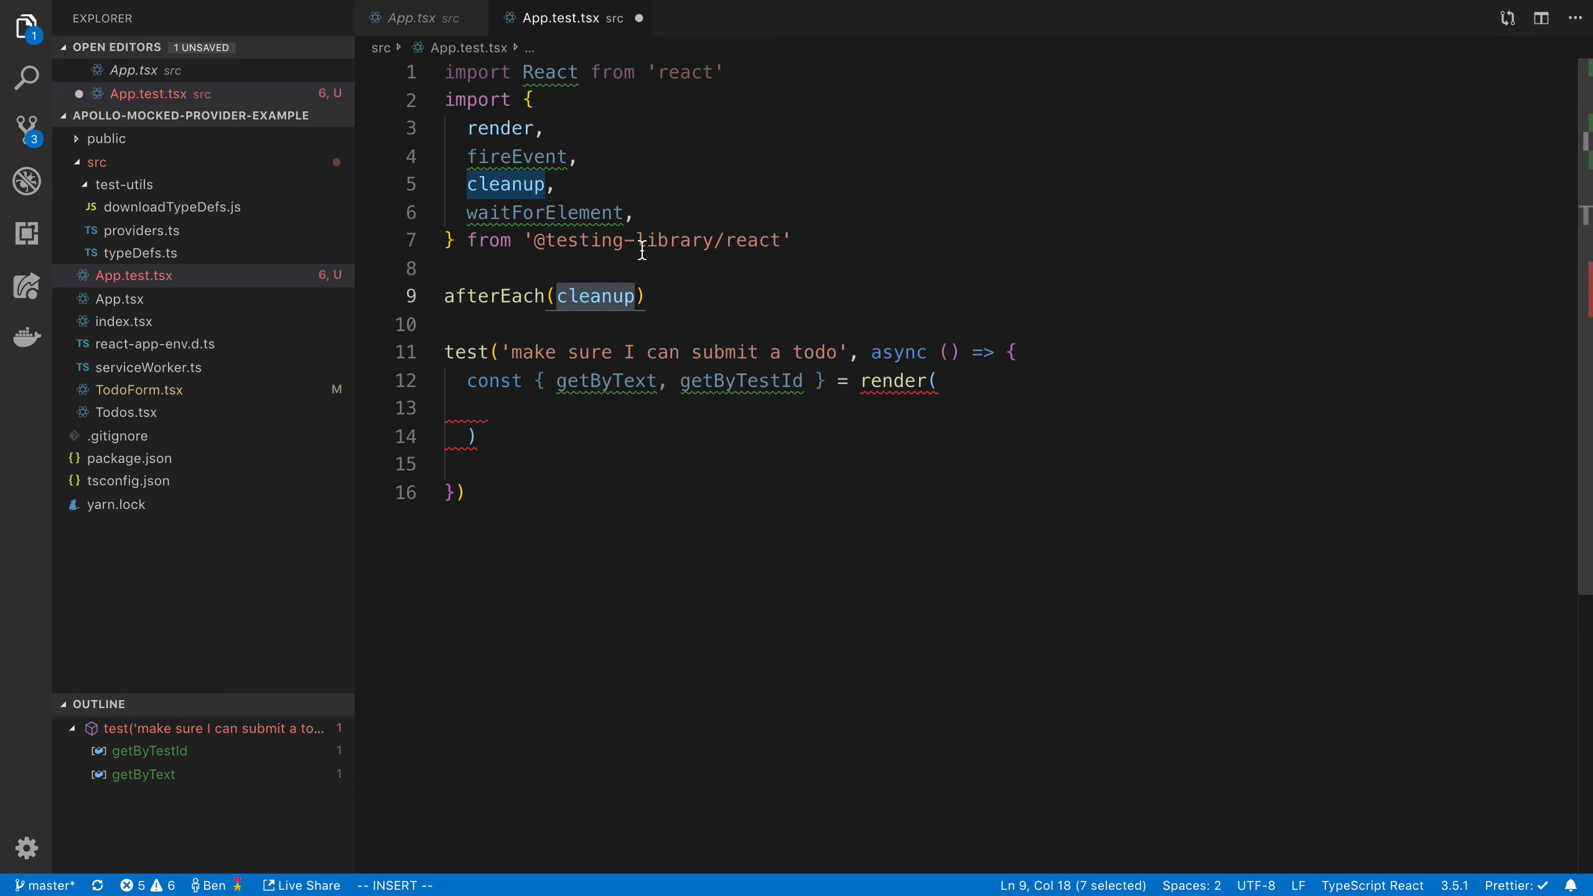
left_click(715, 296)
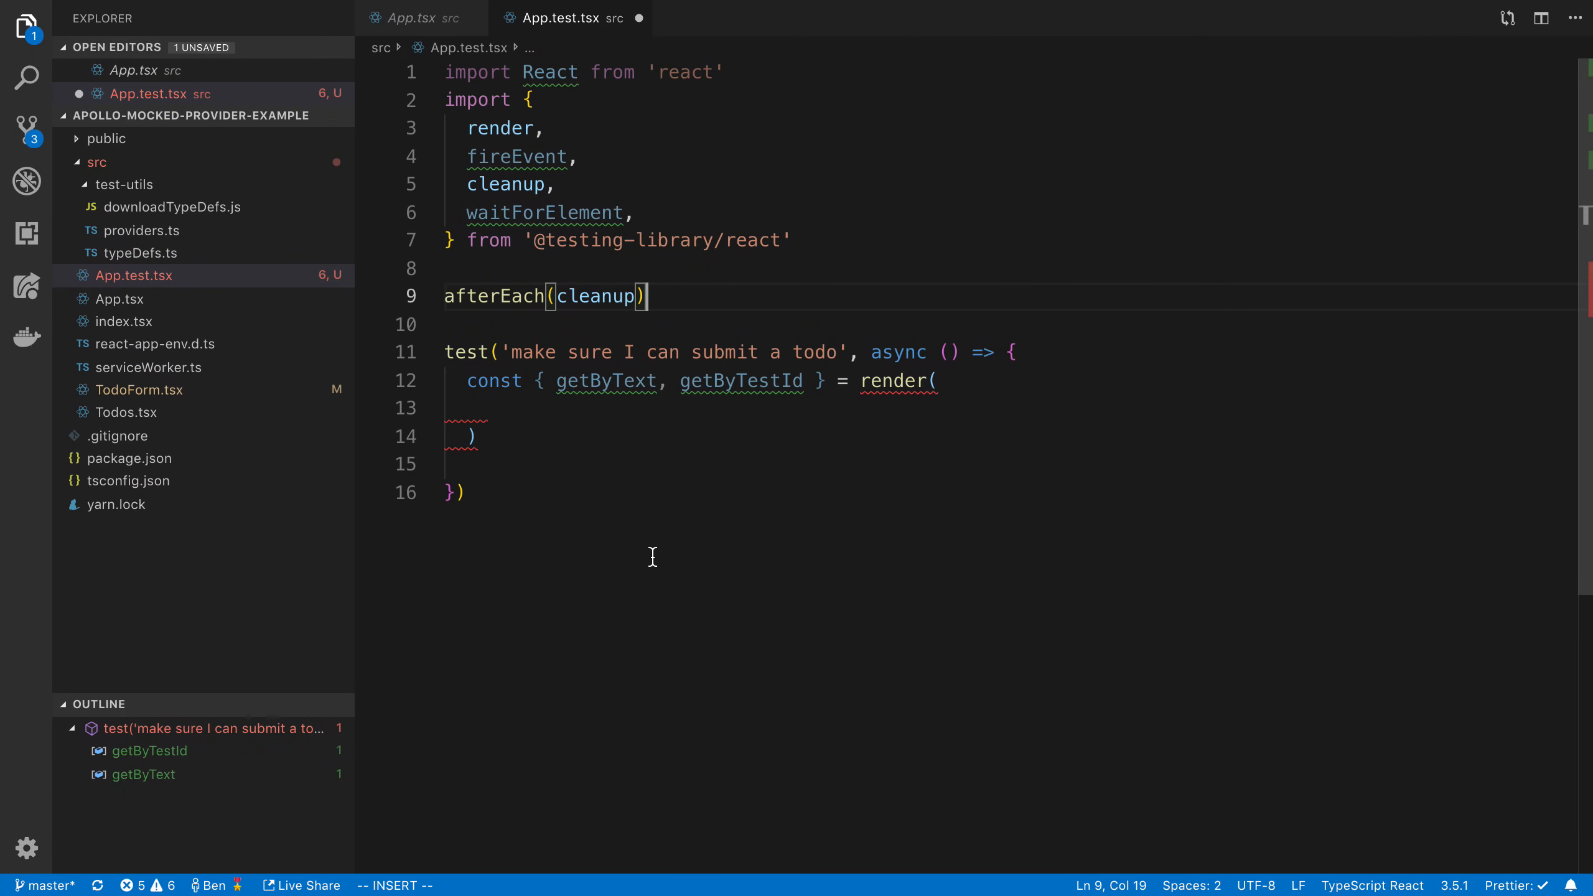
left_click(488, 407)
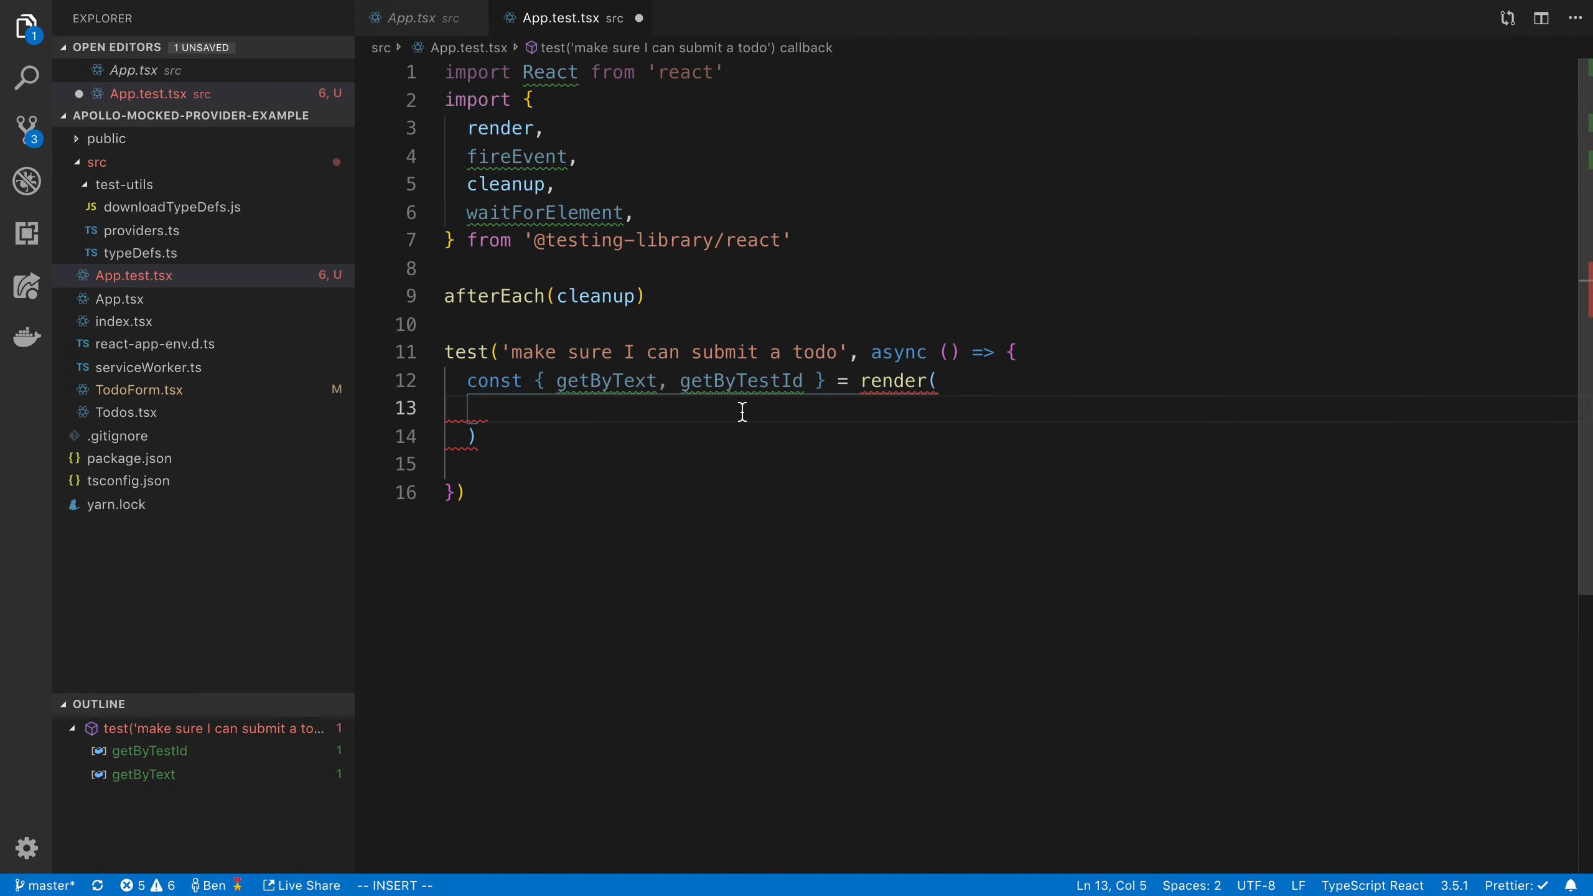
Wrap the render contents in <ApolloMockedProvider> with its auto-import from test-utils/providers
type("<apo")
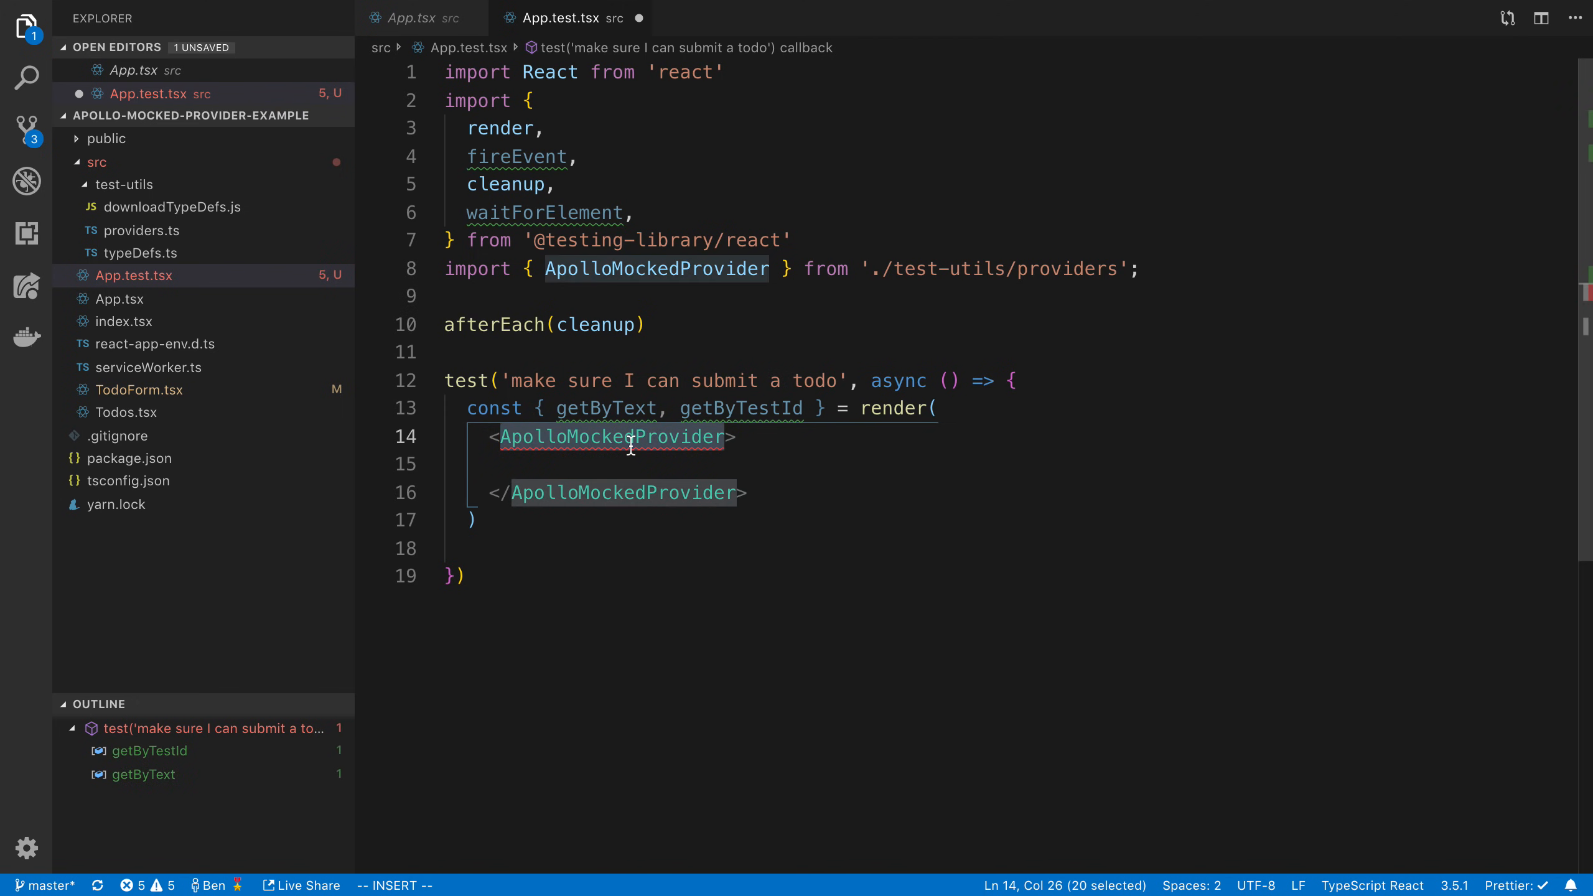
mouse_move(612, 437)
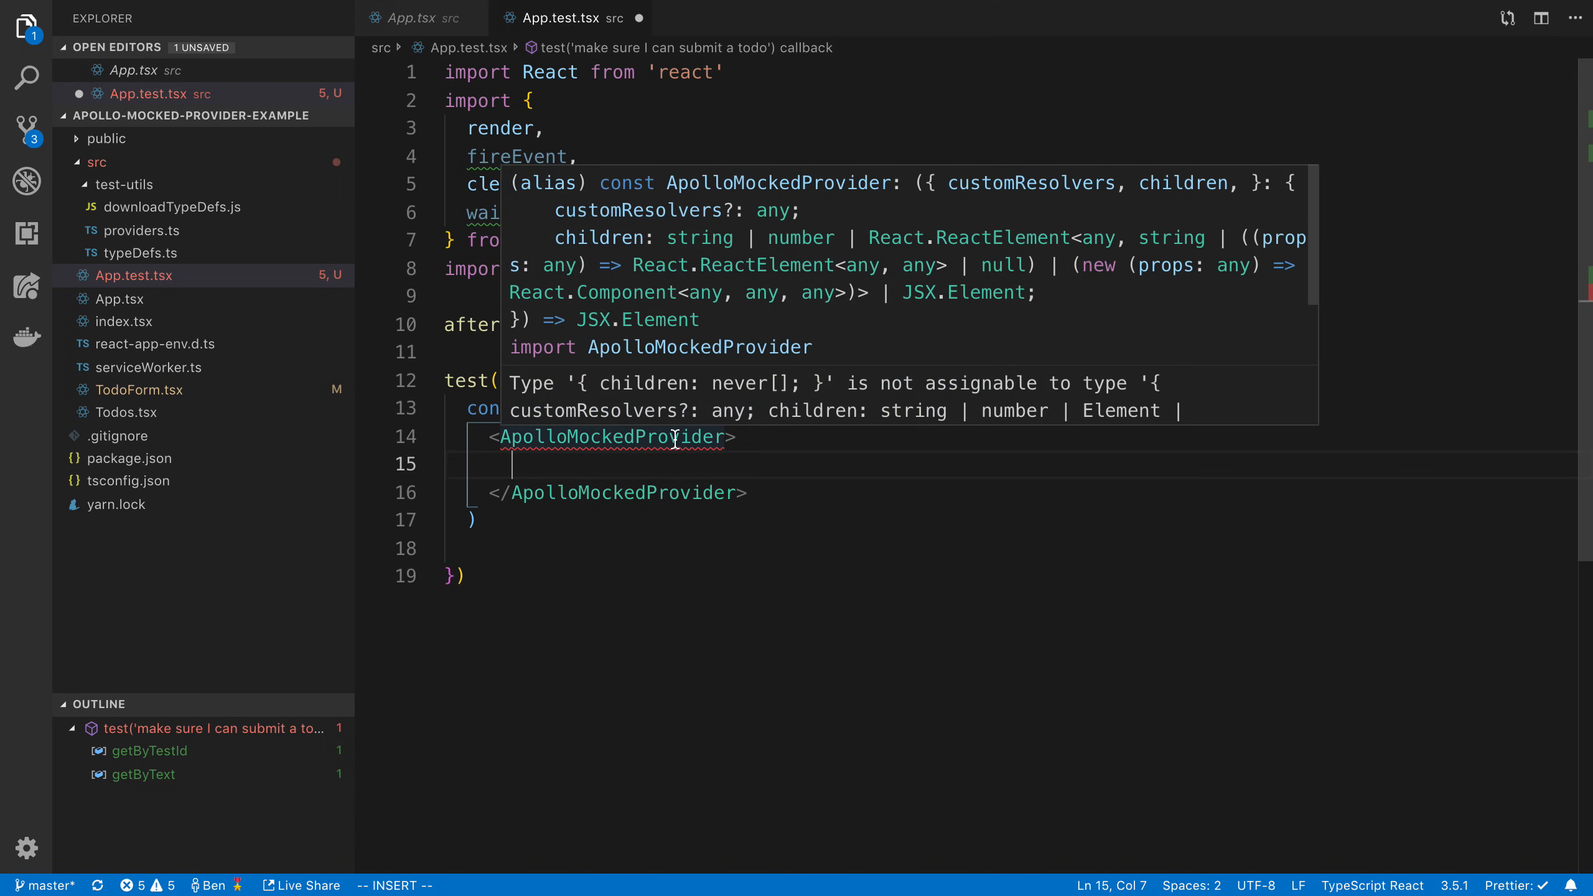
double_click(612, 437)
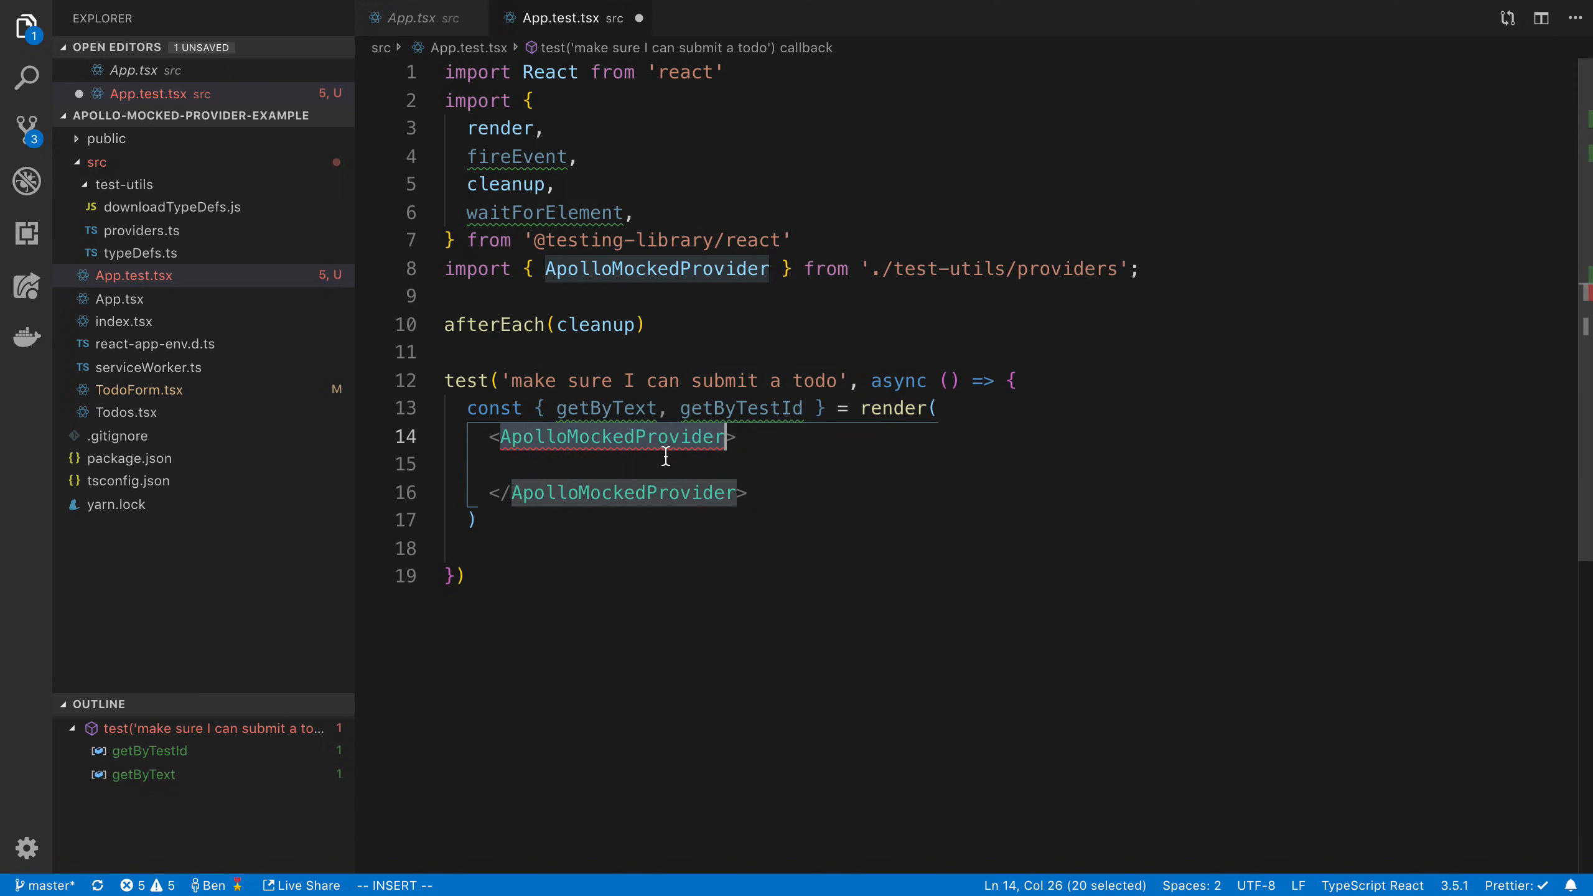
left_click(518, 464)
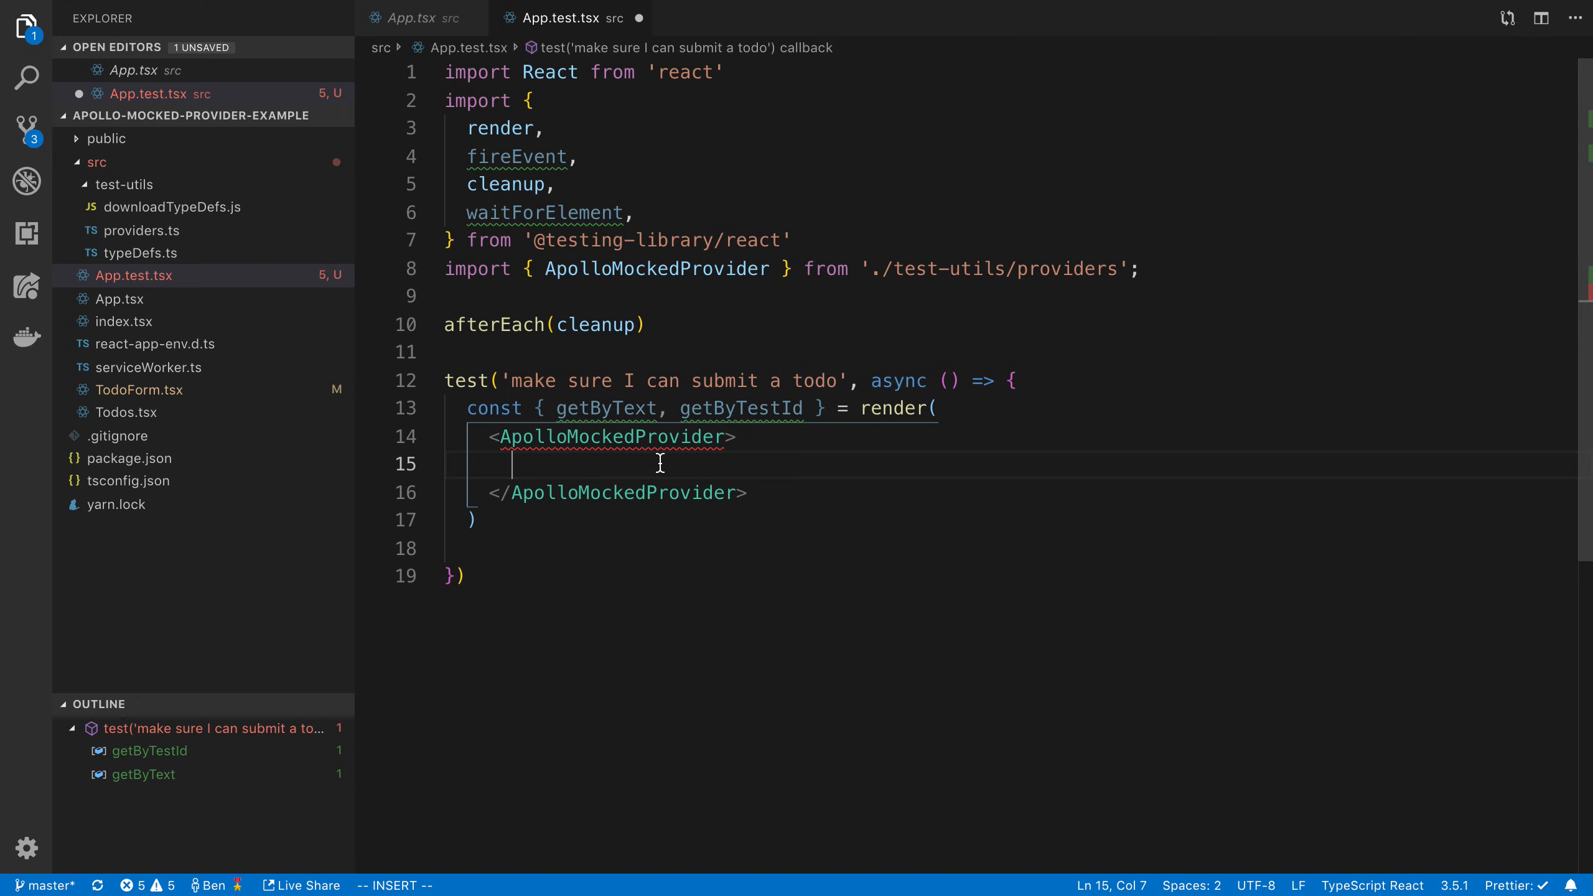
mouse_move(608, 213)
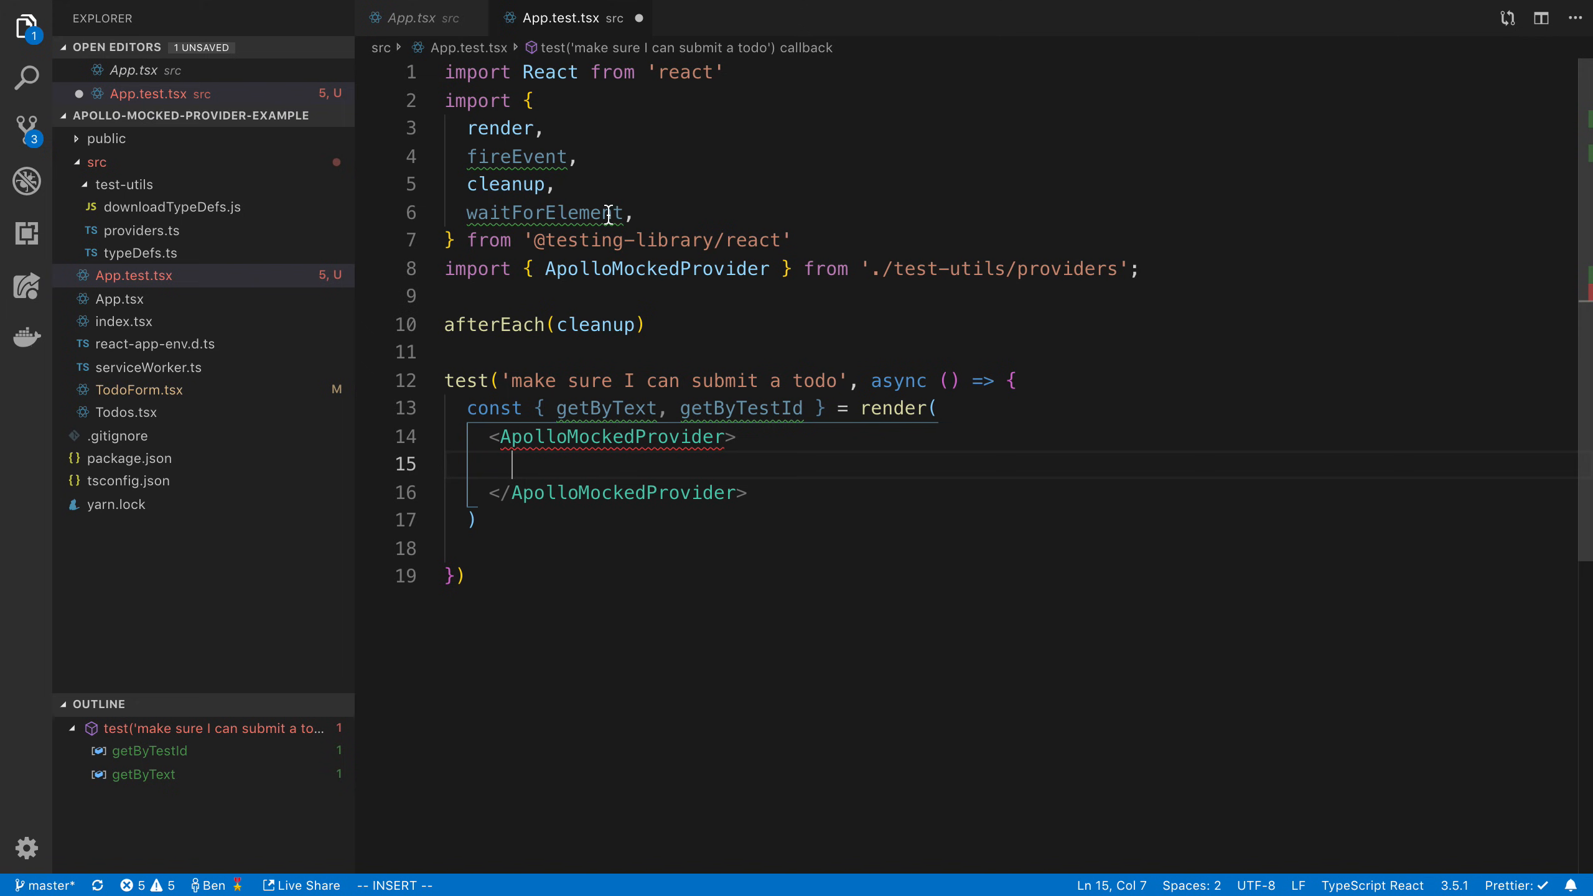
left_click(412, 18)
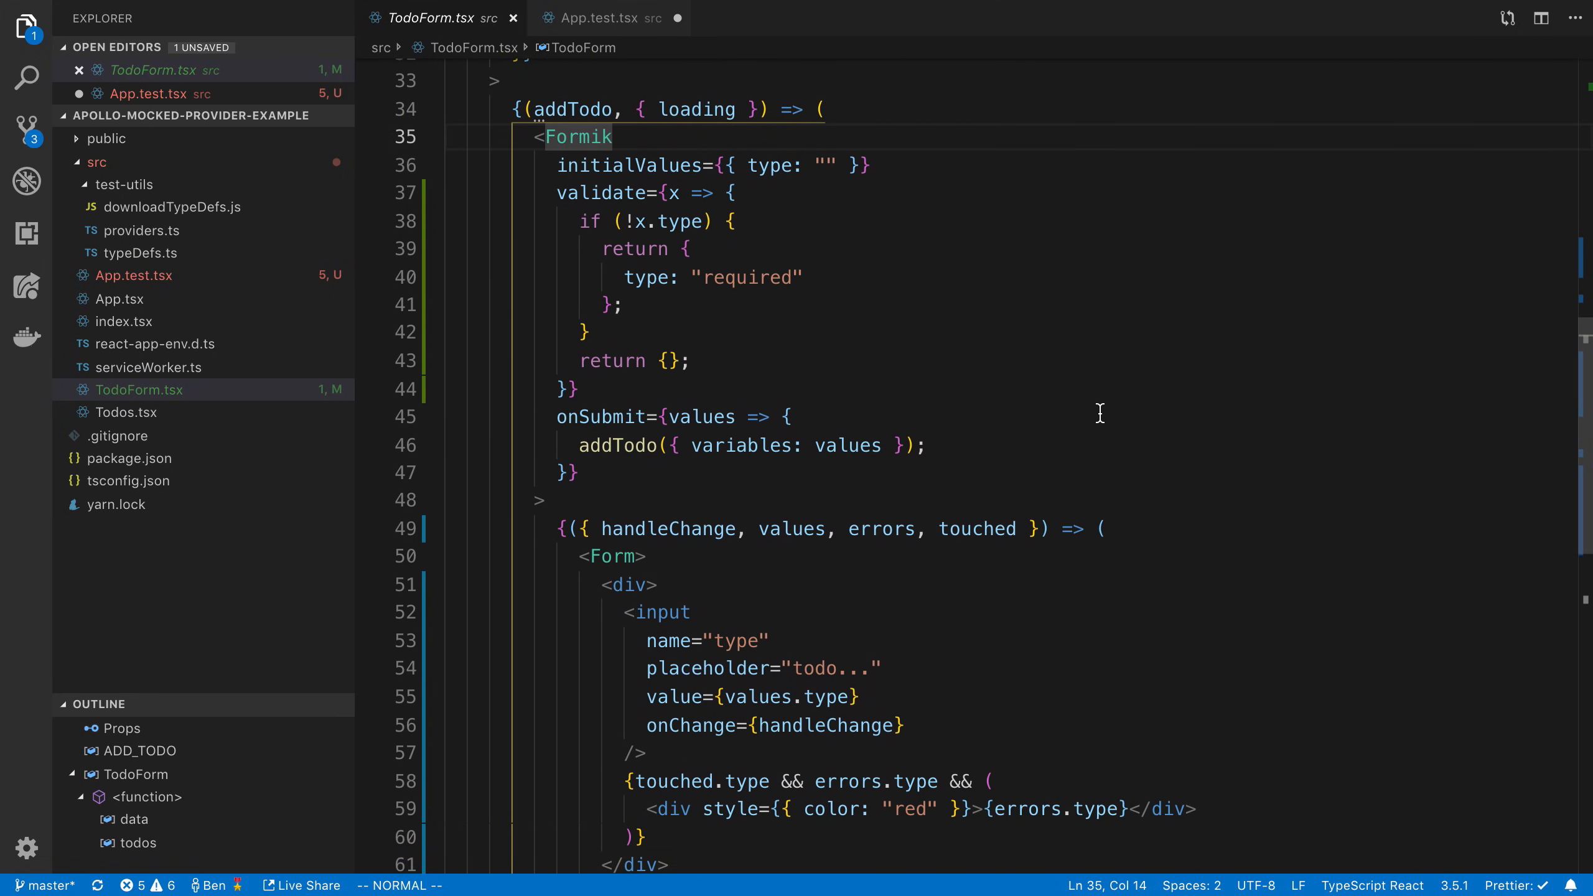
Review TodoForm's input and Add Todo button, then go back to App.test.tsx
scroll("down", 3)
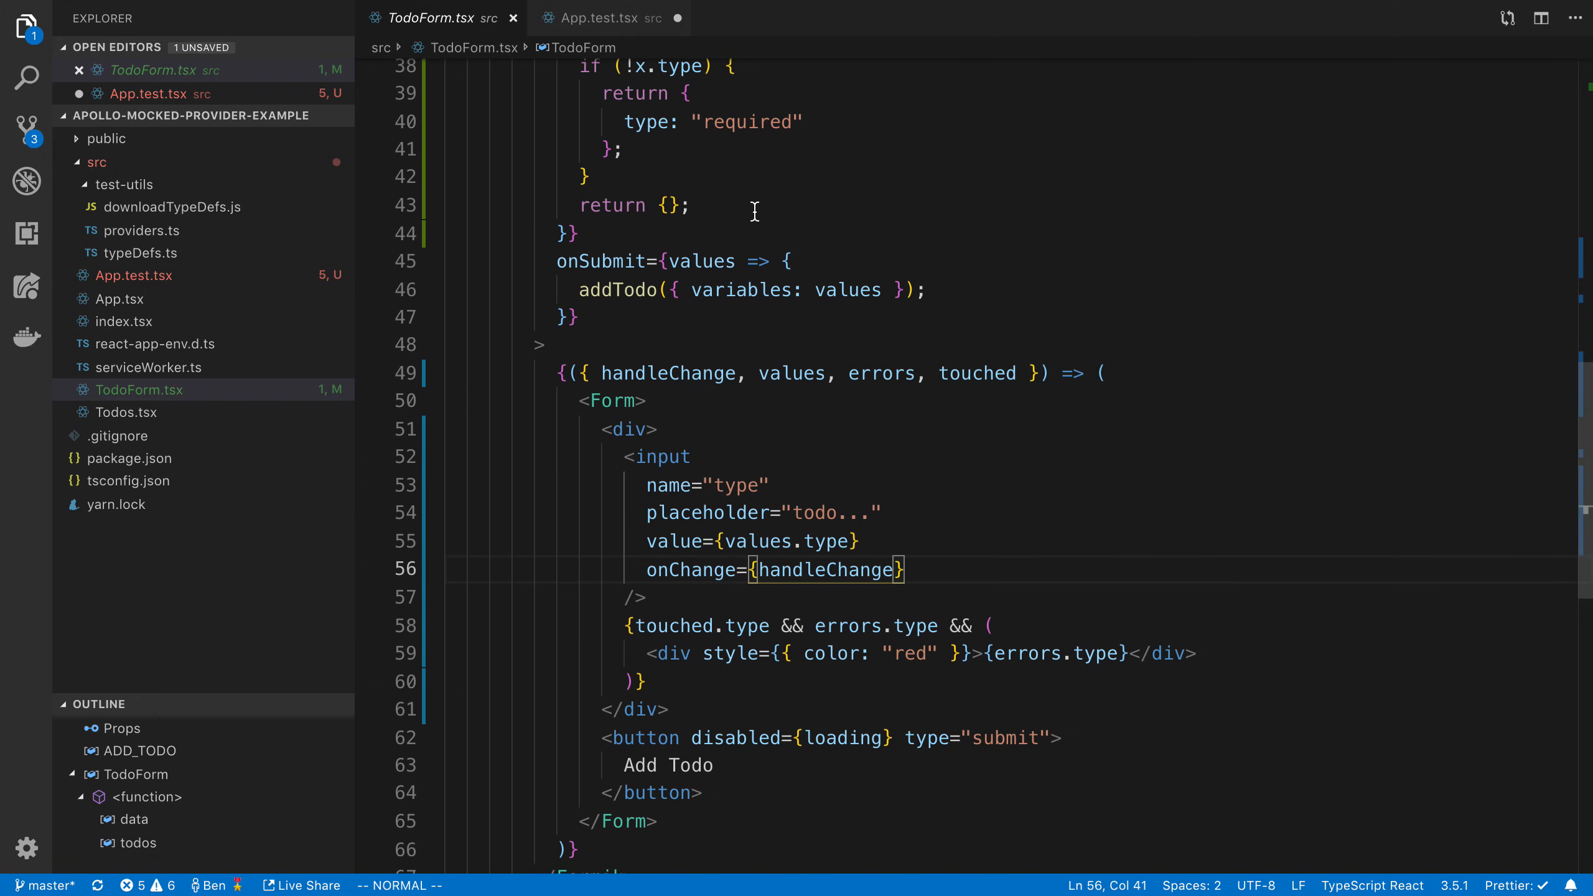
left_click(600, 17)
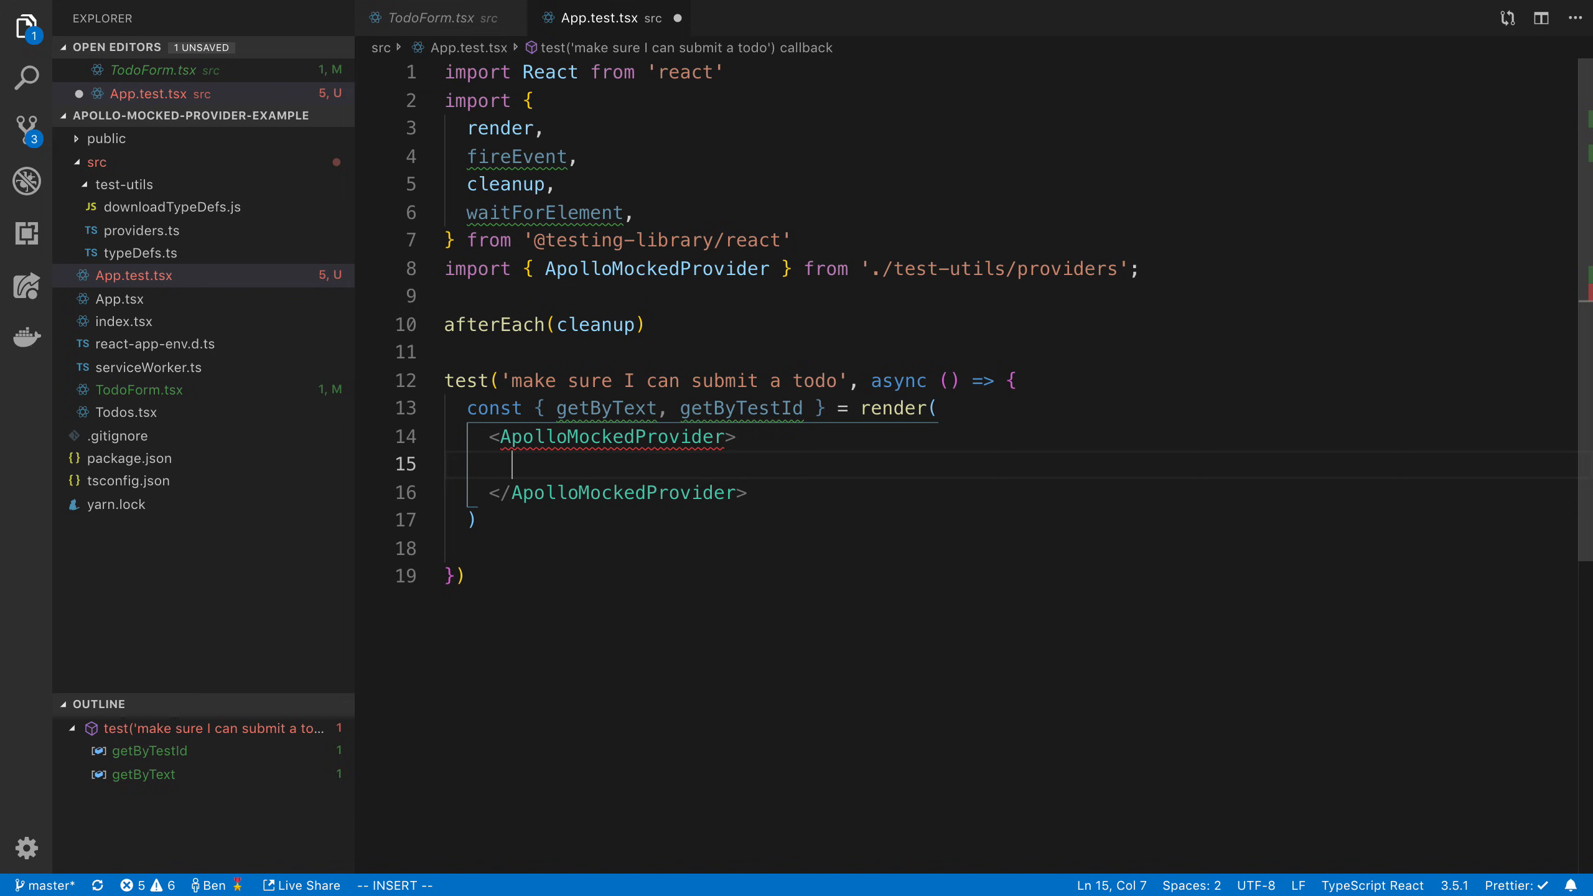
Render <App /> inside the provider, destructure debug and call debug(), then save
type("<App />")
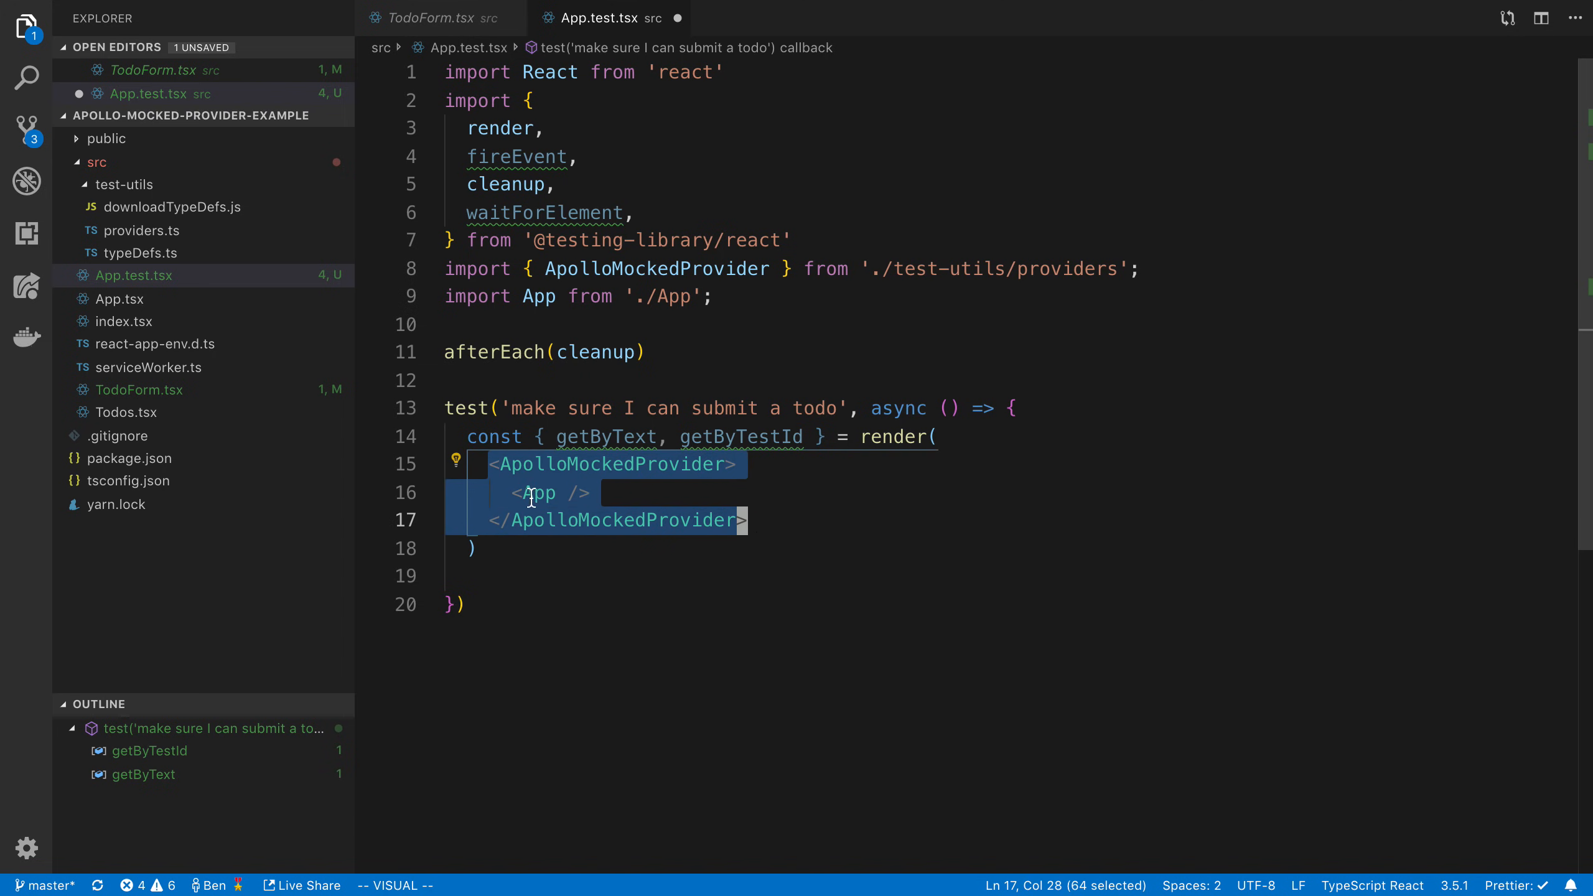
double_click(536, 493)
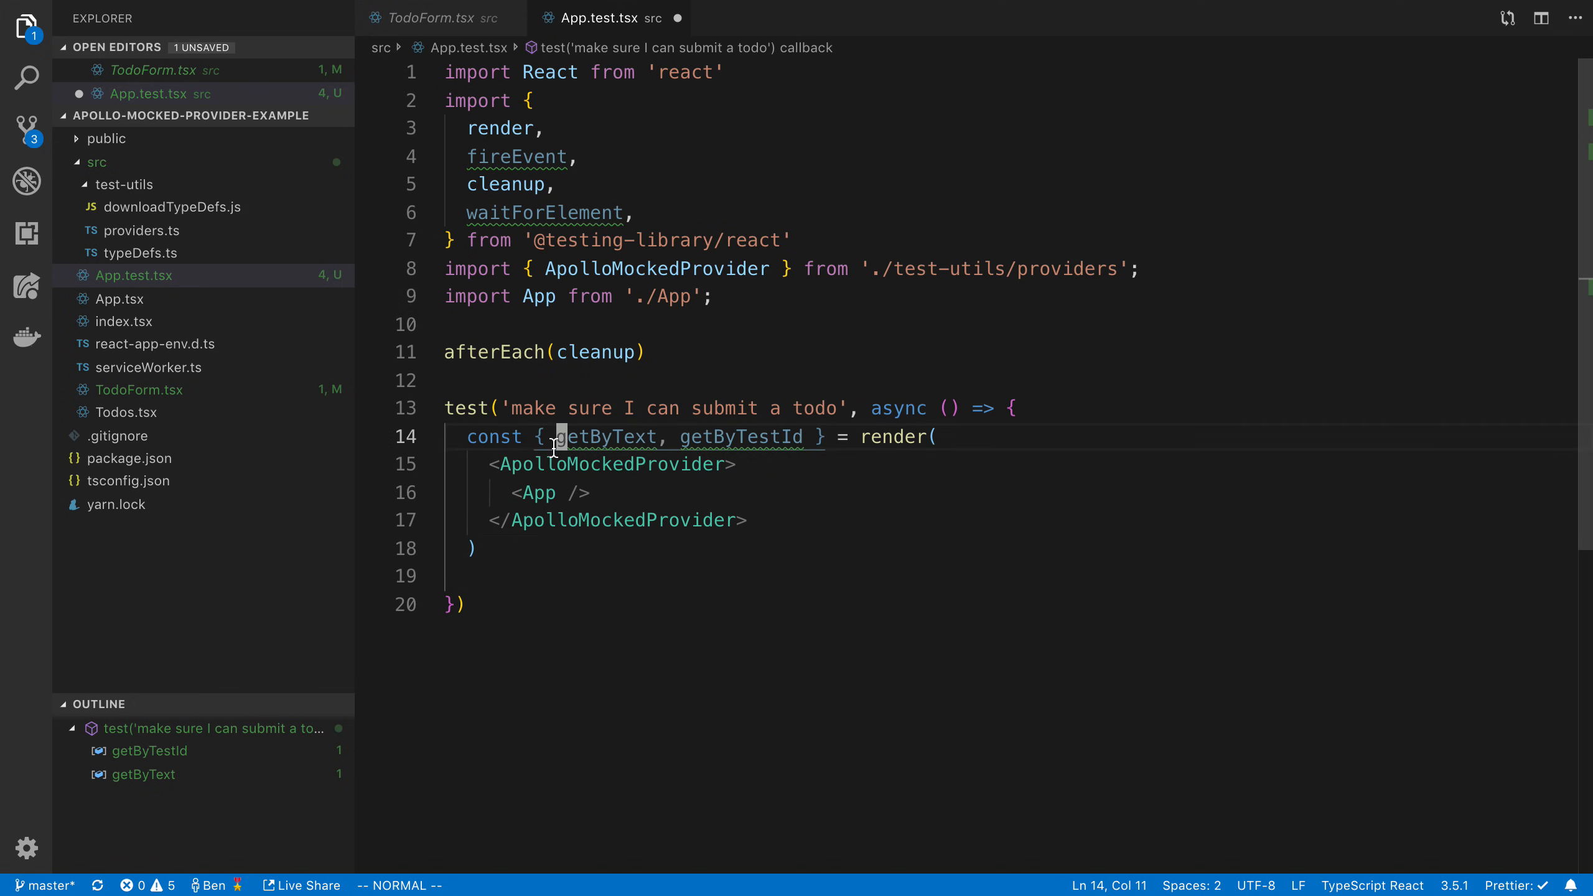
type("debug")
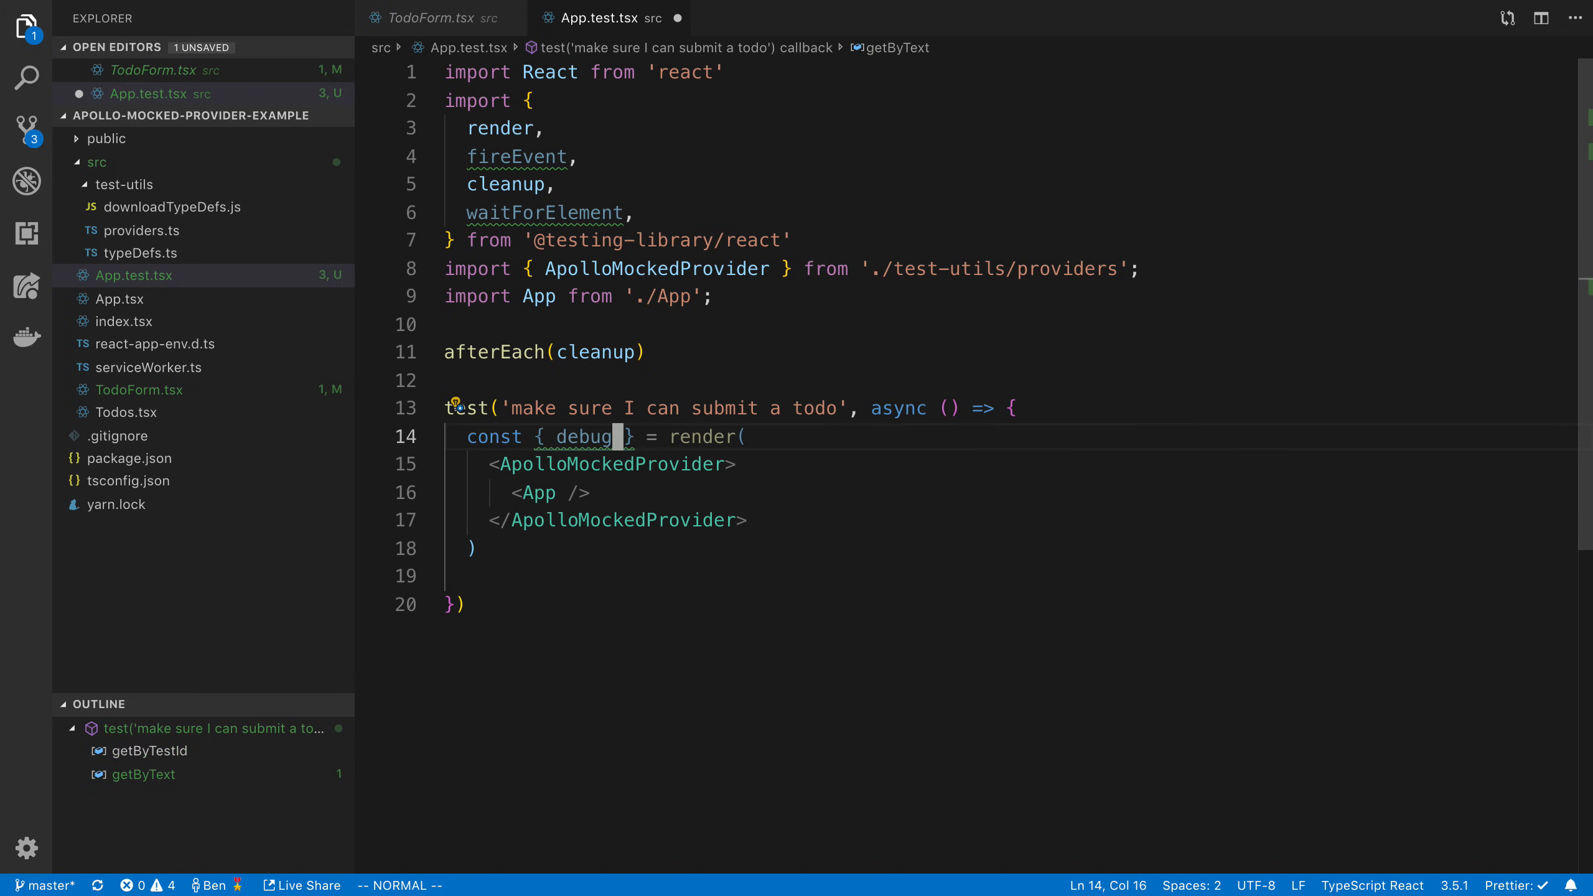
type("debug();")
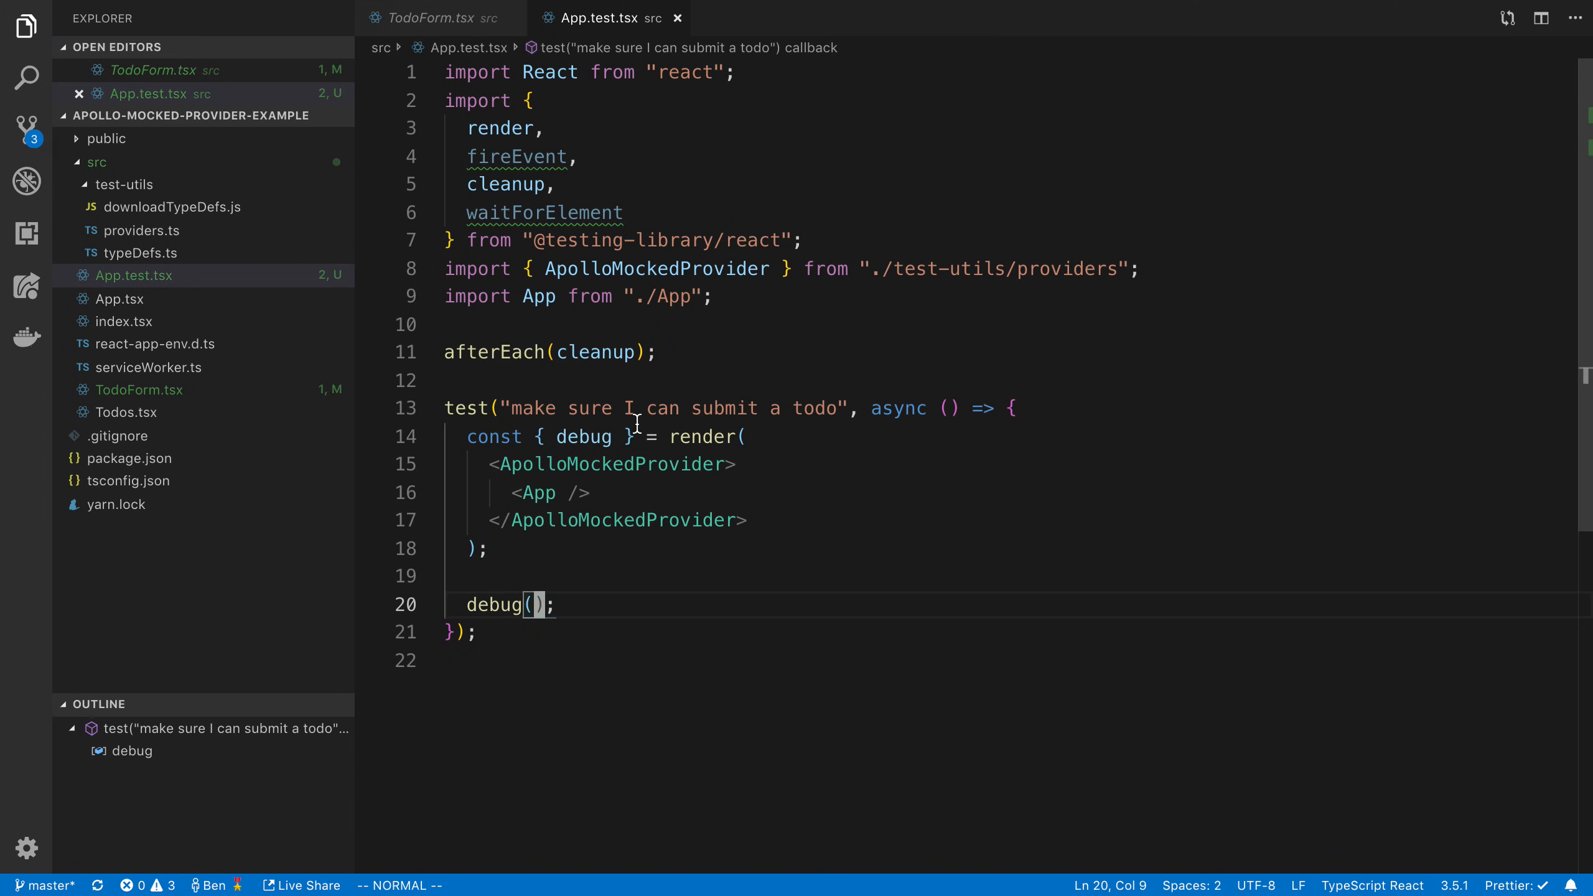
key("ctrl+`")
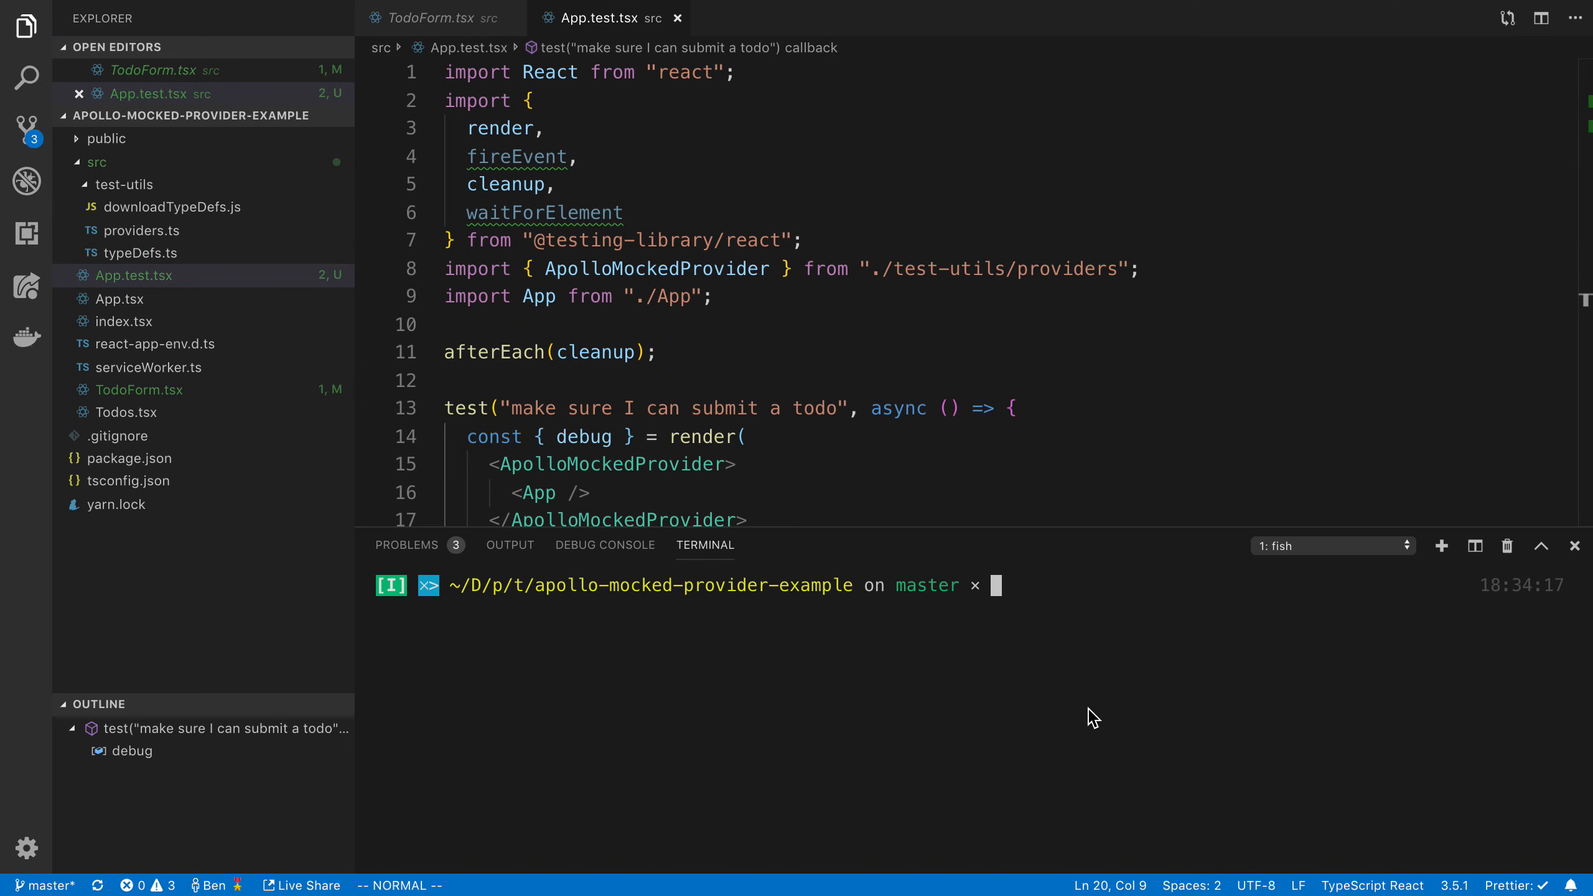
Run 'yarn test' and read the debug output showing the form and Add Todo button
type("yarn test")
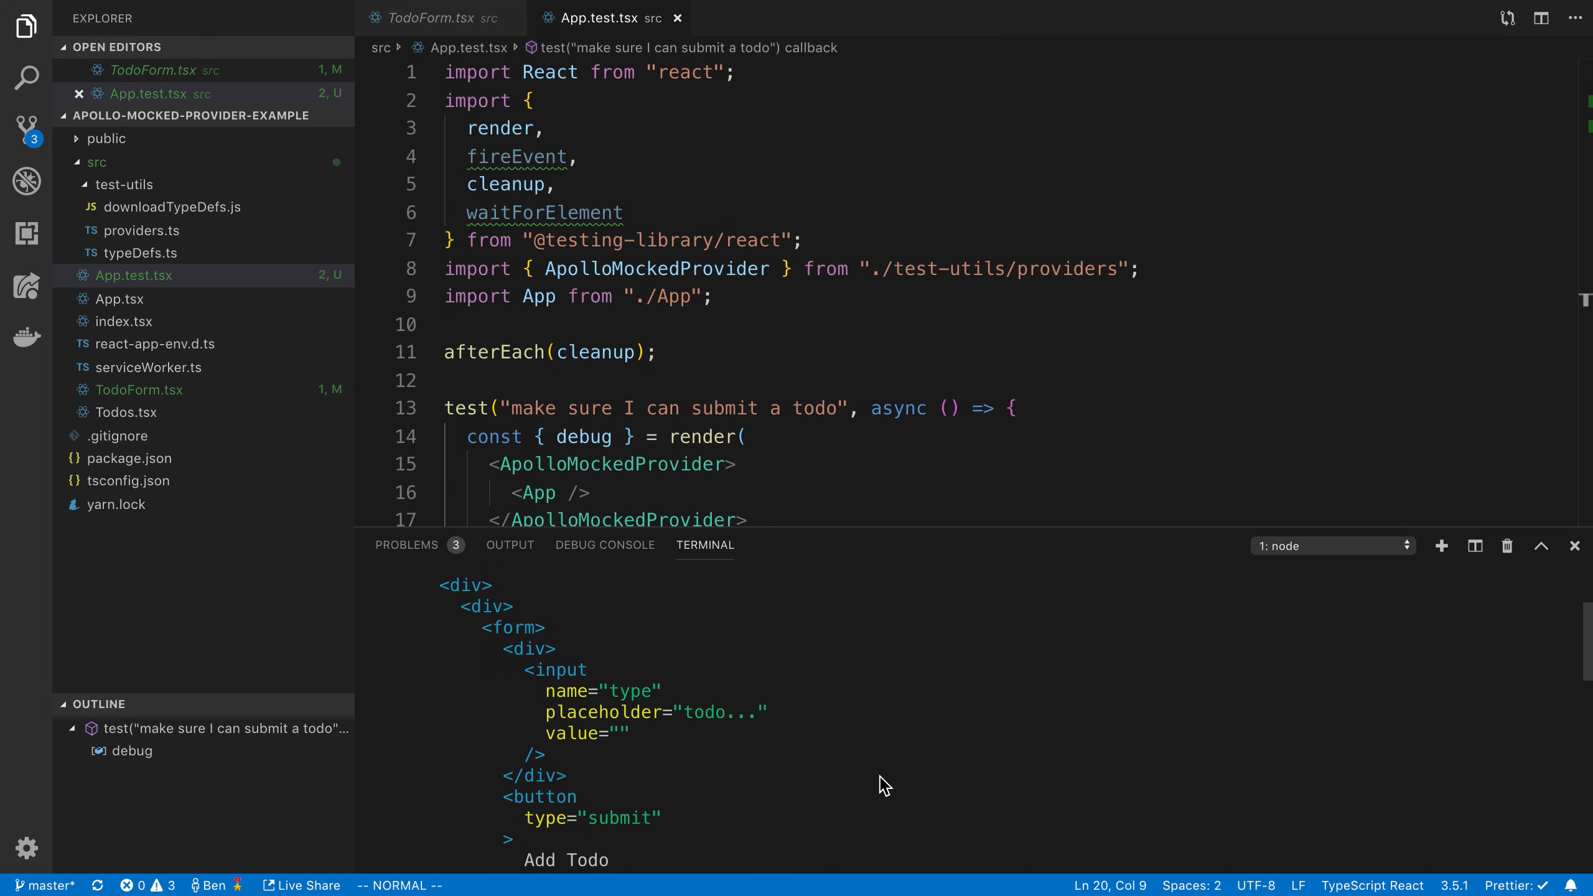
scroll("down", 3)
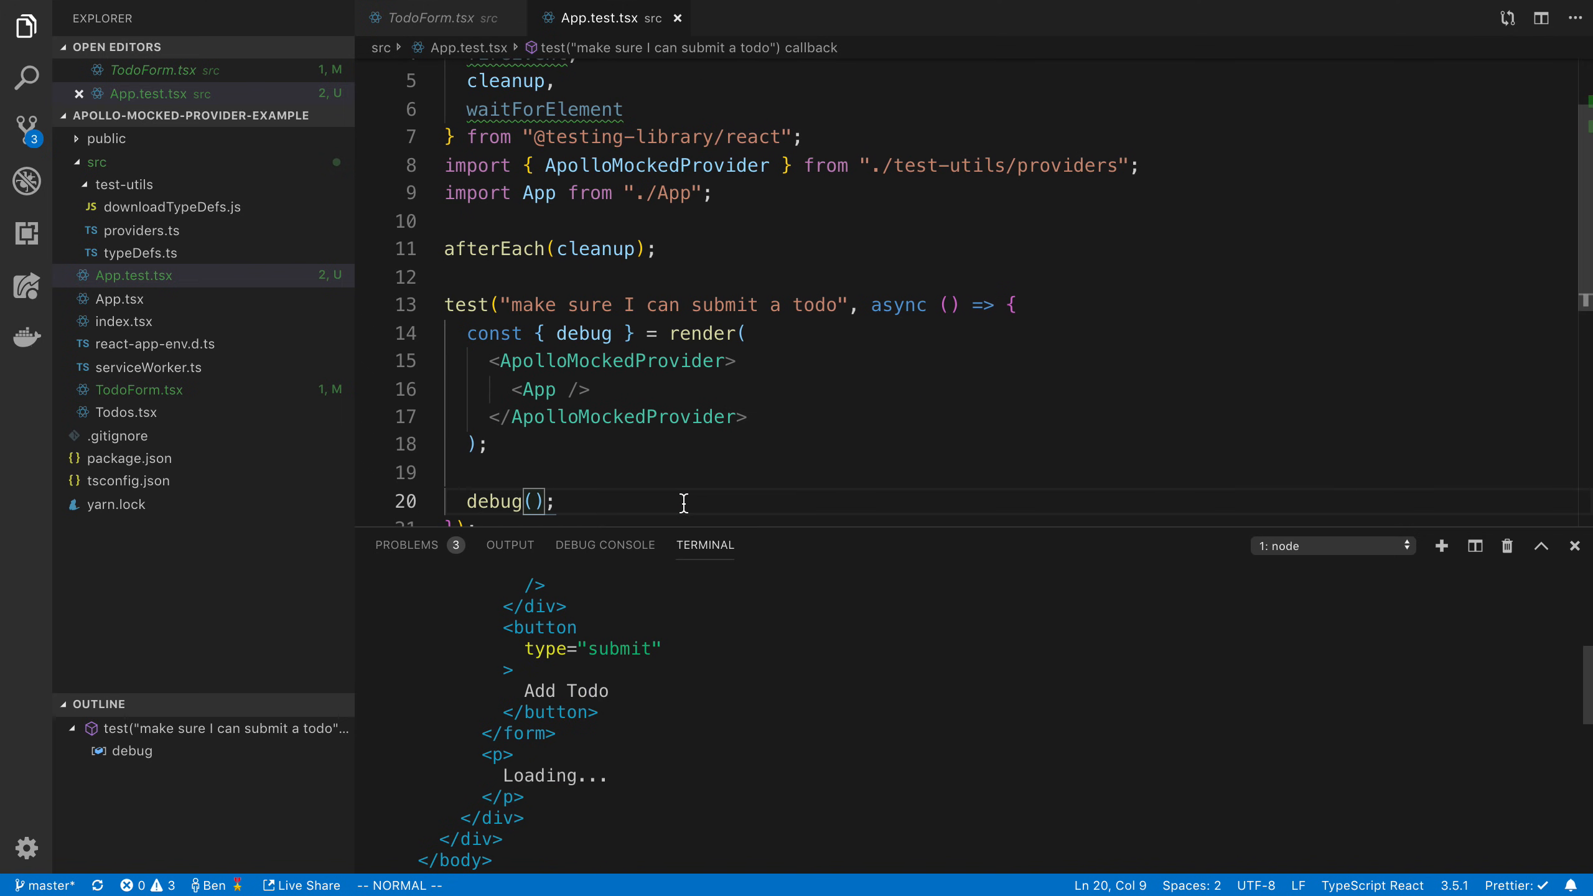
mouse_move(849, 772)
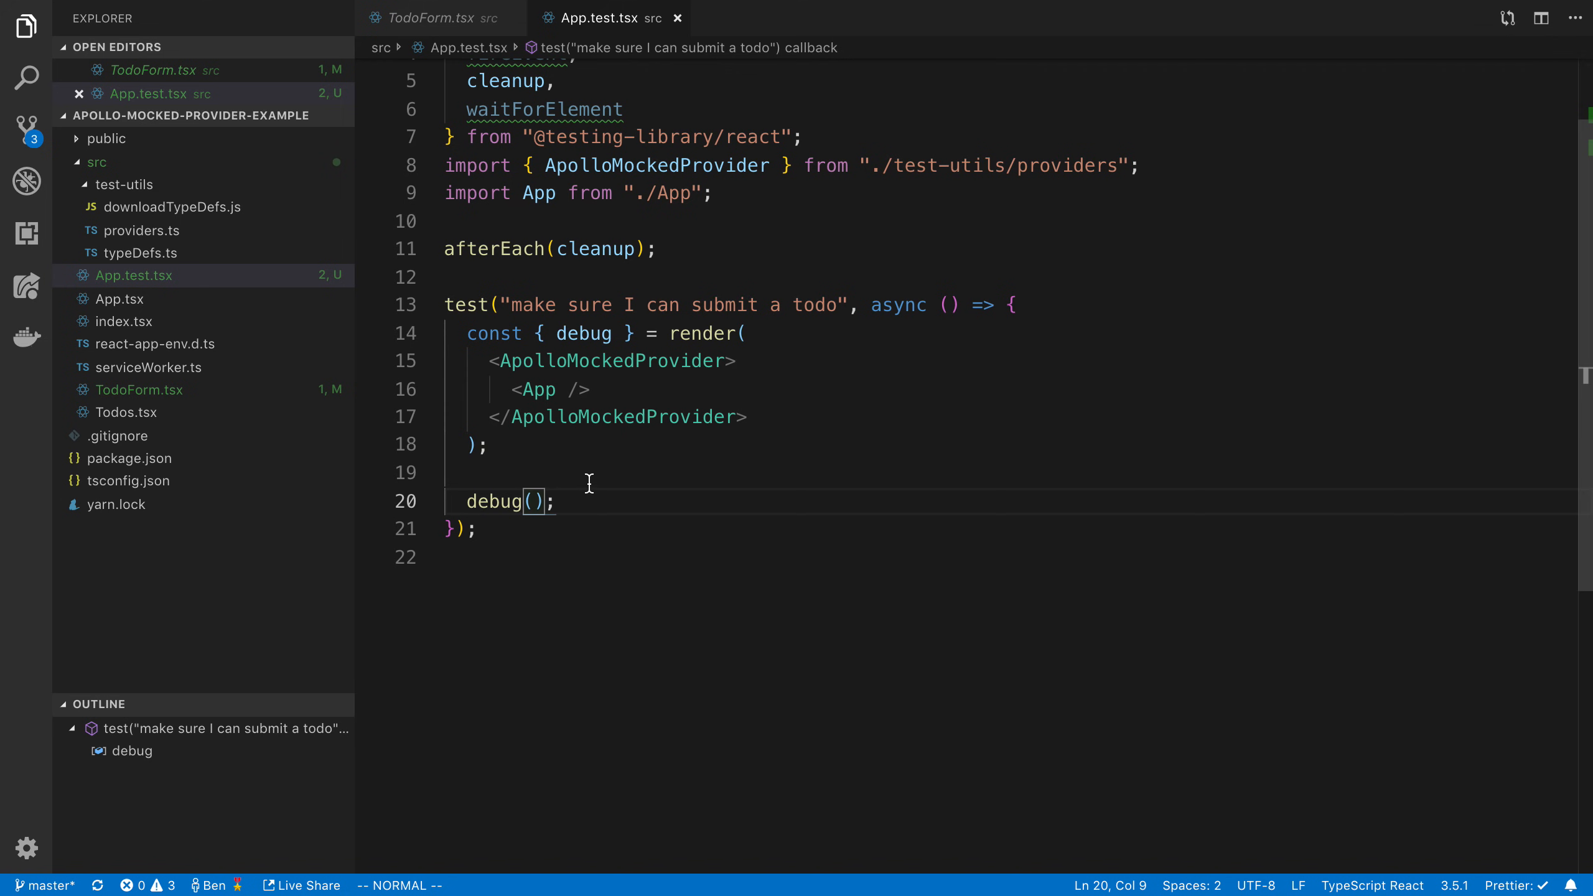
Select debug for replacement, check TodoForm's placeholder and button, and return to App.test.tsx
double_click(582, 334)
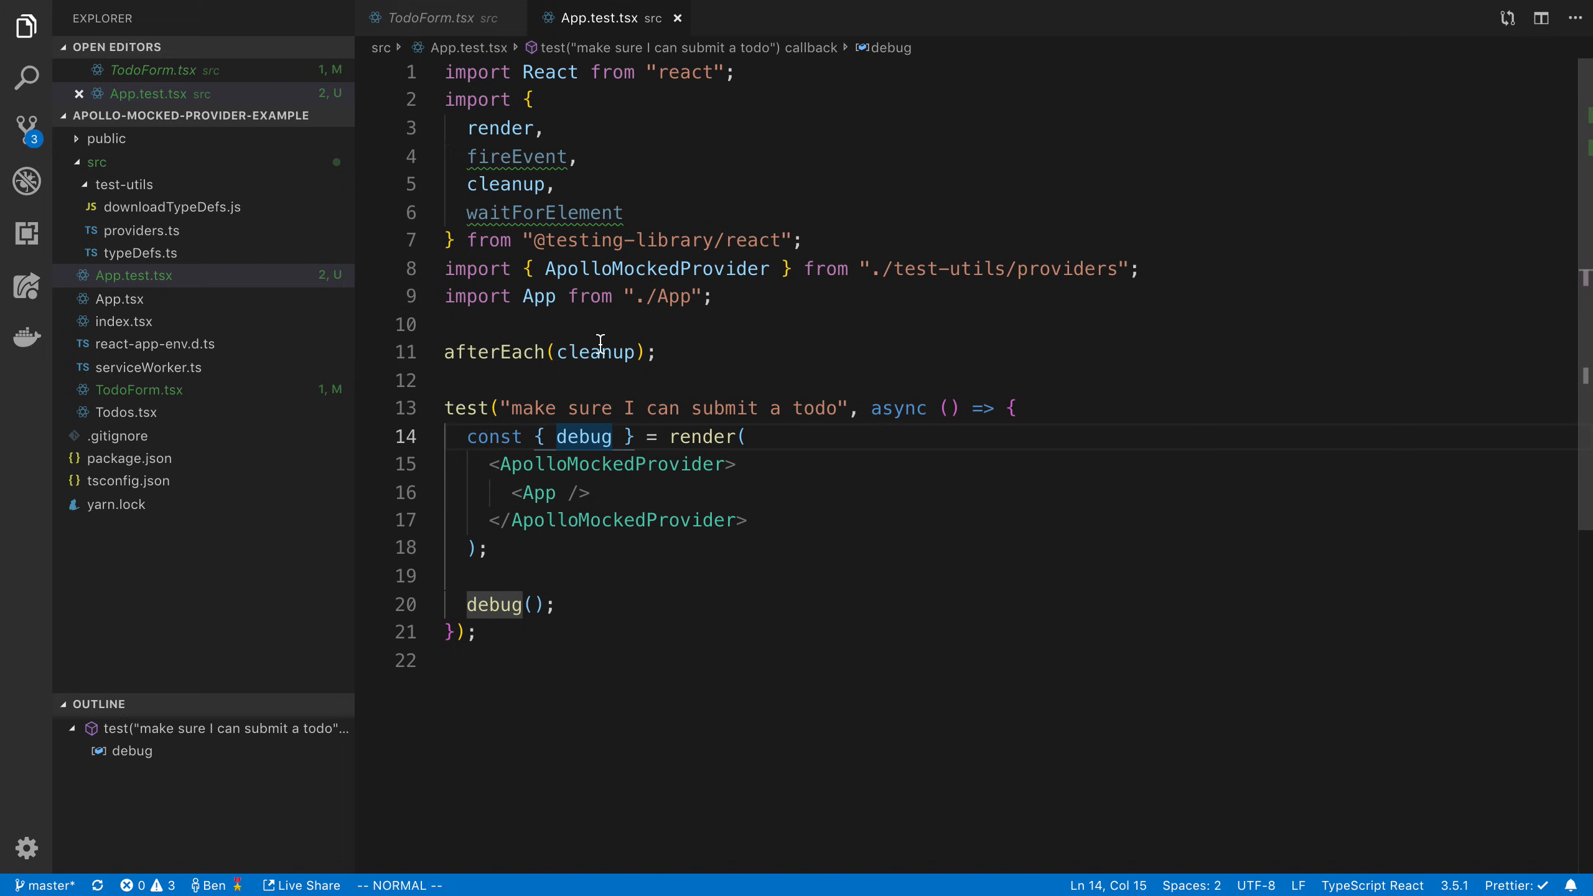
mouse_move(785, 366)
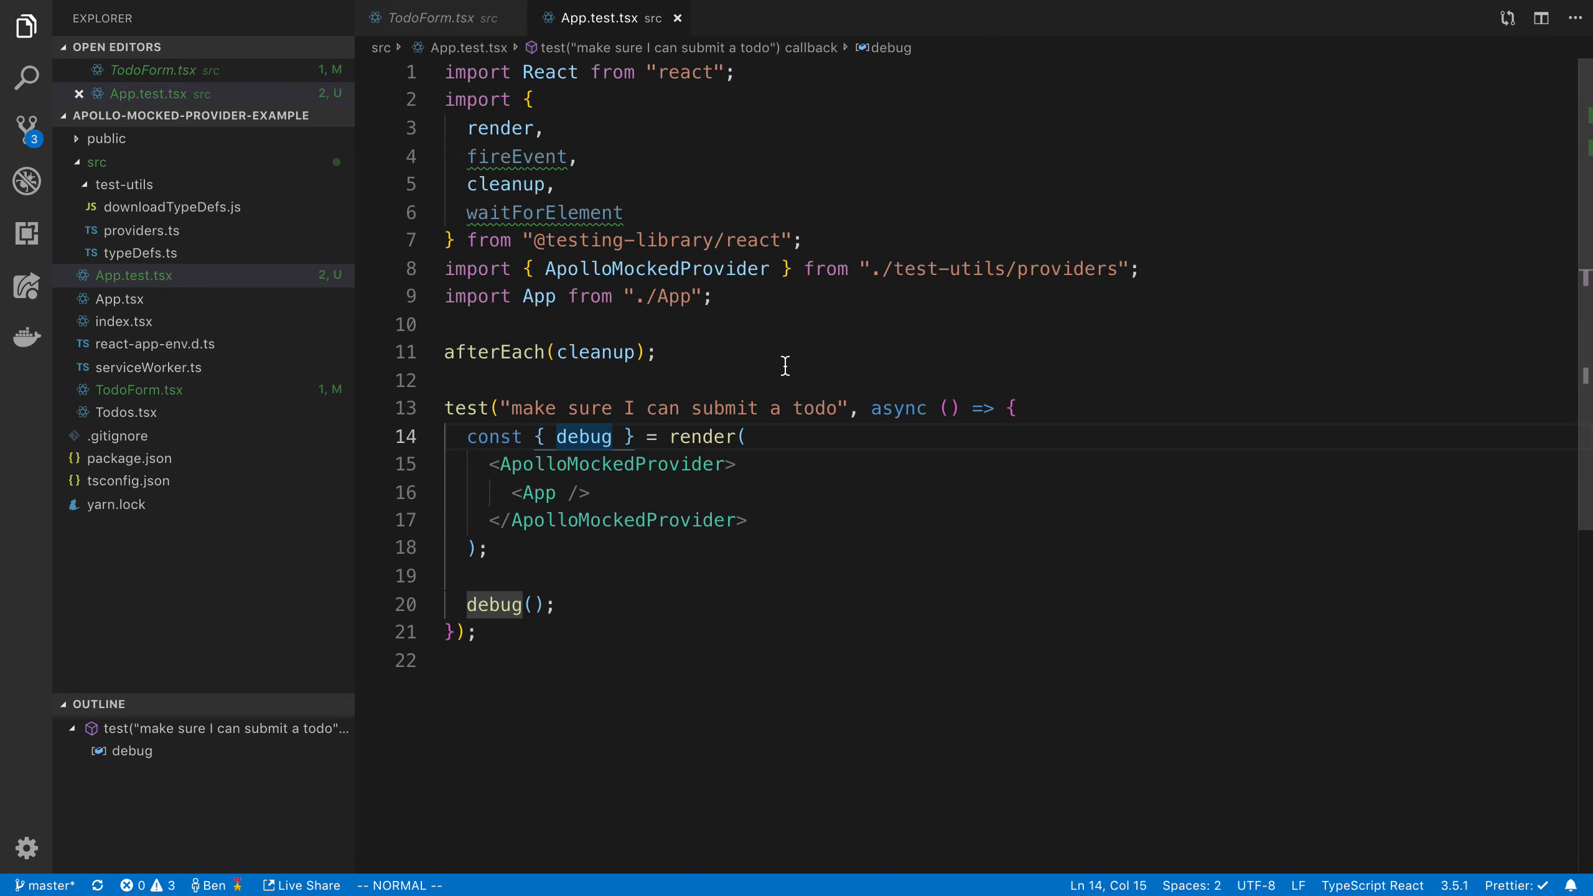
left_click(432, 17)
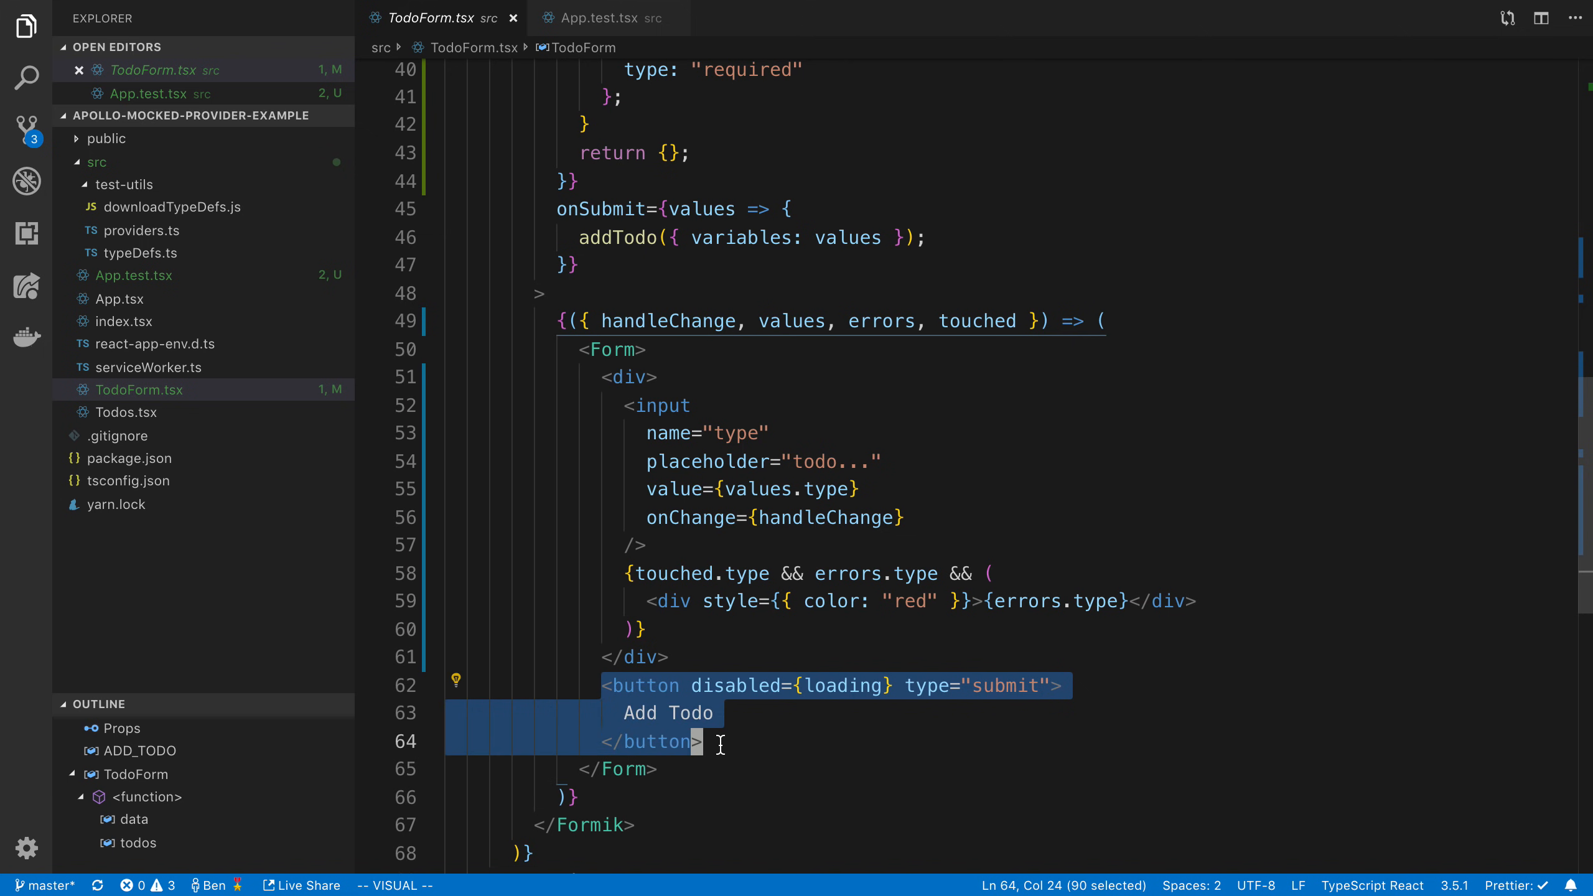
key("Escape")
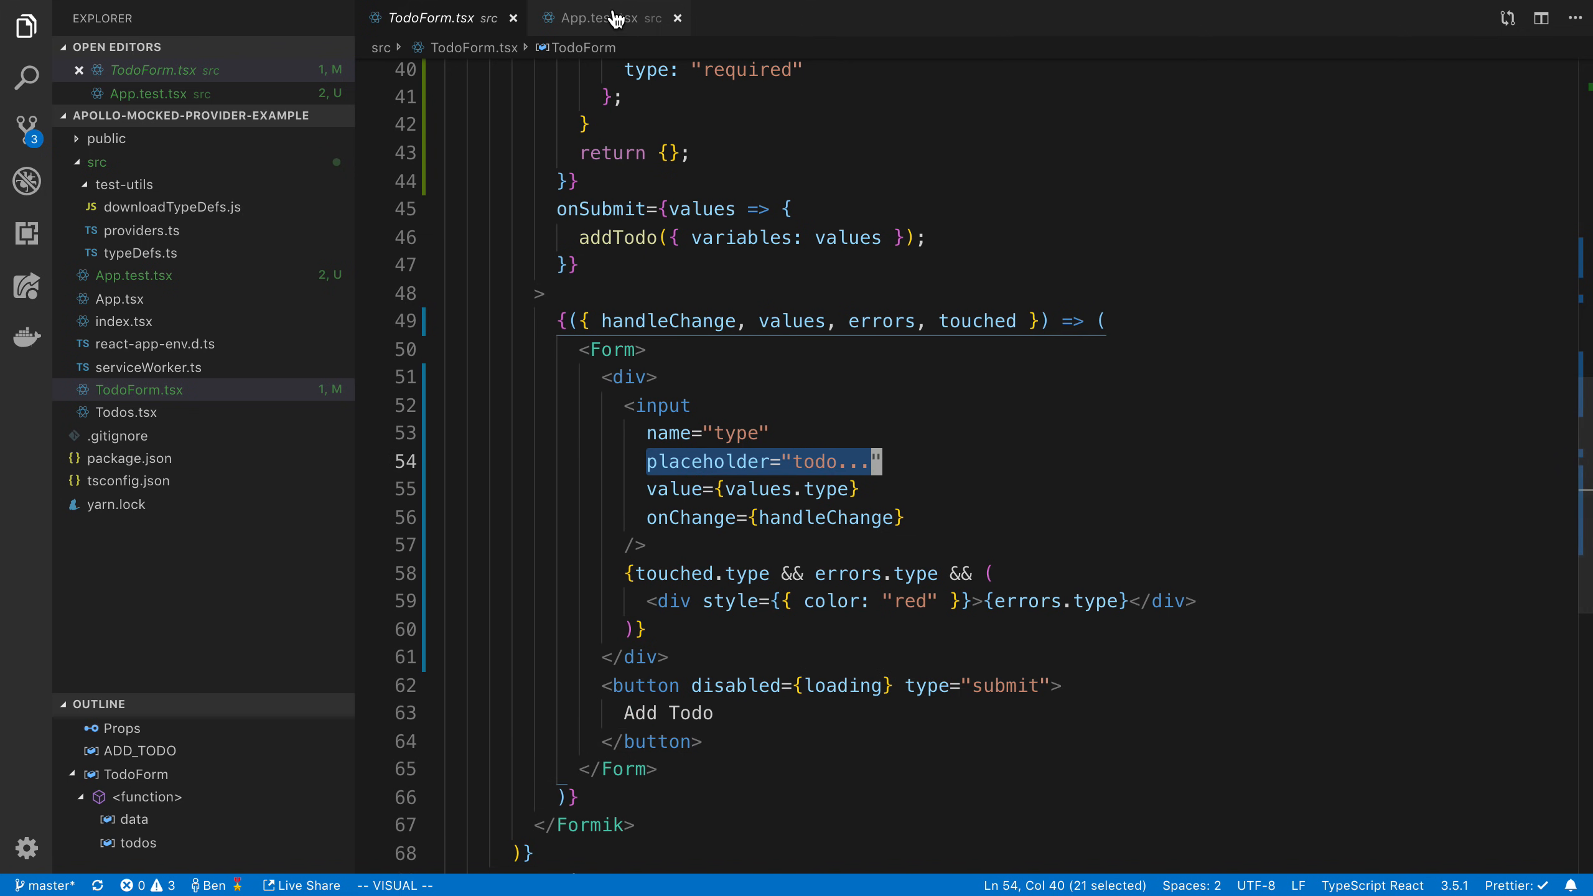
left_click(599, 19)
type("c")
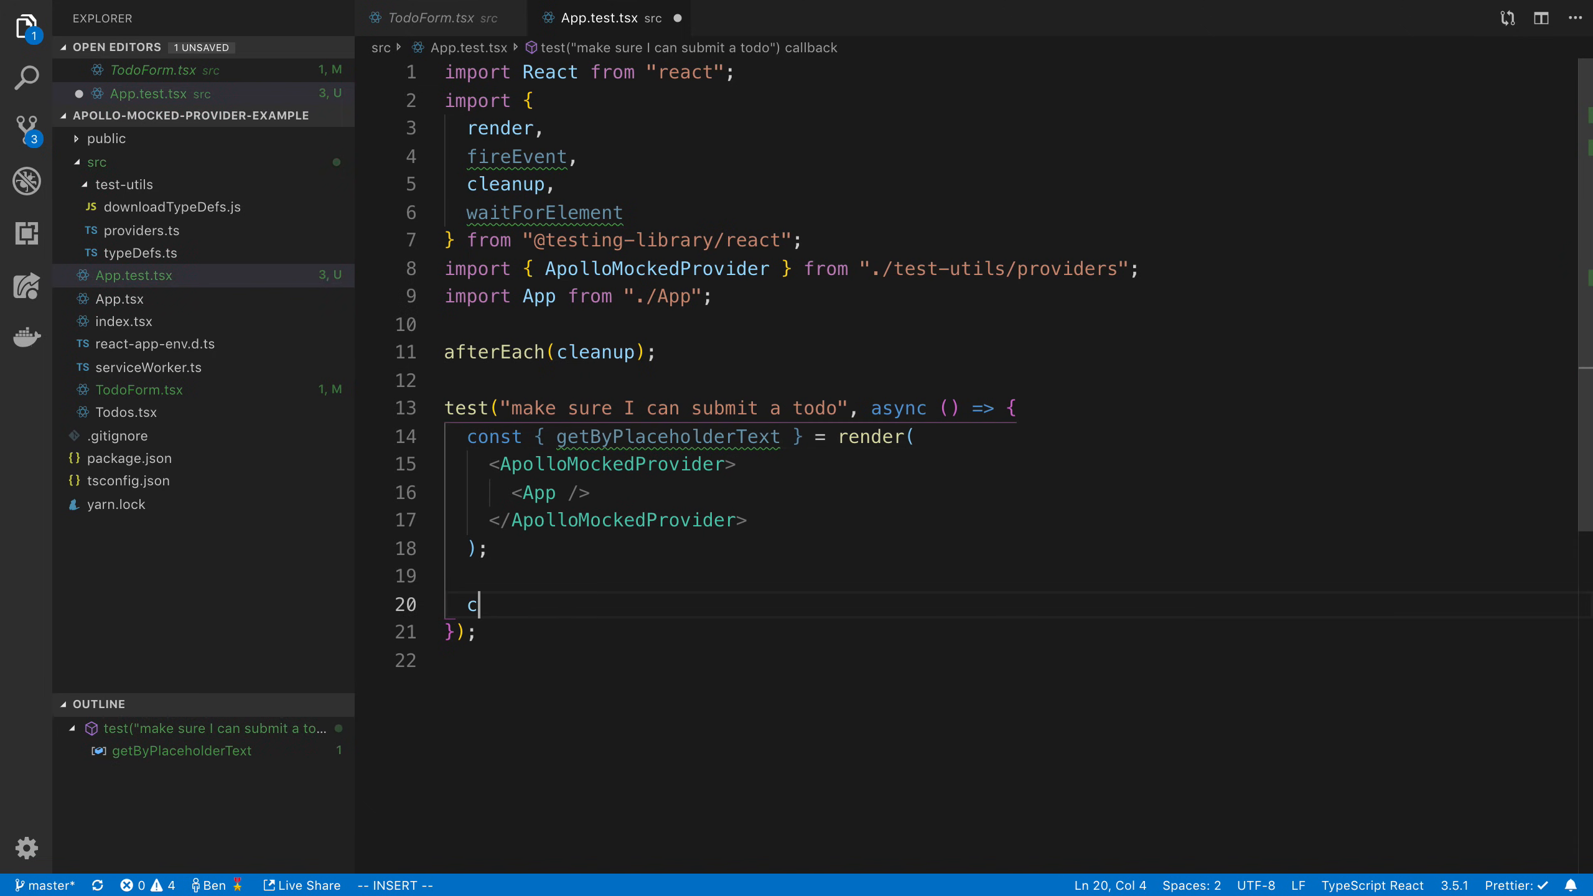
Define const todoInput = getByPlaceholderText('todo...') in the test
type("onst input")
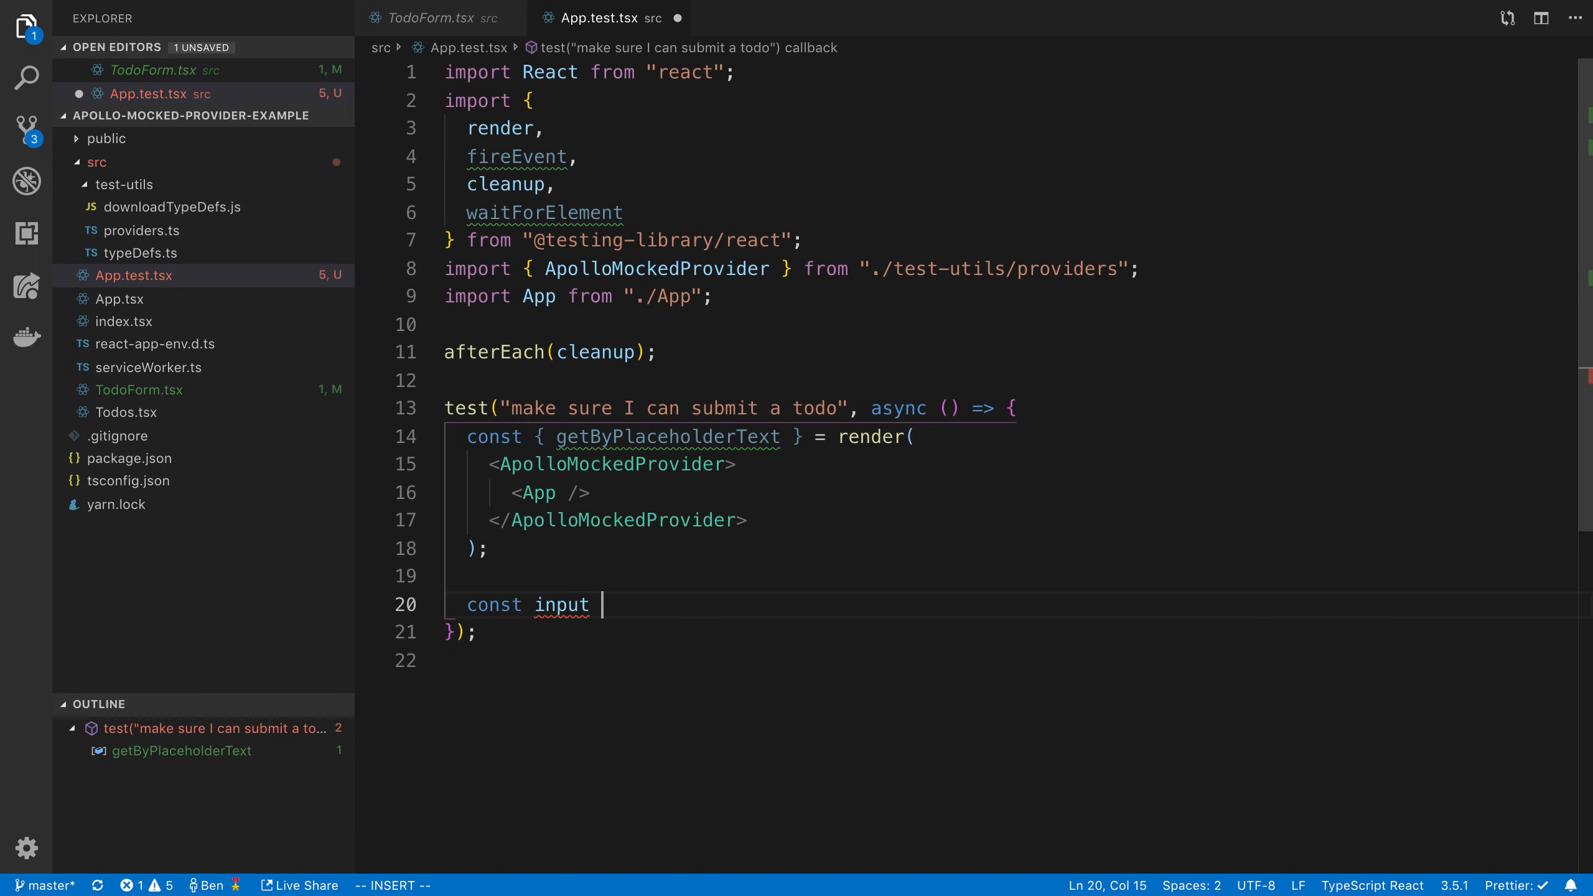
type("todoInp")
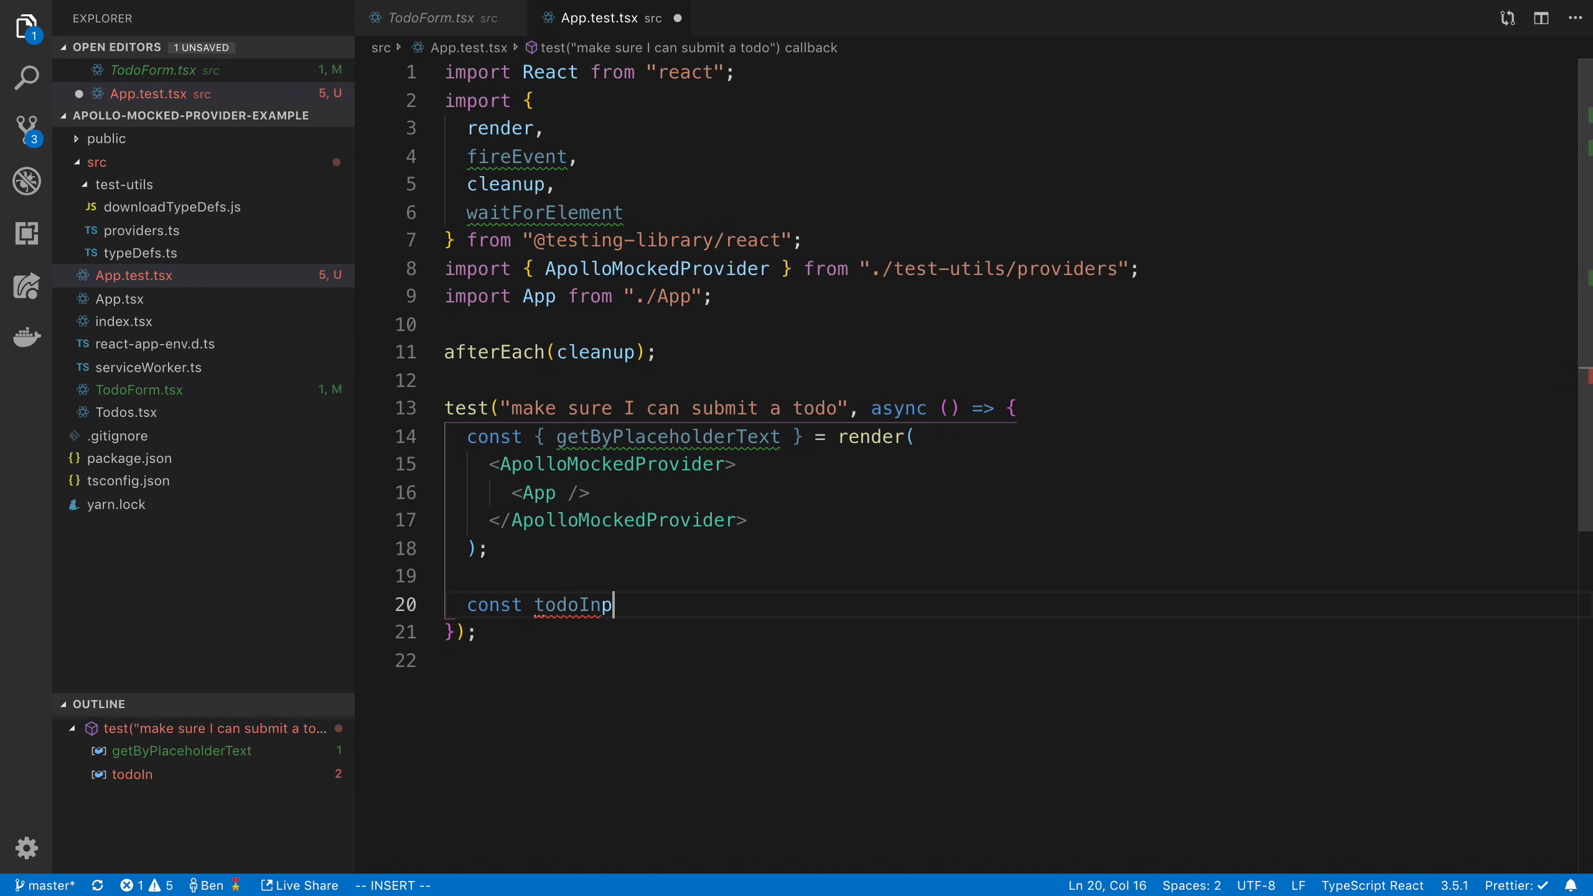
type("ut = getByPlaceholderText('")
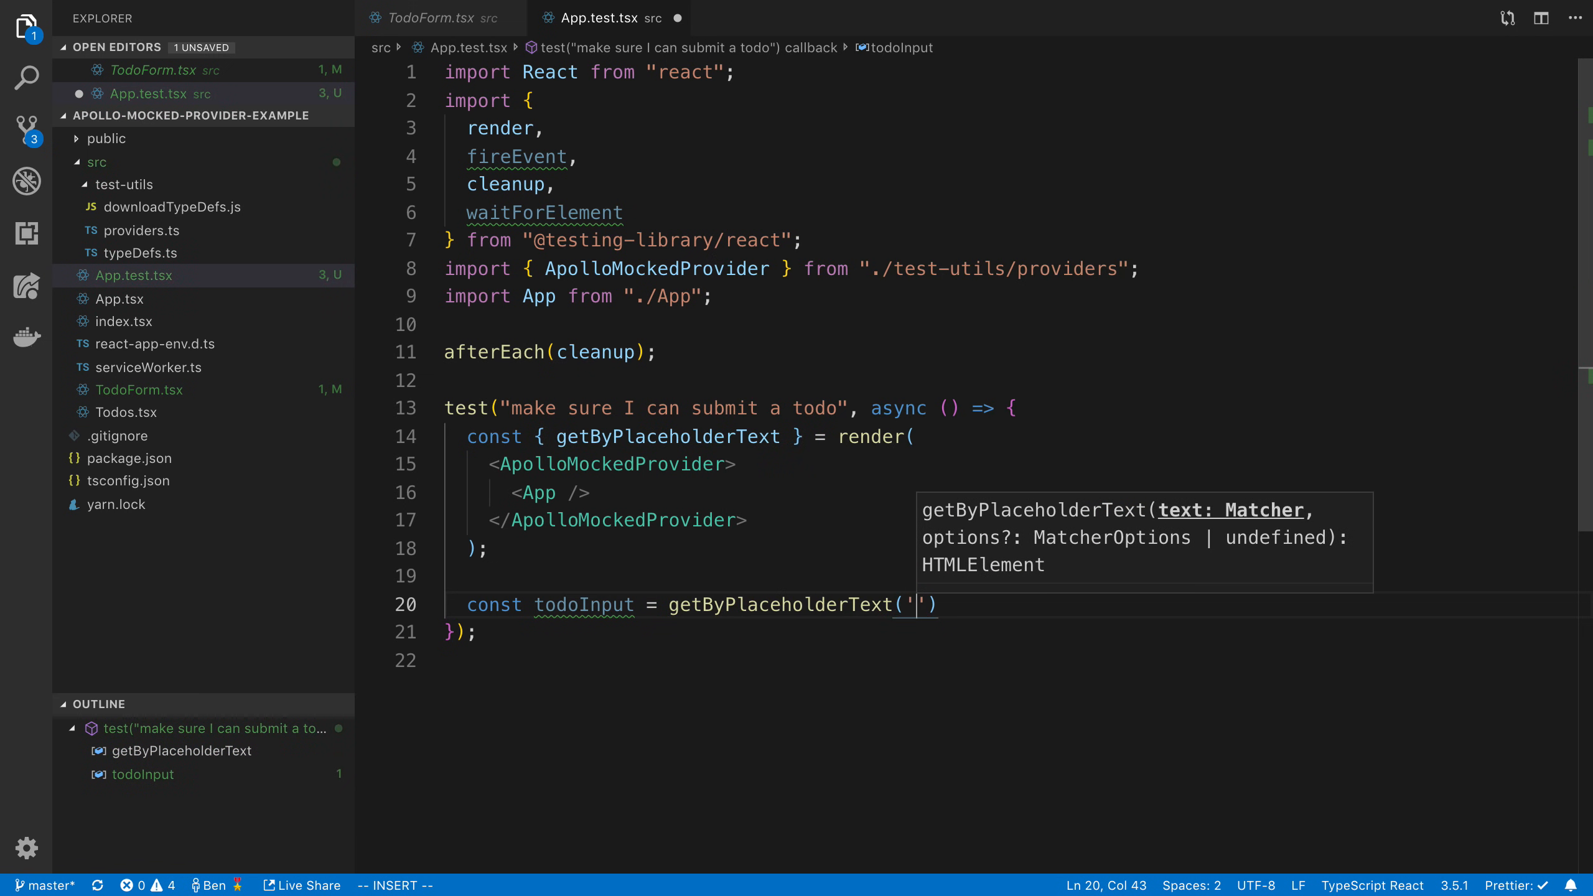
type("todo")
left_click(682, 436)
type(", get")
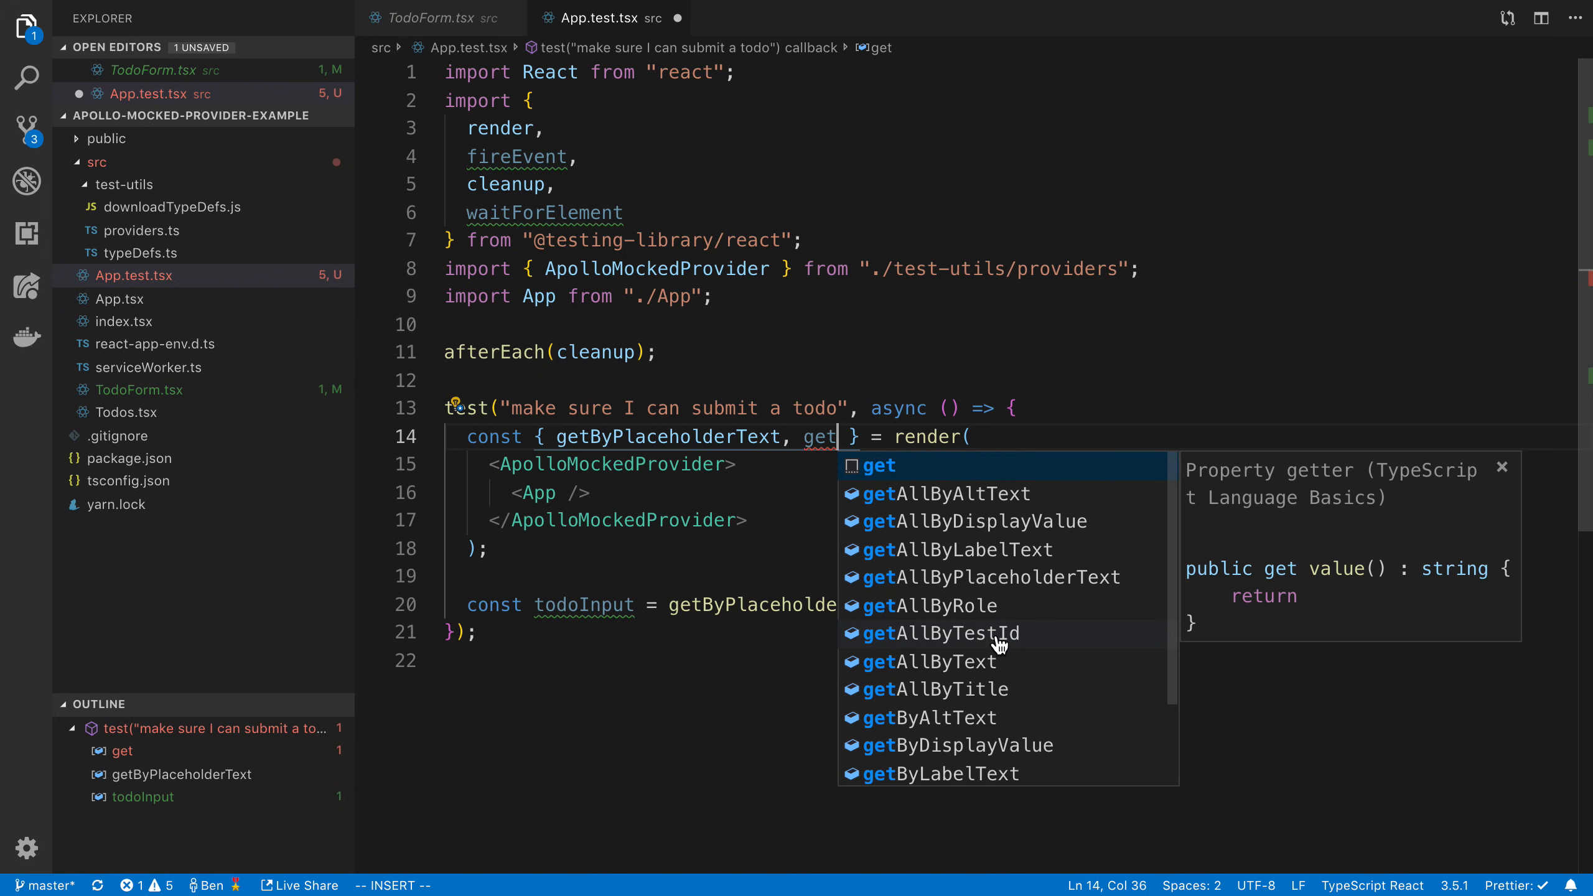
mouse_move(938, 683)
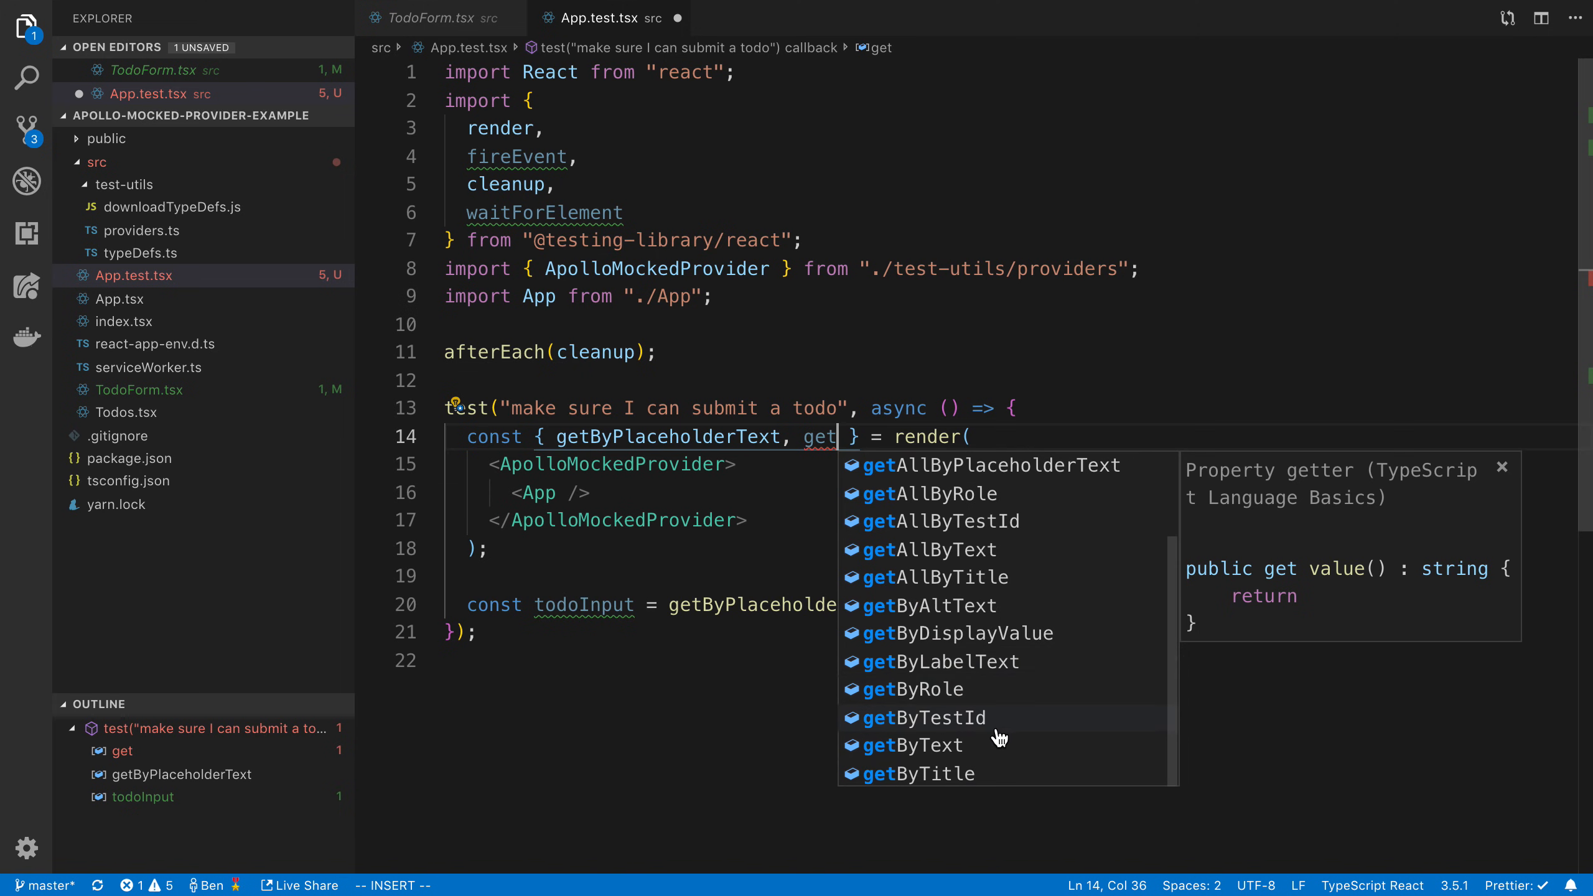
mouse_move(998, 682)
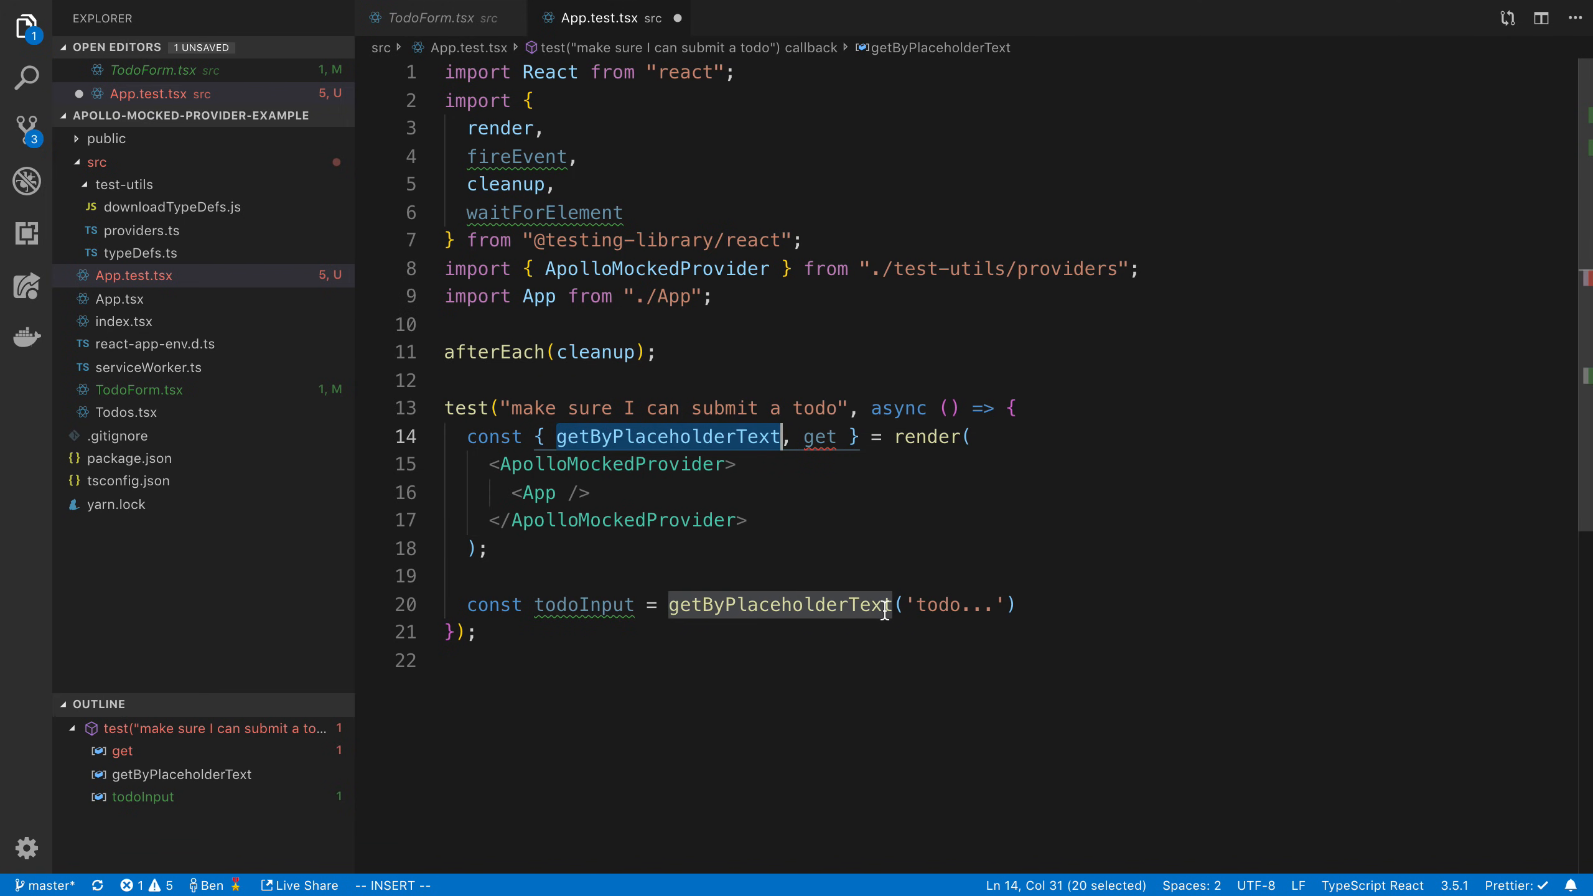
mouse_move(607, 605)
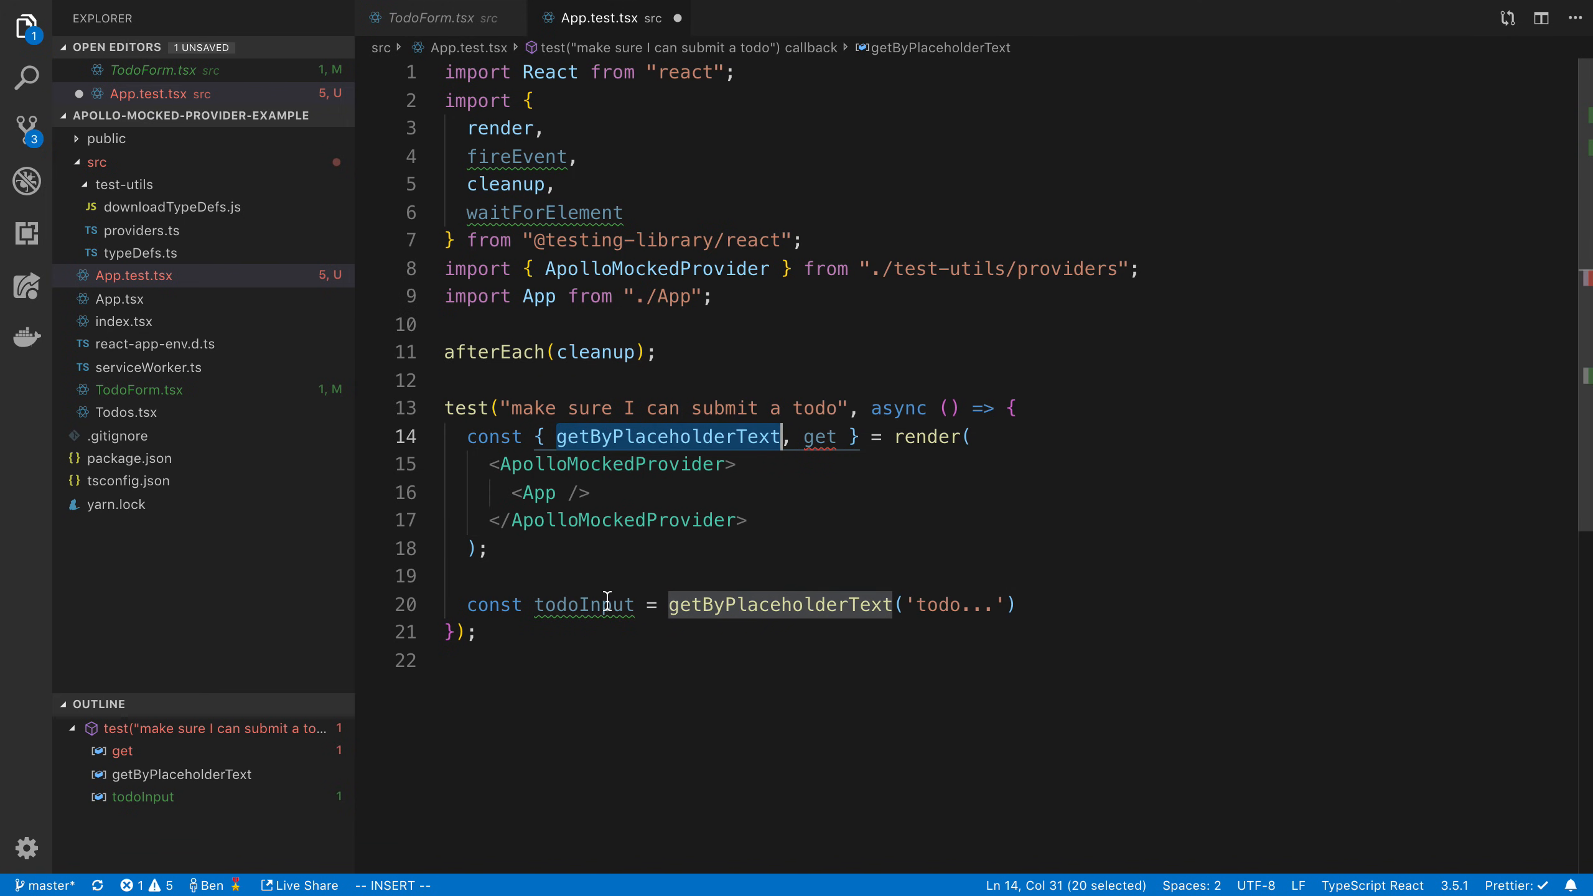
left_click(822, 437)
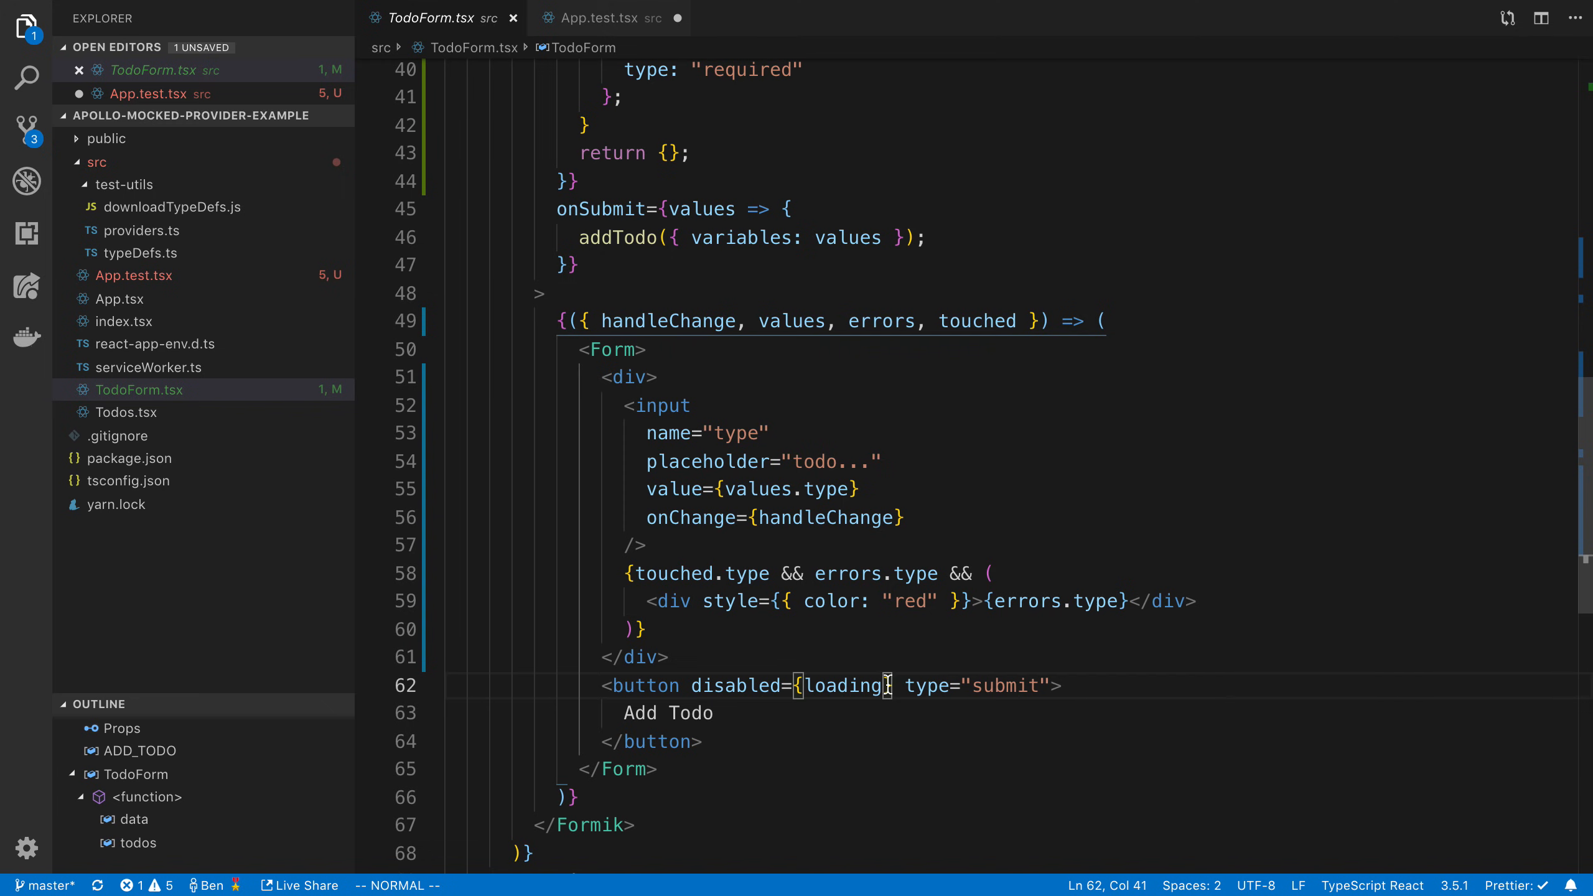
Add data-testid="submit-button" to the submit button in TodoForm.tsx
type("data-testid='")
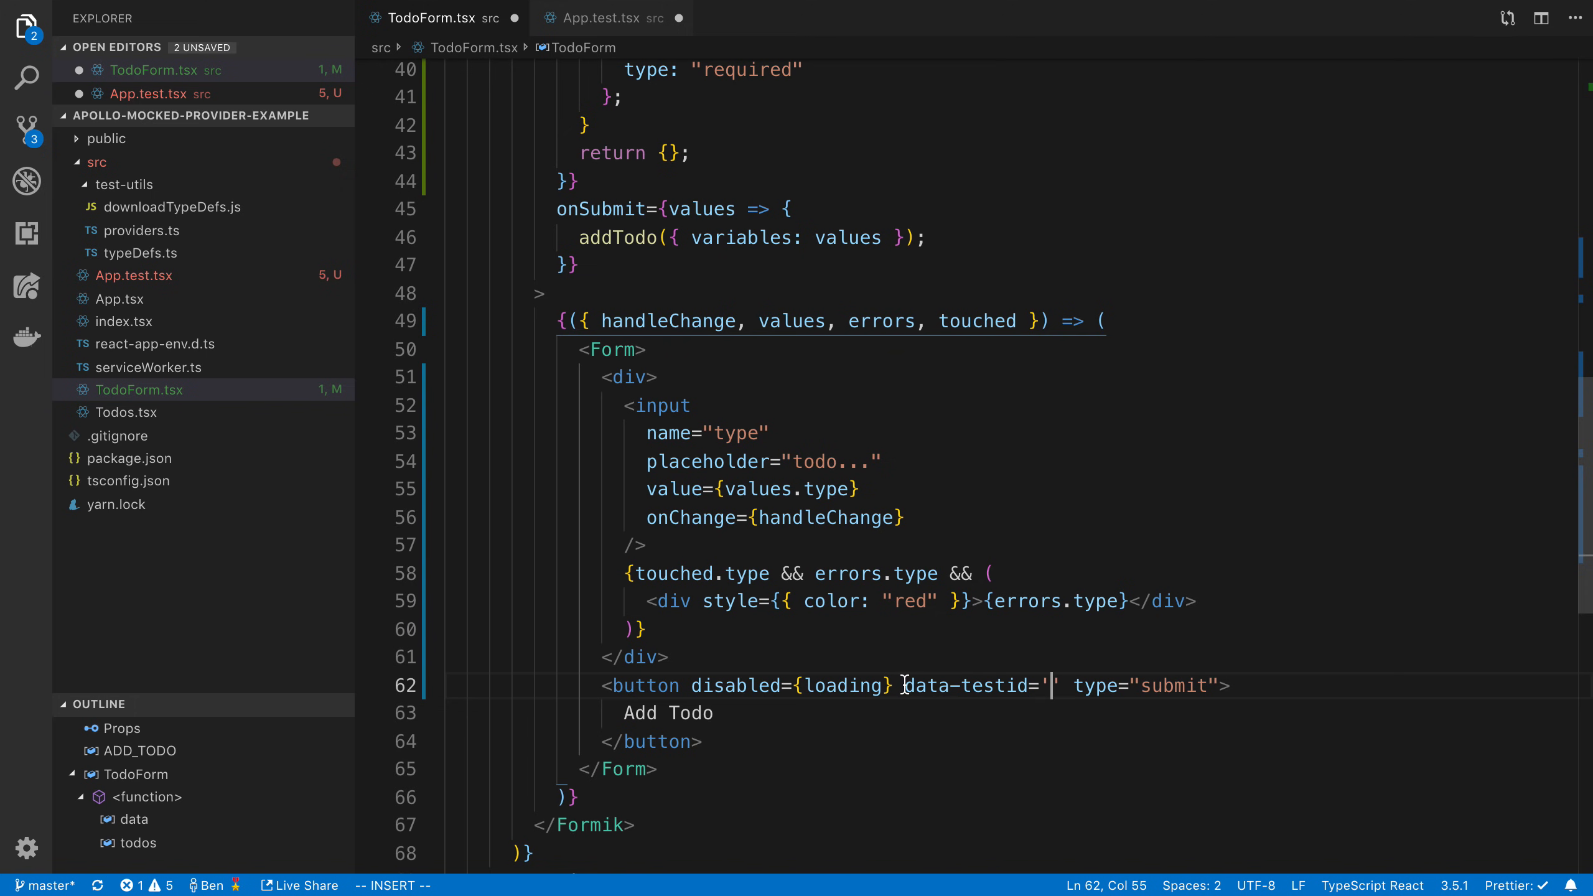
double_click(966, 686)
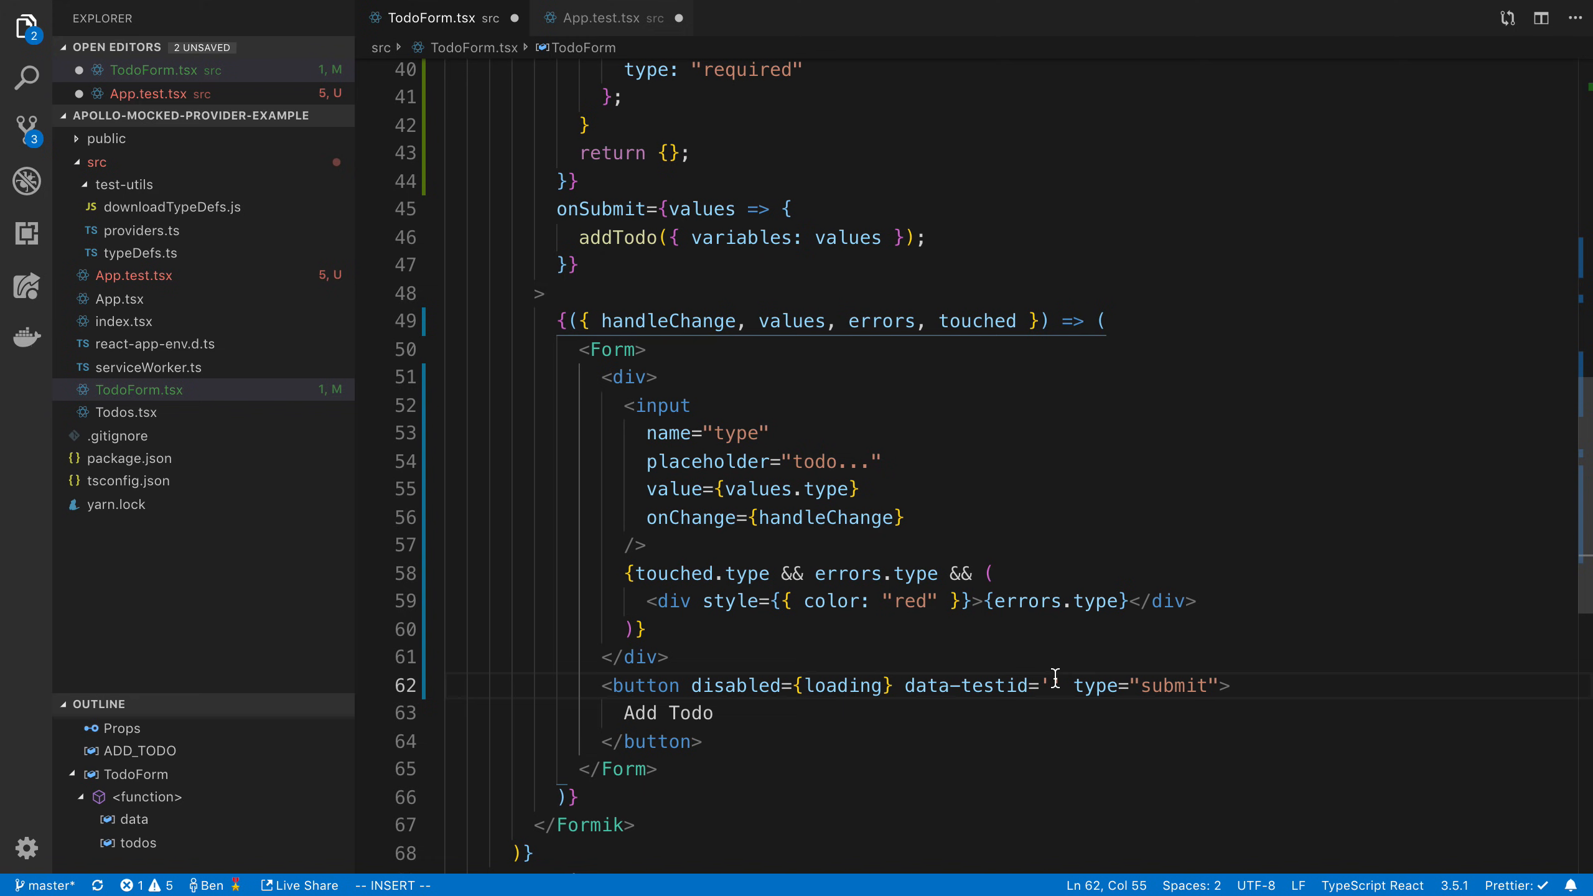
type("submit-button\"")
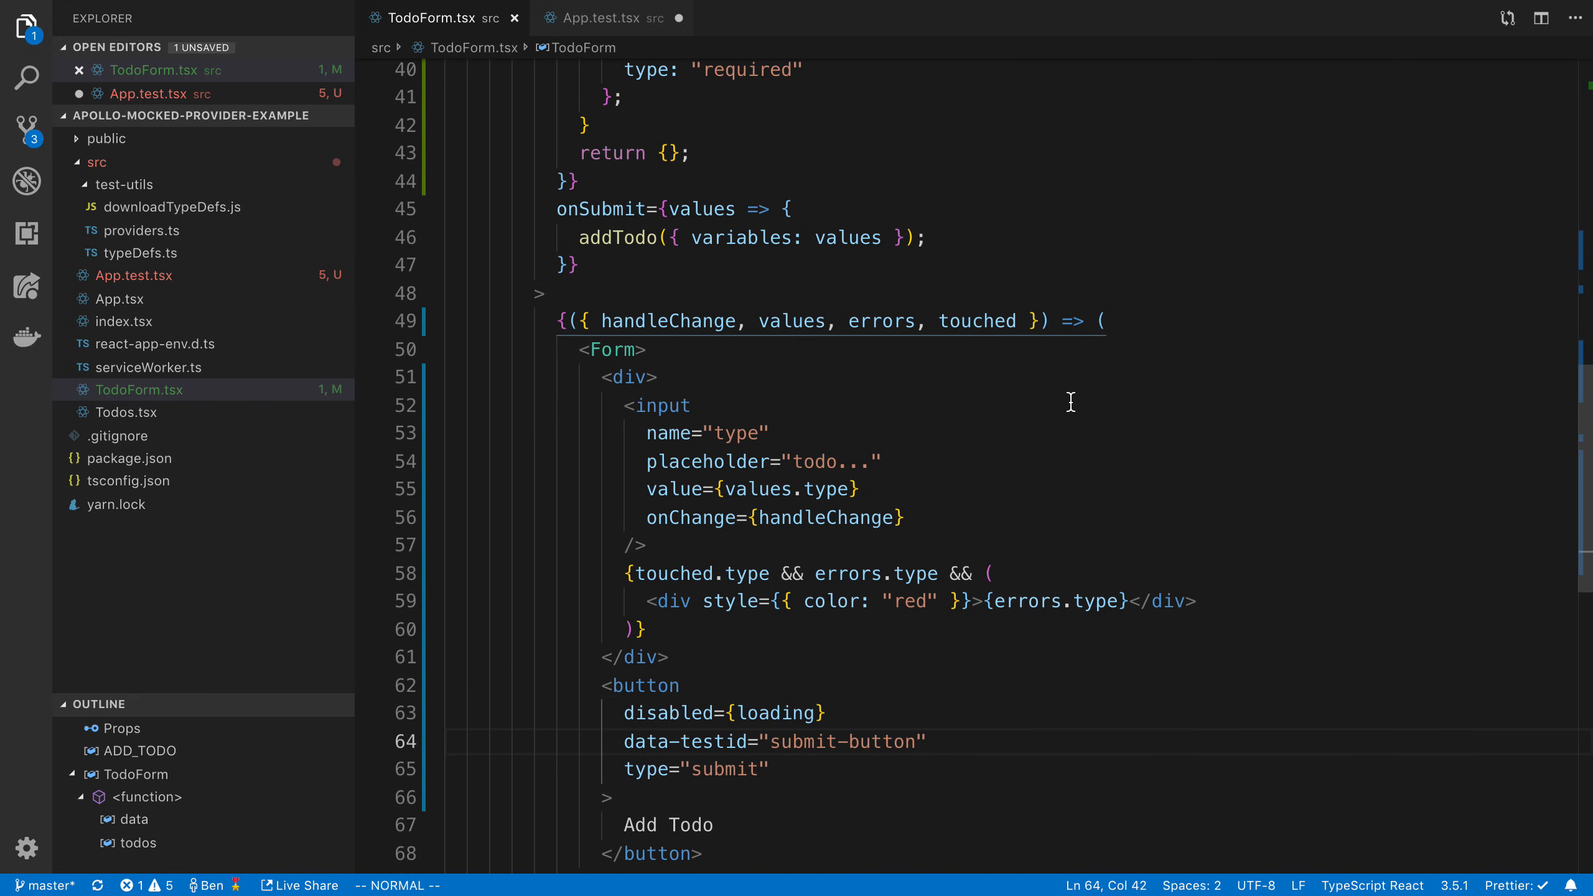
left_click(602, 17)
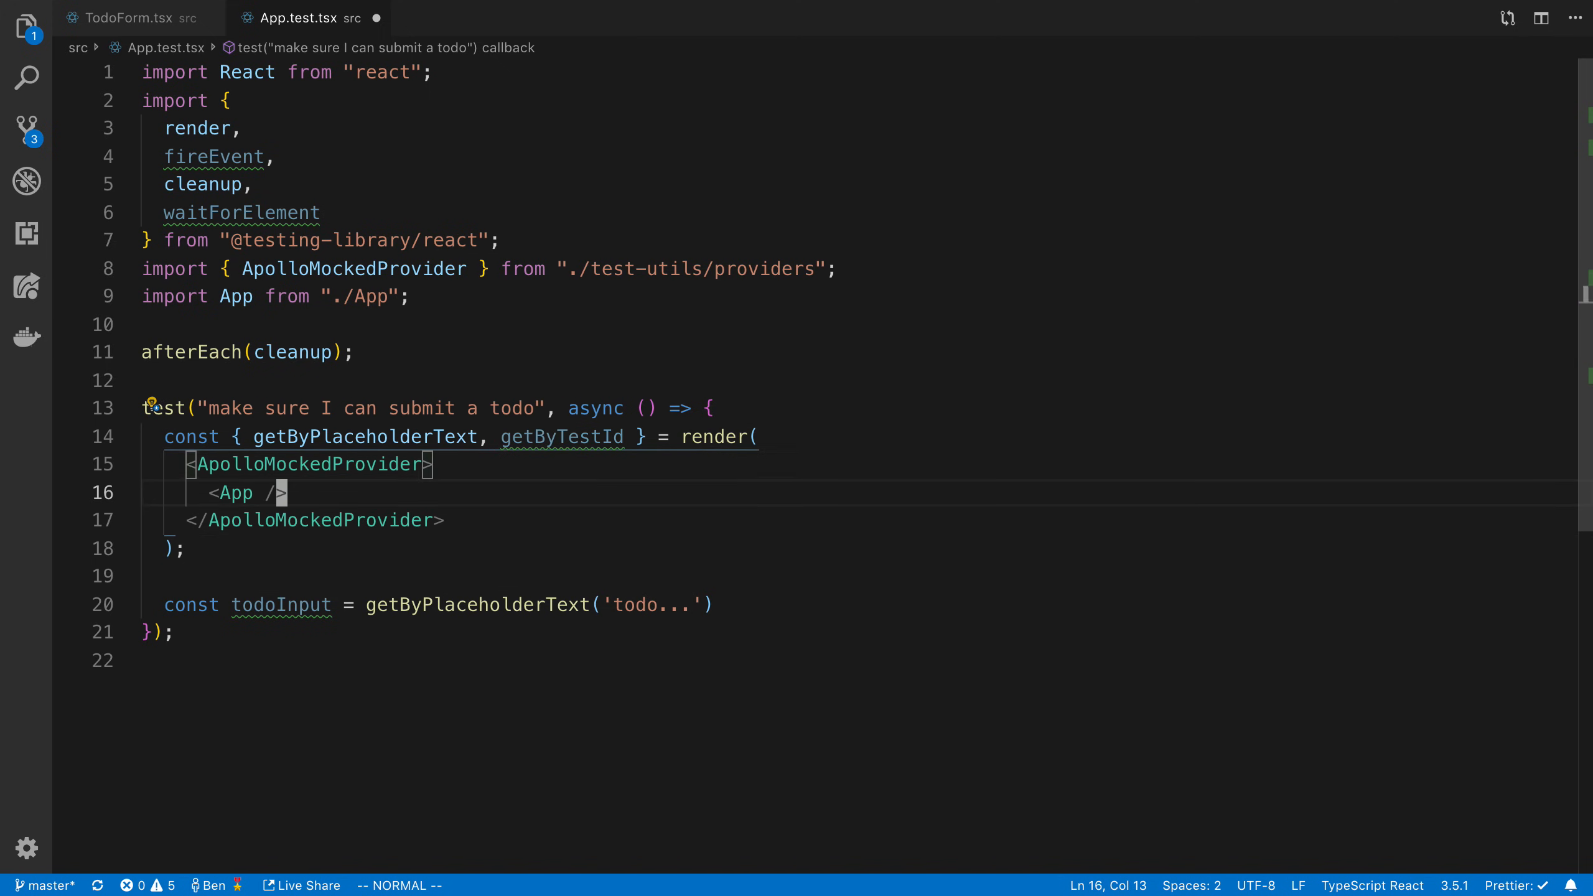
Define const submitButton = getByTestId("submit-button") and start a fireEvent call
type("const submit")
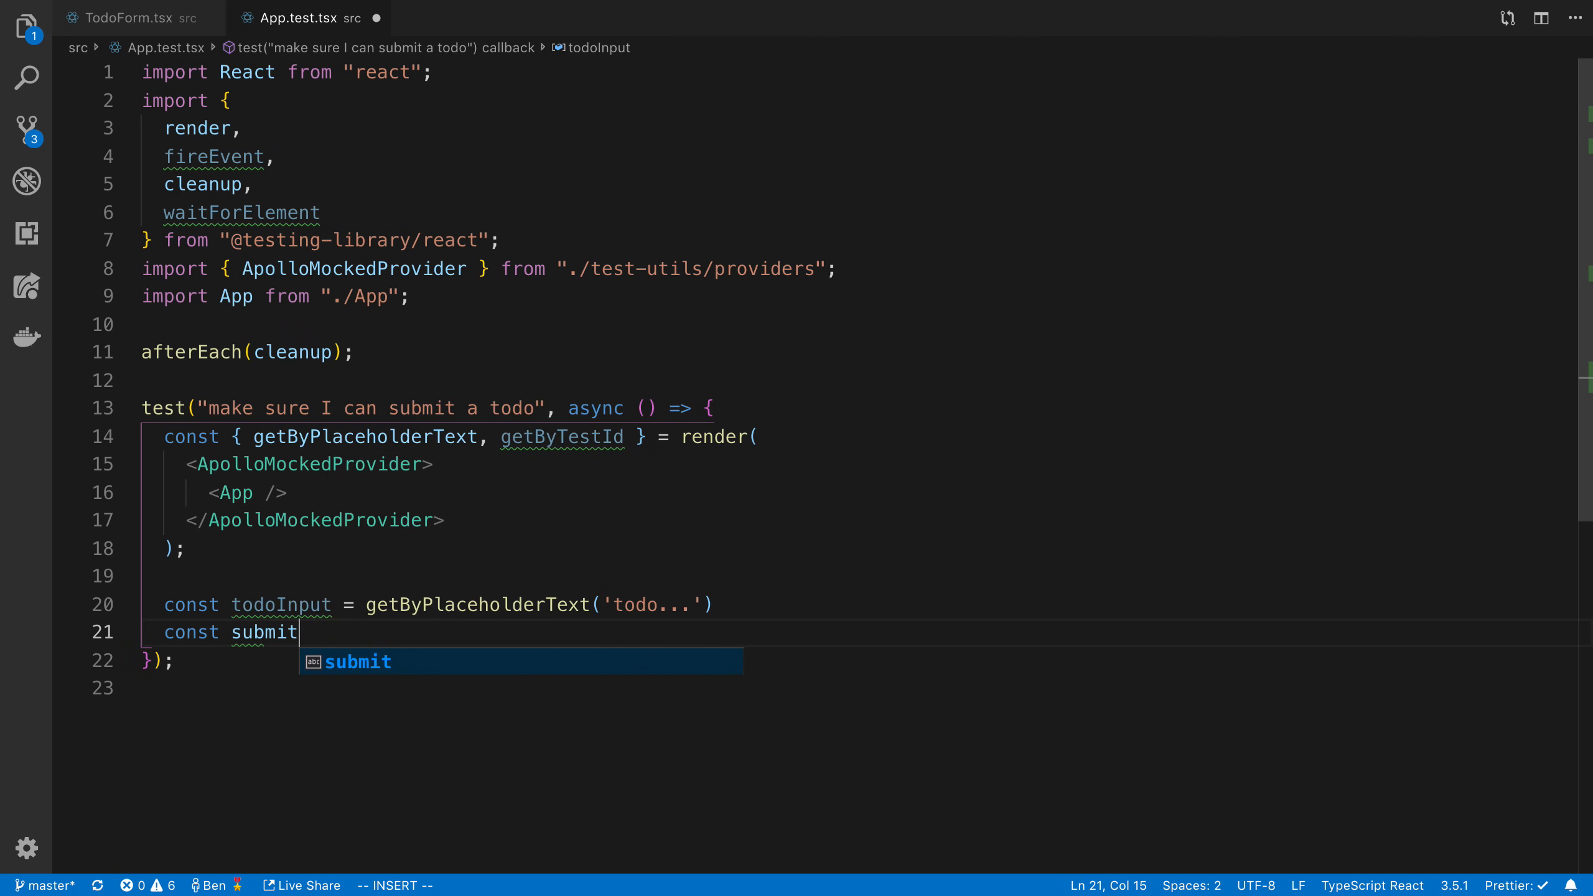
type("Button = getByTestId();")
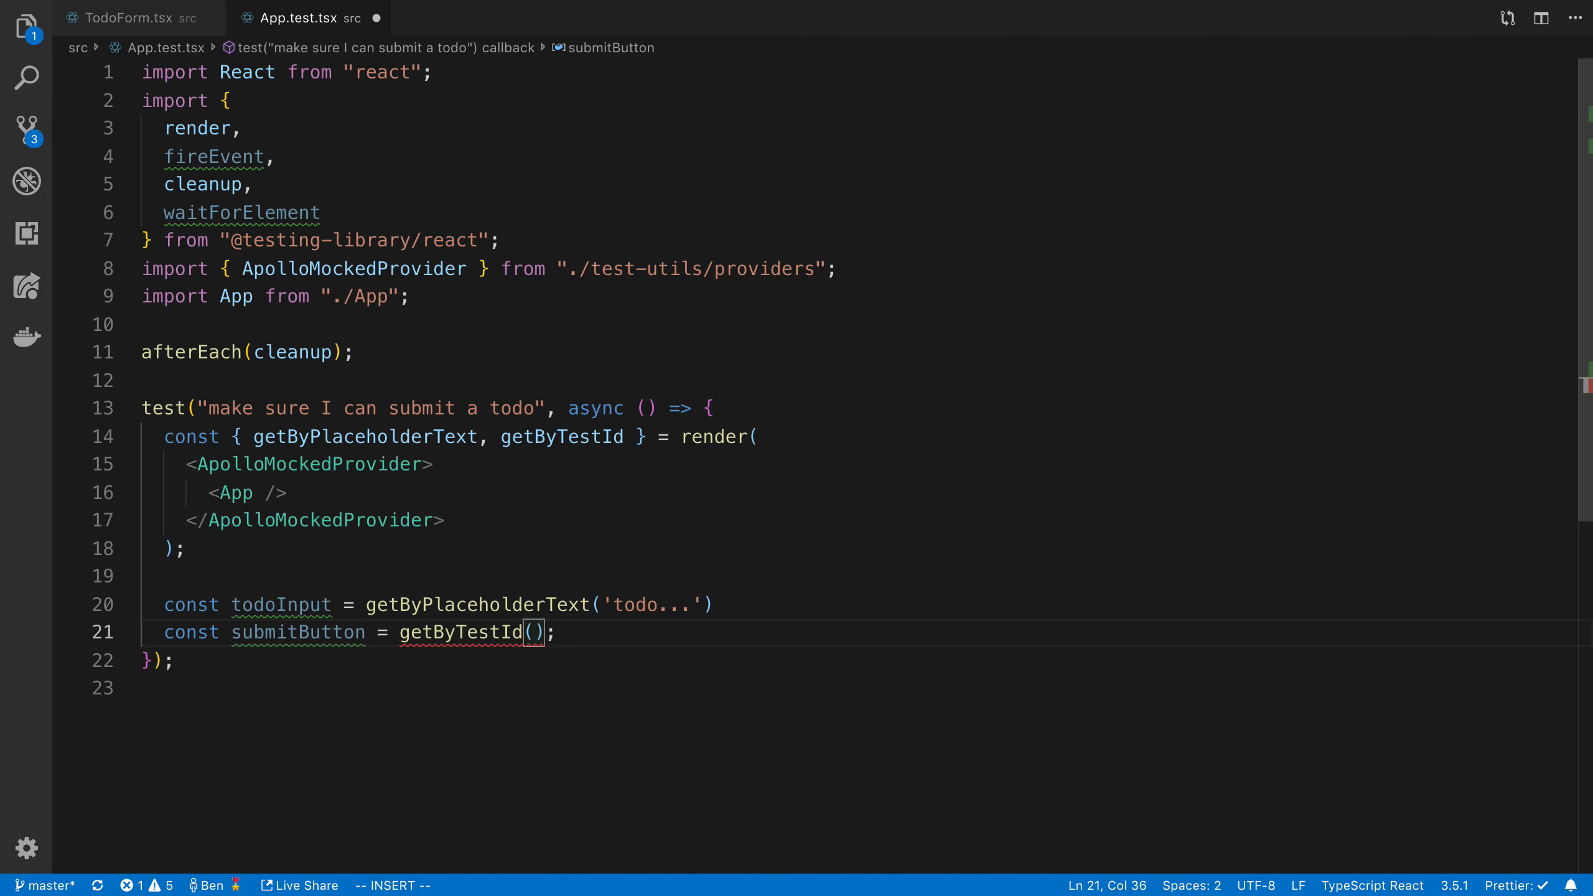
type("\"")
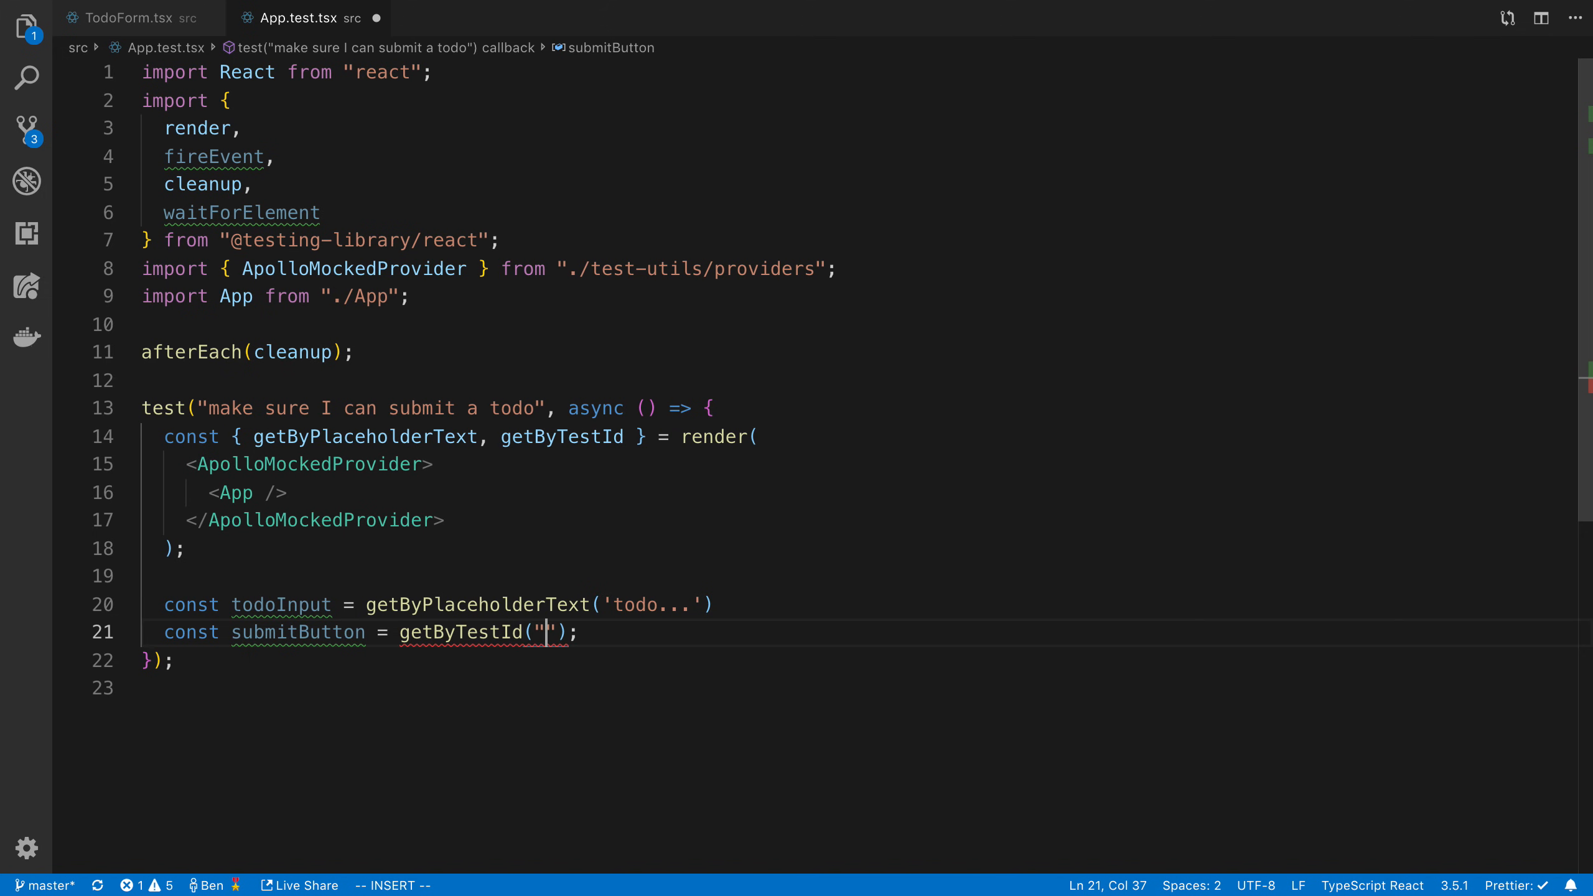
type("submit-button")
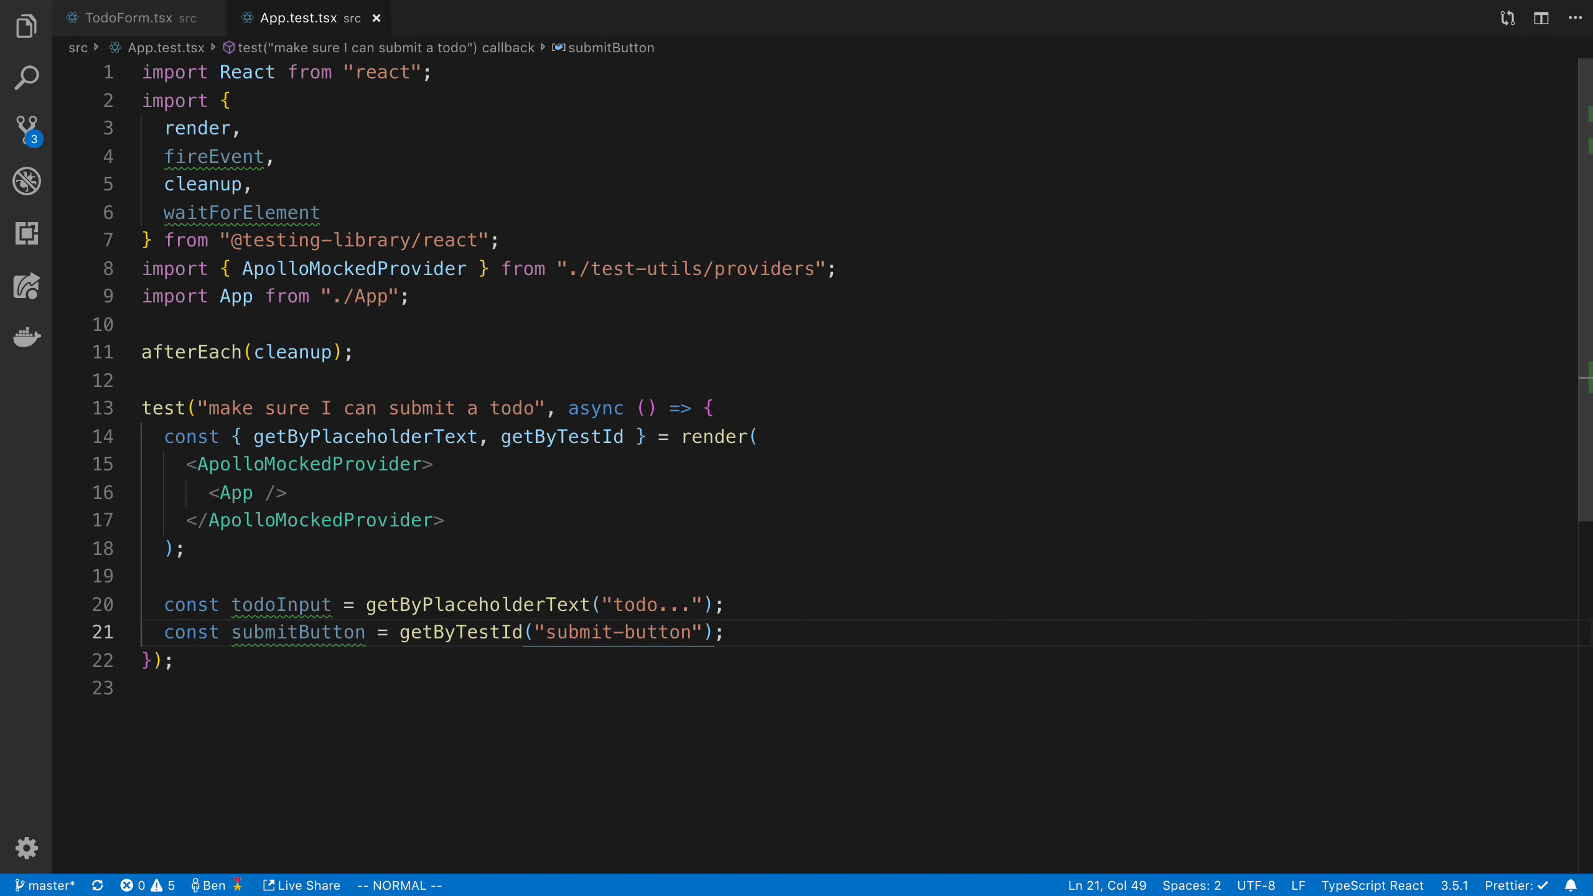
type("FireEvent")
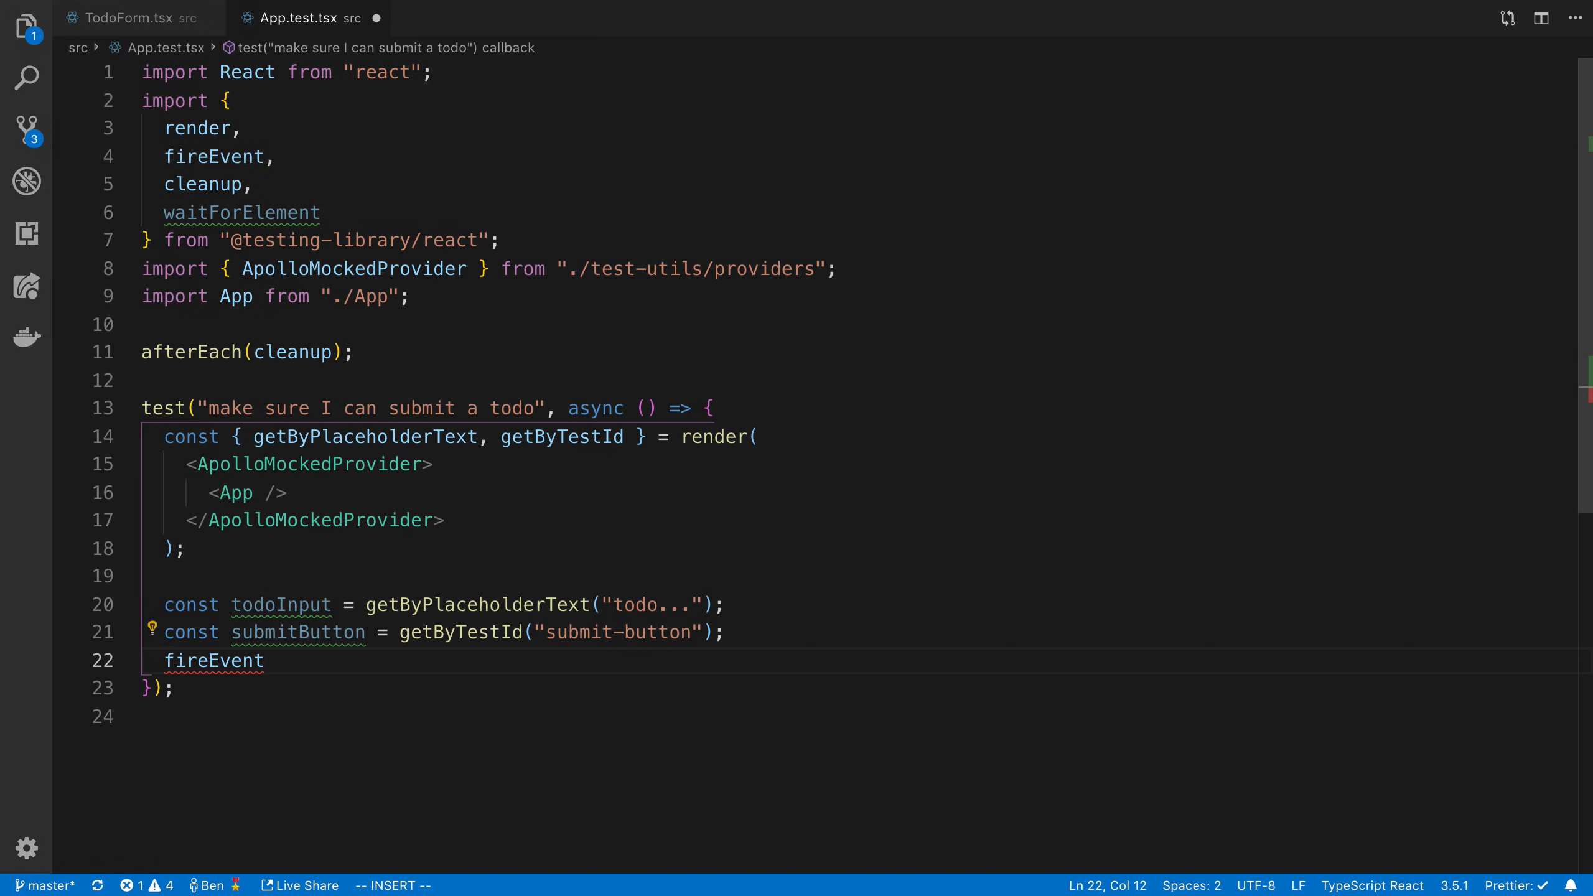
Call fireEvent.click(submitButton) and add a debug output after it
type(".click(")
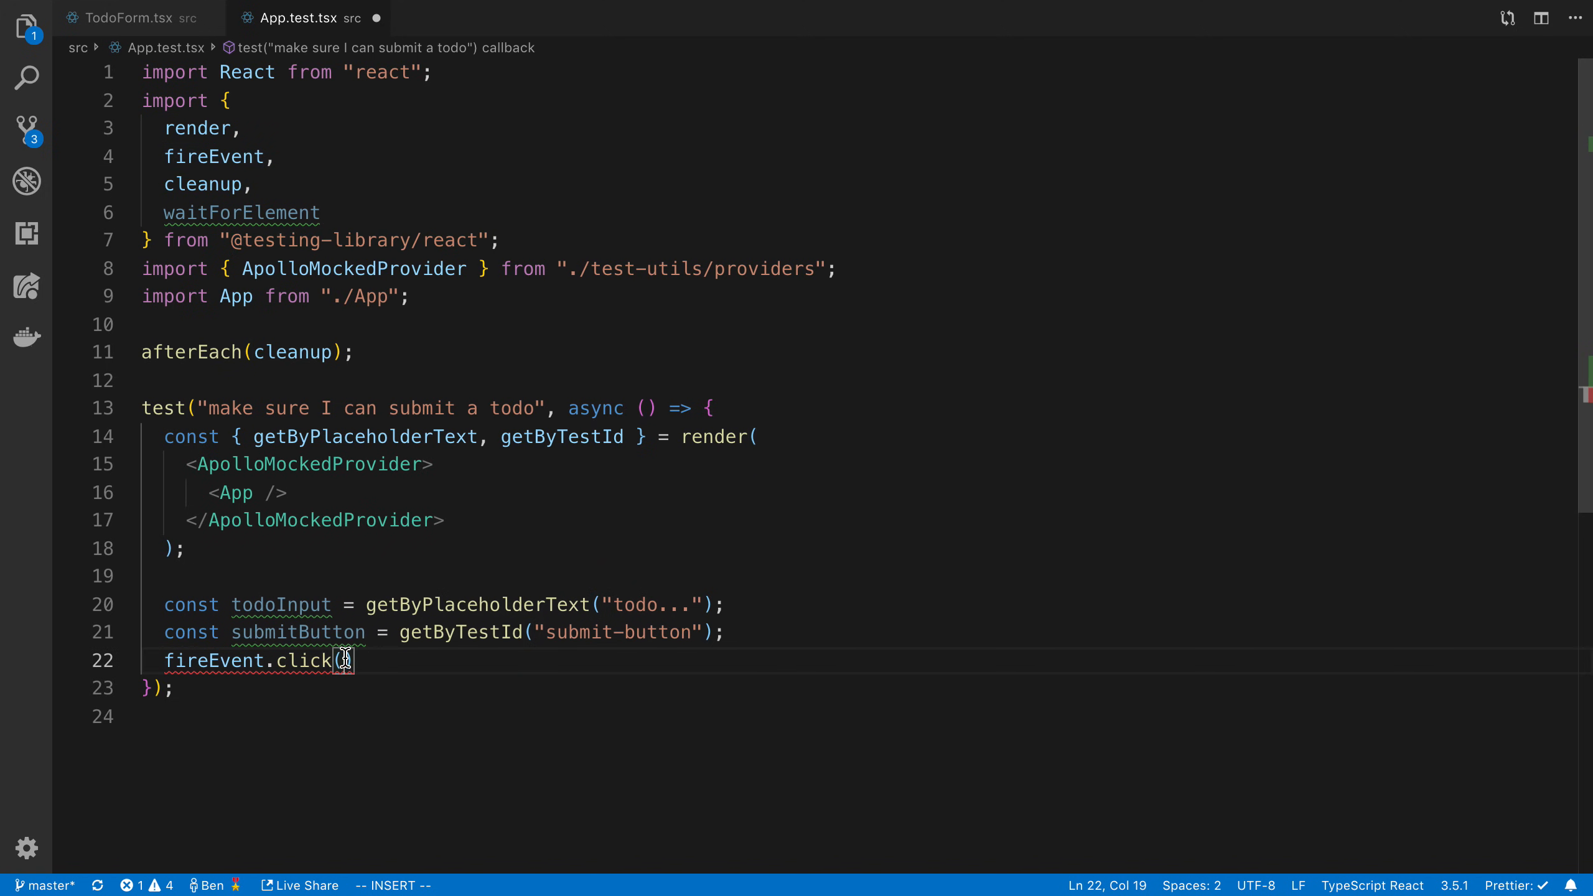
type("submitButton")
type("fireEvent")
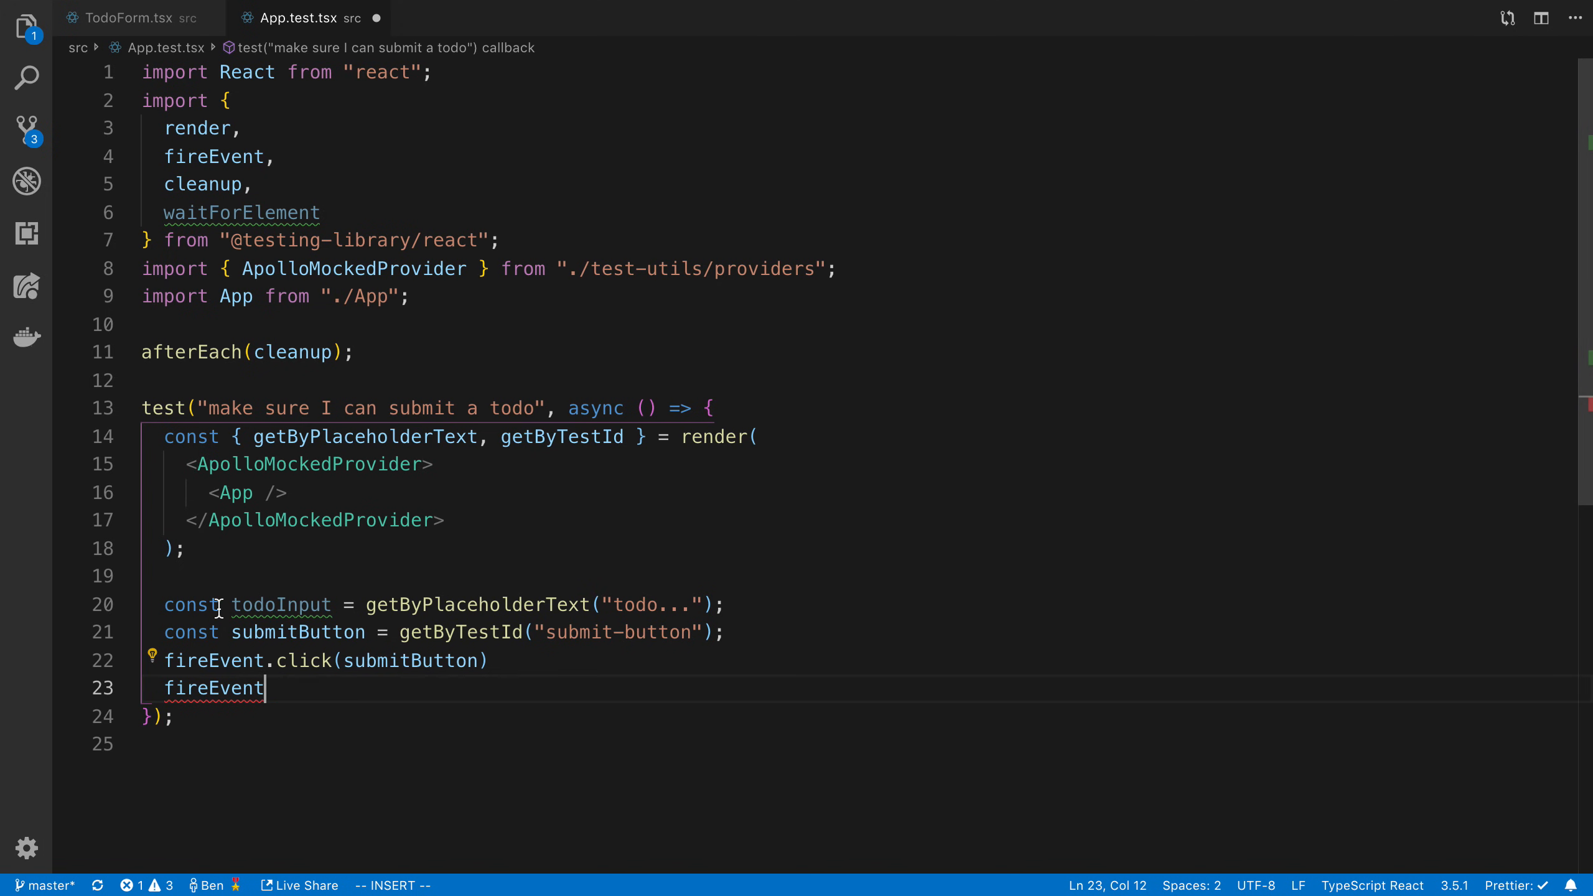
type(".")
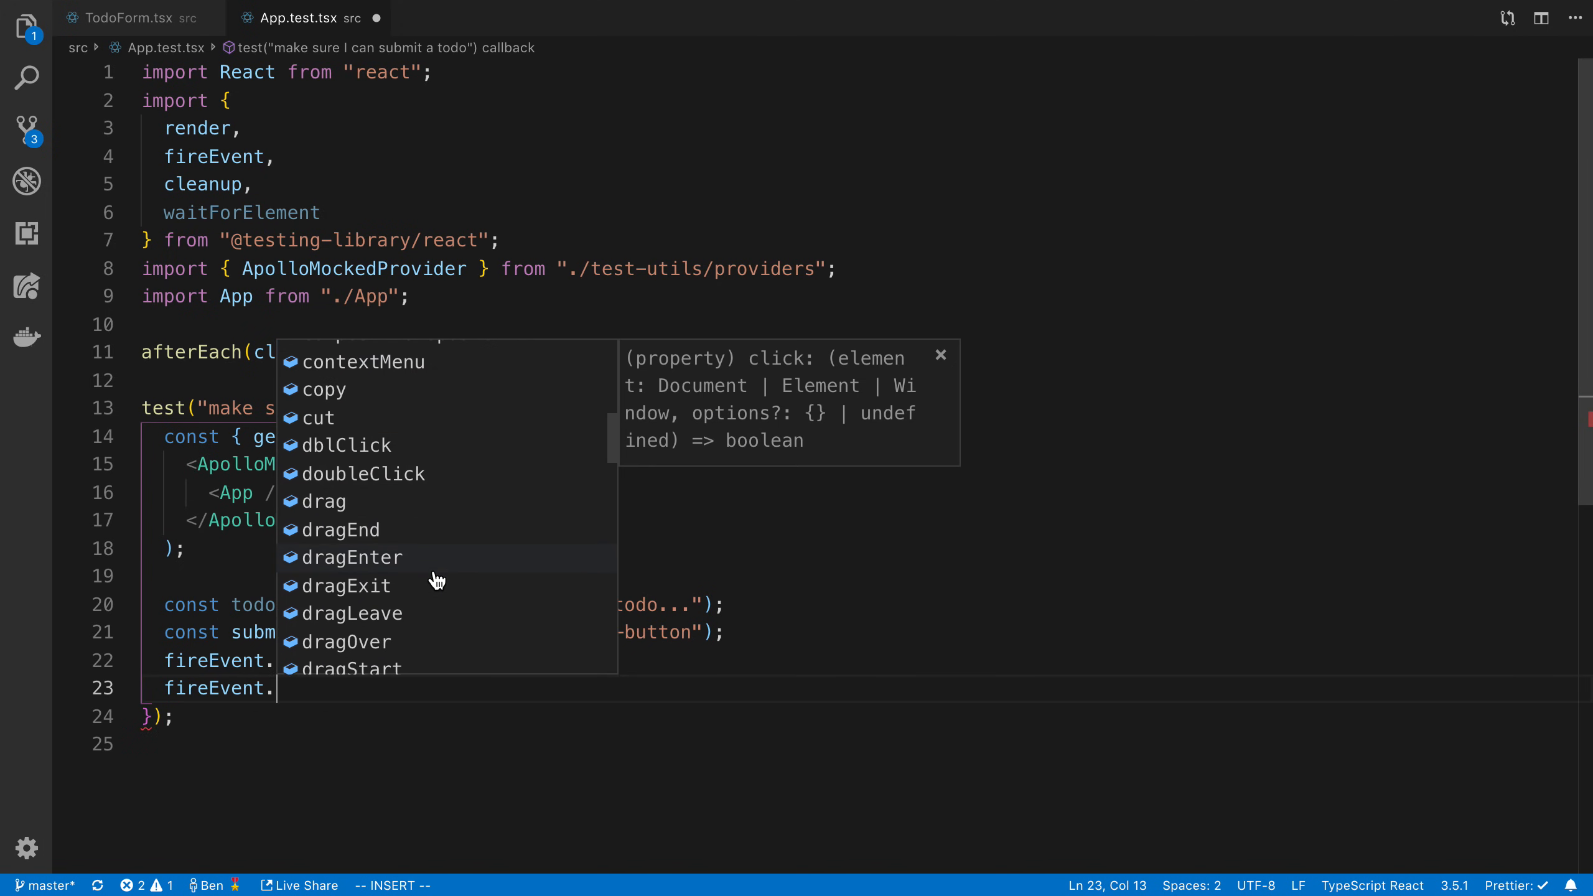
scroll("down", 3)
type("d")
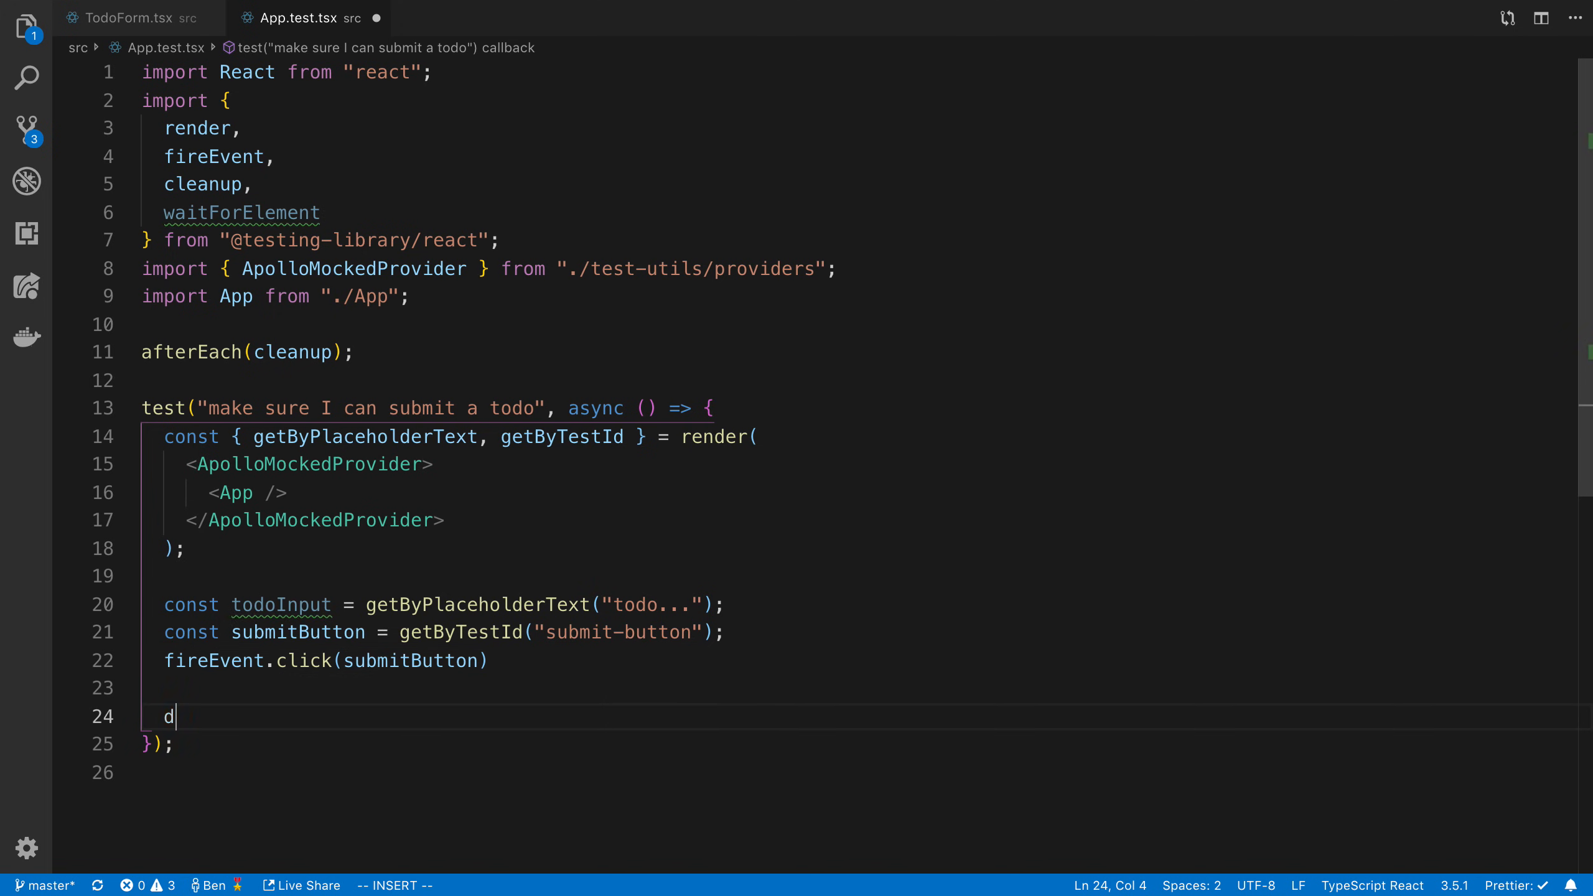
type("ebugger()")
left_click(450, 435)
type(", debug")
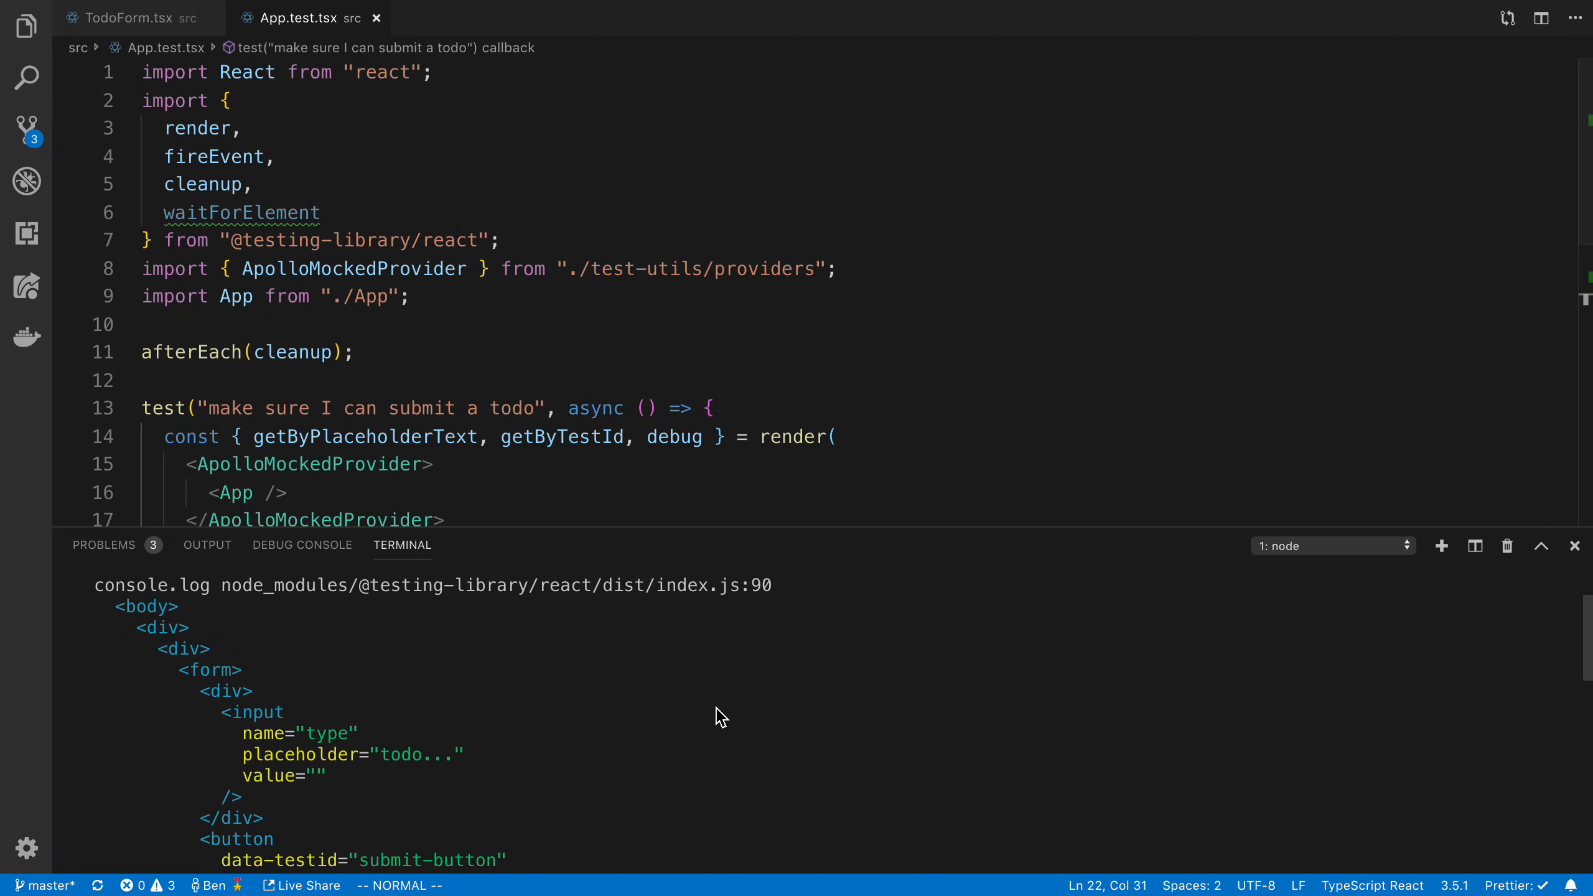
Compare the printed form DOM with TodoForm.tsx's markup, then return to the test
scroll("down", 3)
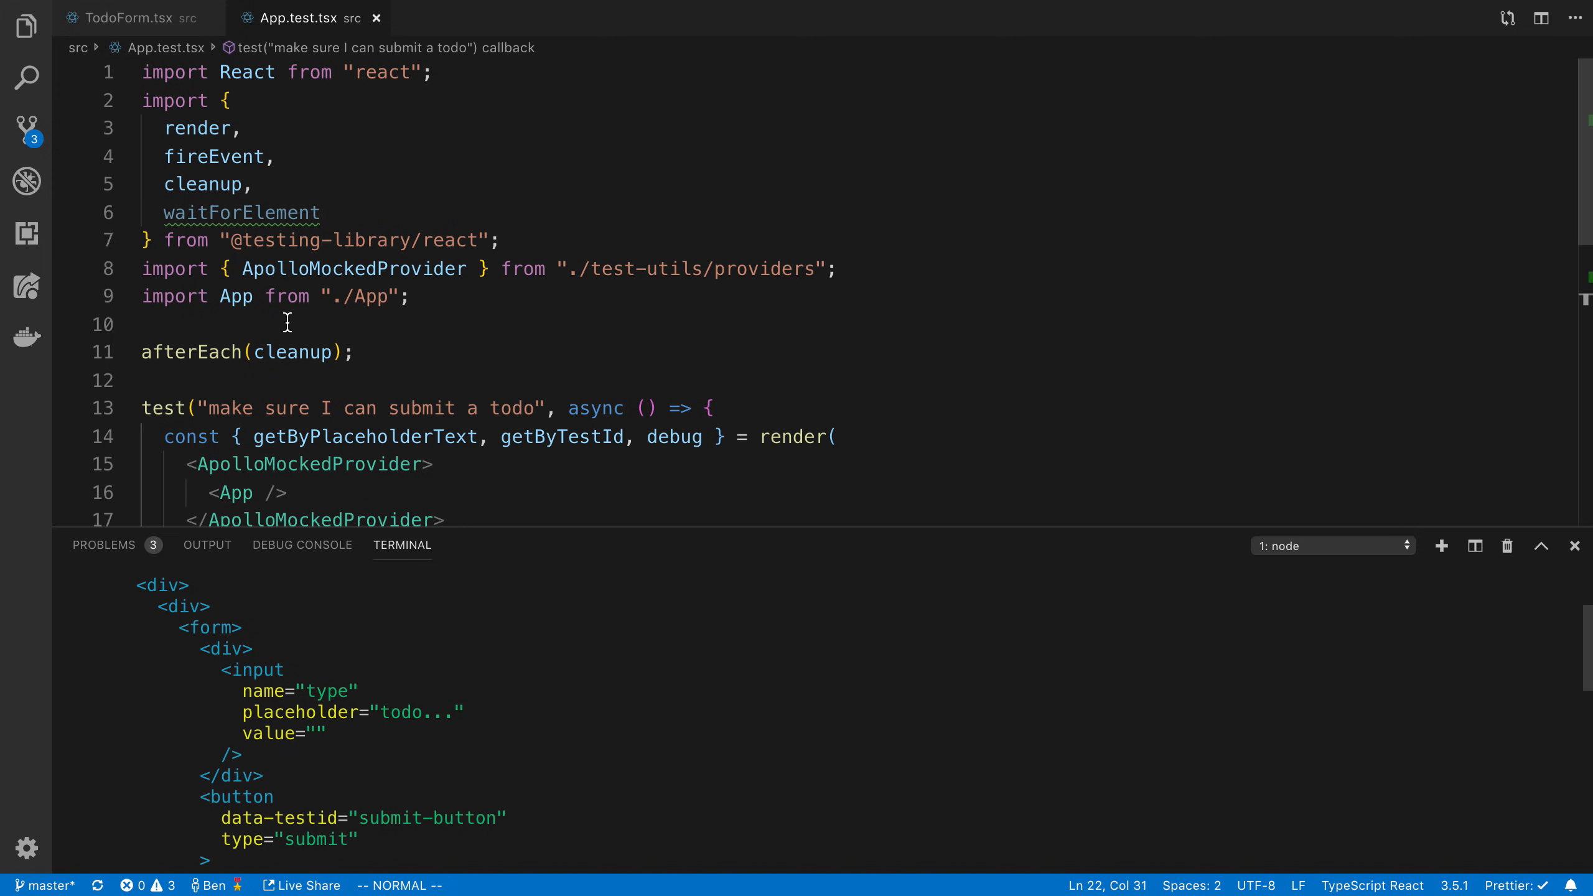
left_click(130, 18)
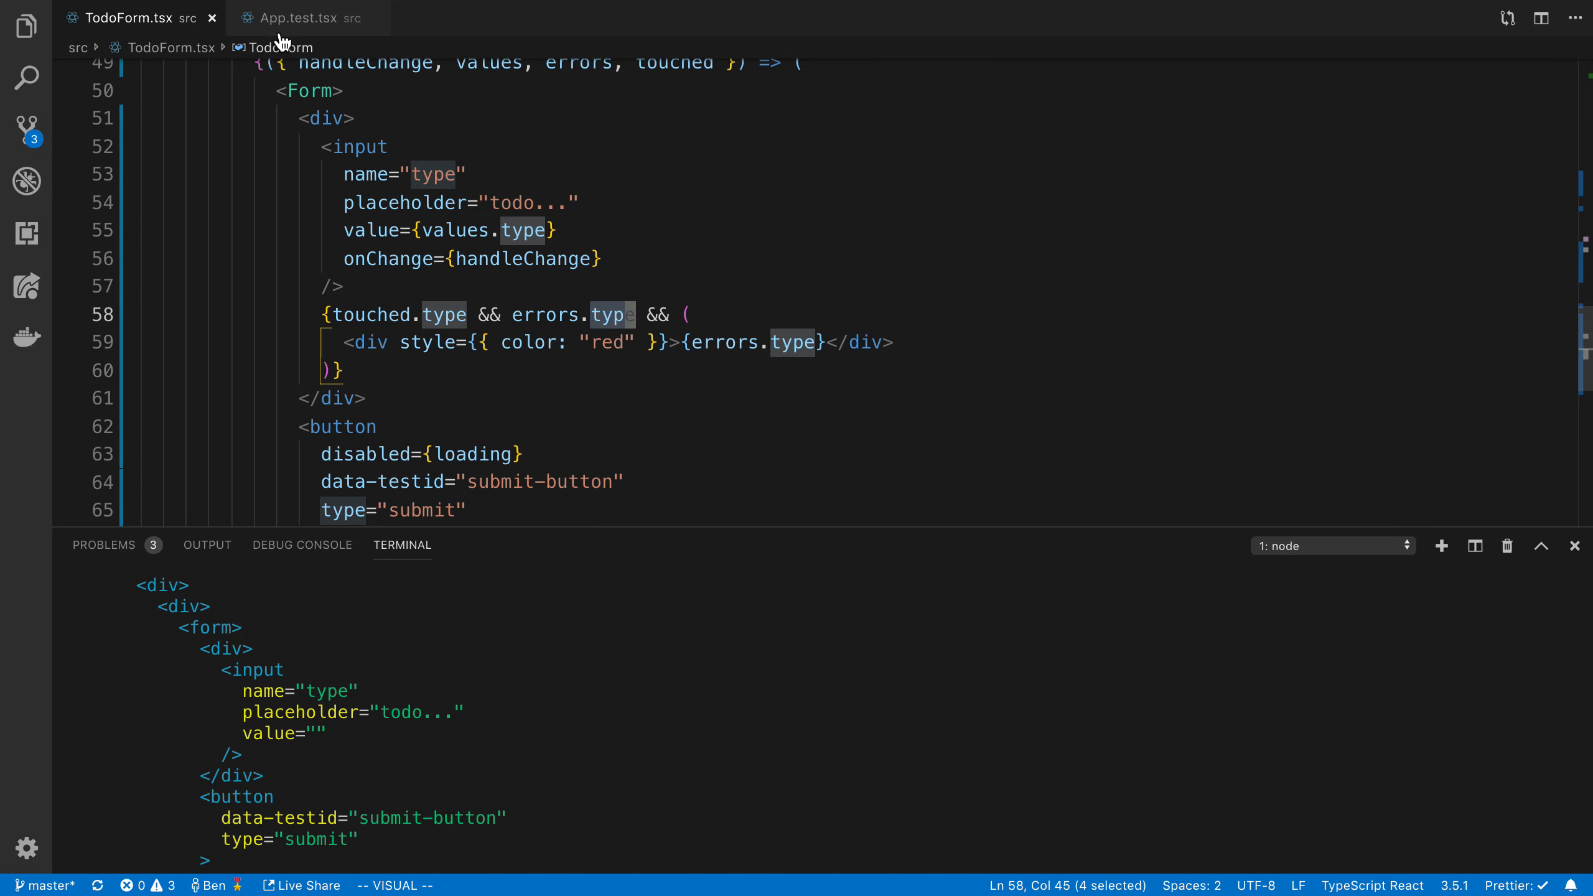
left_click(293, 19)
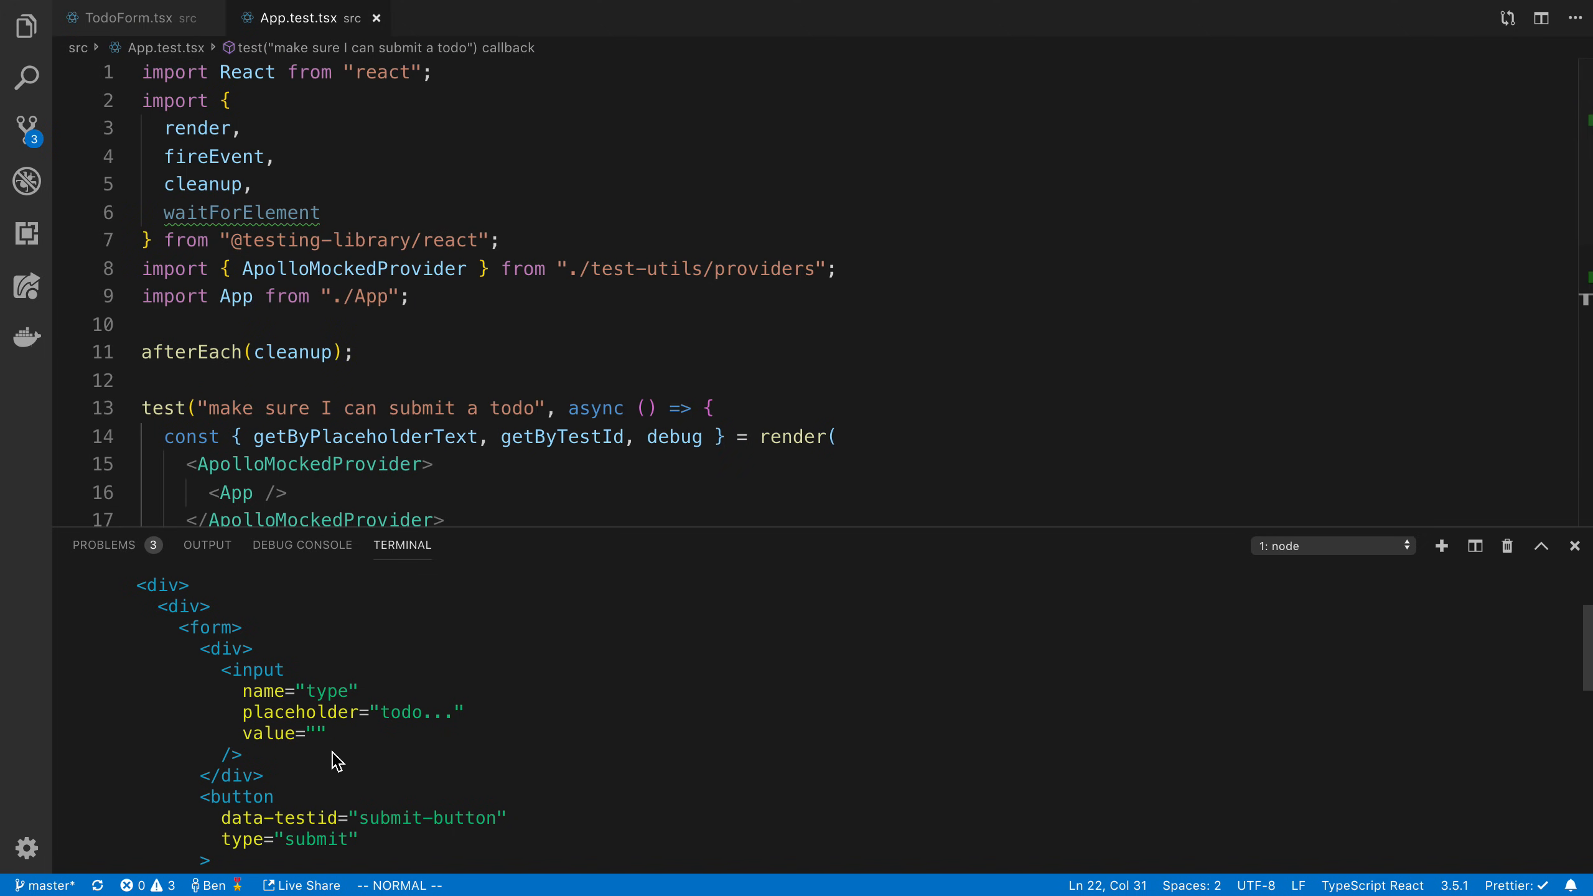
scroll("down", 3)
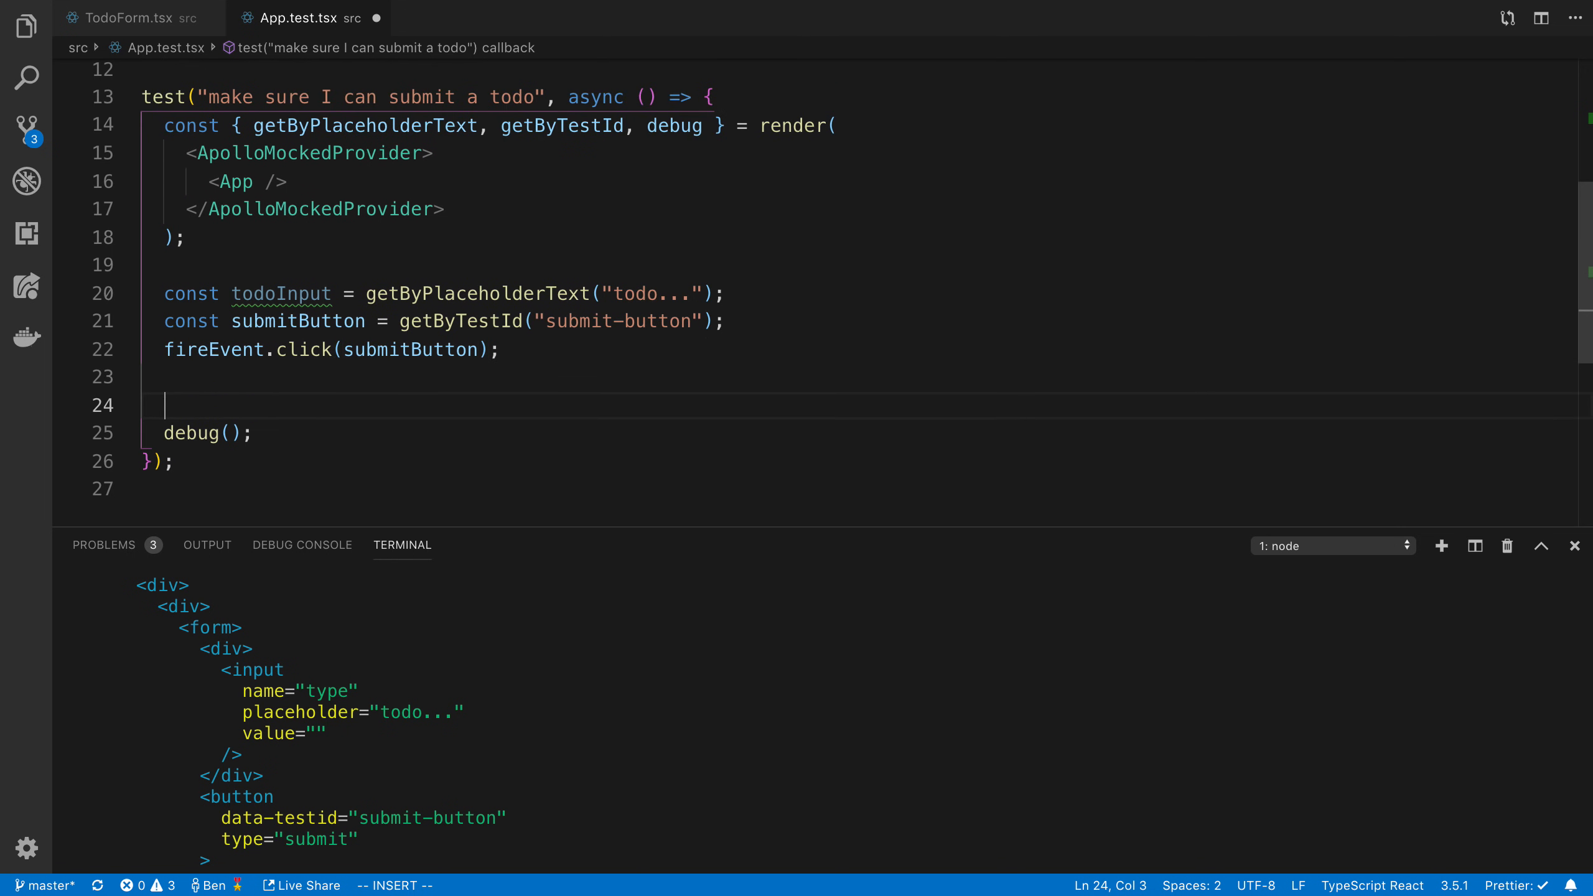
Insert await waitForDomChange() between the submit click and debug()
key("Enter")
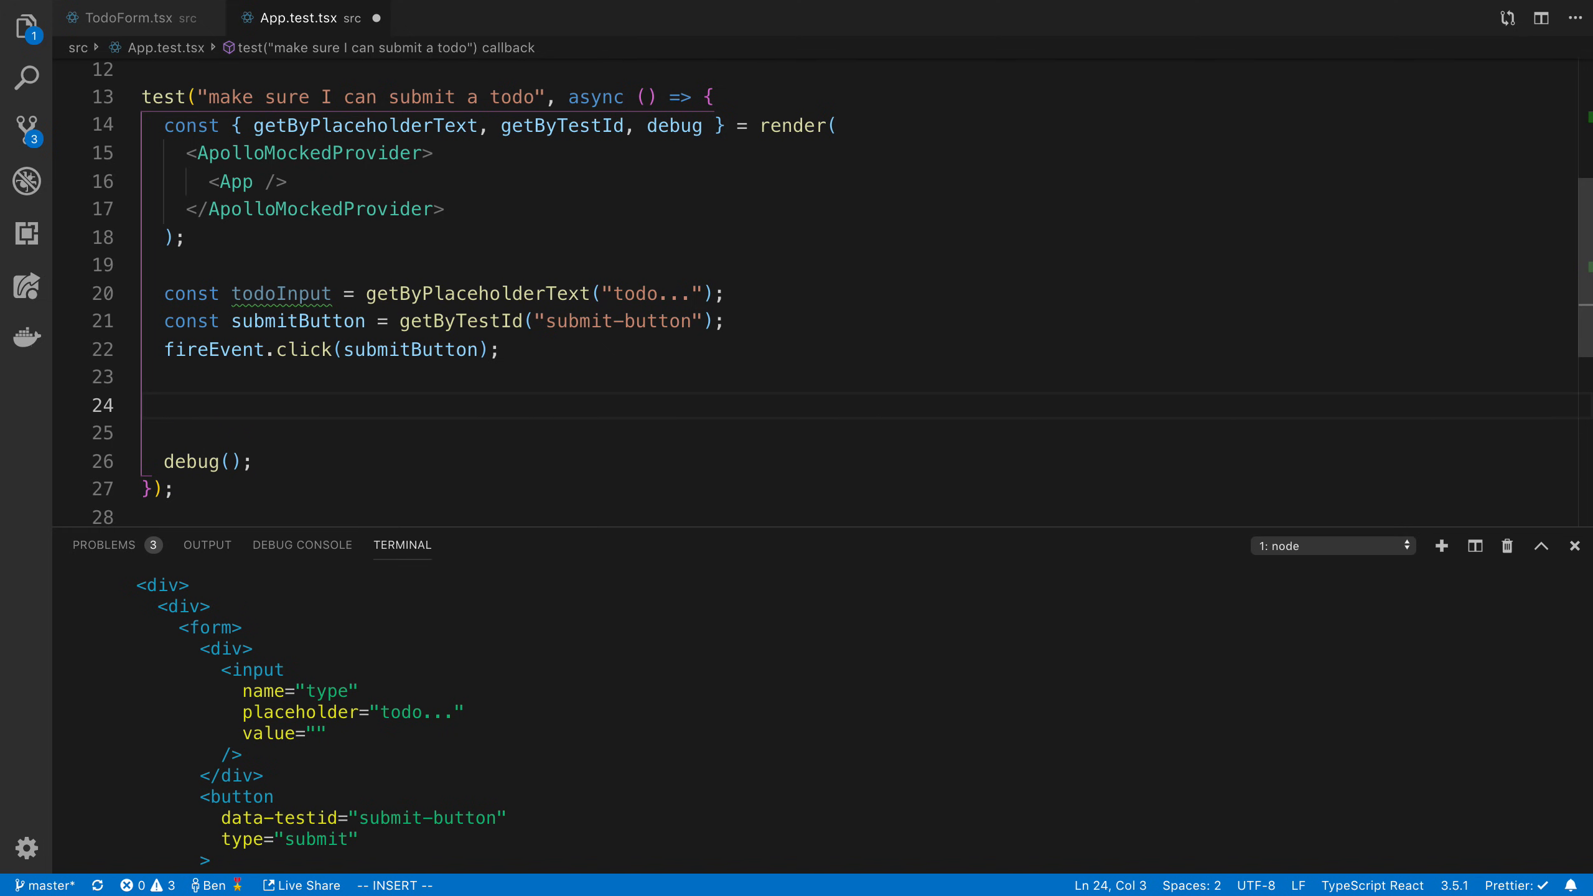
type("domchange")
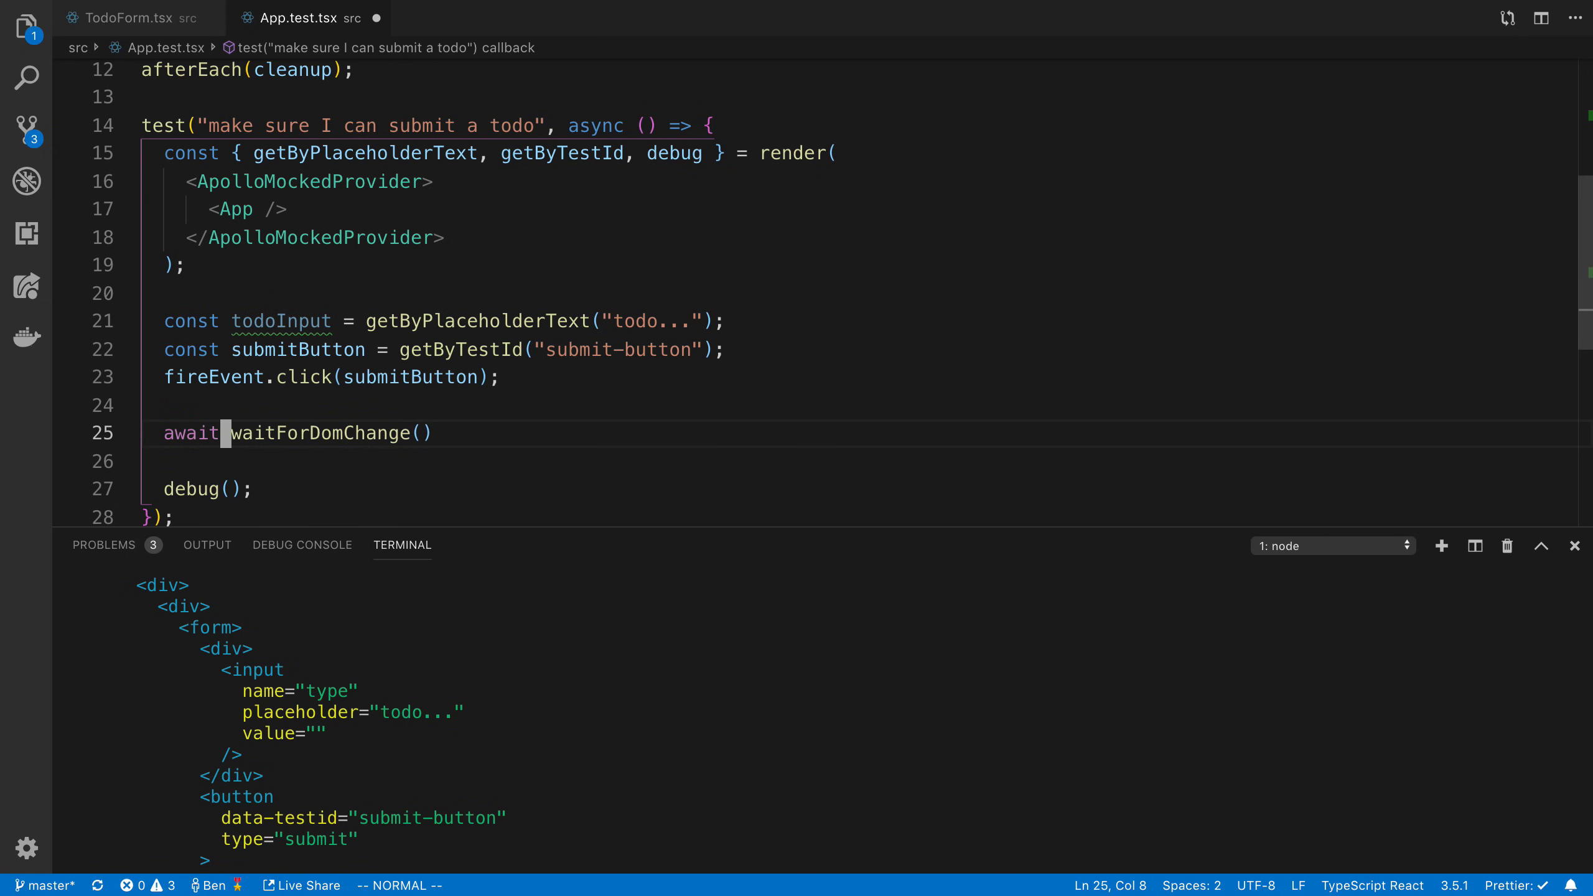
double_click(315, 434)
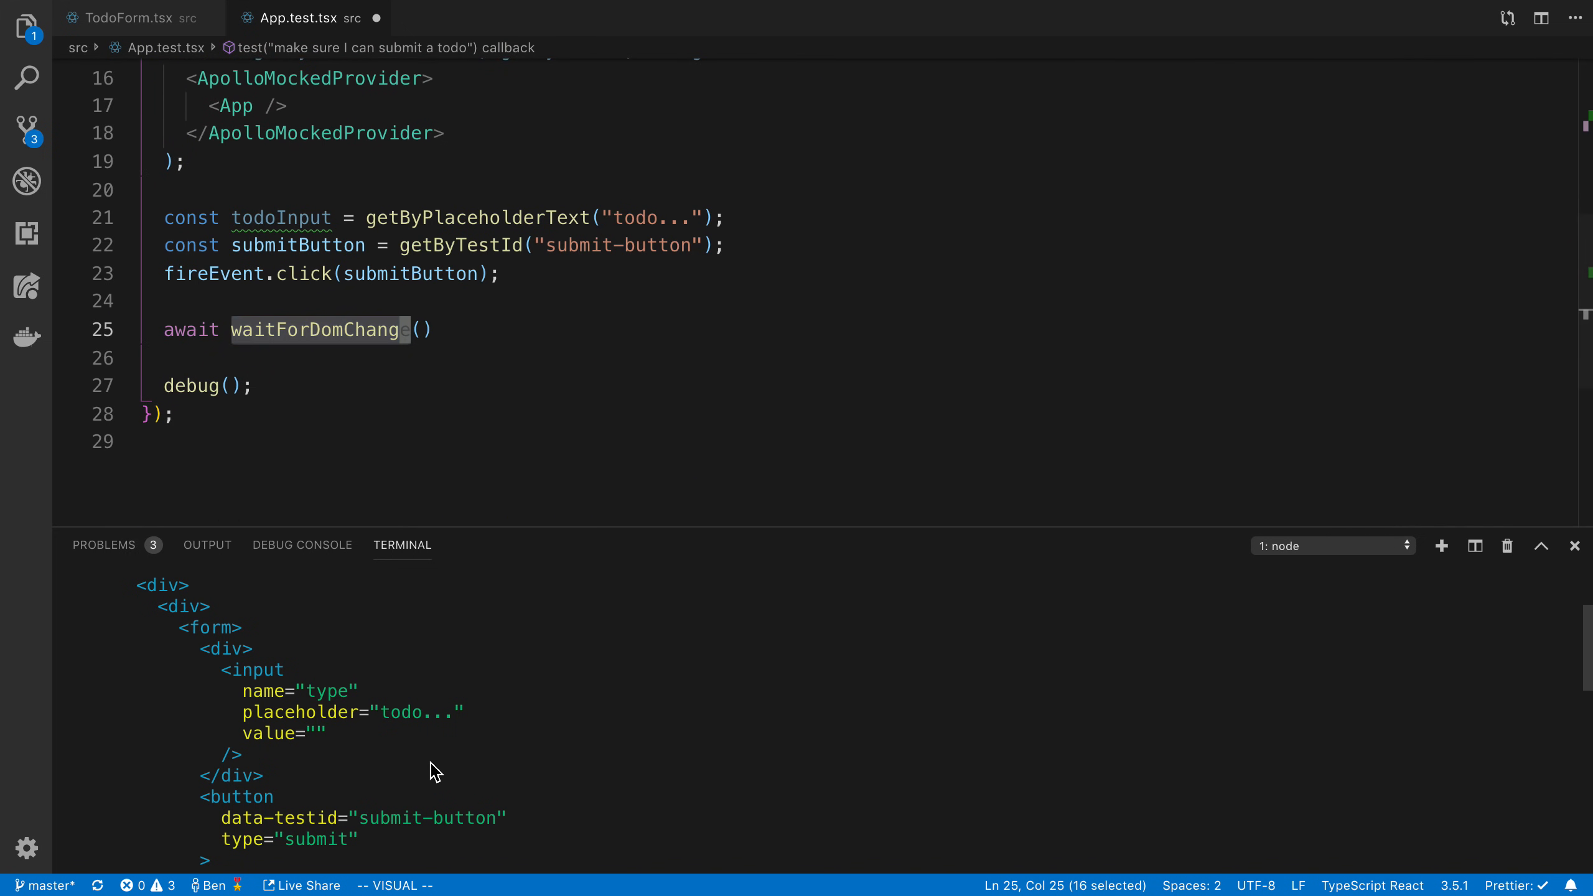
left_click(426, 274)
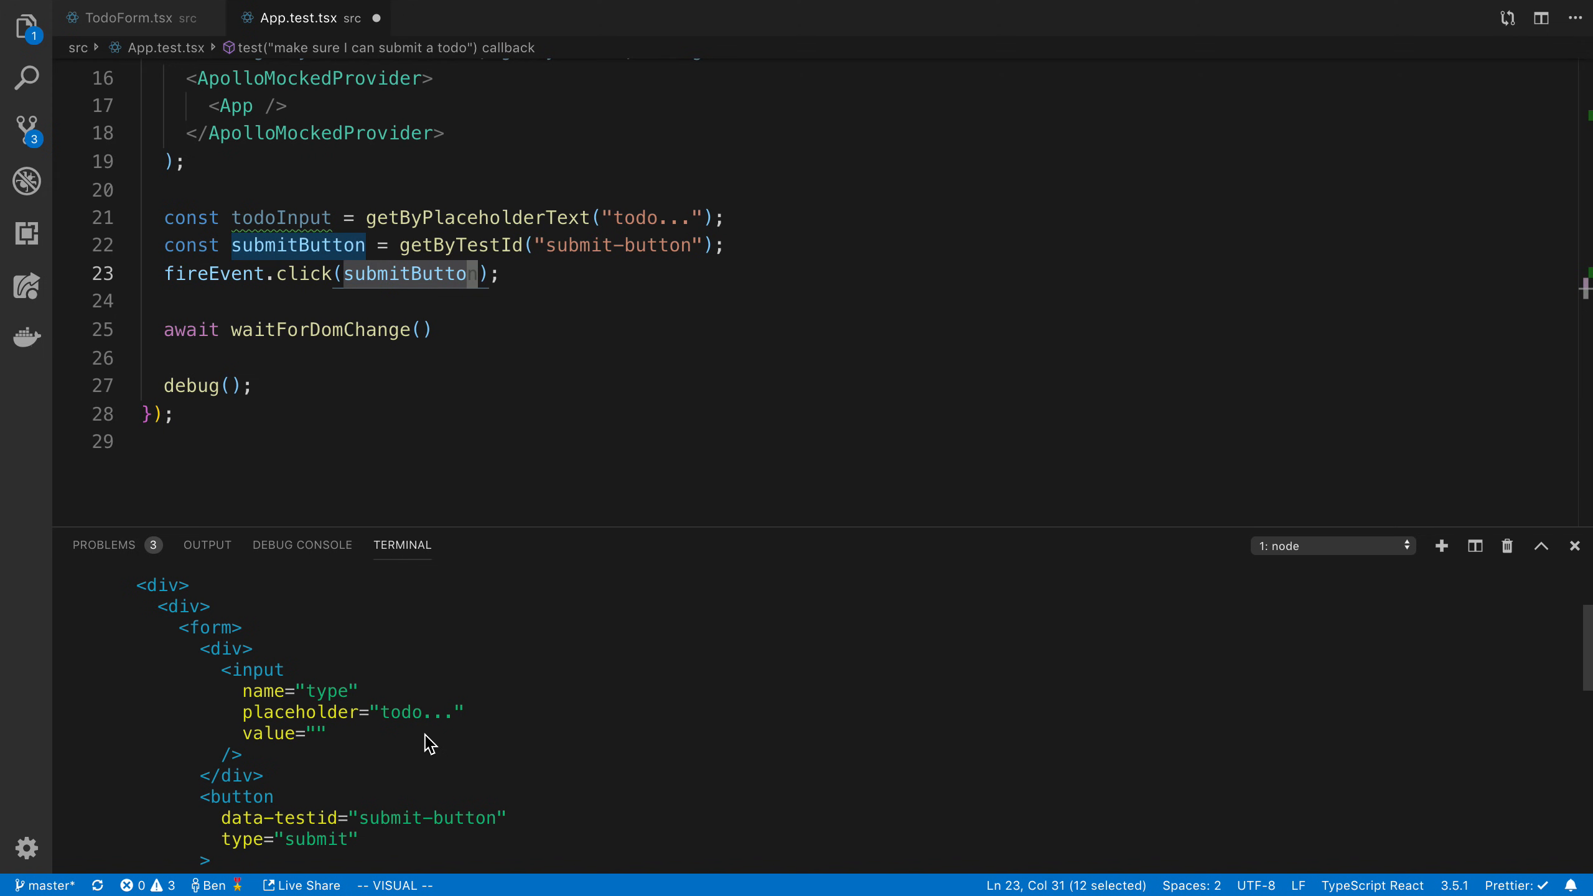
mouse_move(395, 701)
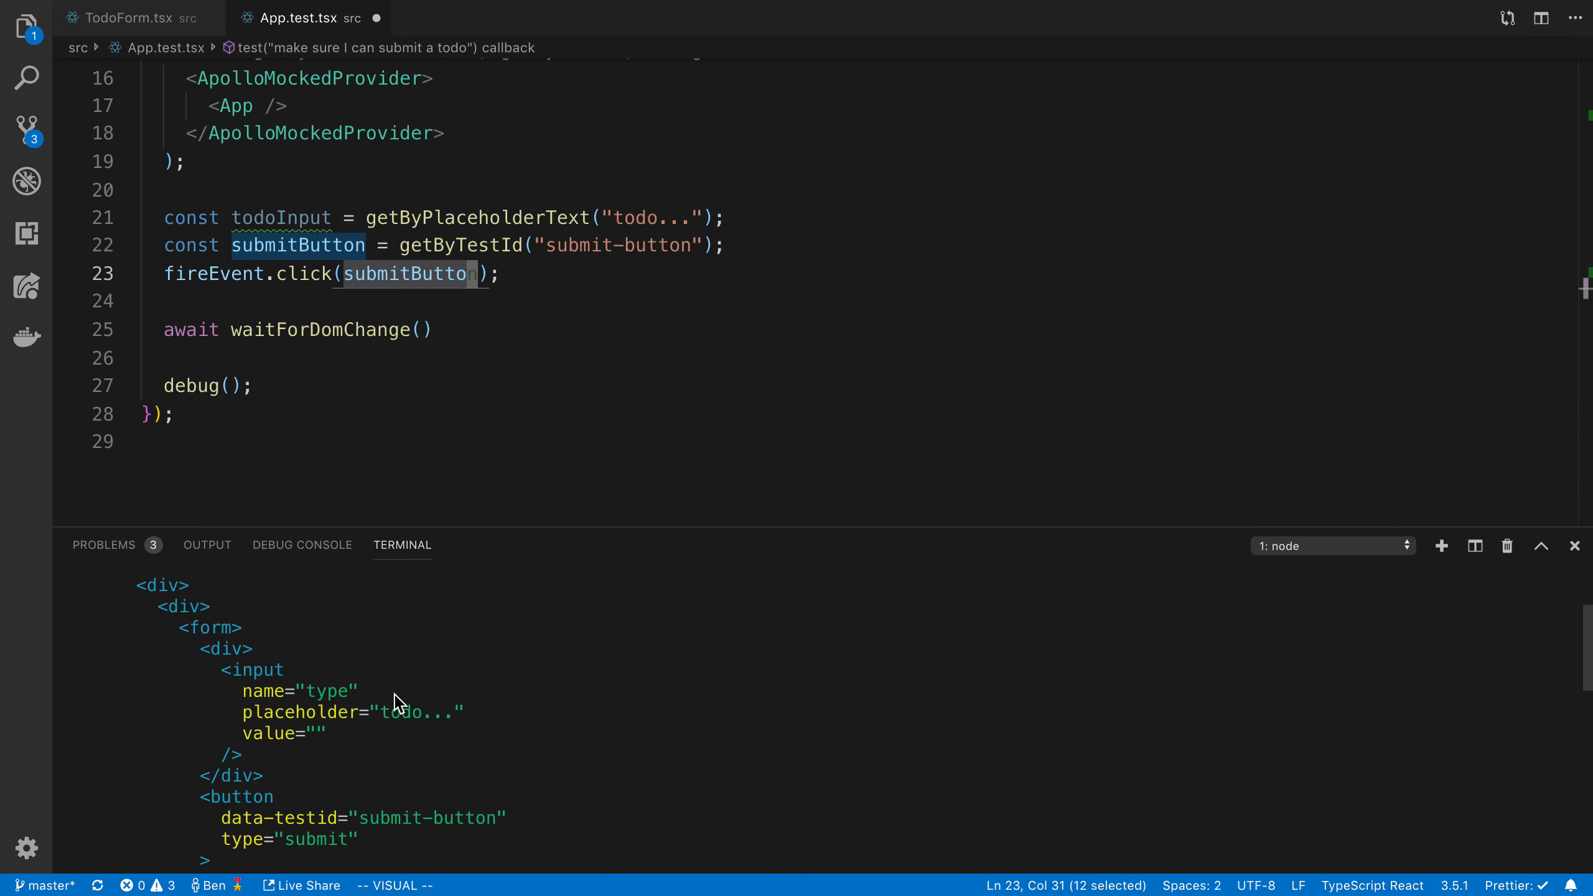
mouse_move(298, 758)
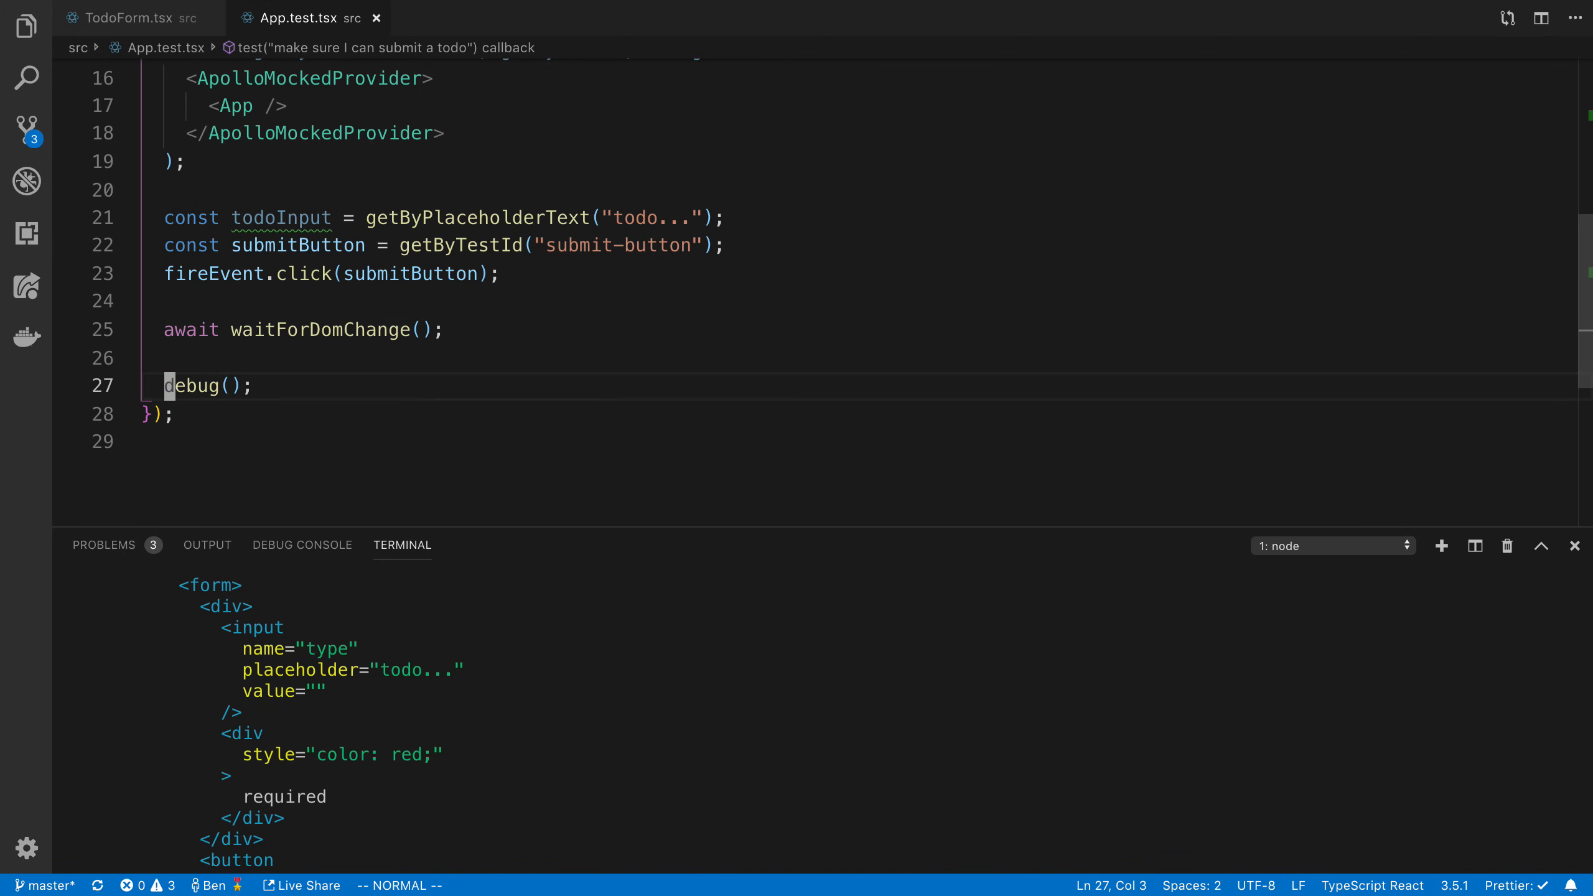
Replace debug() with getByText('required') and destructure getByText from render
type("awa")
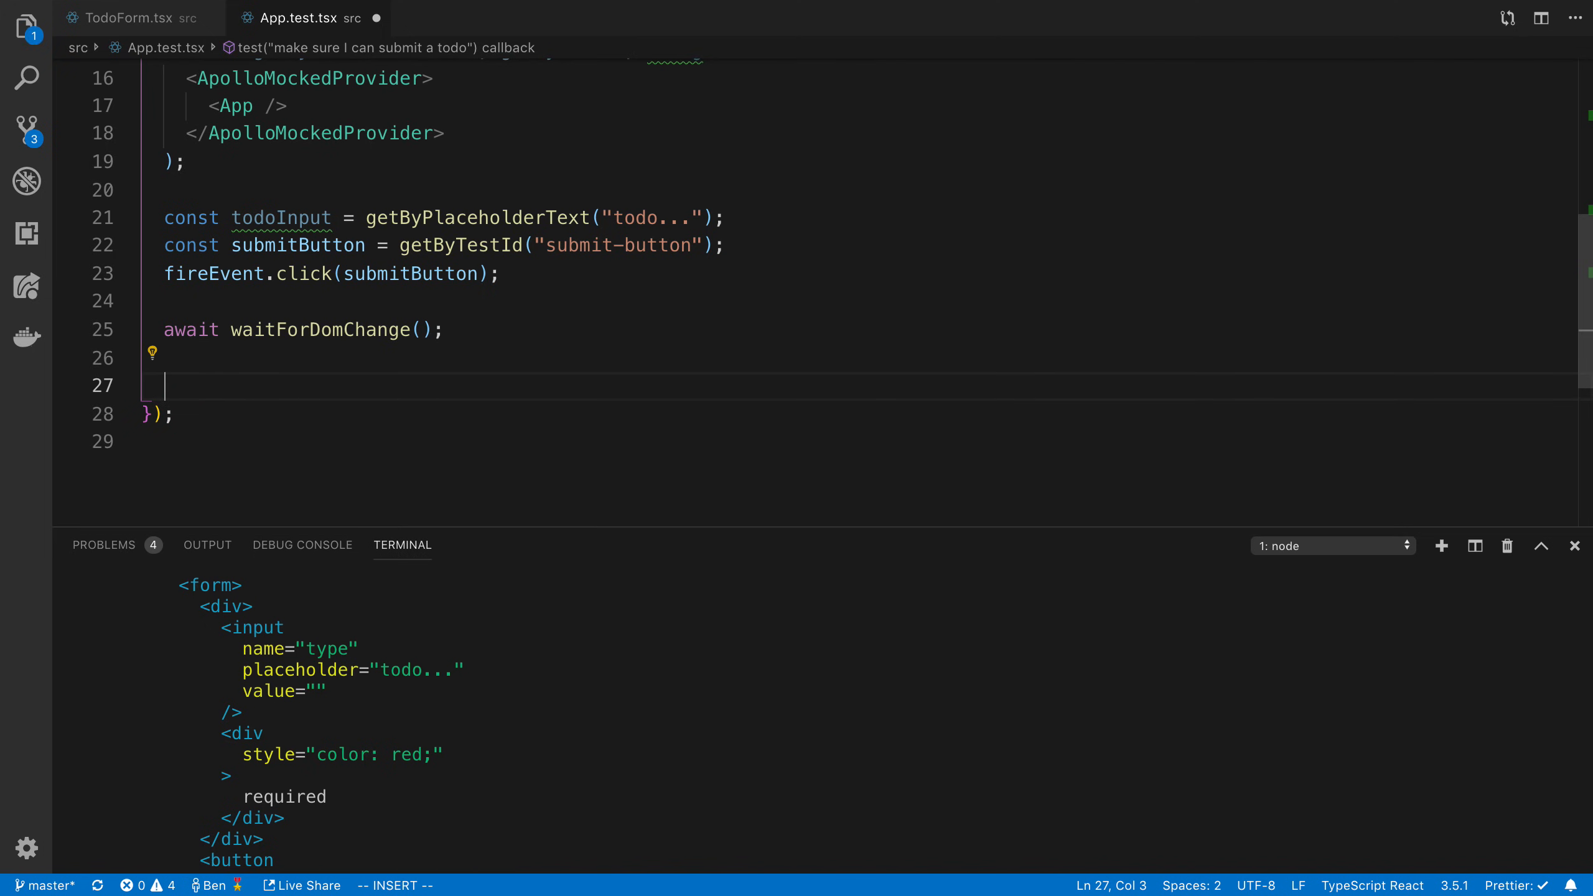
type("get")
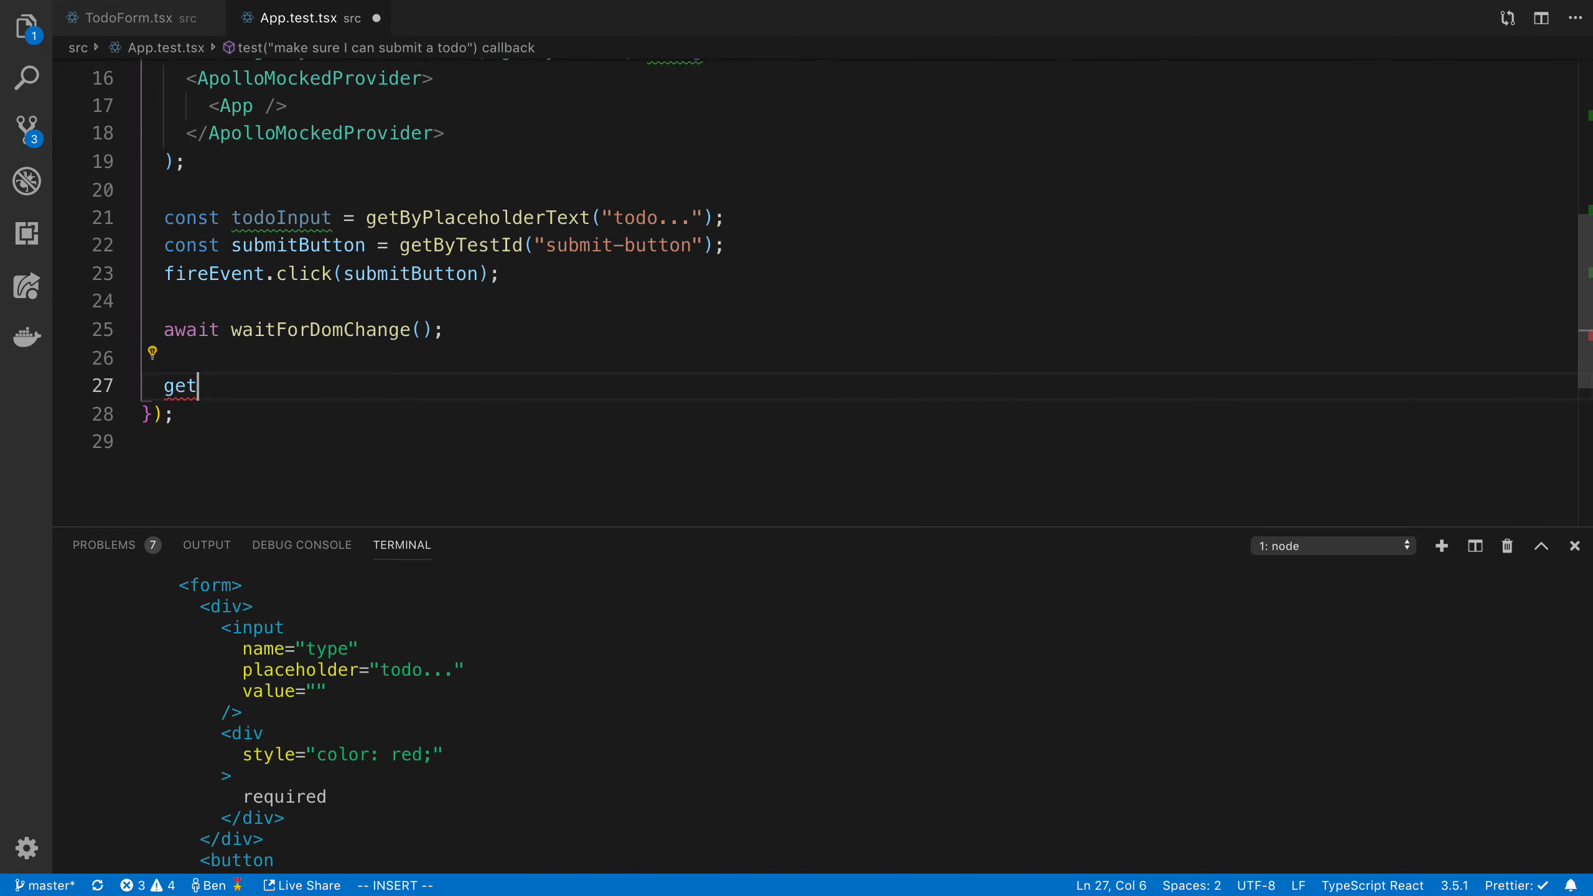
type("ByTes")
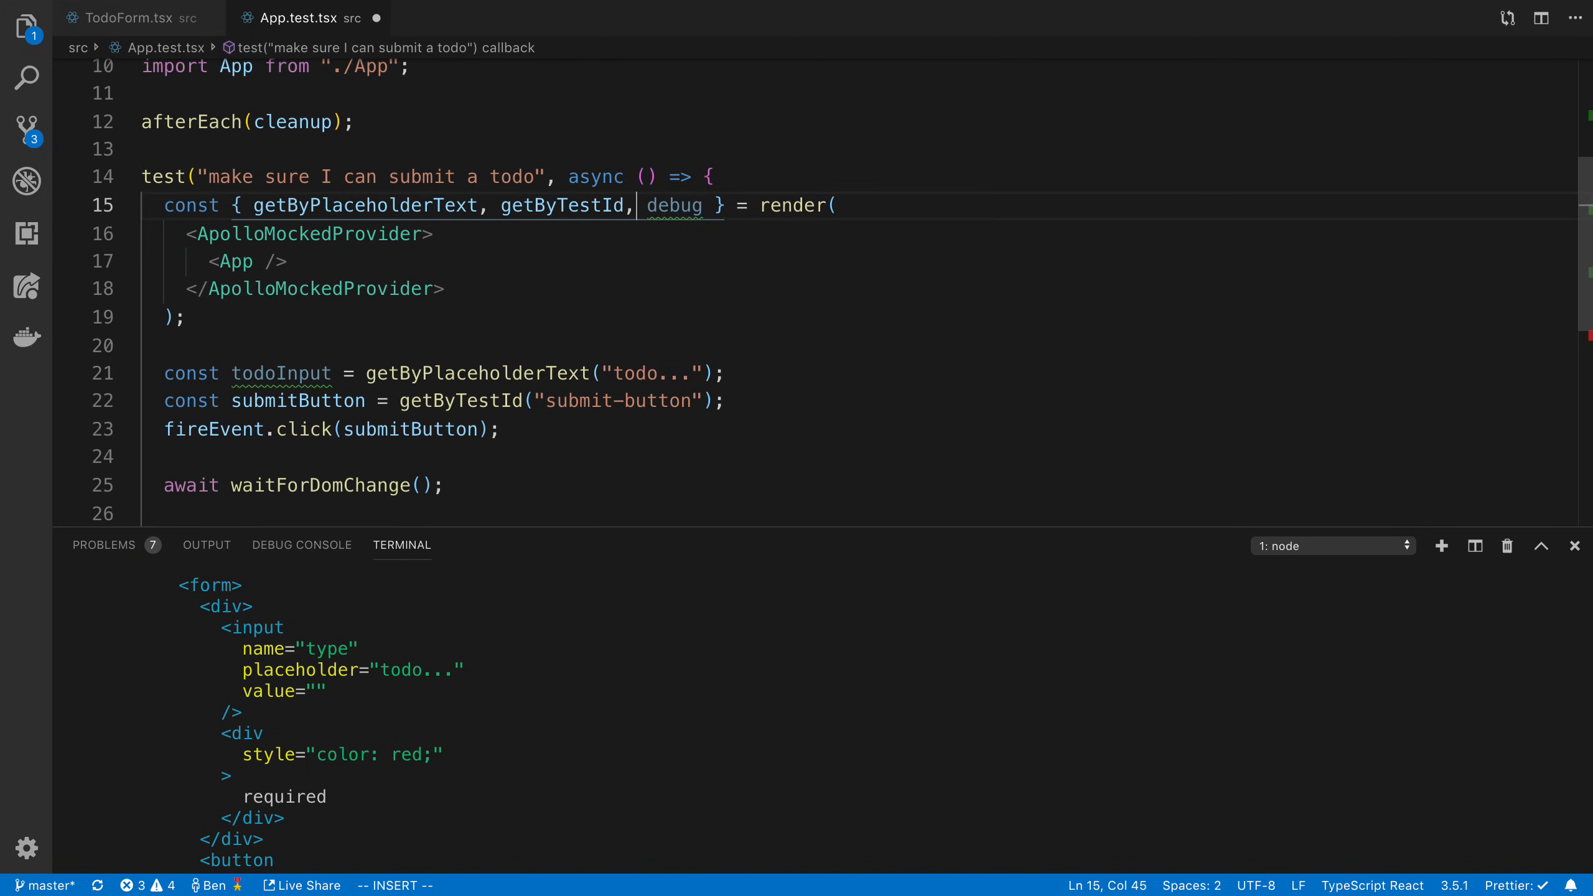
type("getbyte")
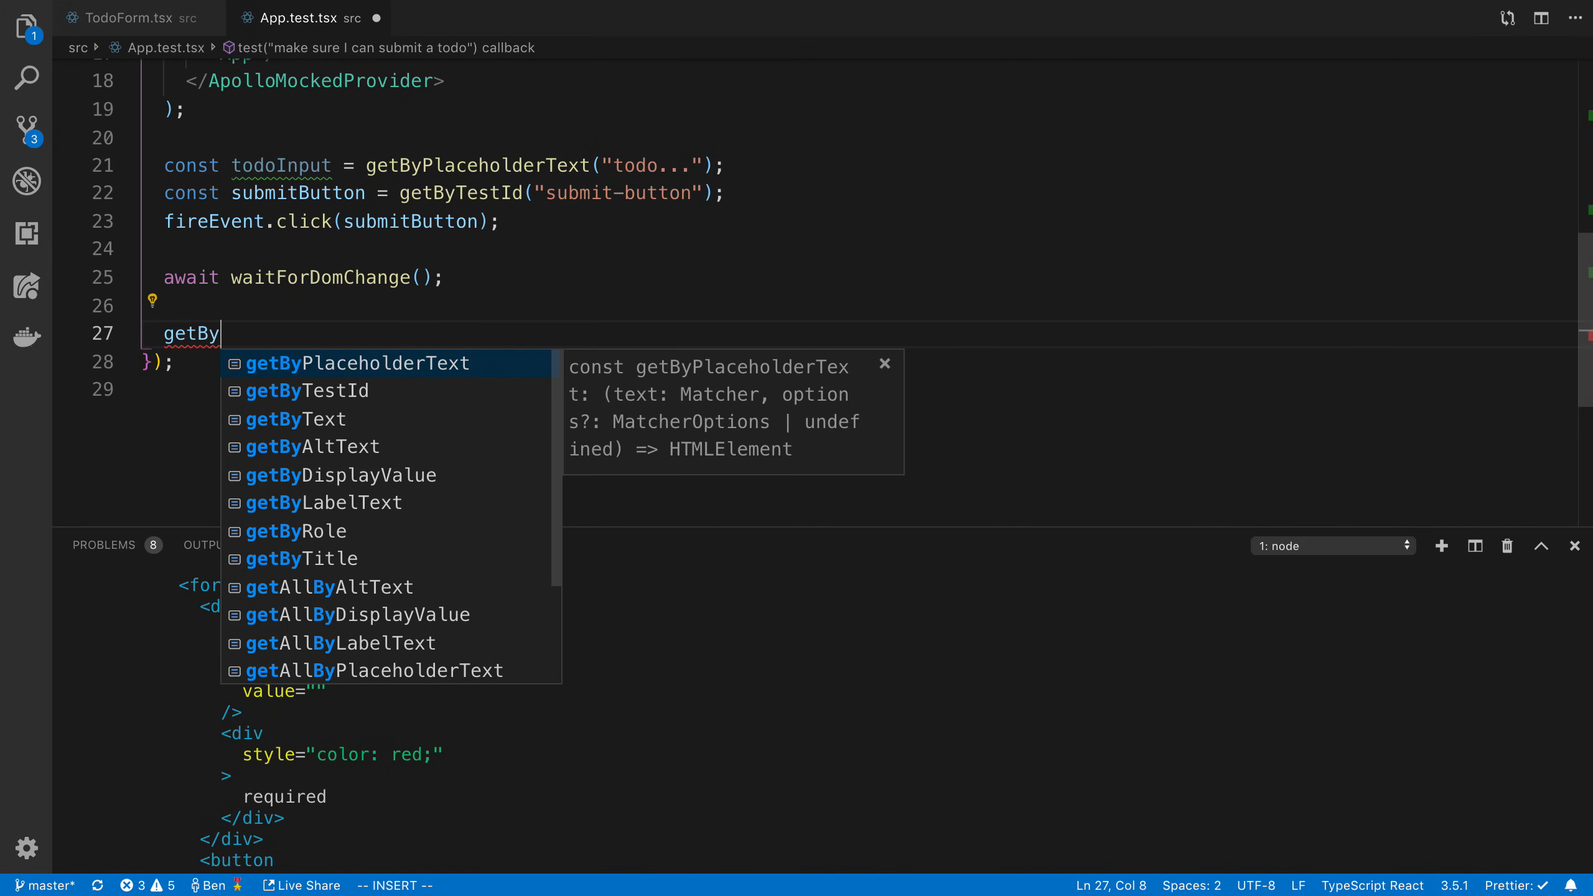
type("Text('required')")
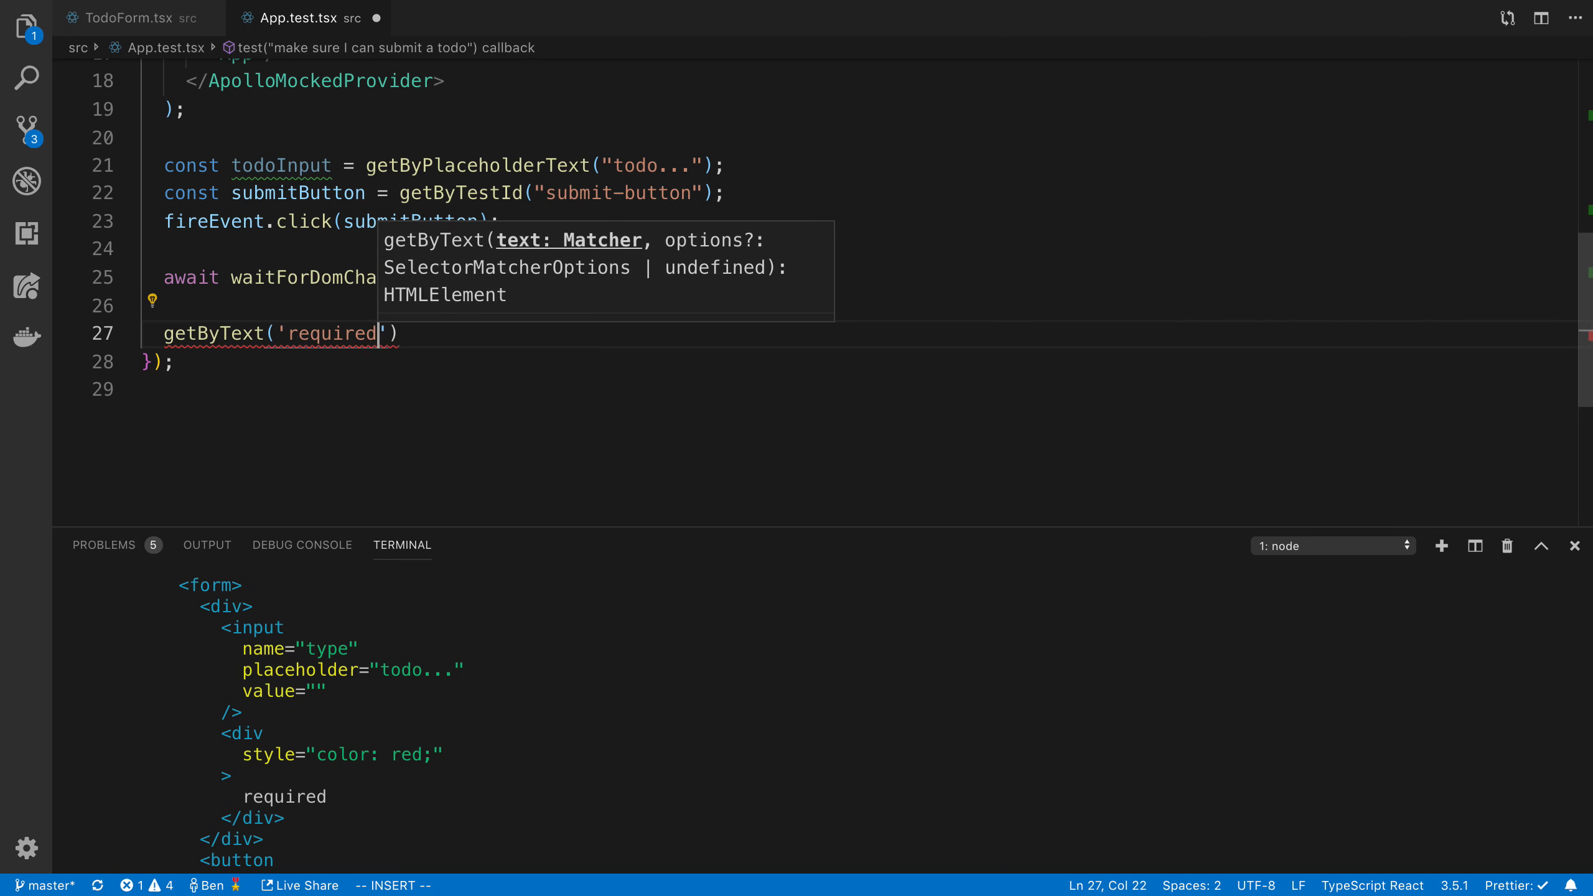
key("Escape")
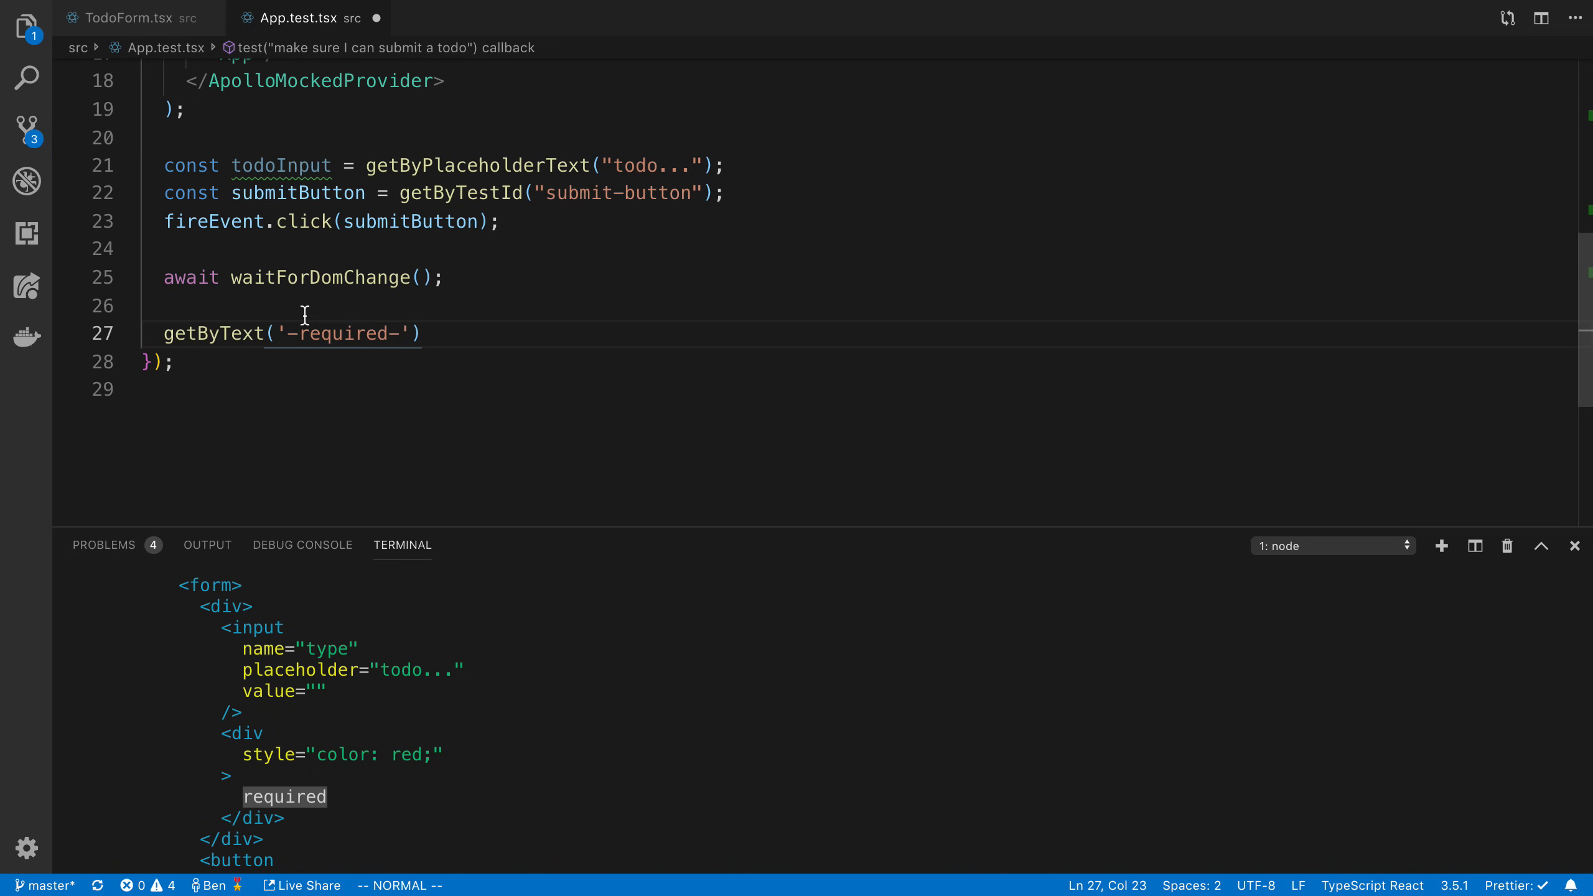
mouse_move(213, 333)
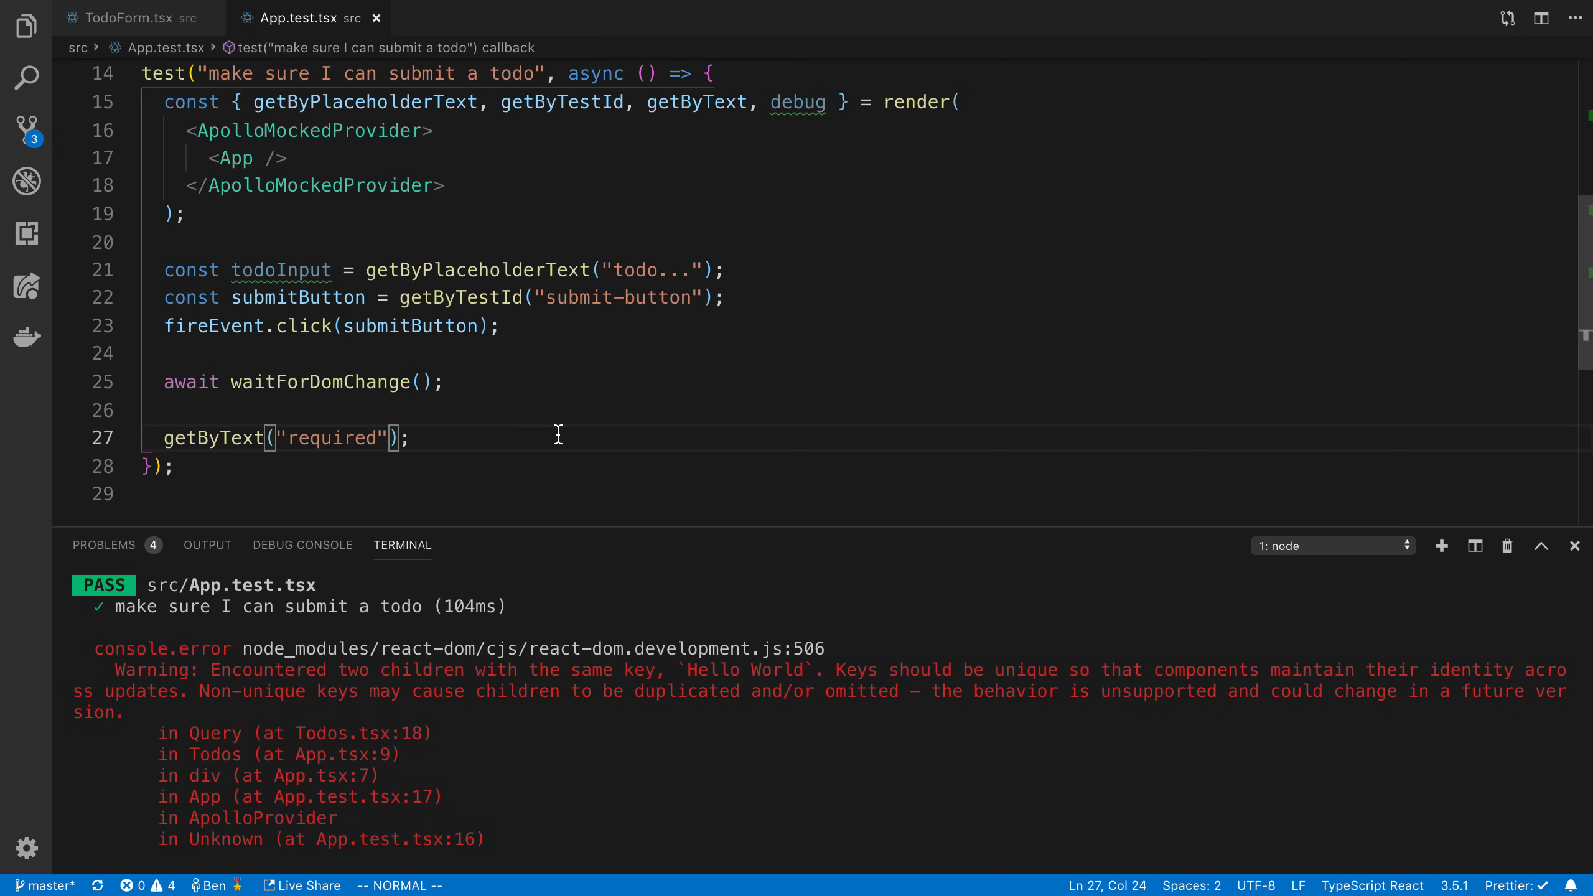
mouse_move(507, 398)
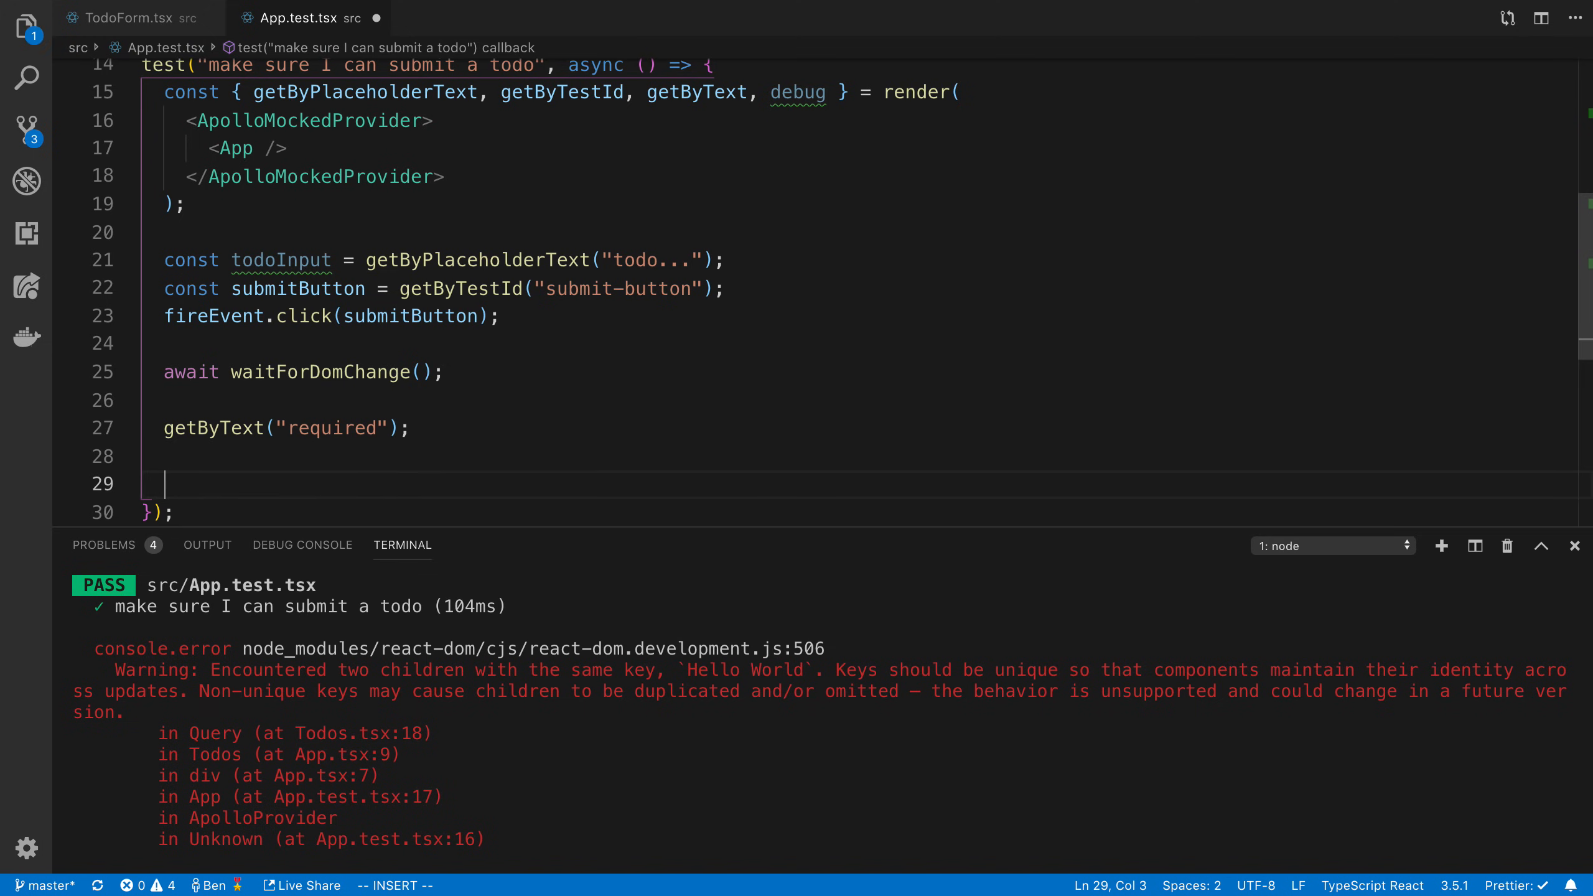
mouse_move(281, 260)
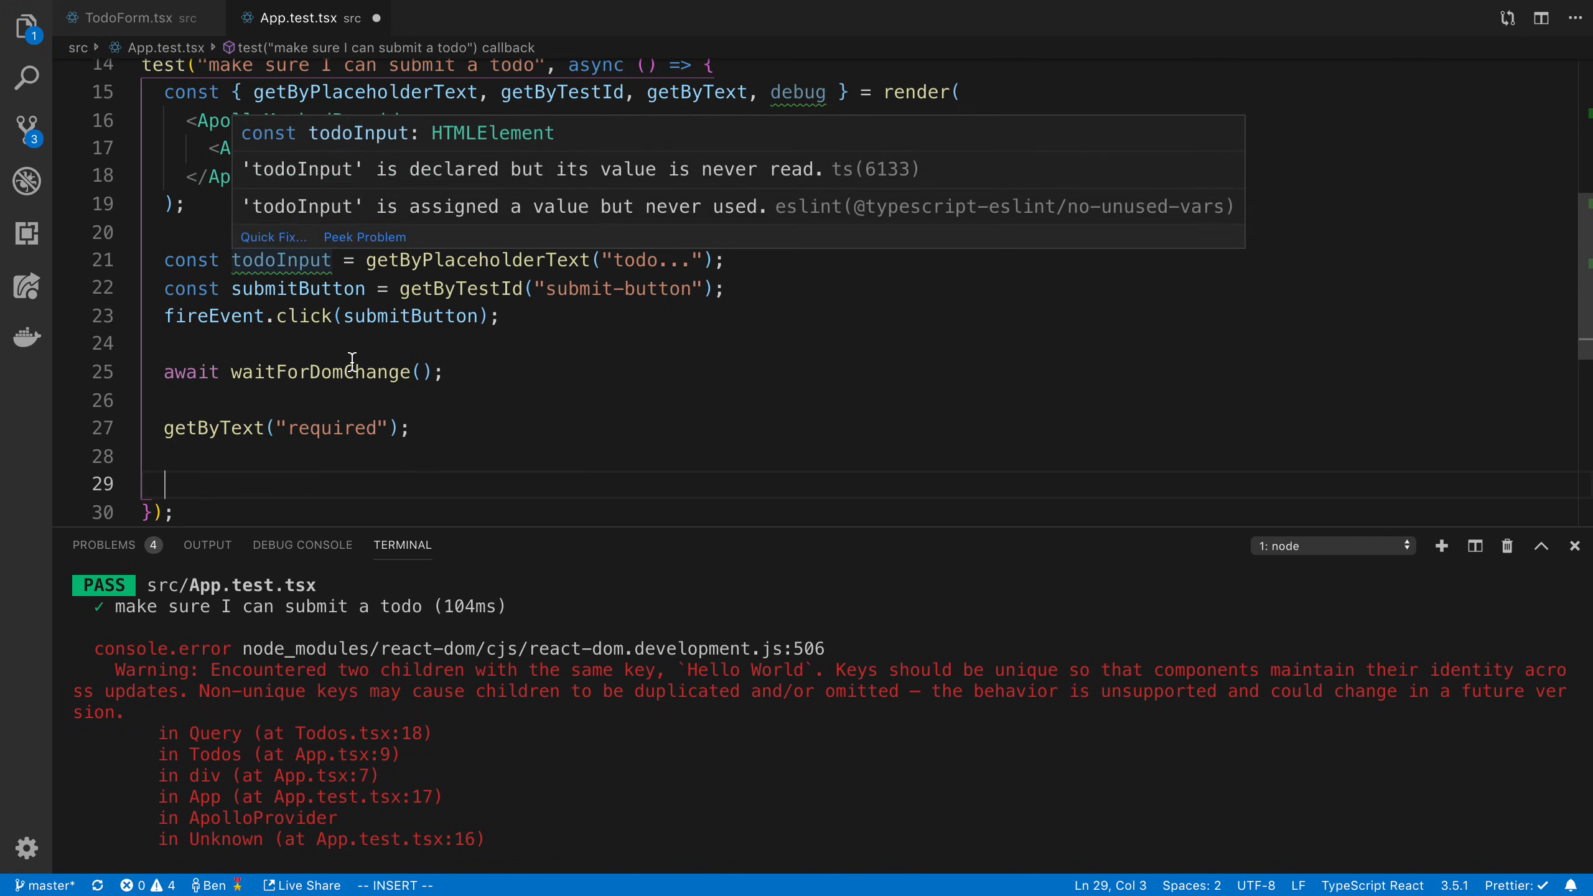
Add fireEvent.change(todoInput, { target: { value: 'go to the store' } }) and reuse the submit click line
type("fireEvent")
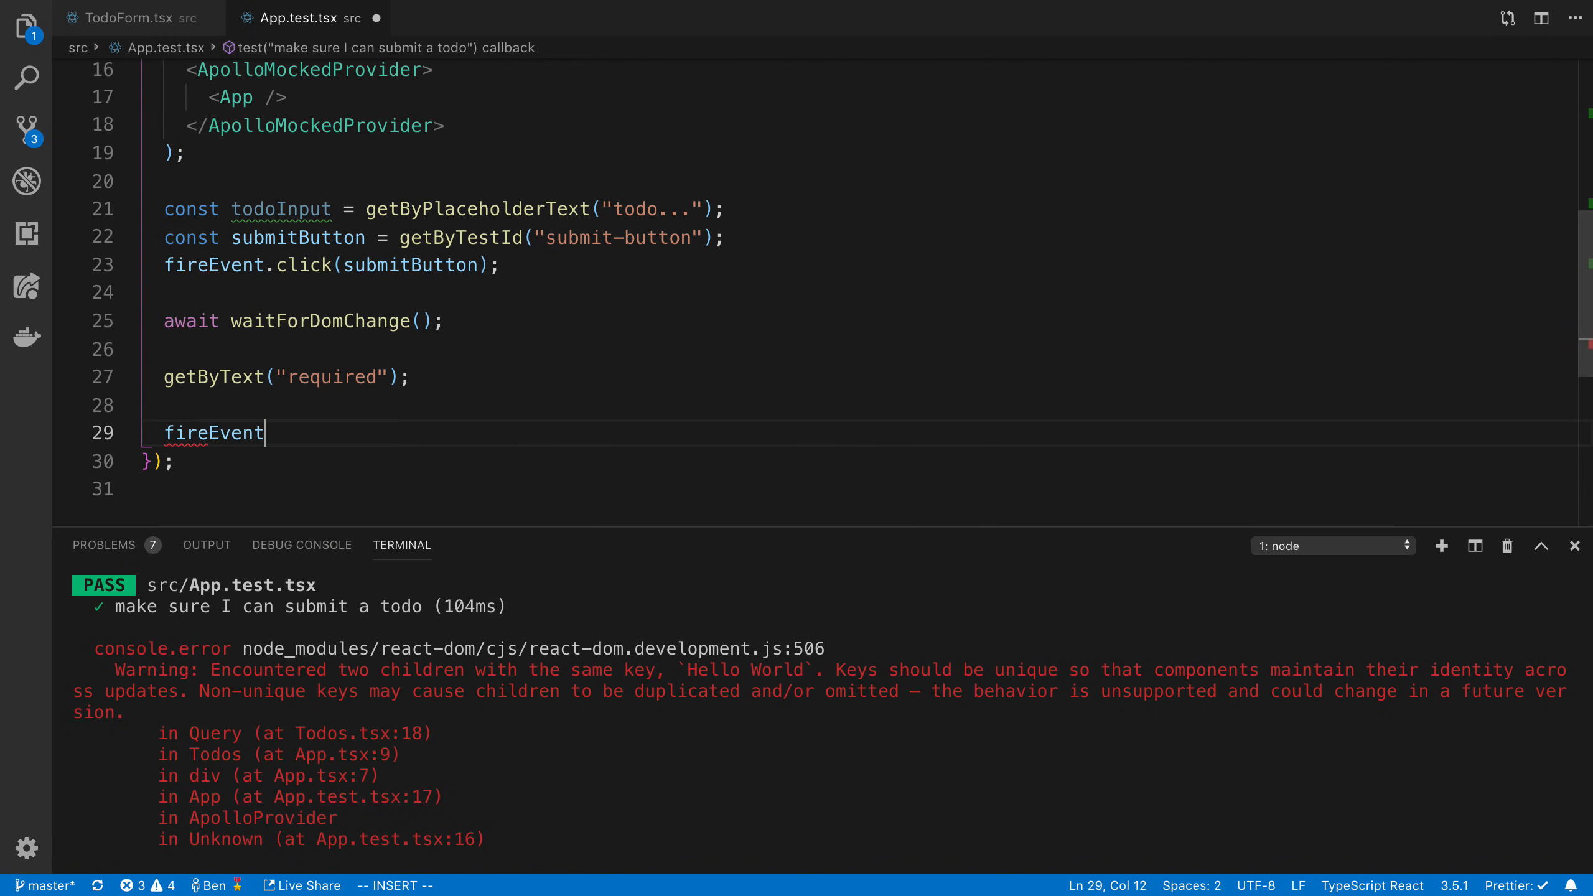
type(".change")
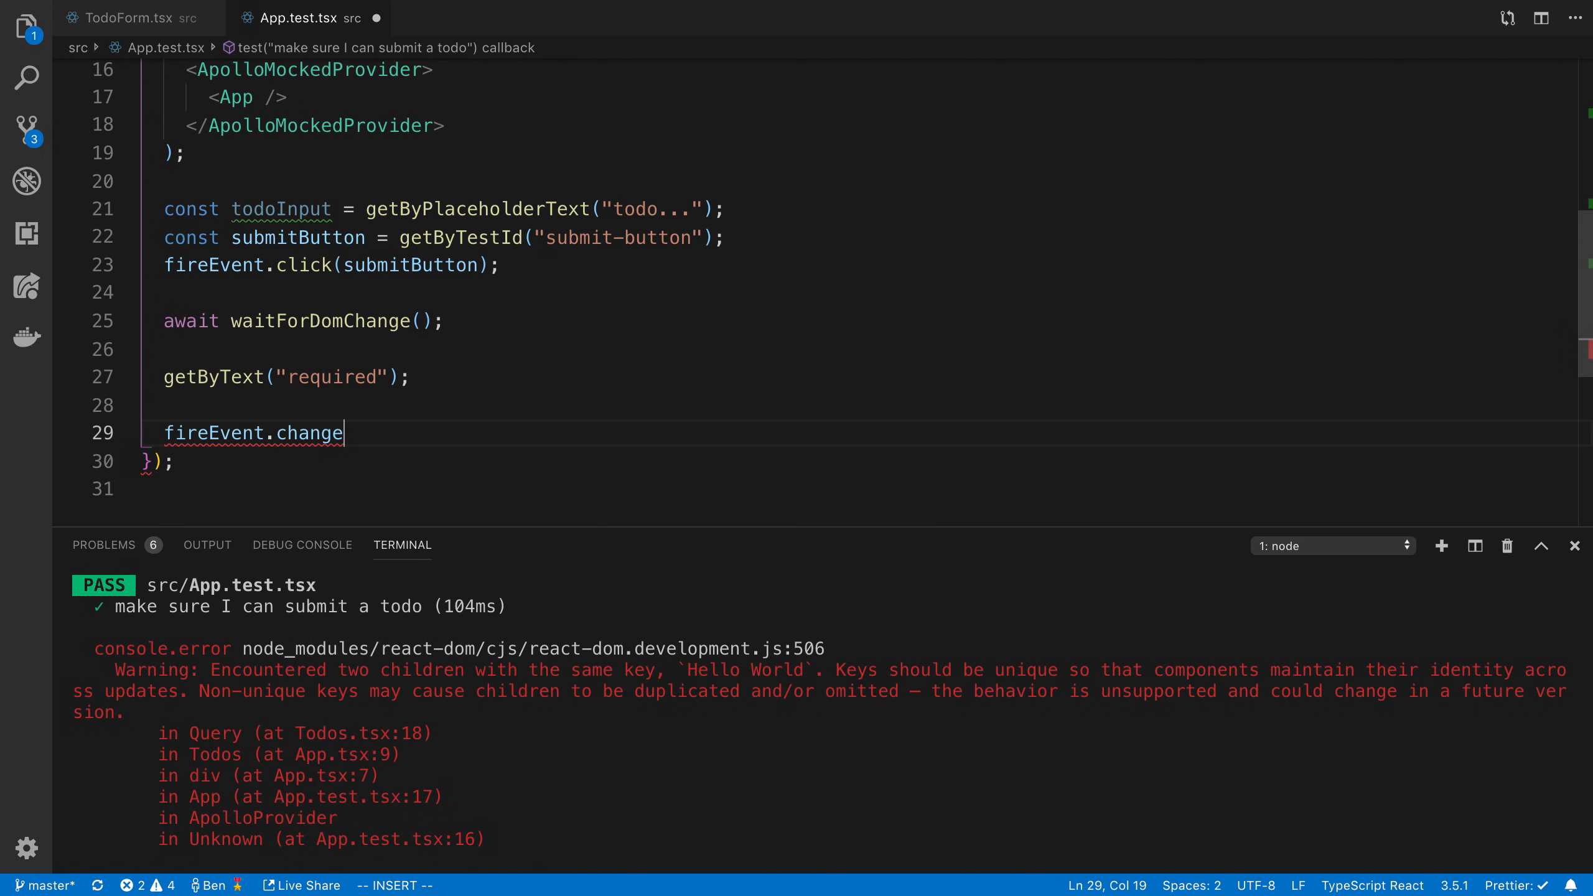
type("(todoInput, {c")
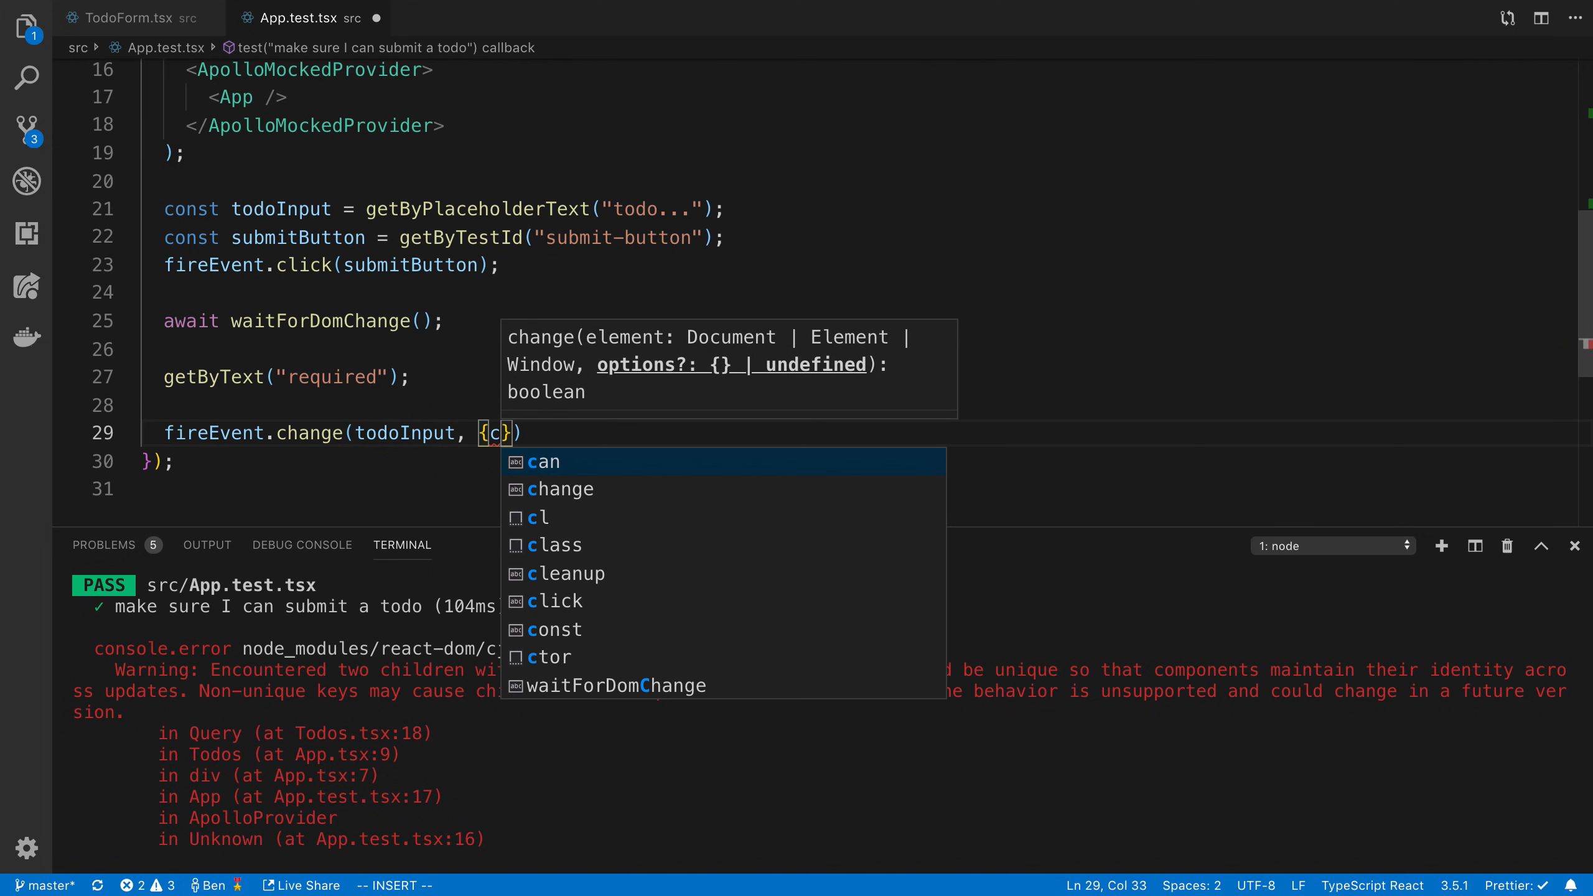
type("target:")
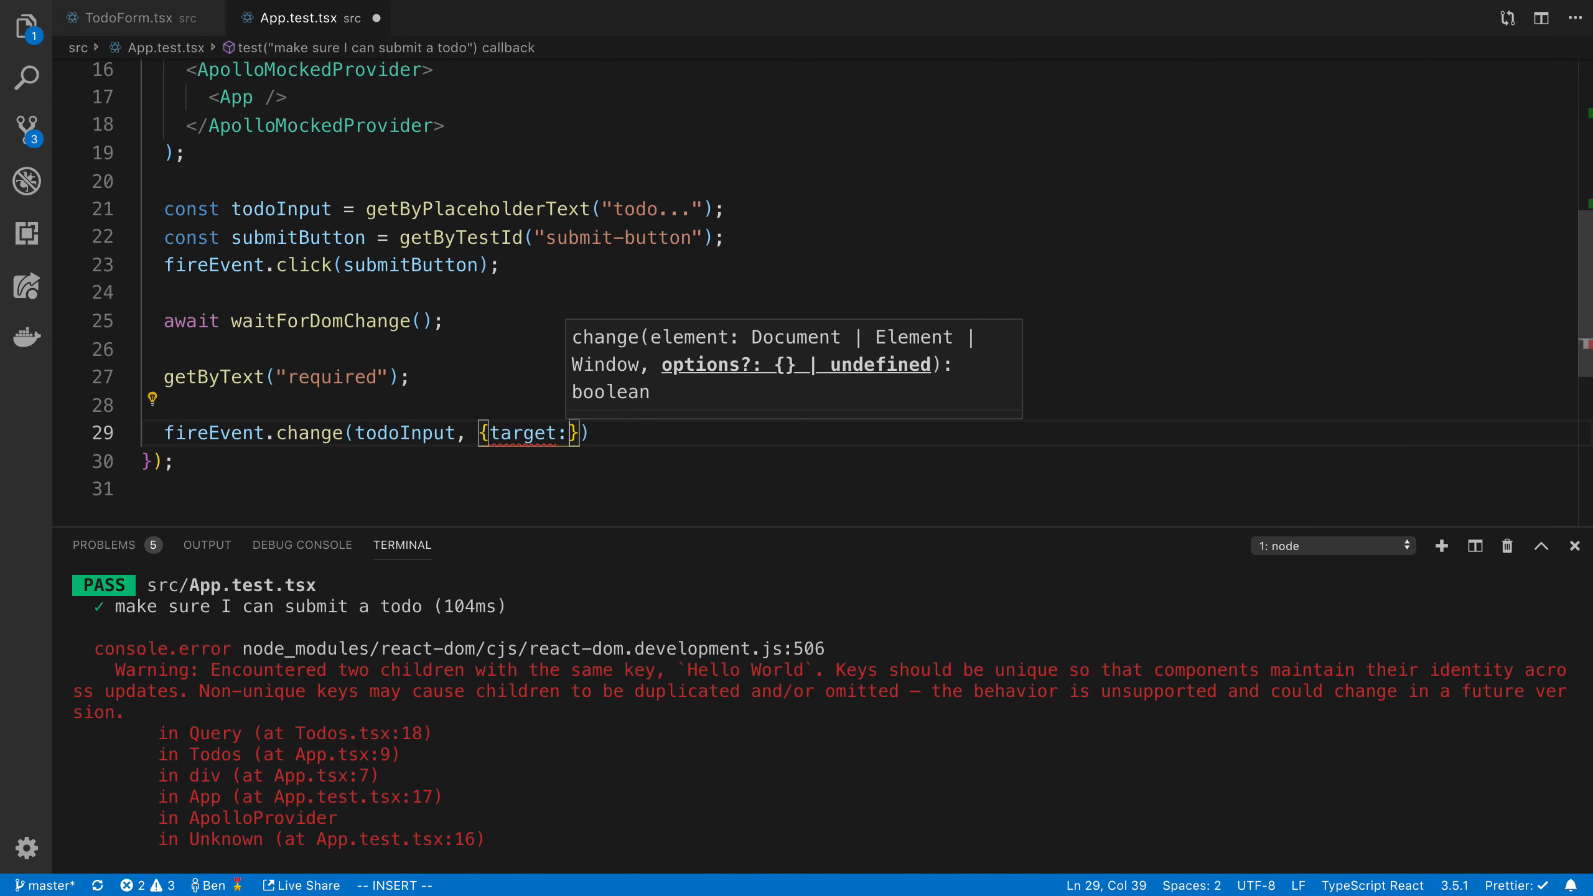
type("value: }")
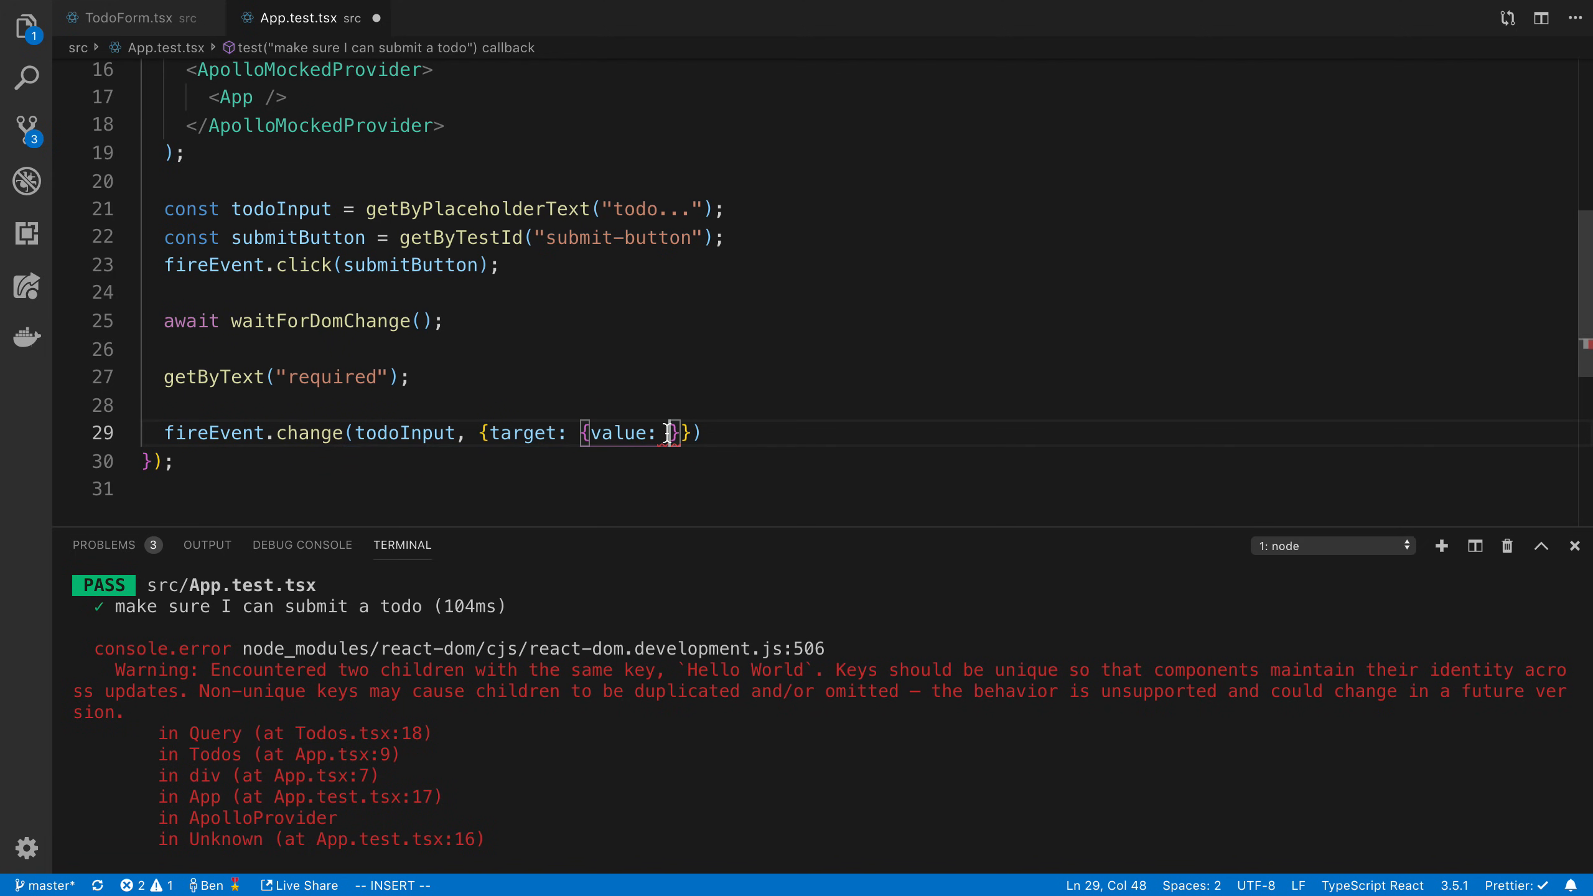
type("''")
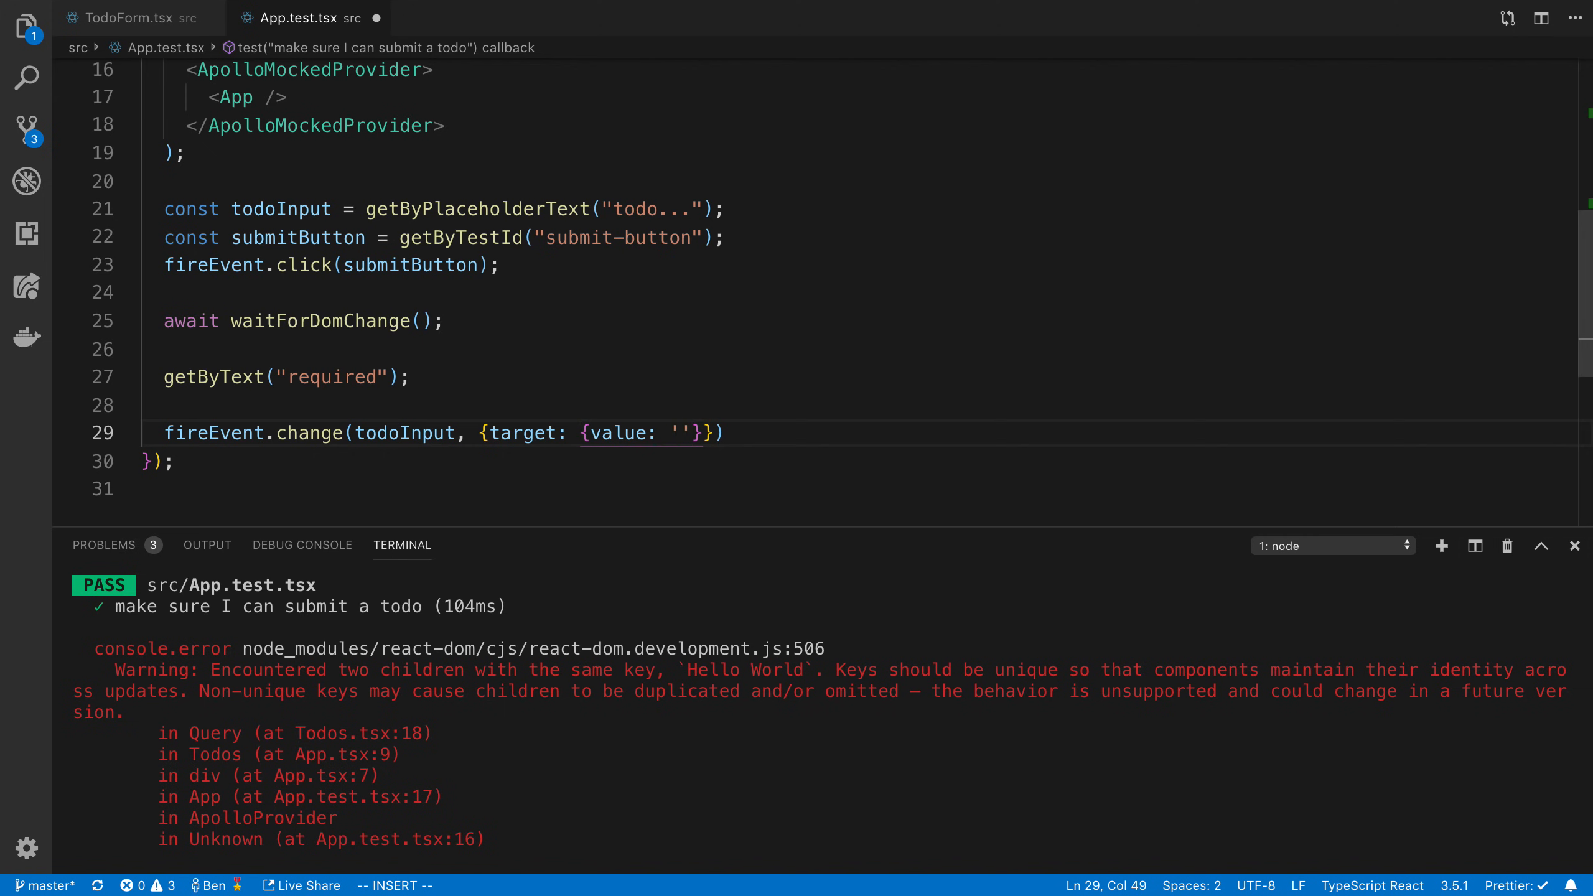
type("go to the store\"")
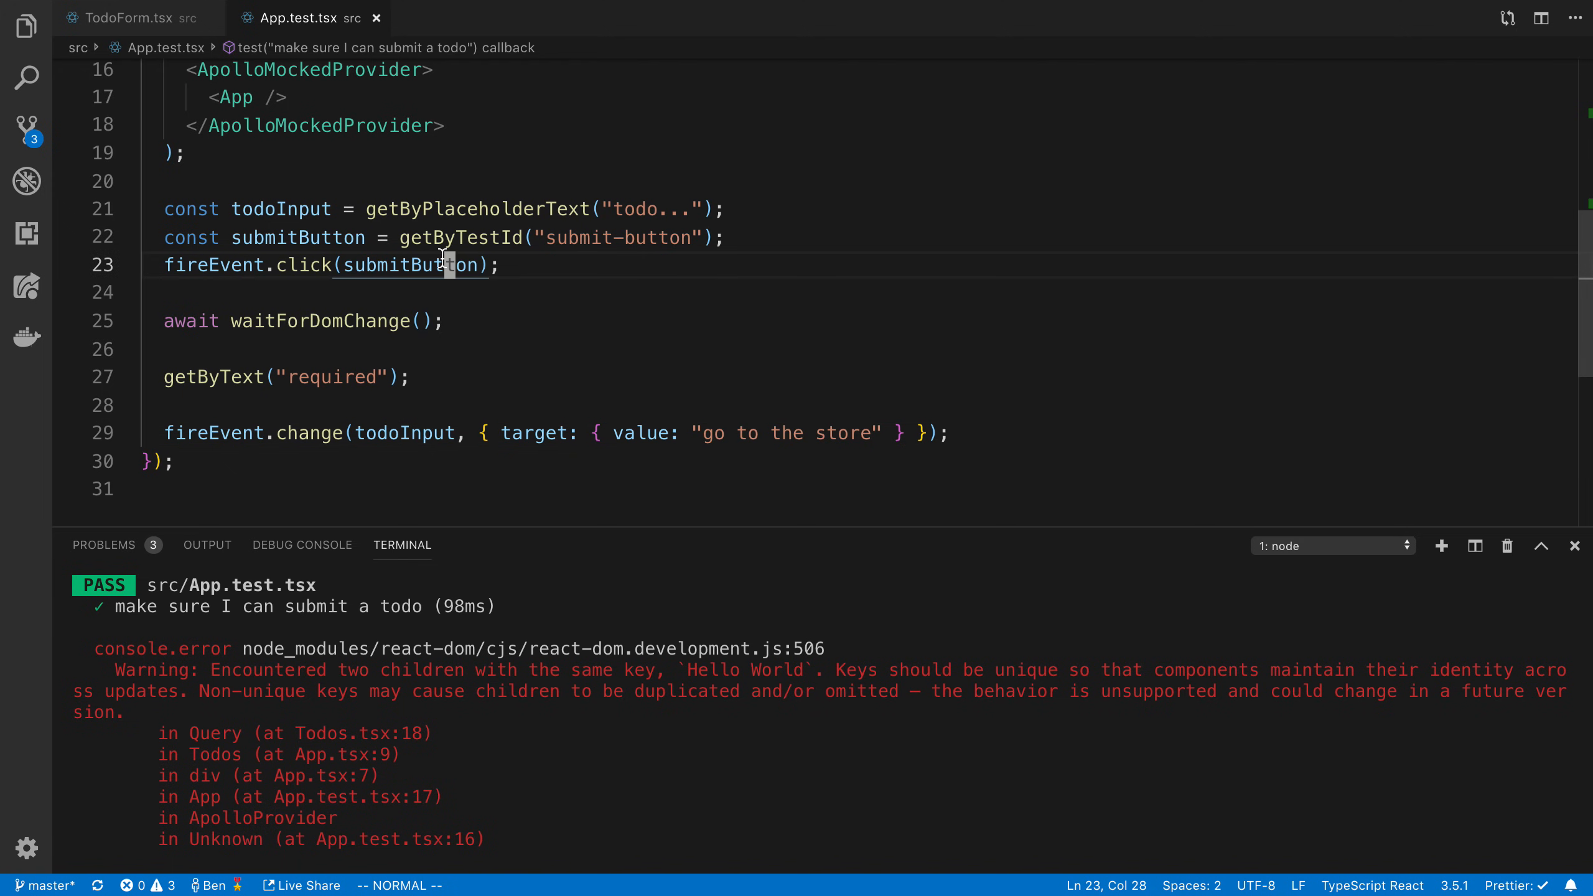
left_click(443, 433)
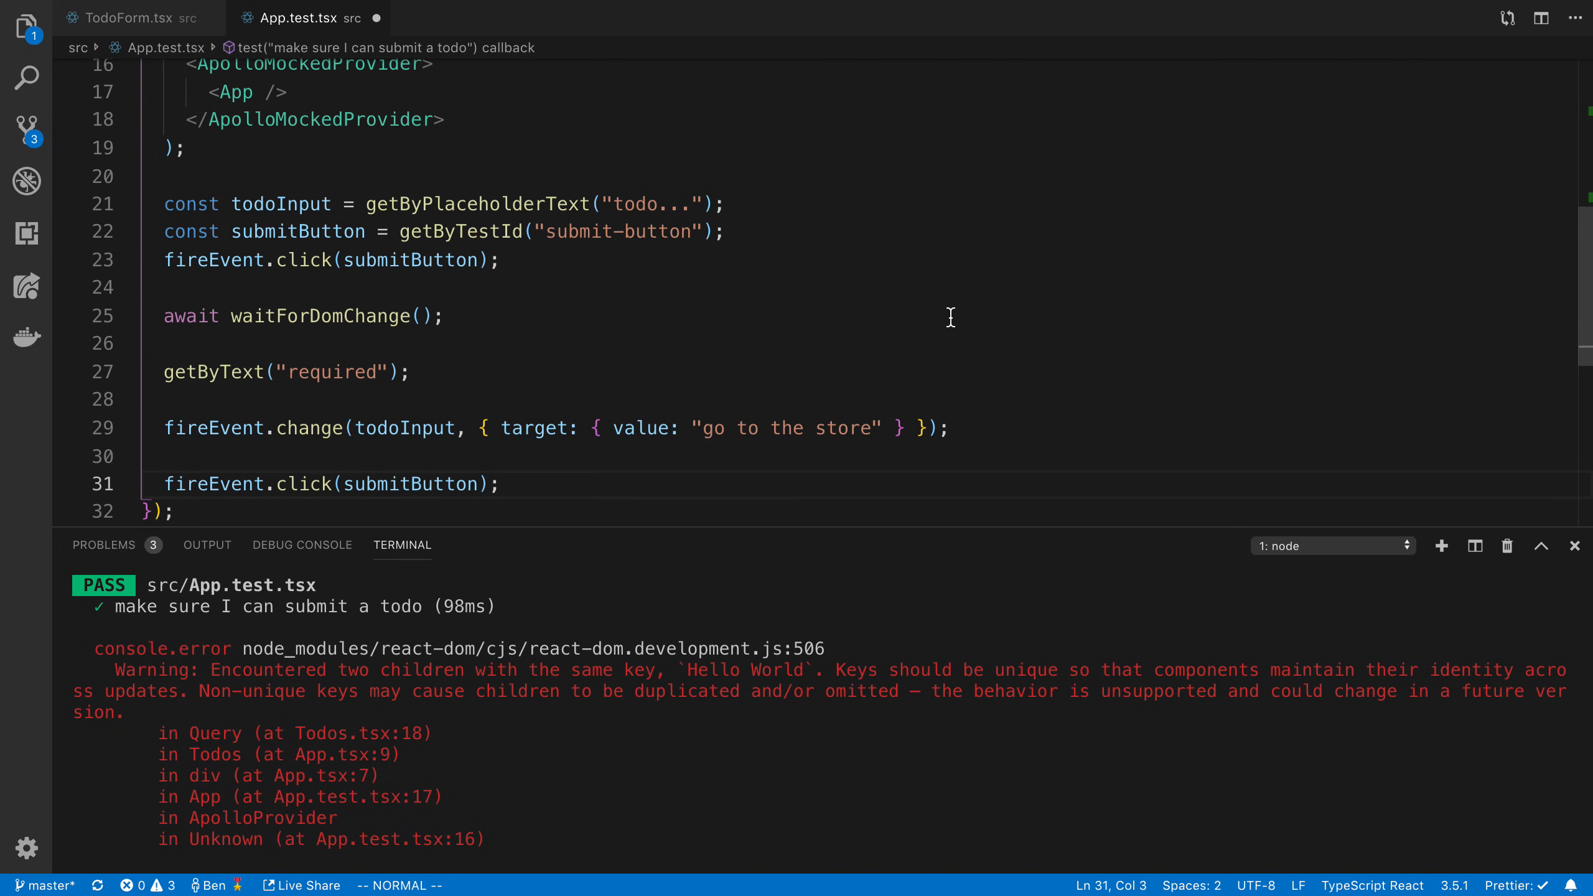
mouse_move(880, 387)
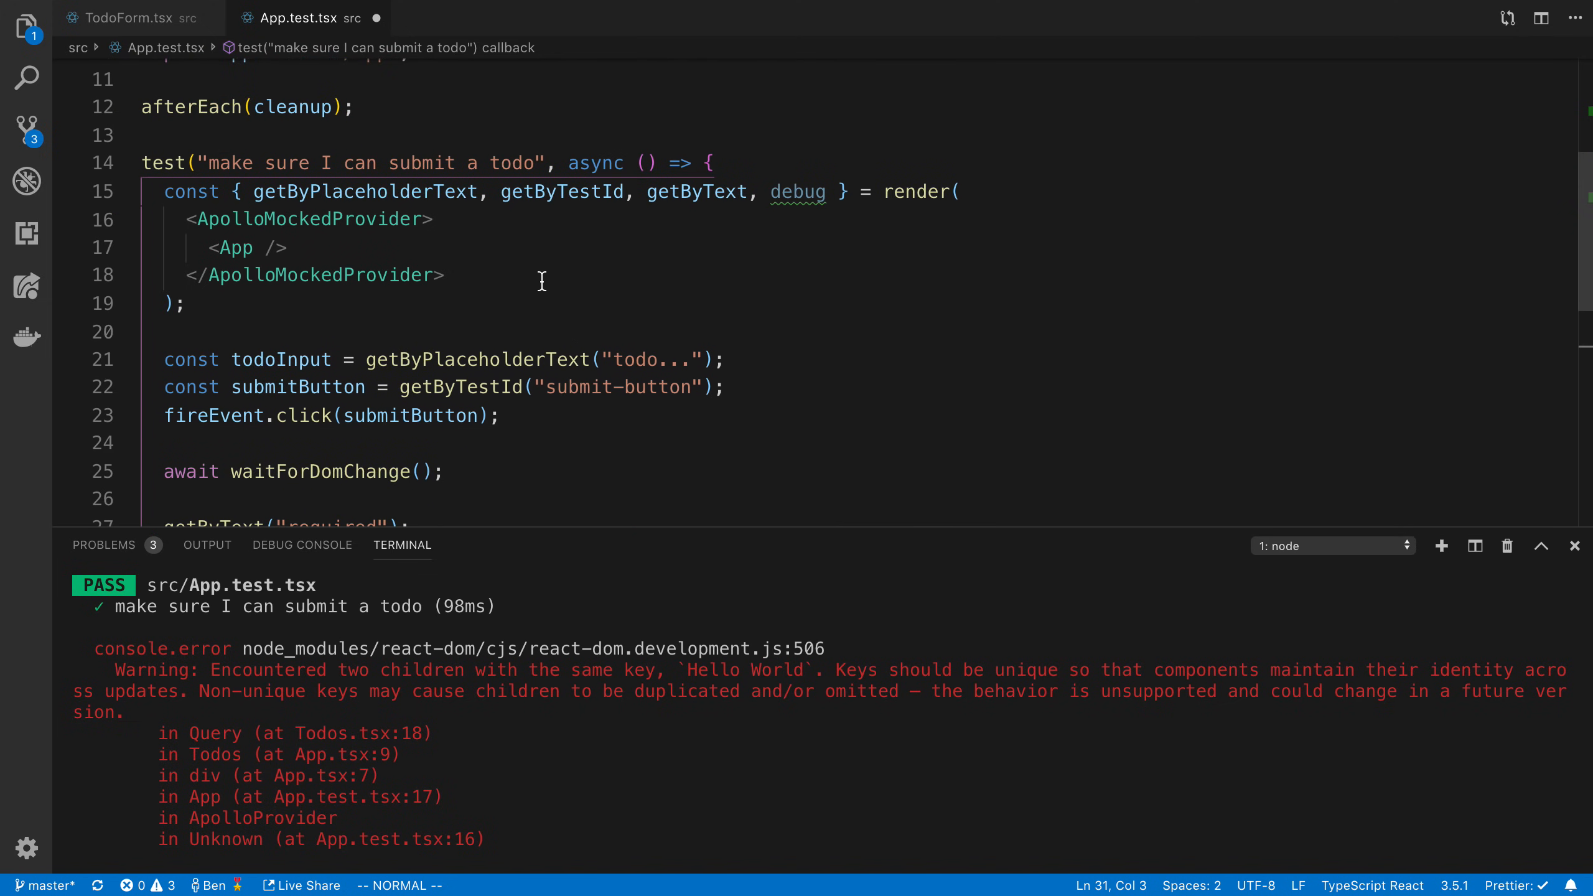
Await waitForElement(() => getByText("go to the store")) after the second submit
scroll("down", 3)
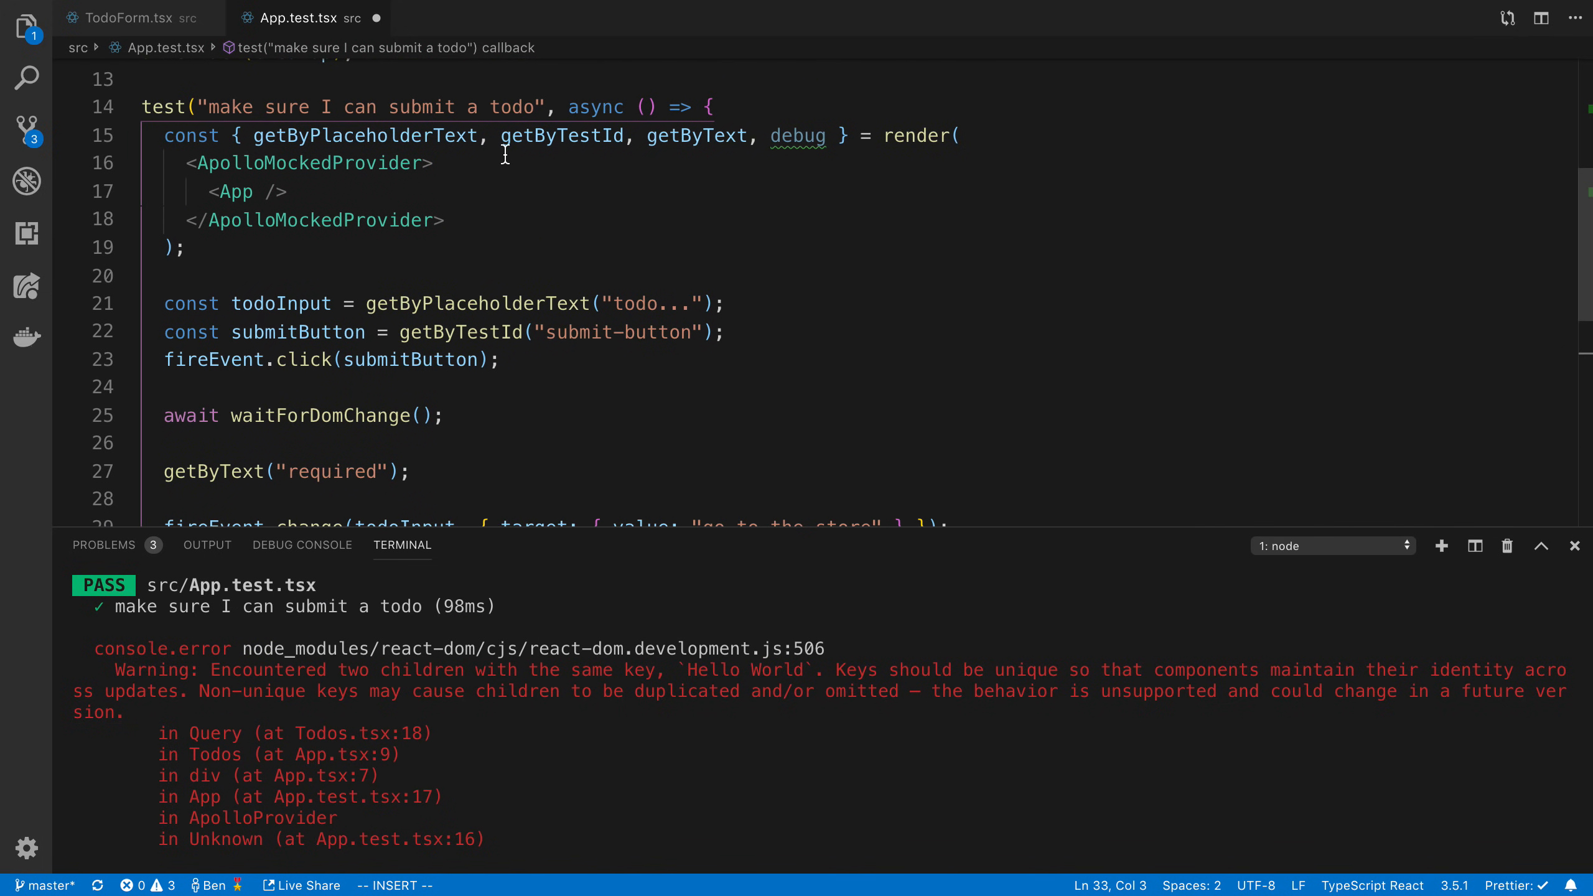
type("getByText('go to the store")
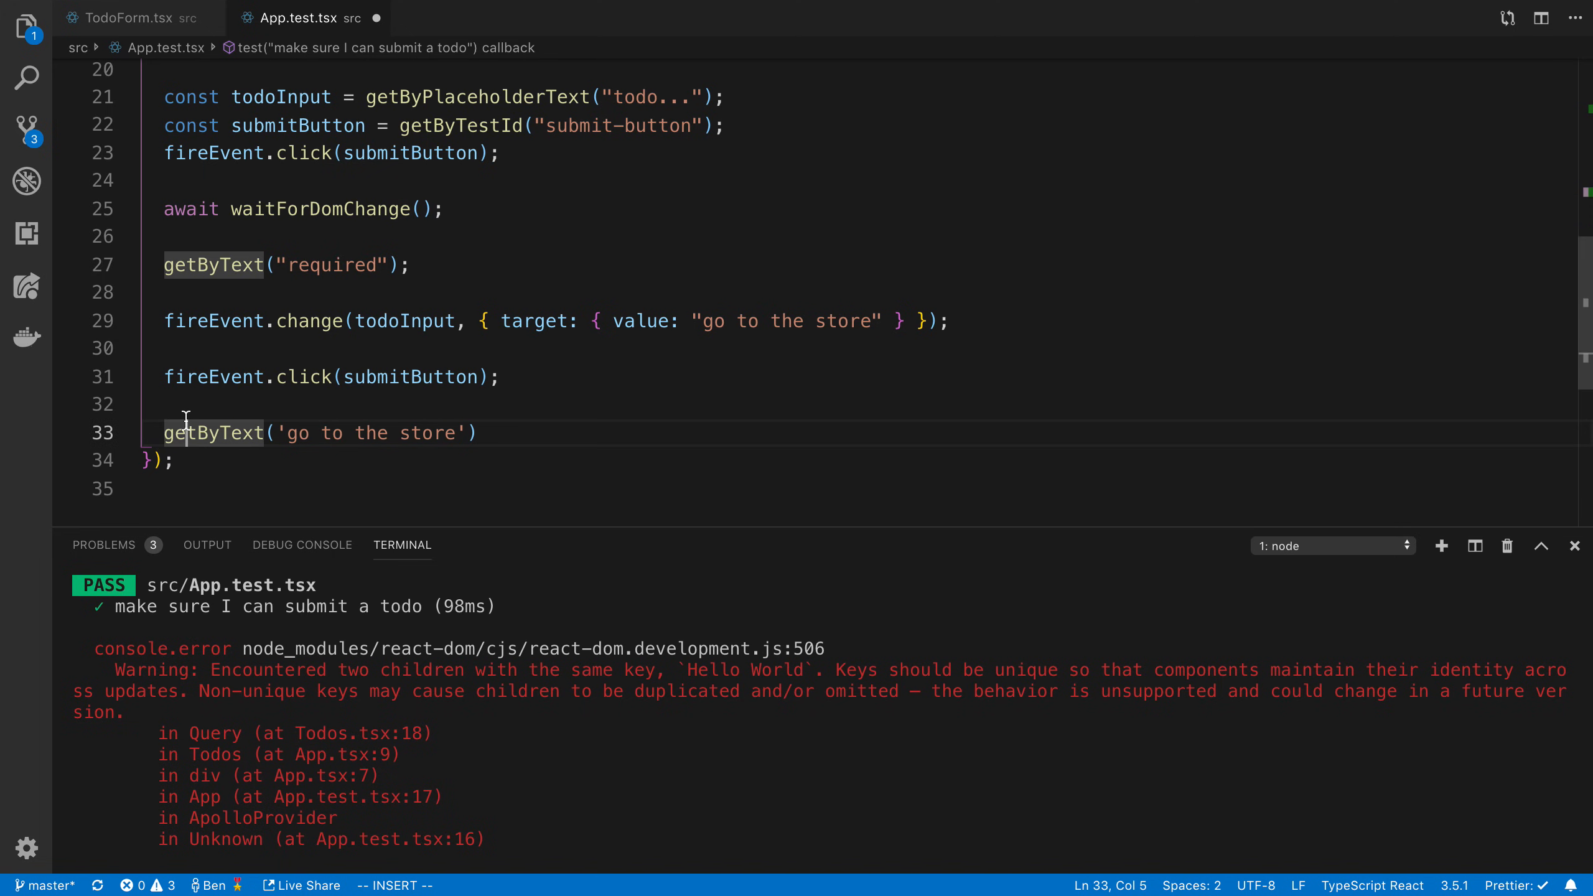
type("waitForElement)")
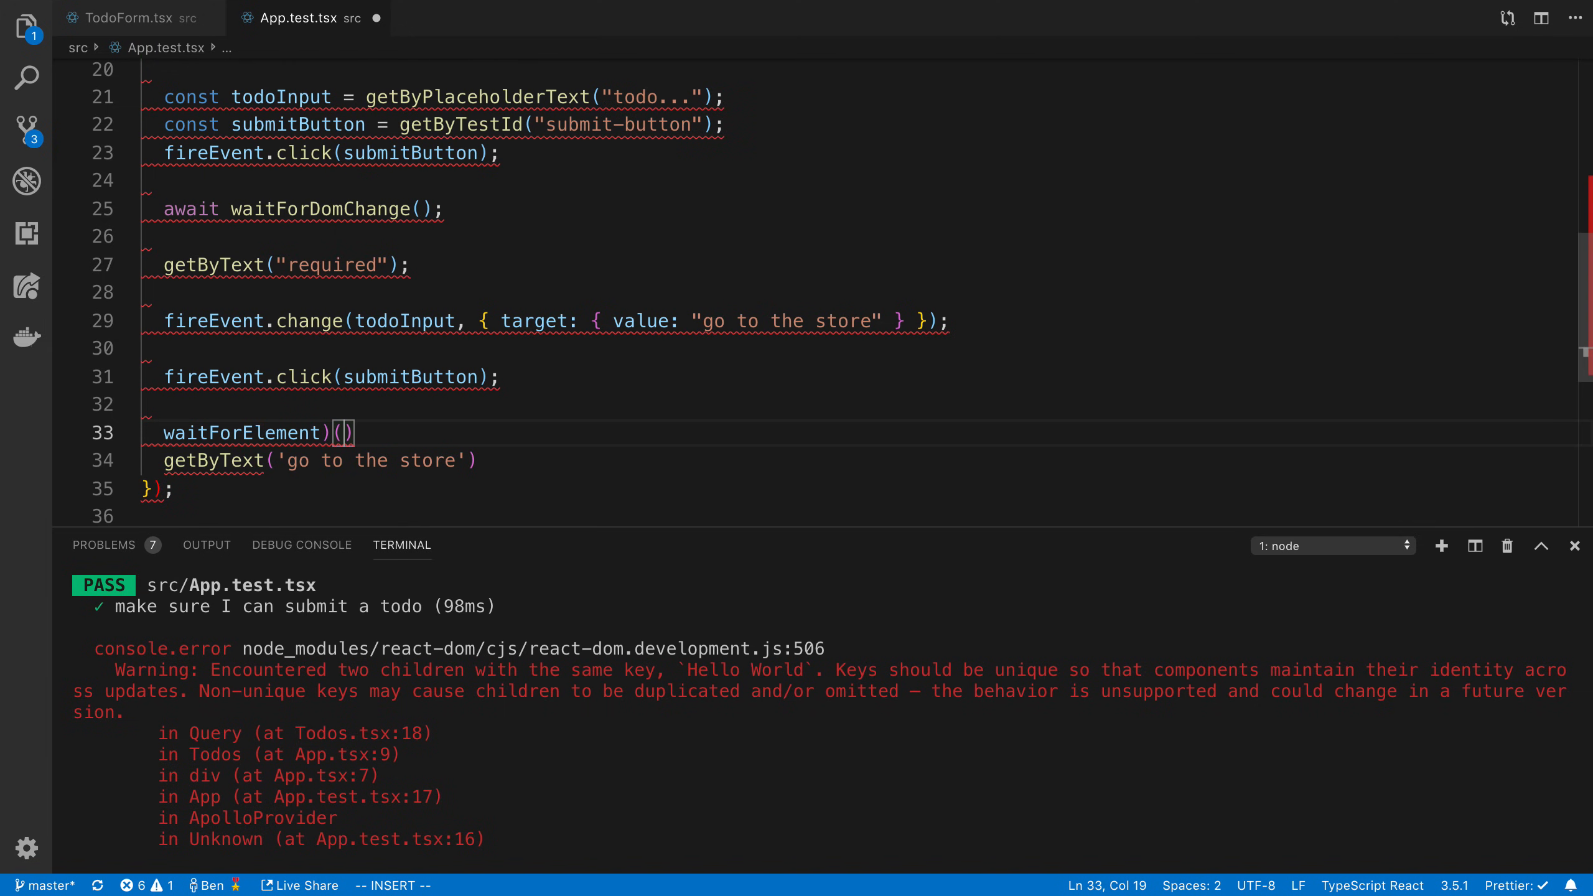
type("() => )")
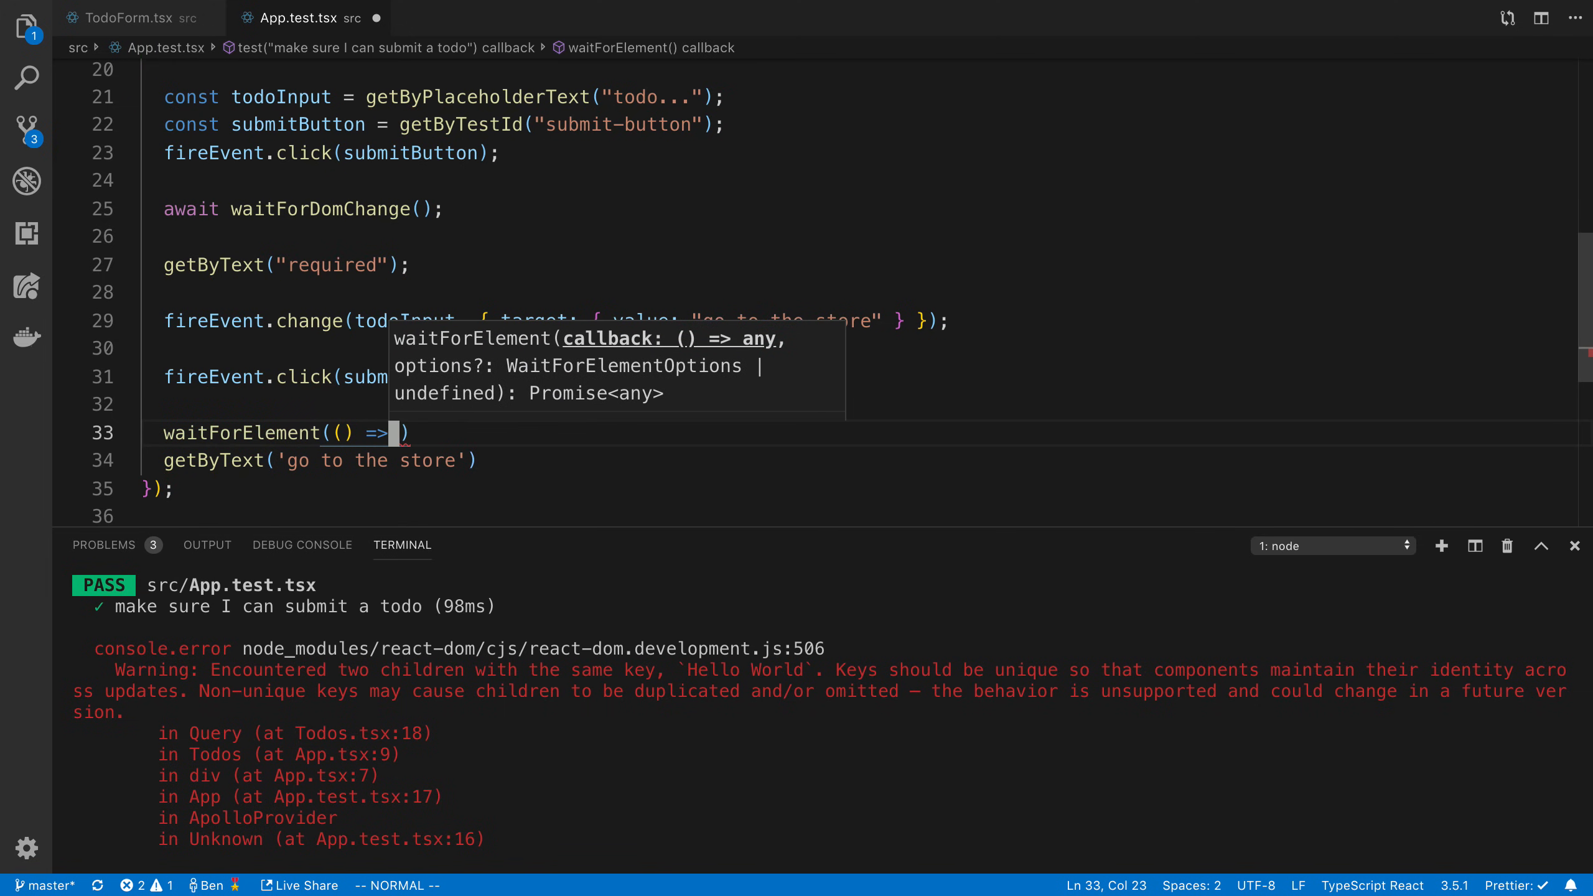
type("getByText(\"go to the store\")")
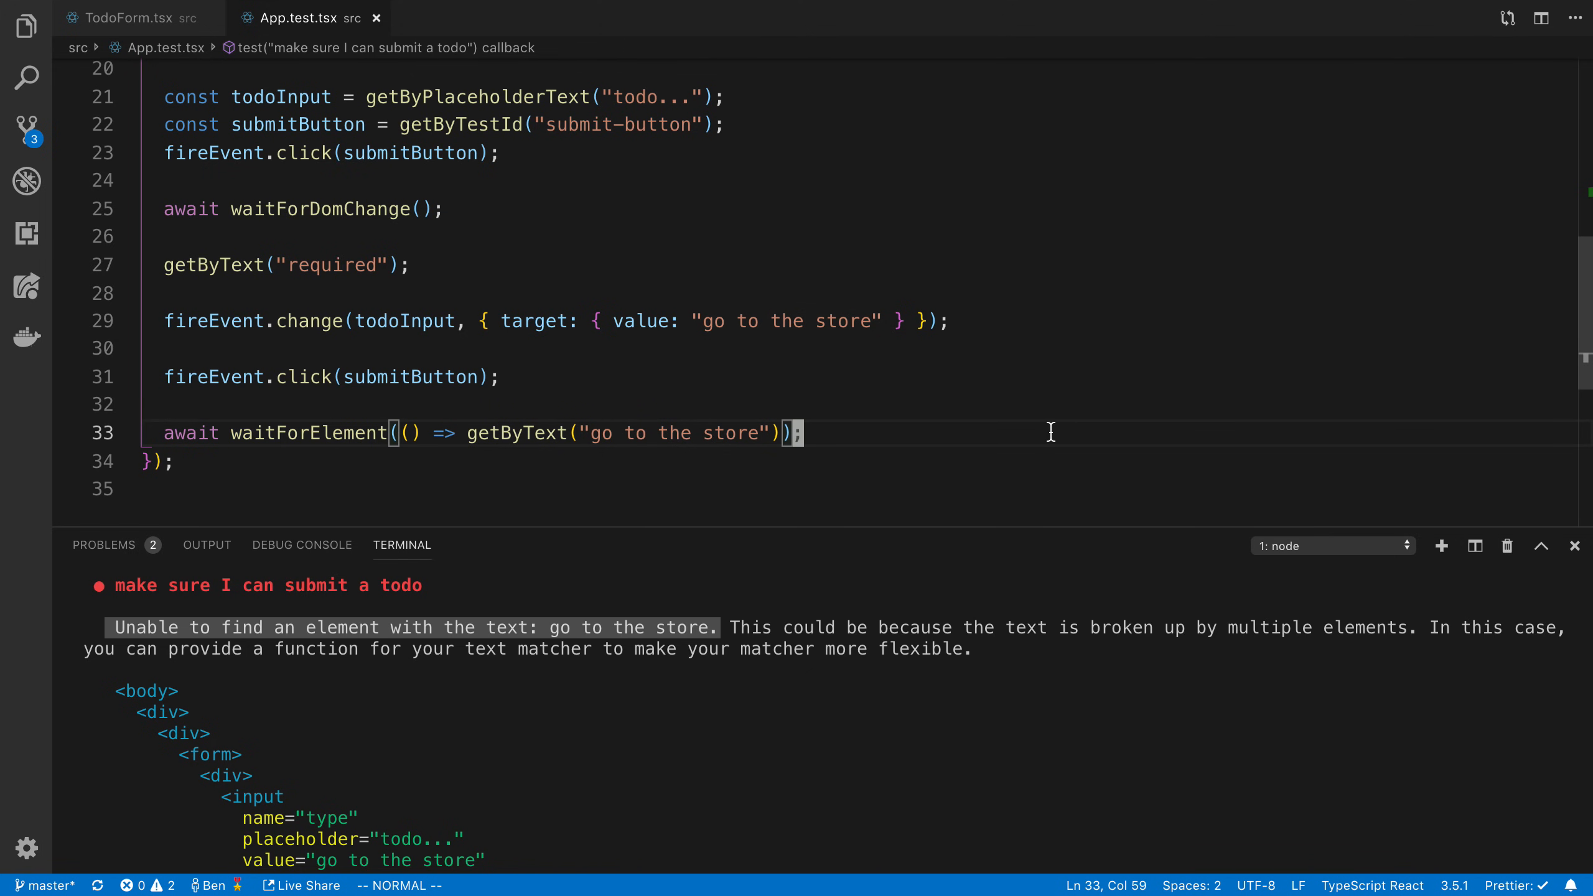
double_click(308, 433)
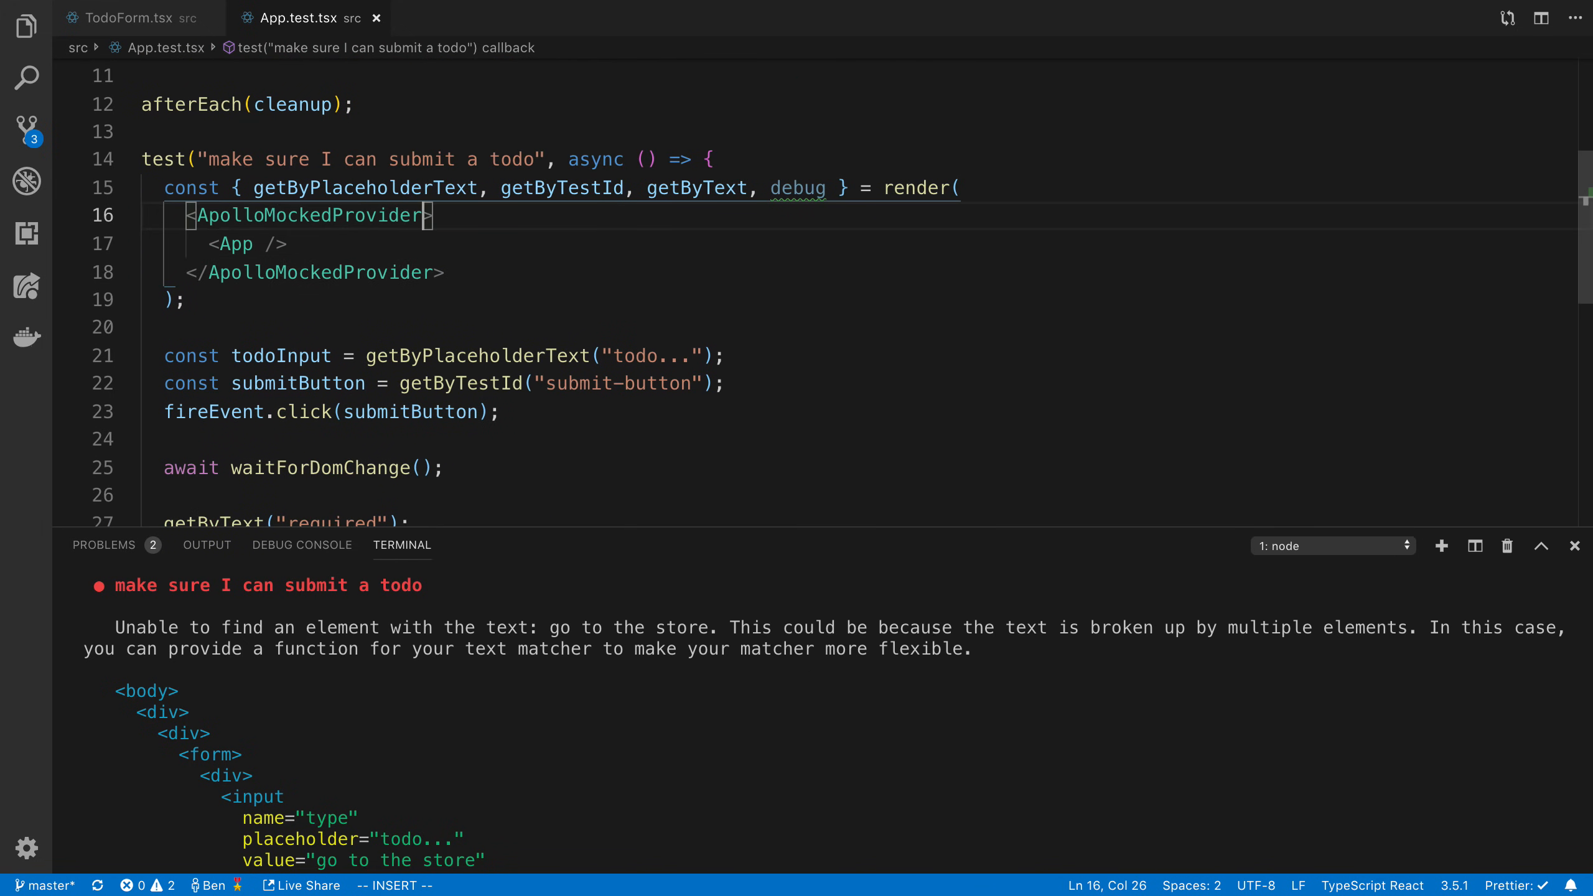
Add a customResolvers Mutation whose addTodo returns { id: 1, type: 'go to the store' }
type("qu")
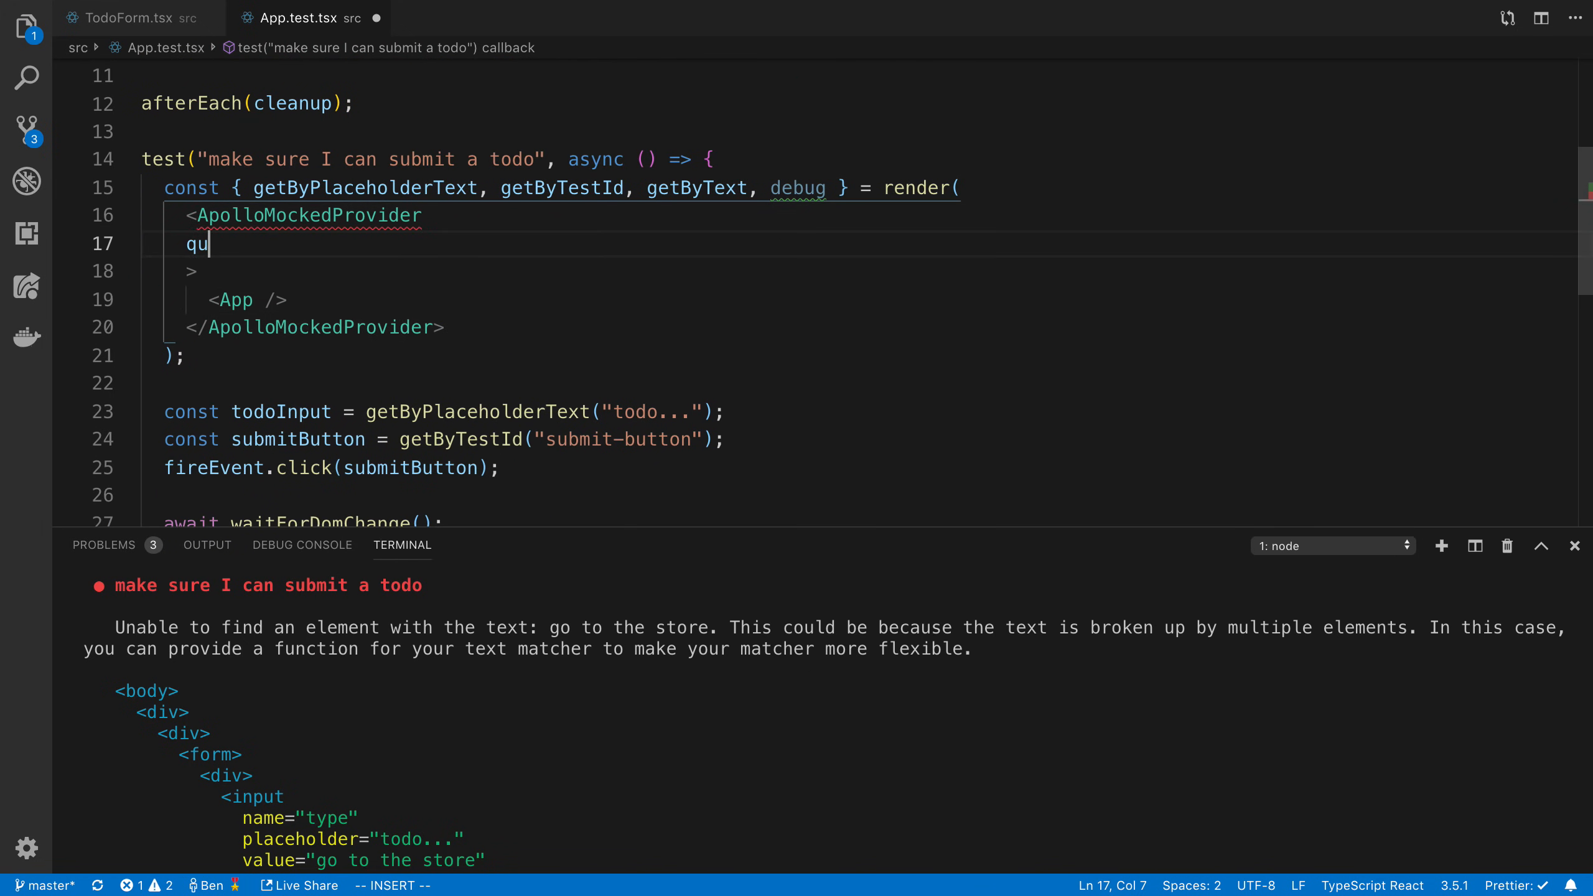
type("customResolvers={{")
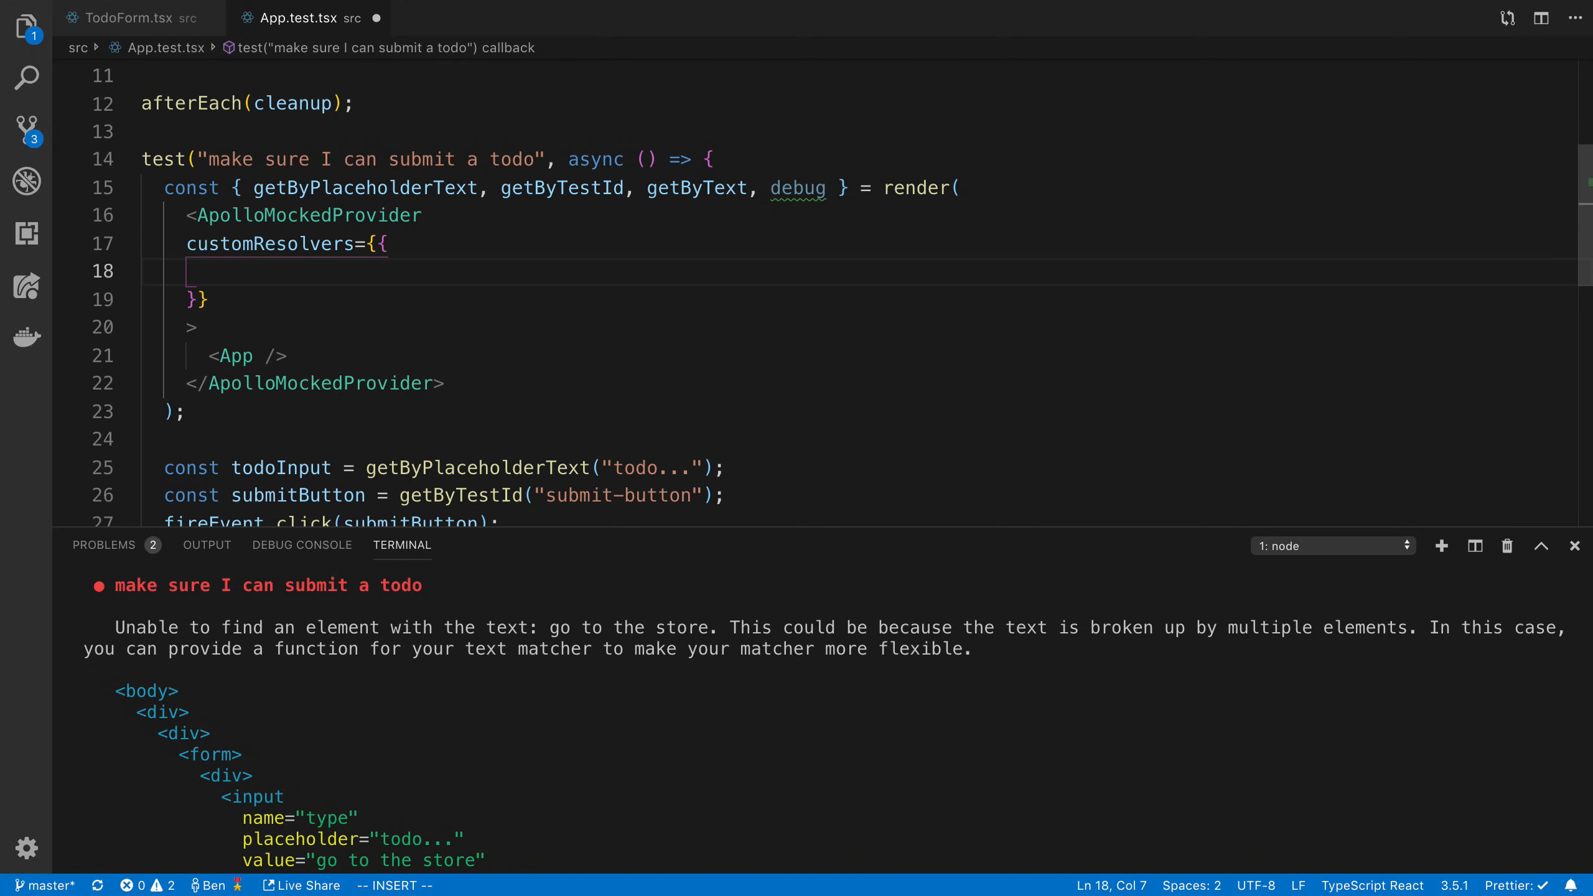
type("Mutation: {")
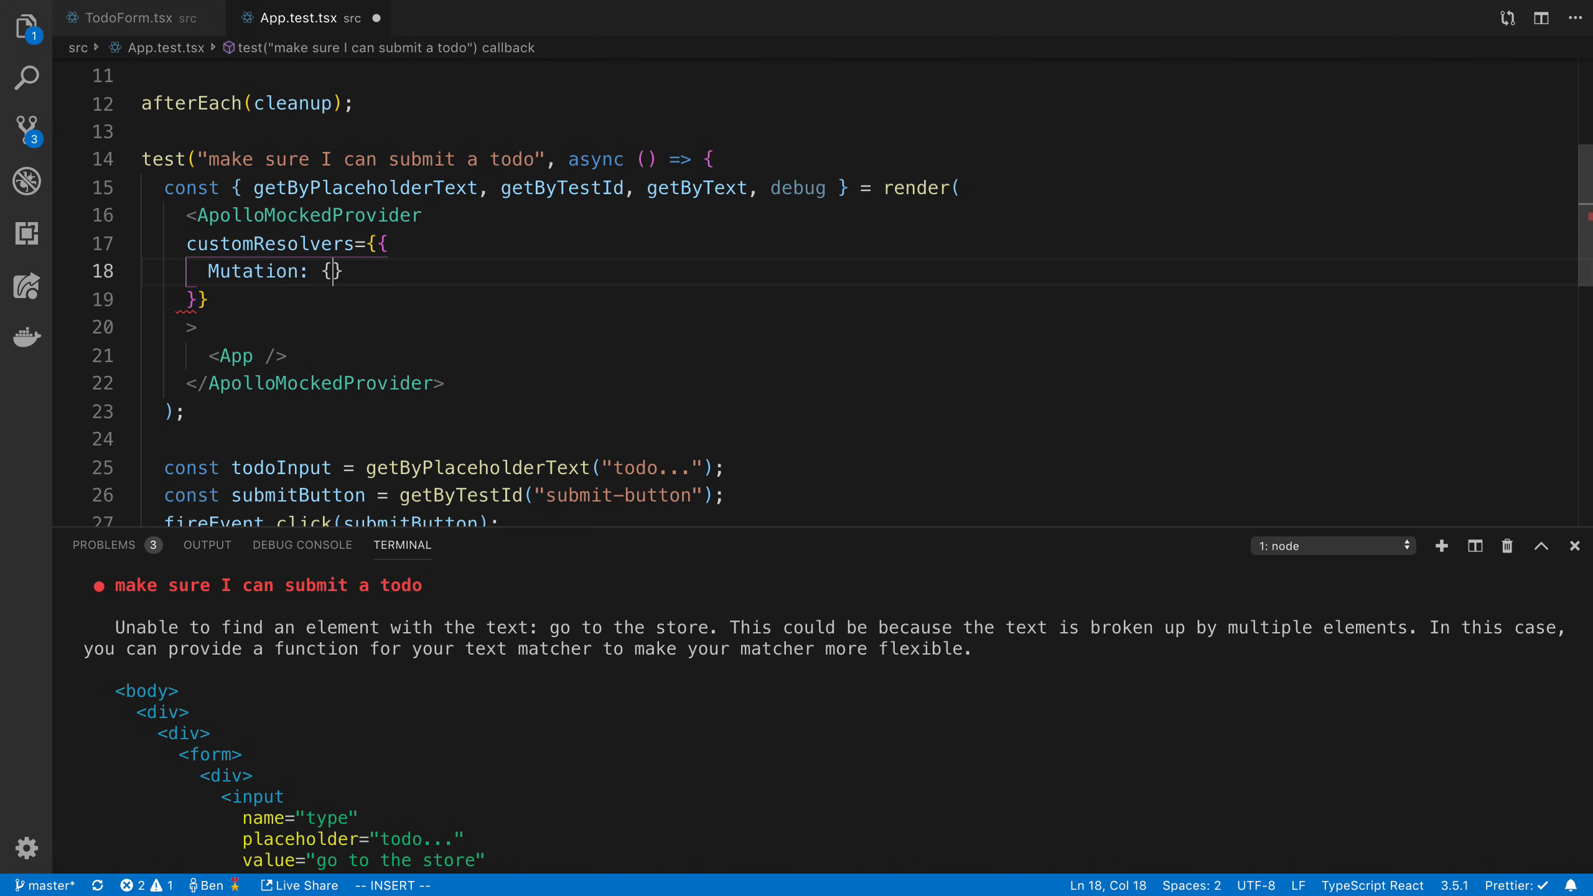
type("() =>")
key("Enter")
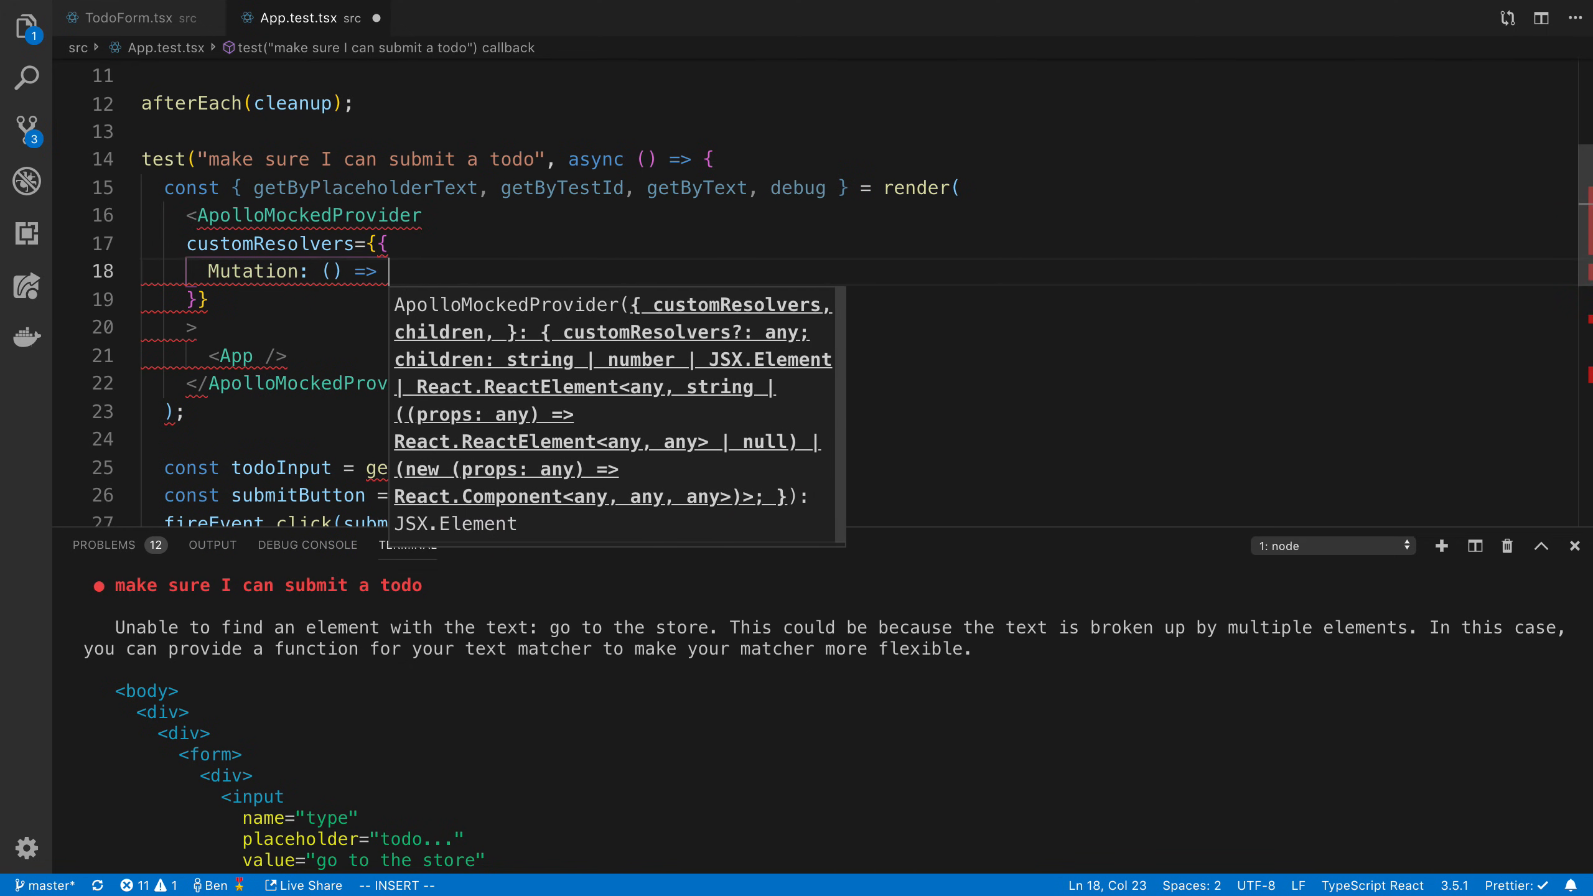
key("Enter")
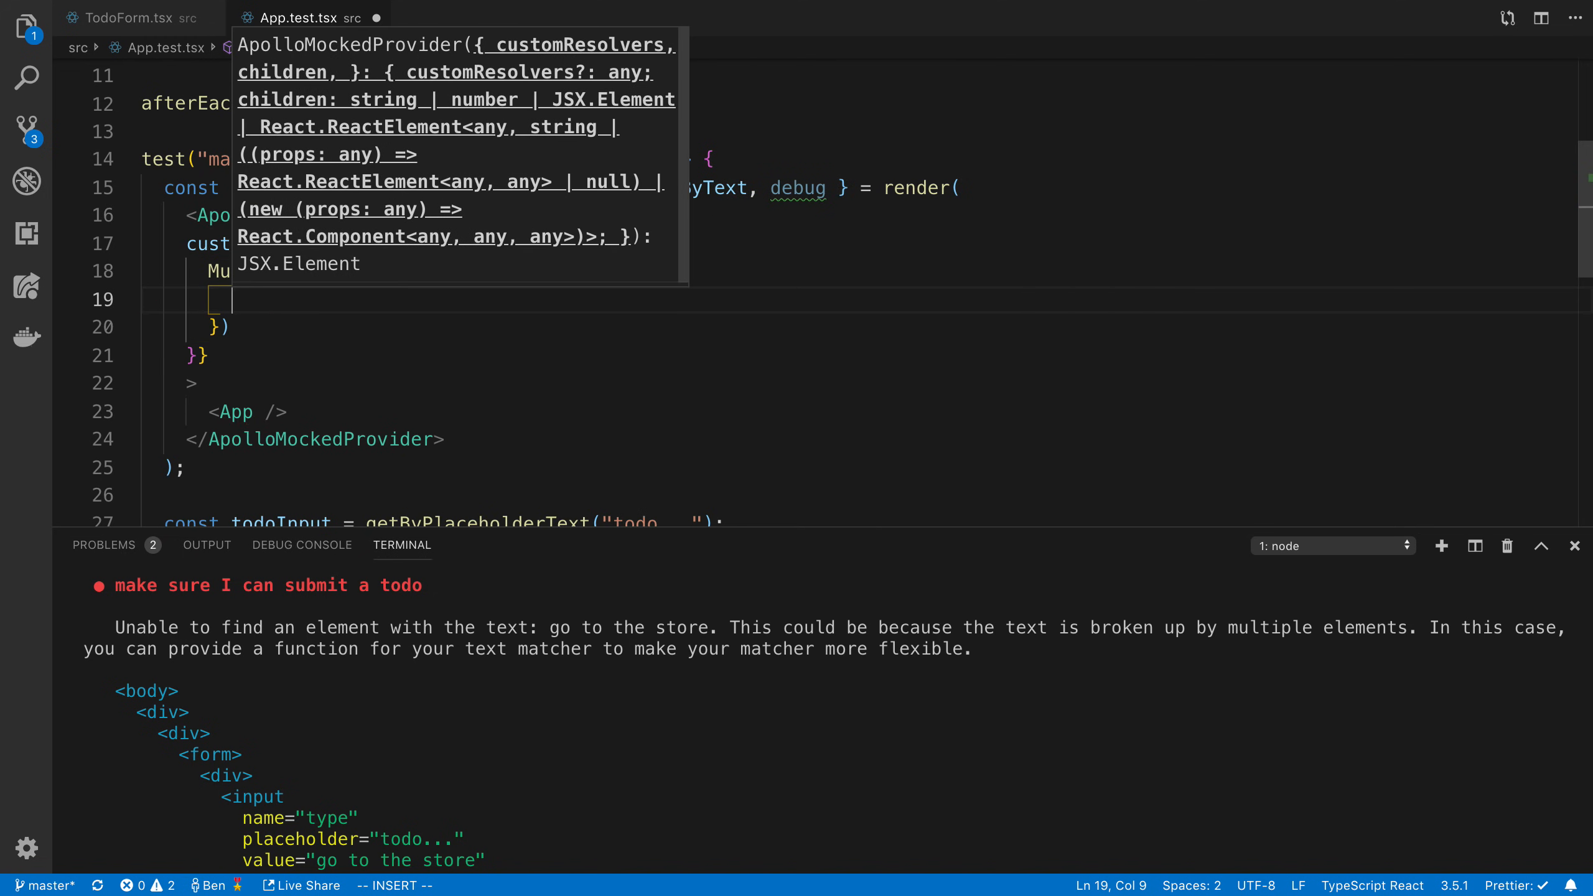
type("addTodo: () =>")
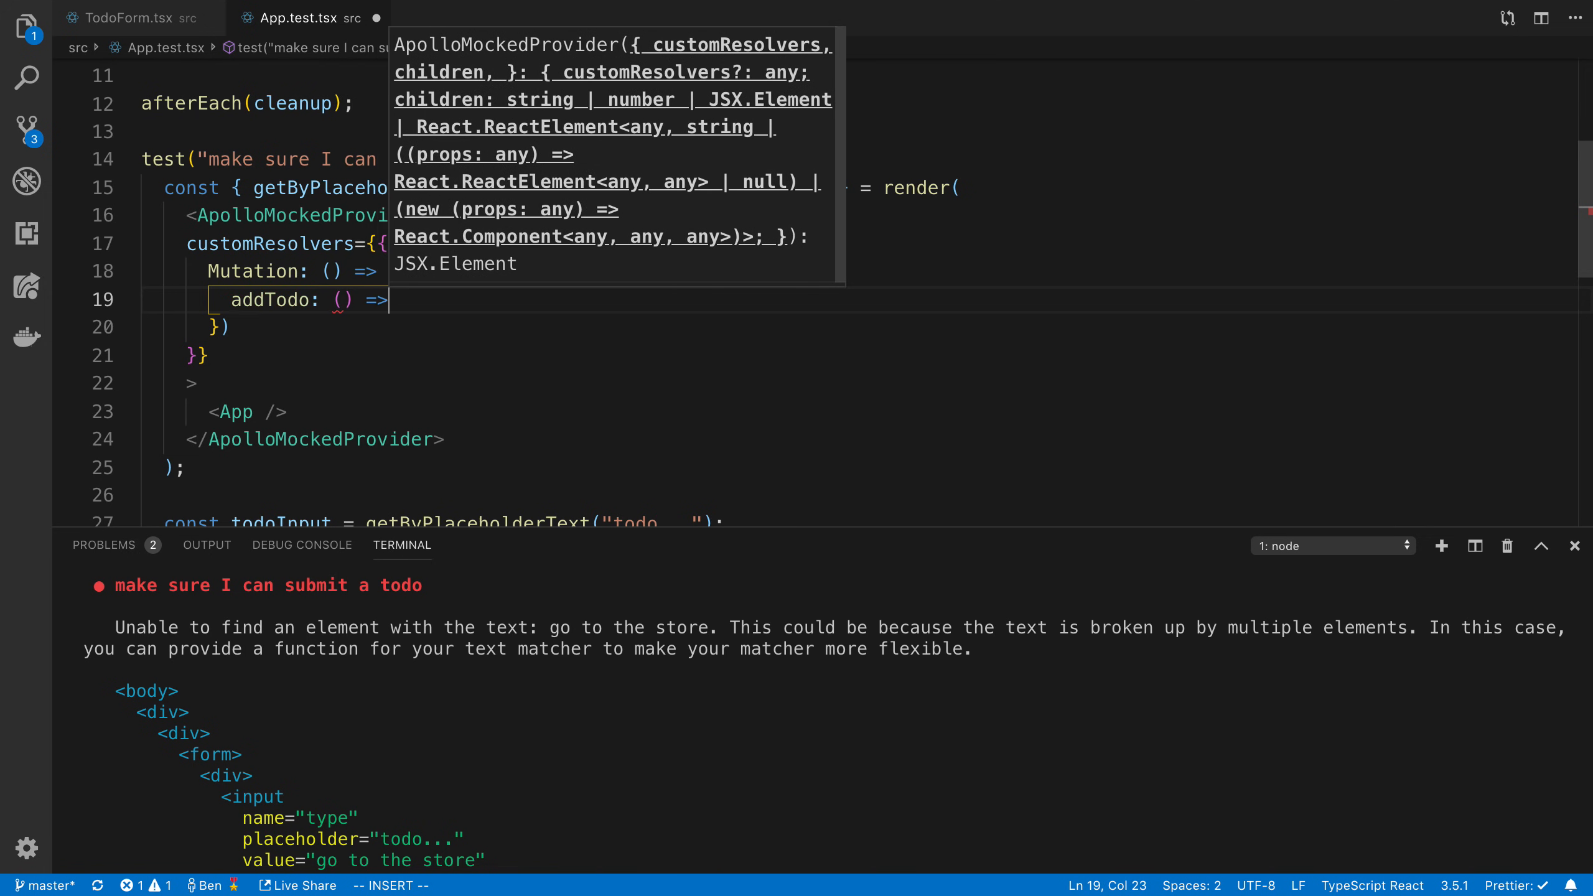
type("({id: }")
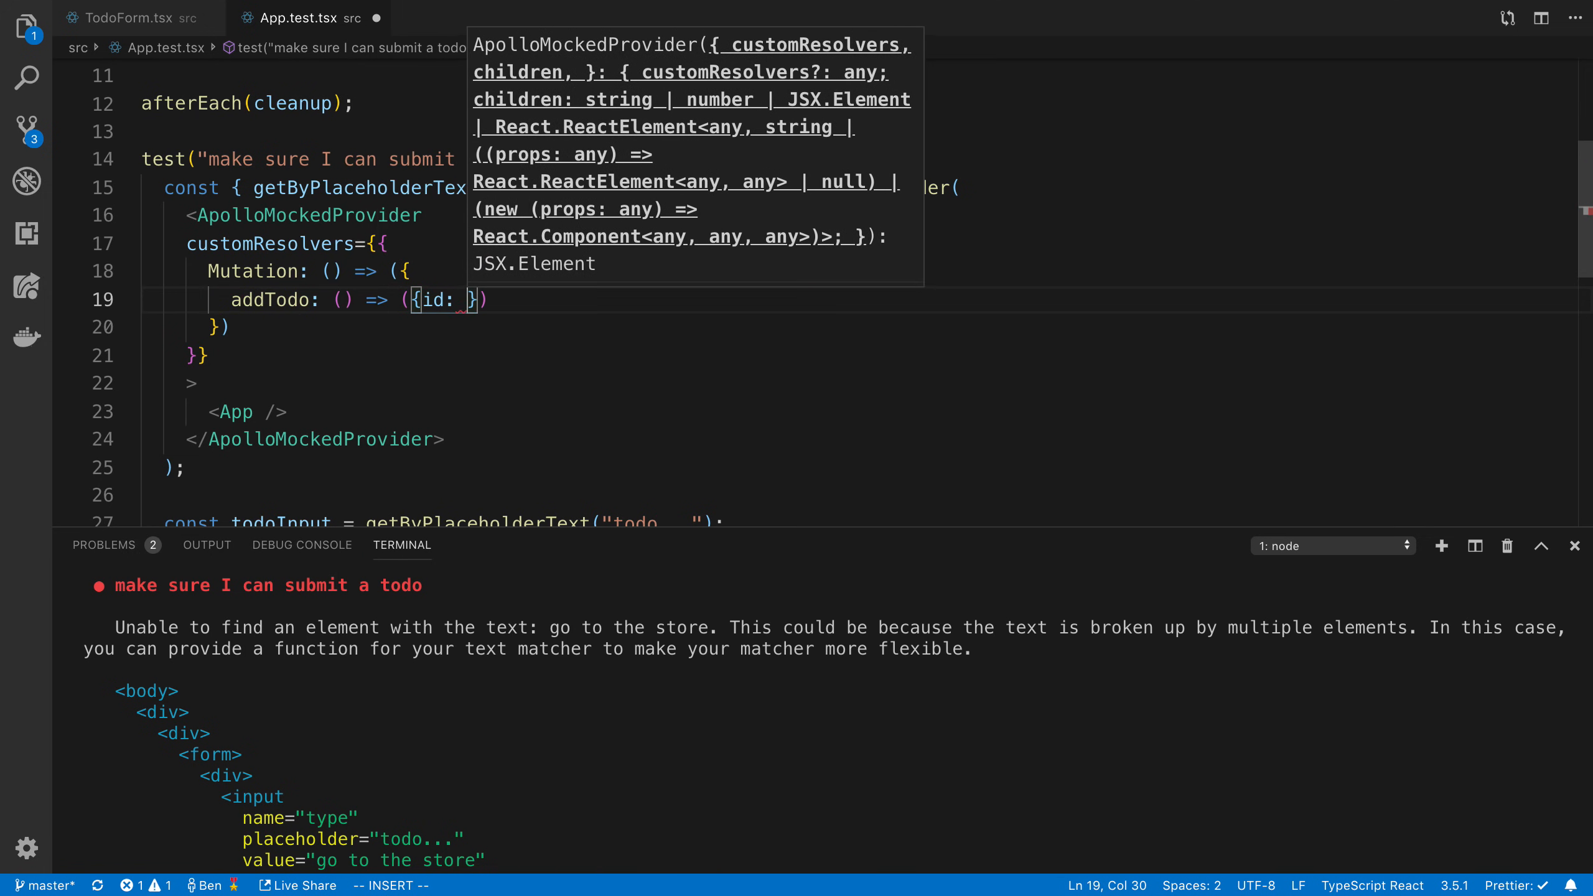
type("1, type: ''")
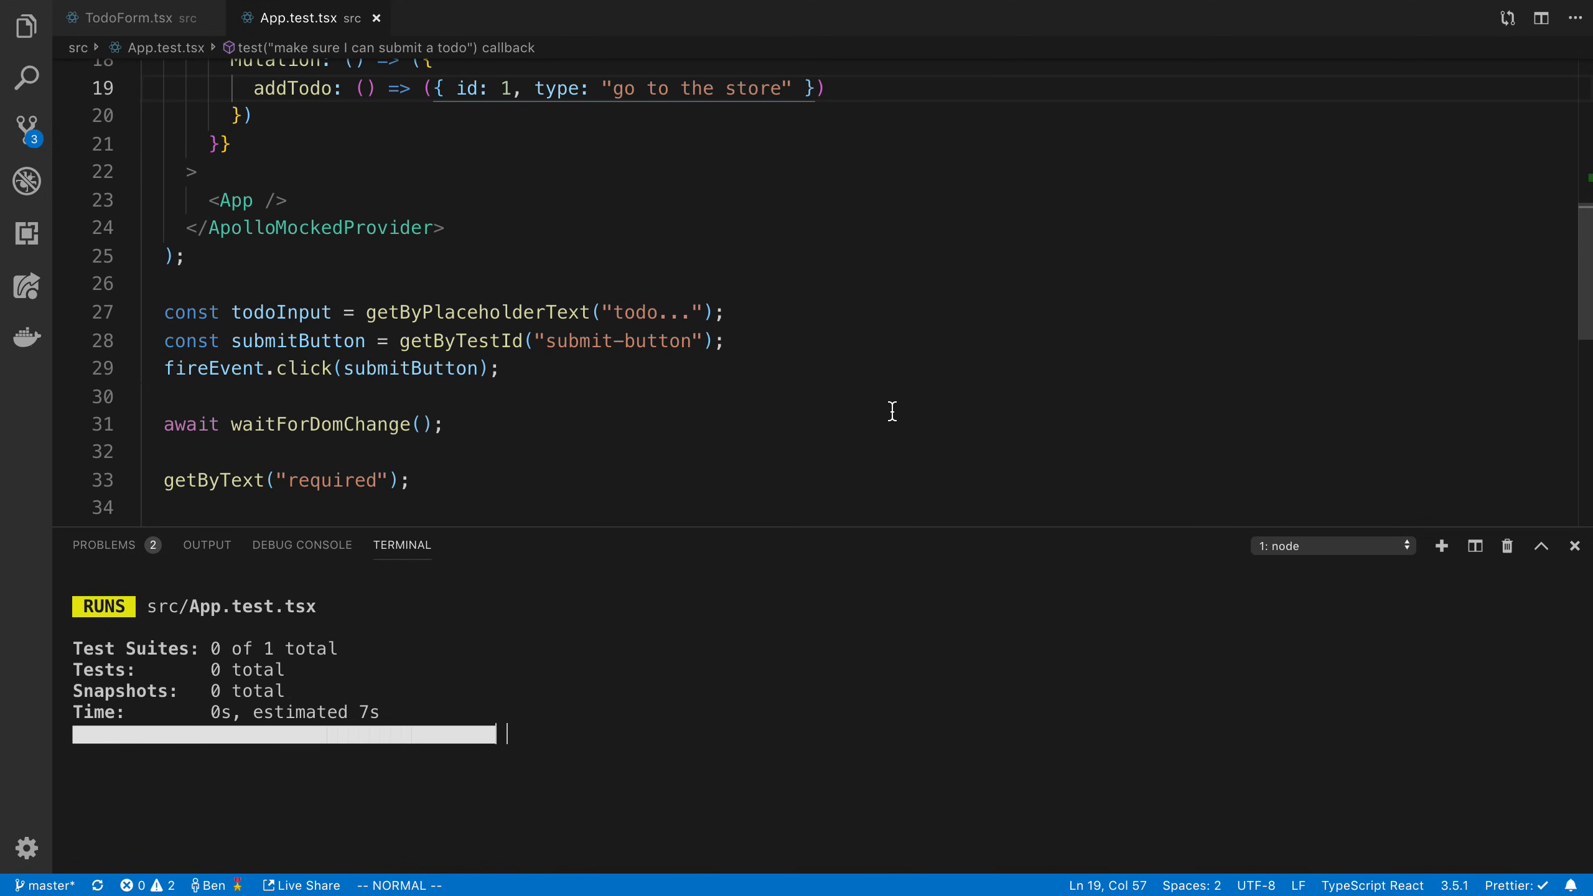
Review TodoForm.tsx's cache update callback that reads the GET_TODOS query
left_click(122, 19)
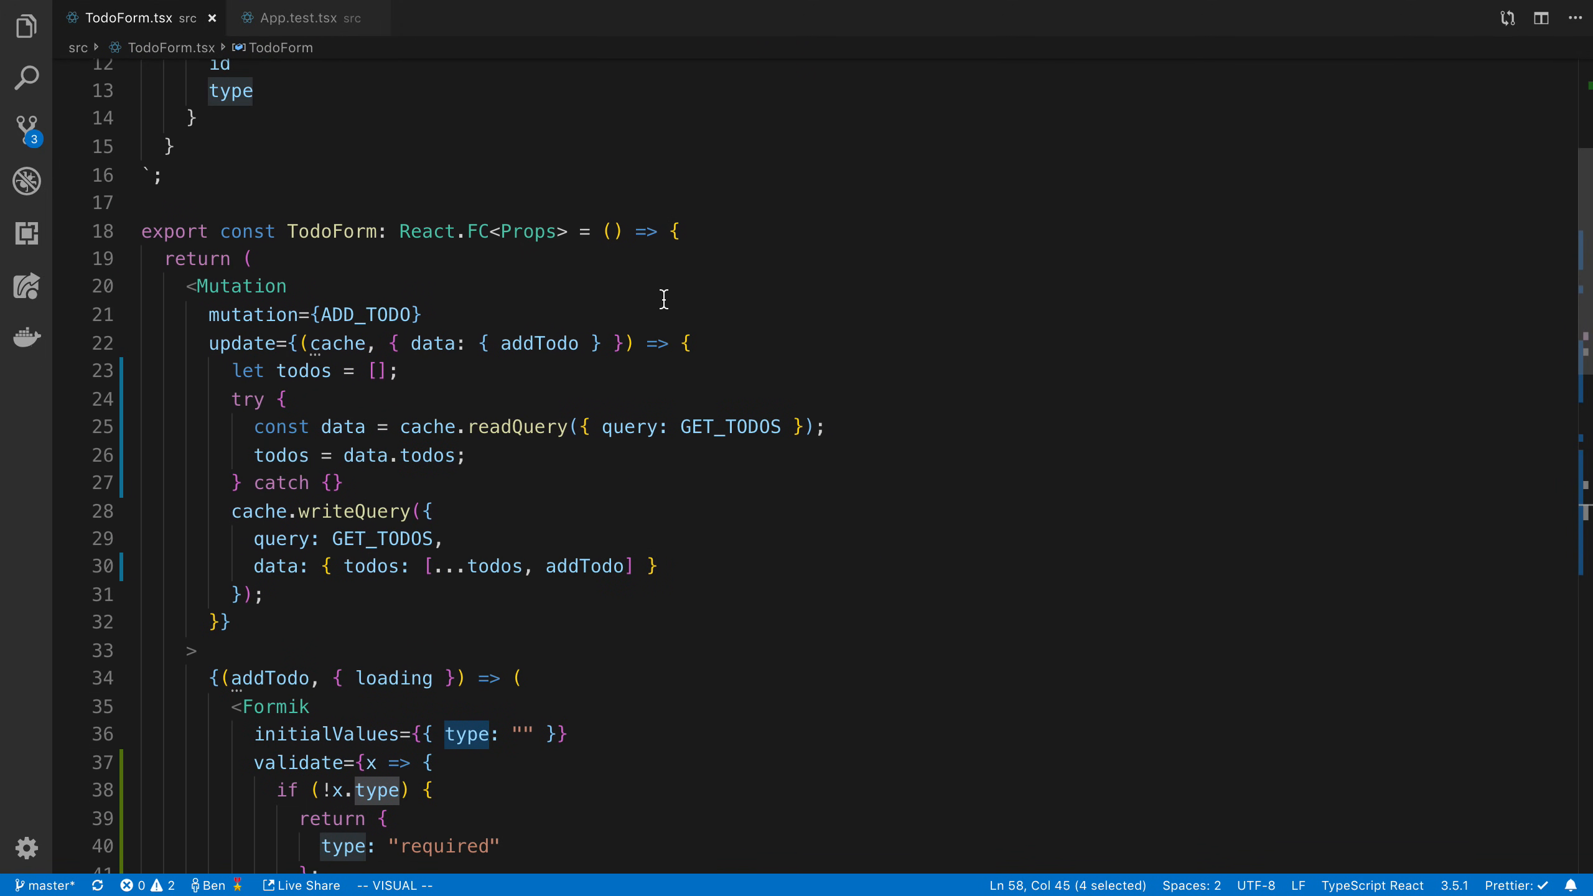
mouse_move(370, 473)
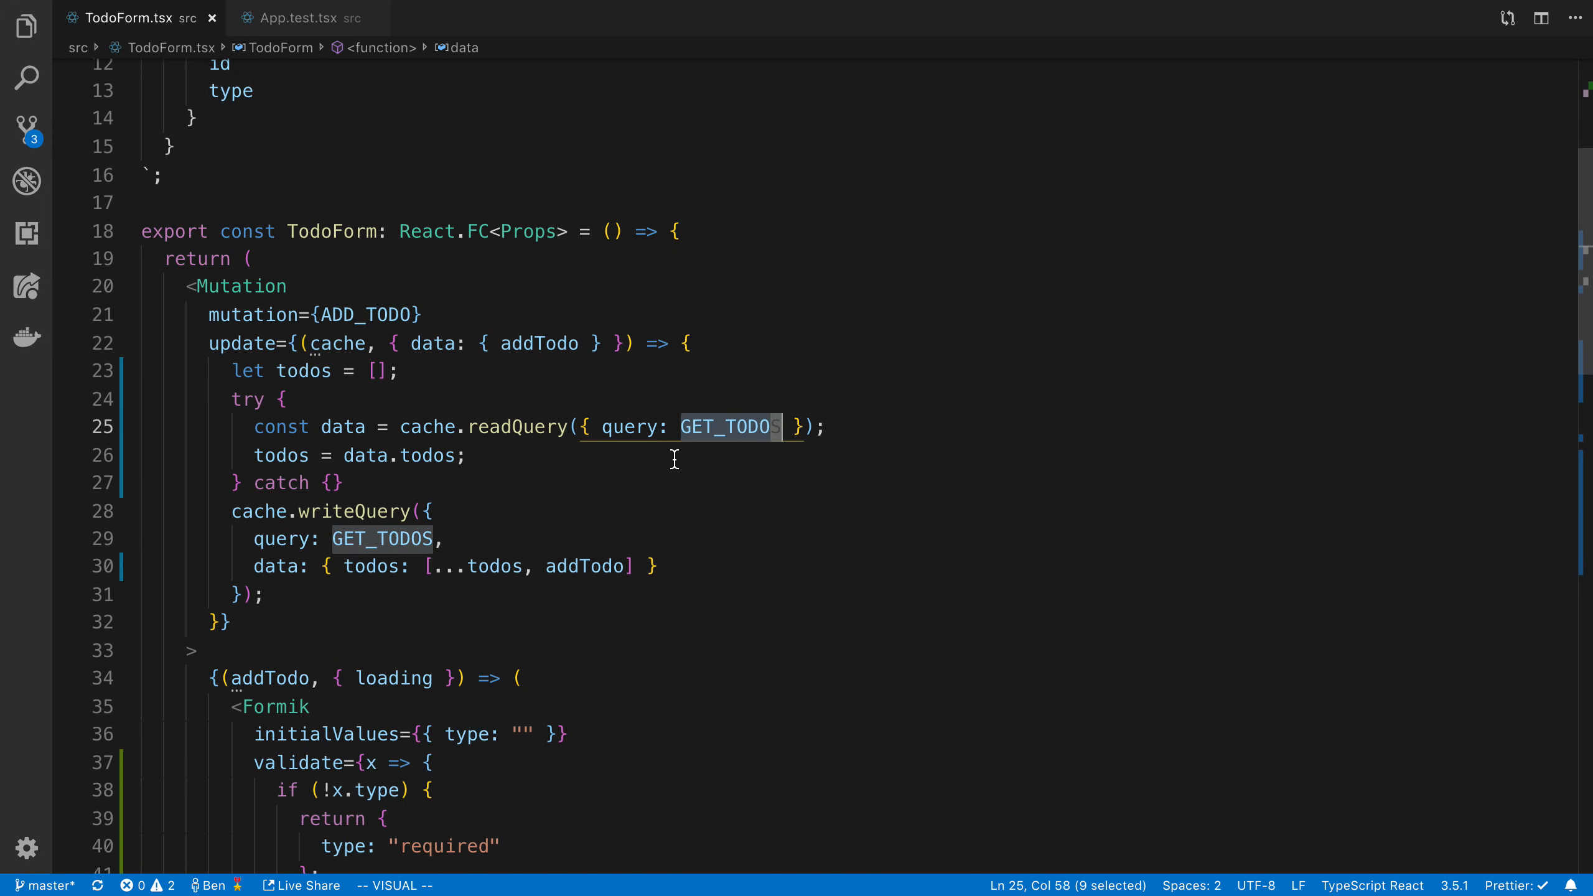
left_click(300, 18)
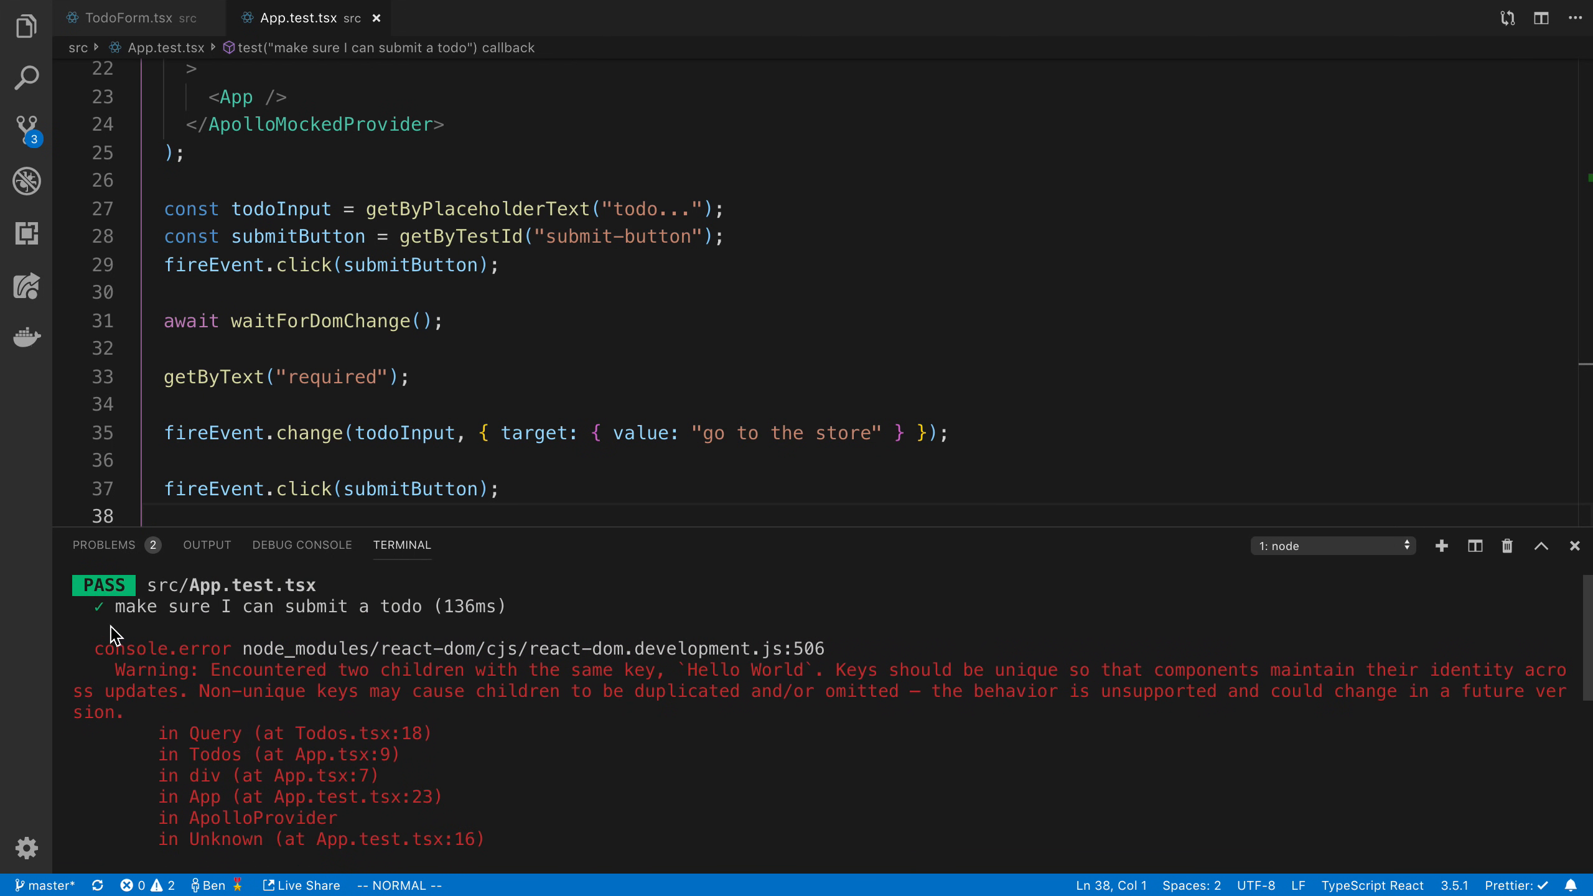
mouse_move(747, 717)
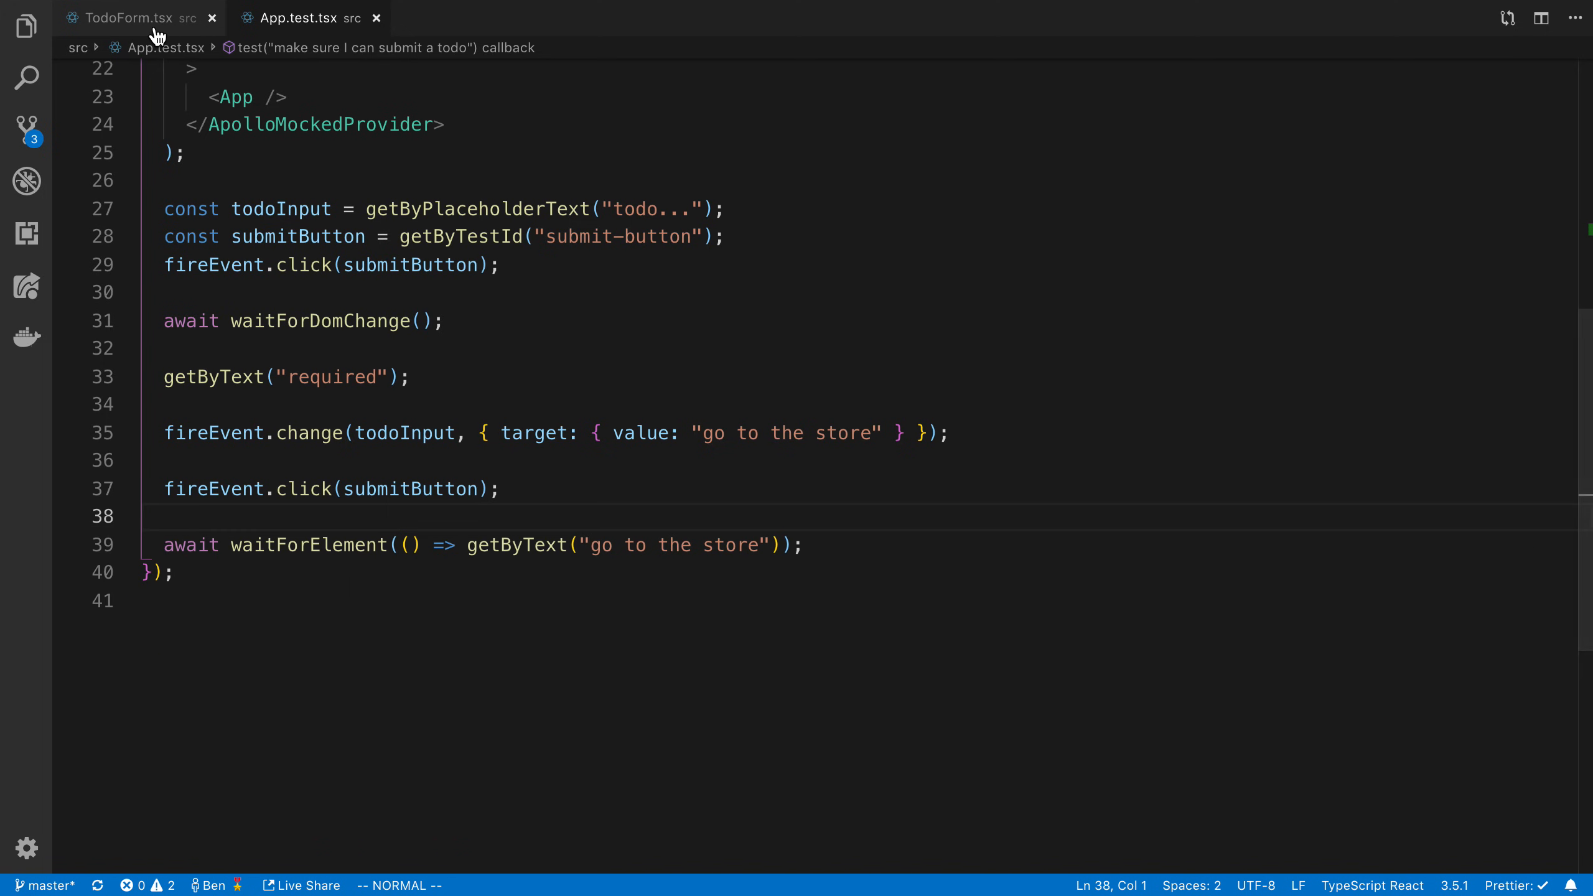
Reopen App.test.tsx from the recently opened files list via Ctrl+P
key("Ctrl+p")
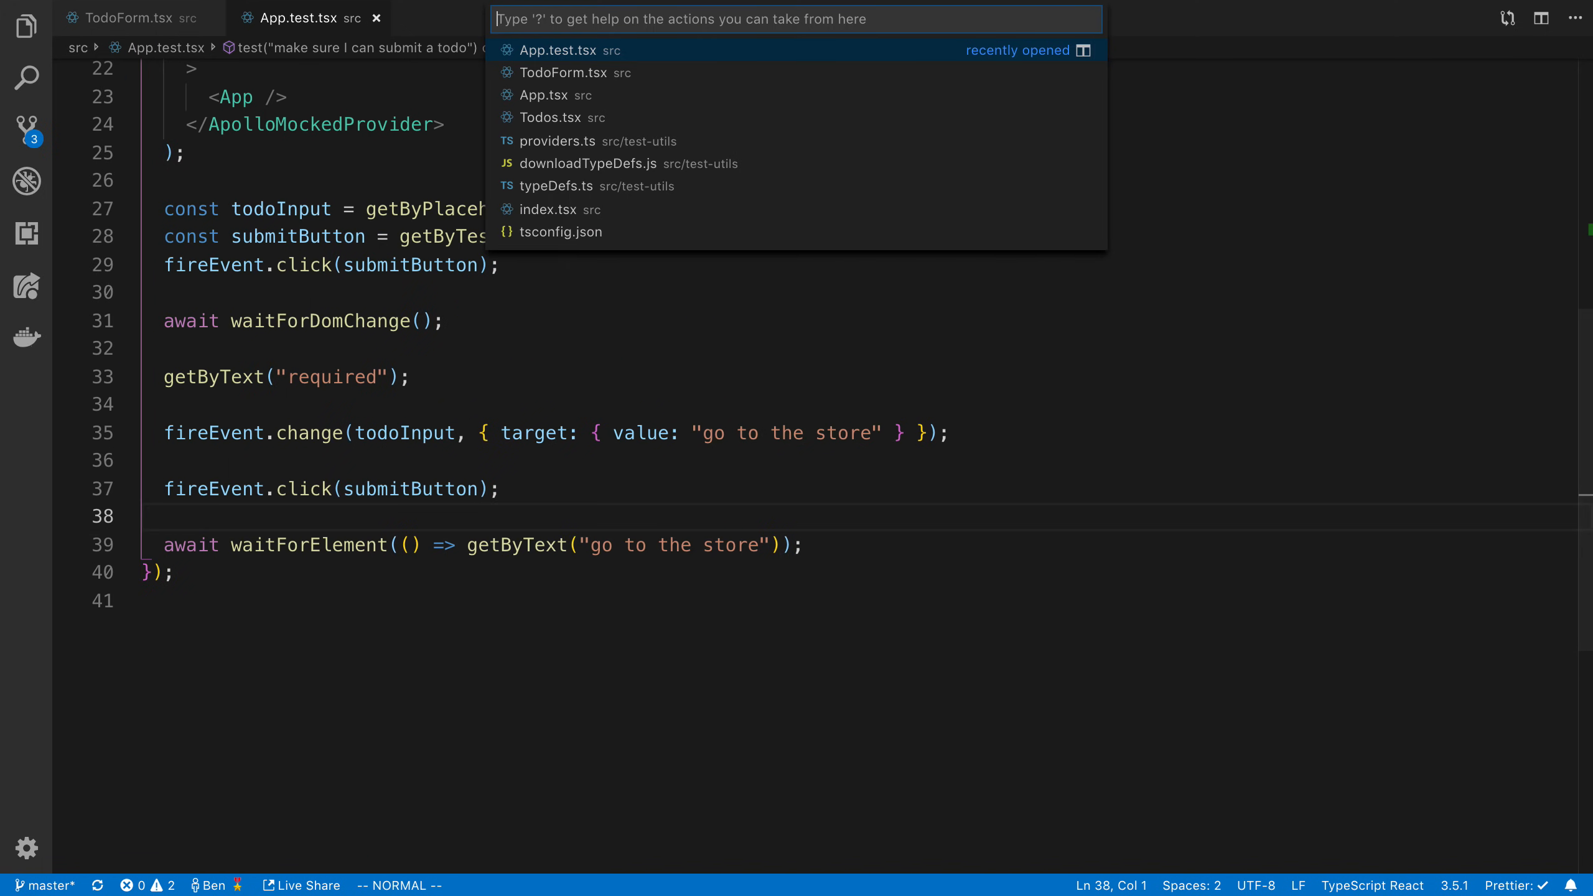
left_click(561, 117)
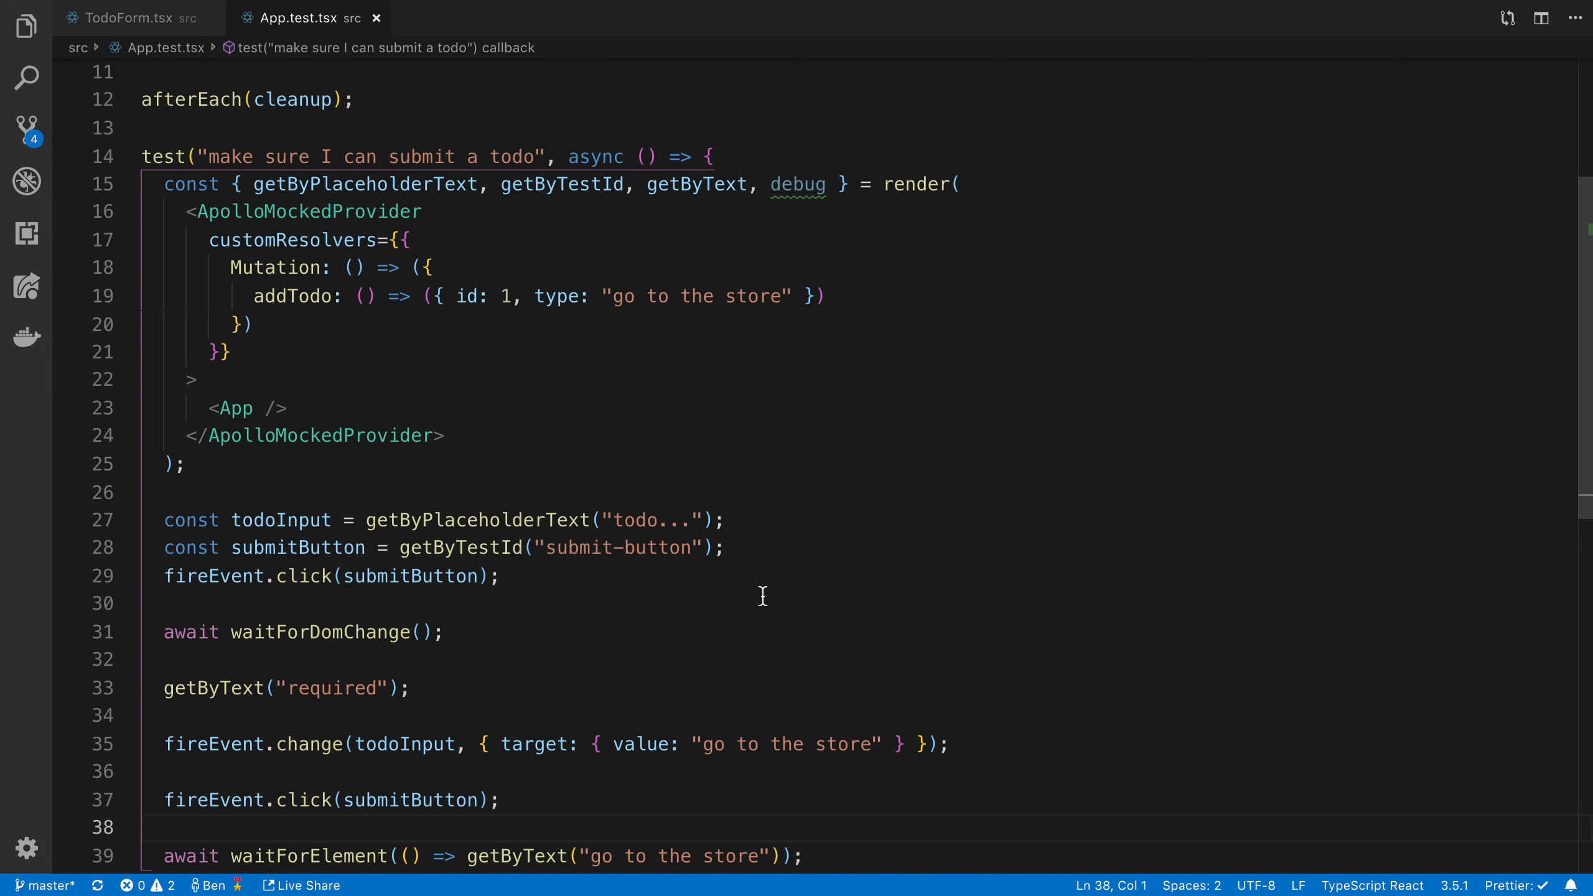
Remove the unused debug from render's destructured result and review the fireEvent calls
scroll("down", 3)
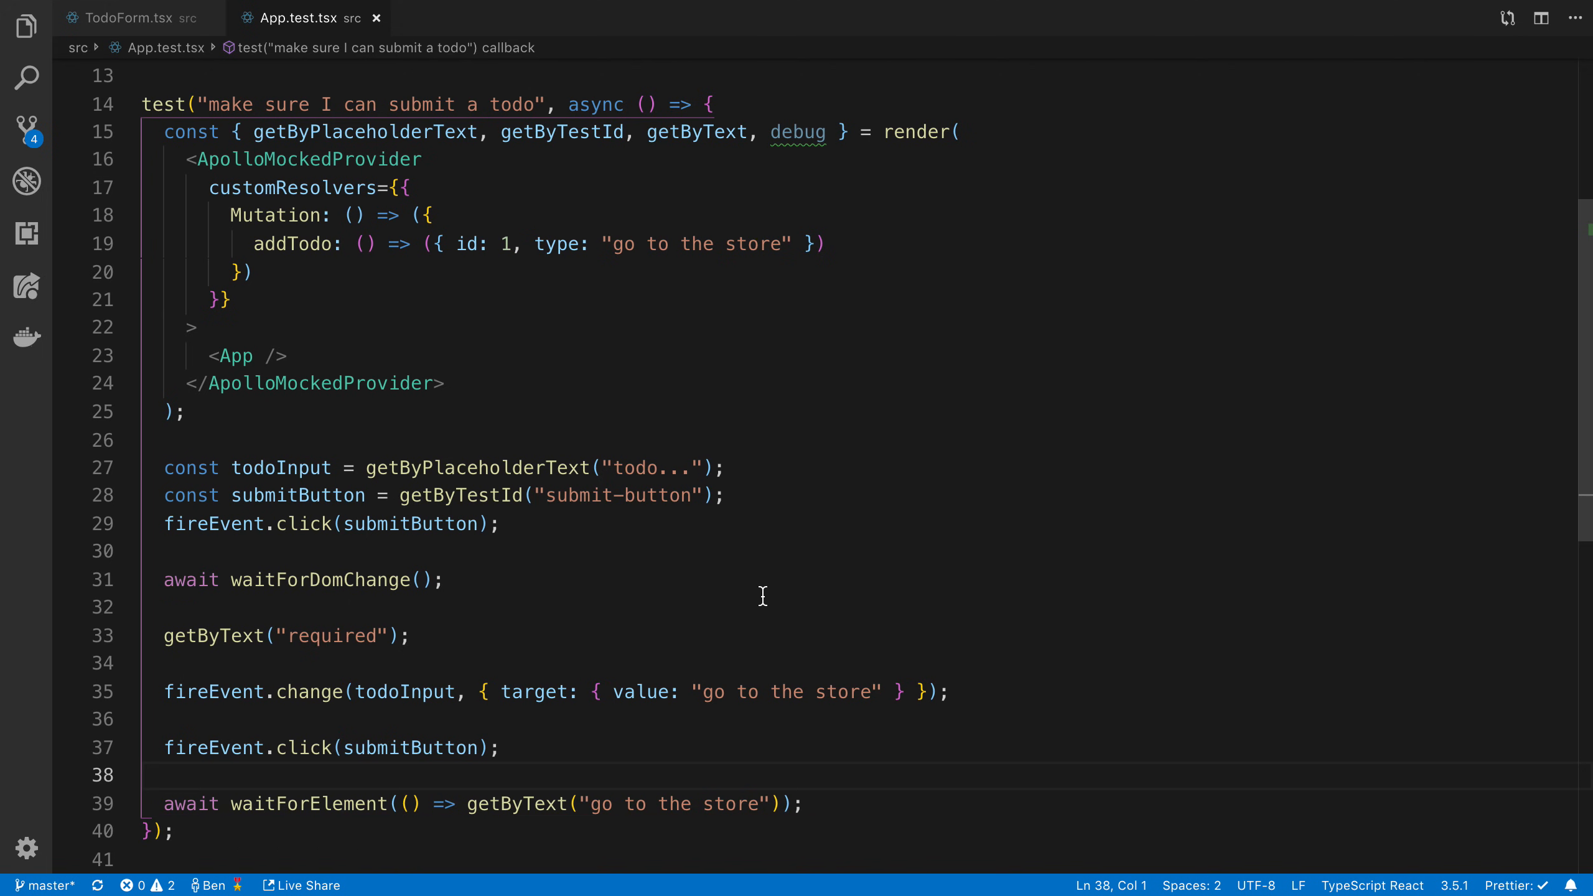
scroll("down", 3)
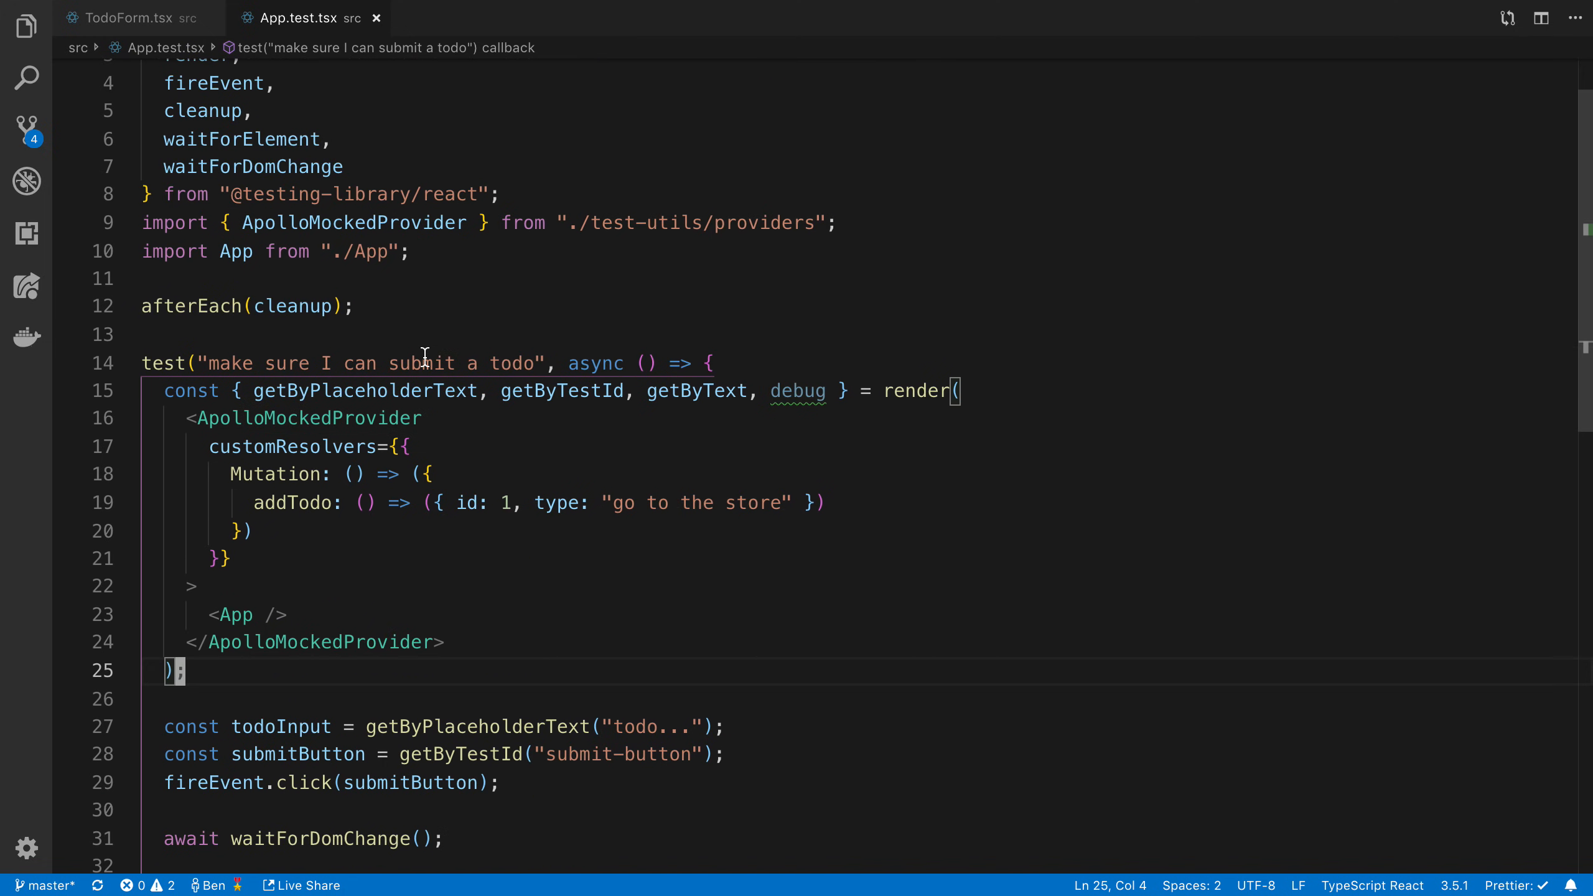
scroll("down", 3)
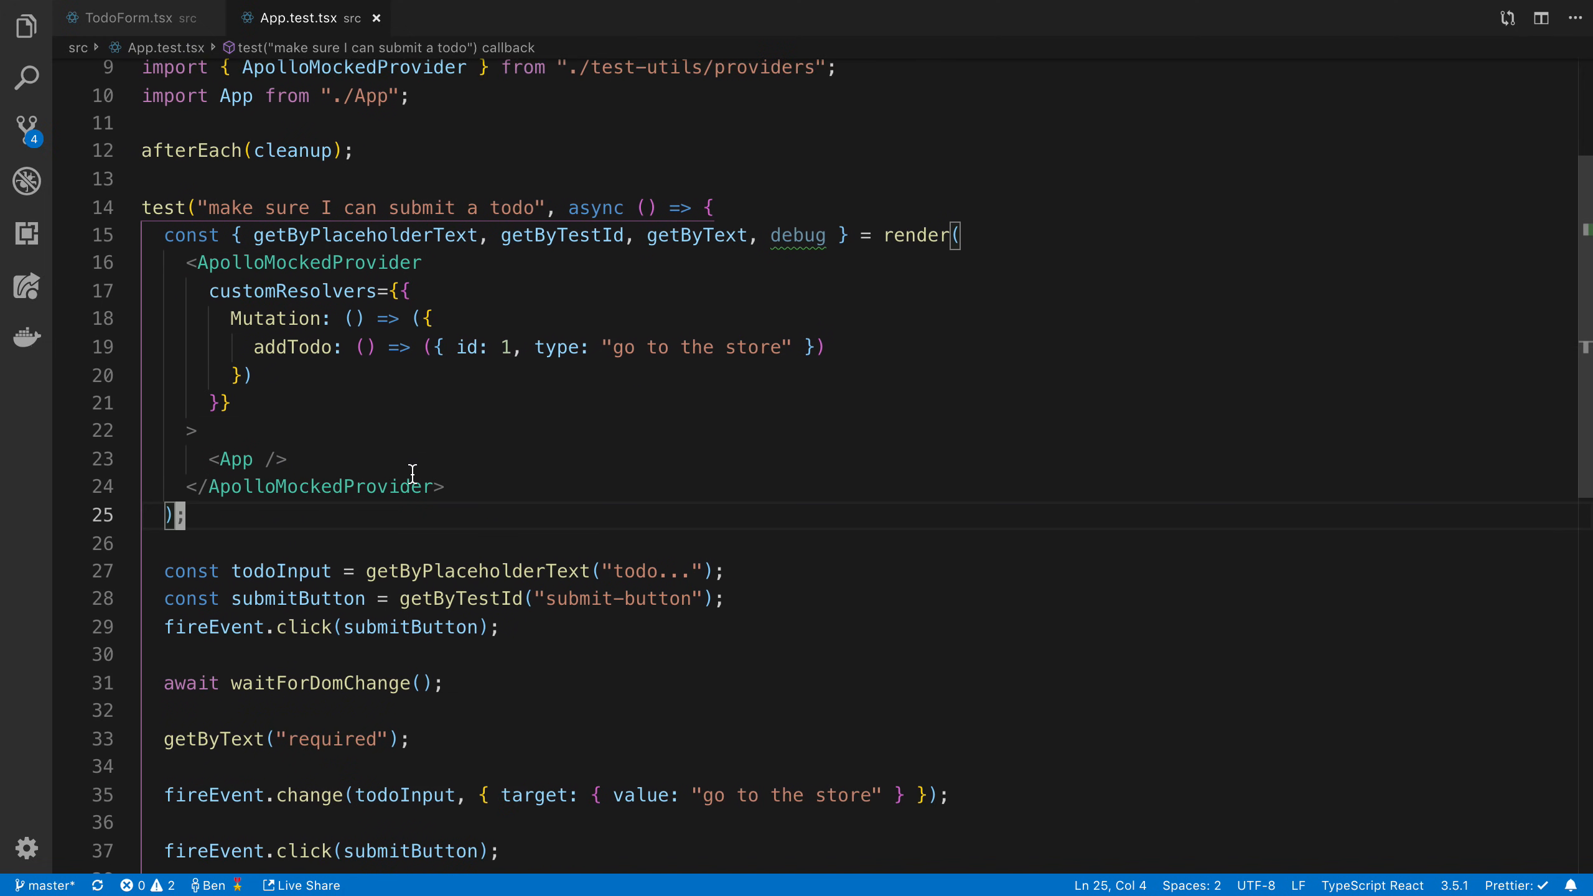
scroll("down", 3)
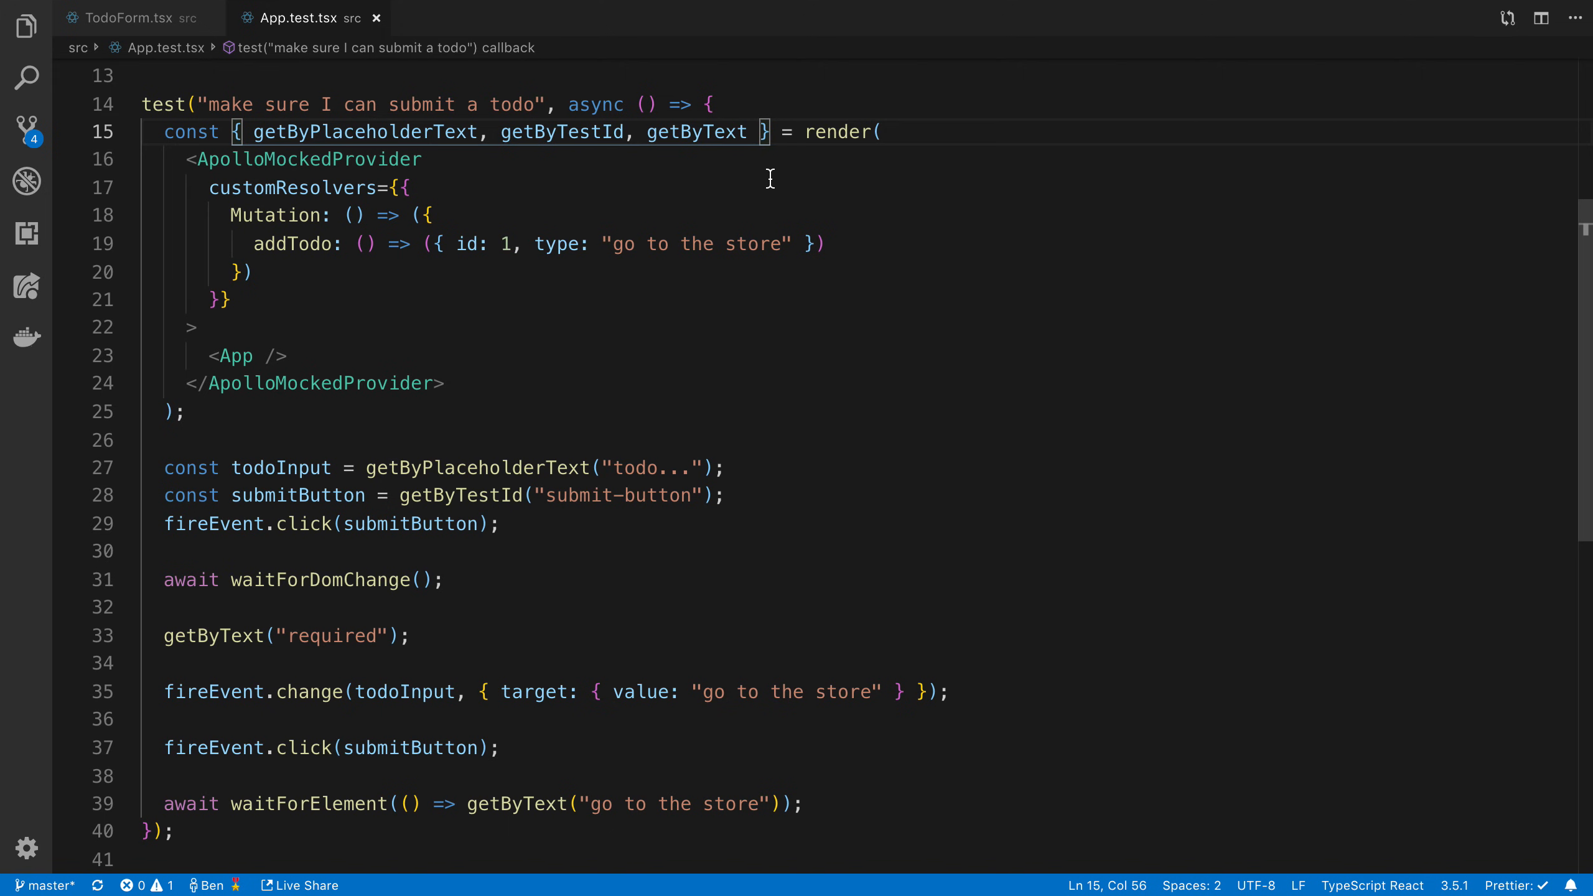
scroll("down", 3)
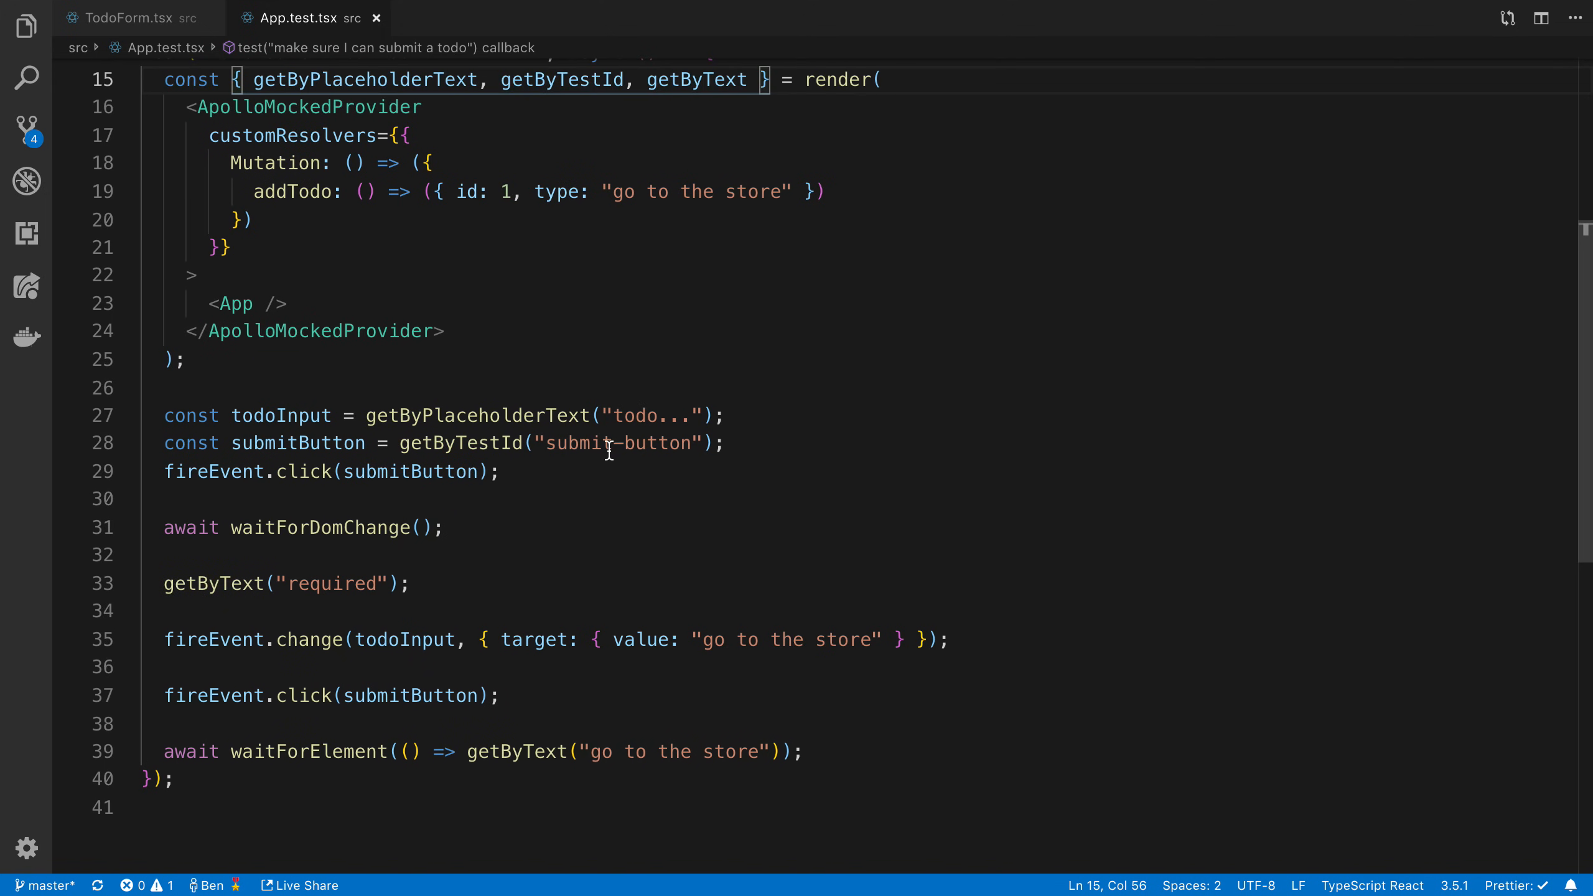
left_click(483, 415)
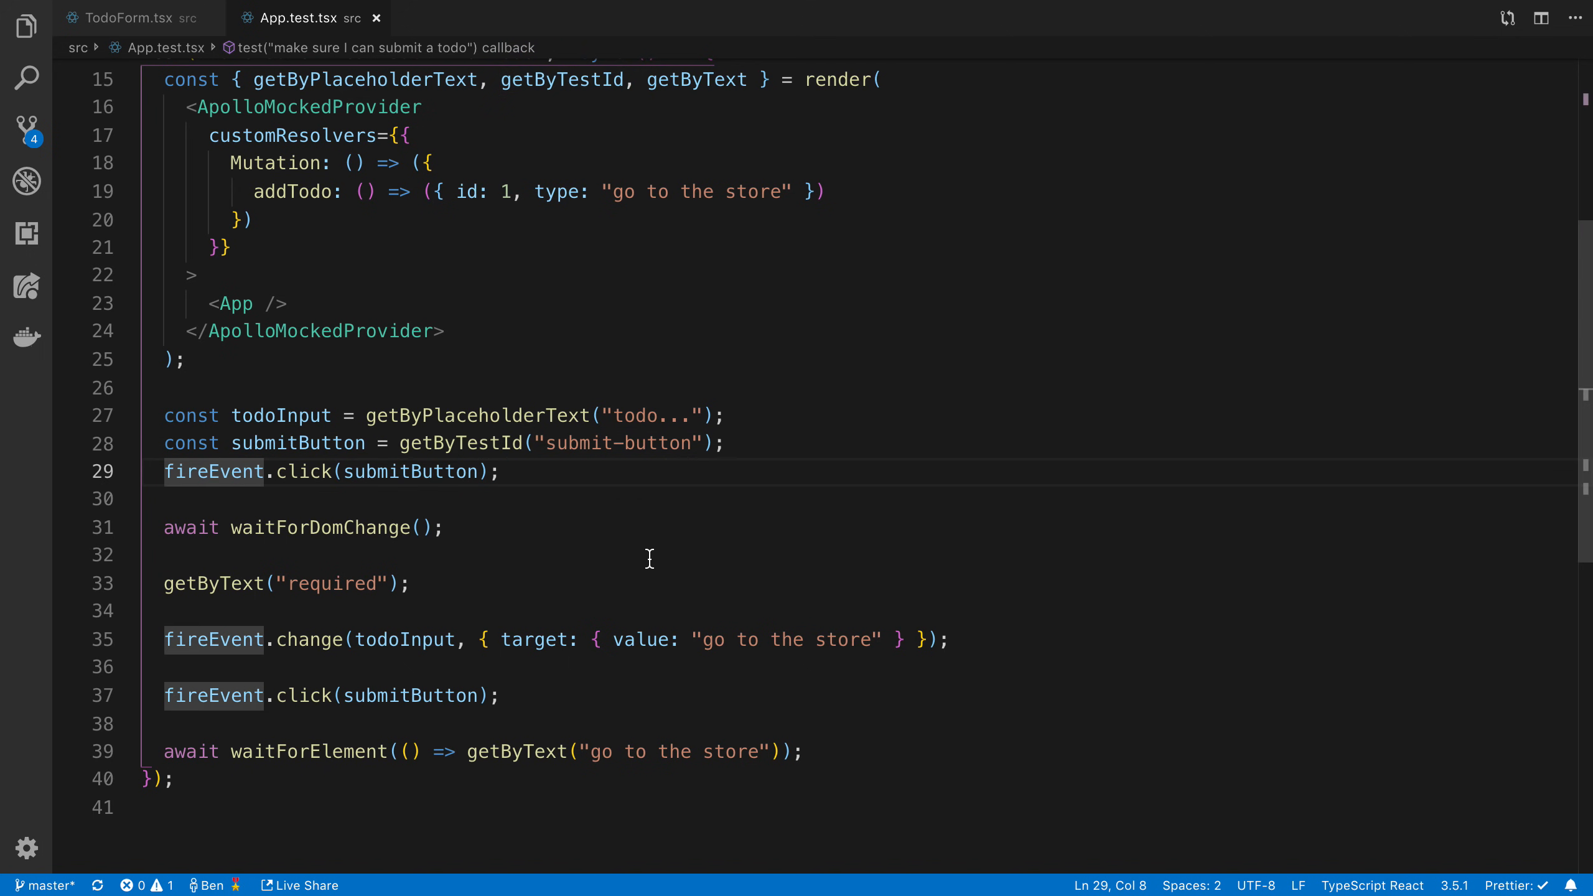
mouse_move(334, 544)
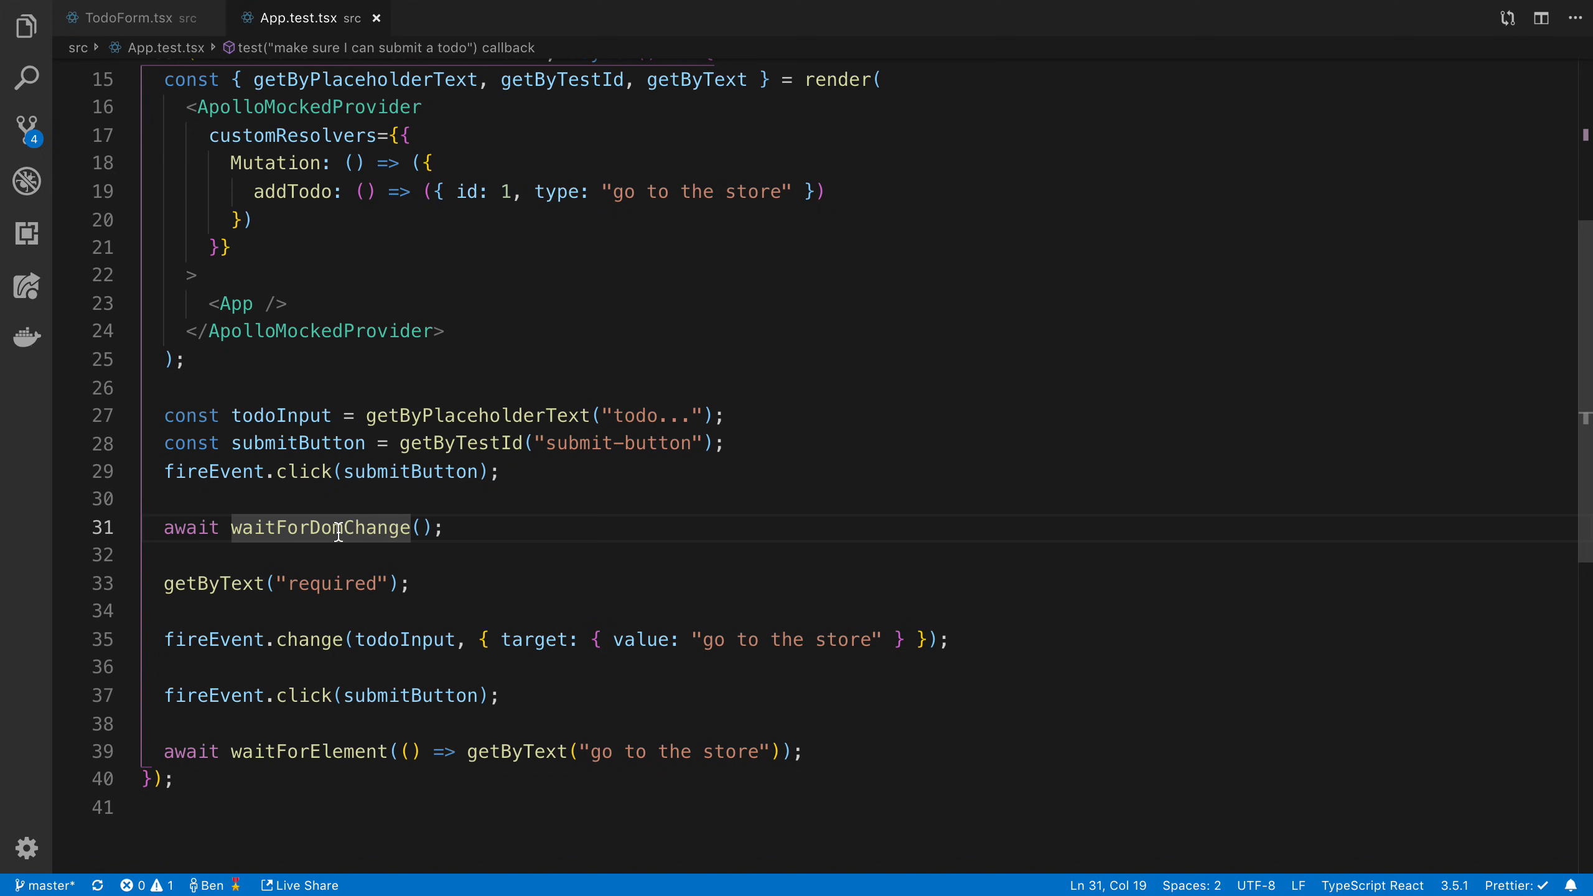
mouse_move(549, 554)
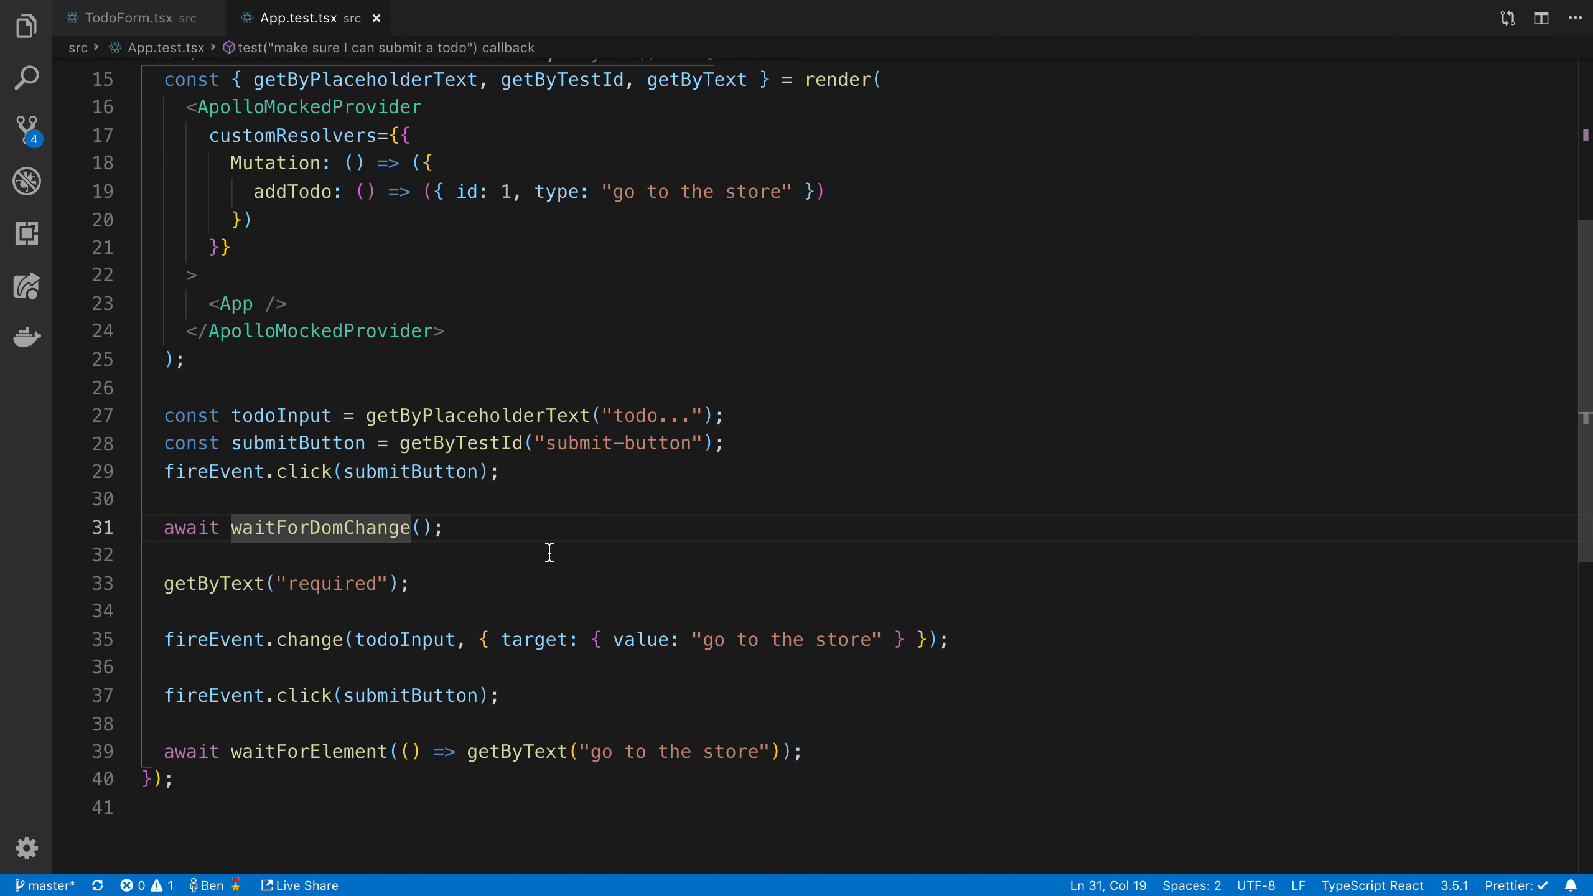